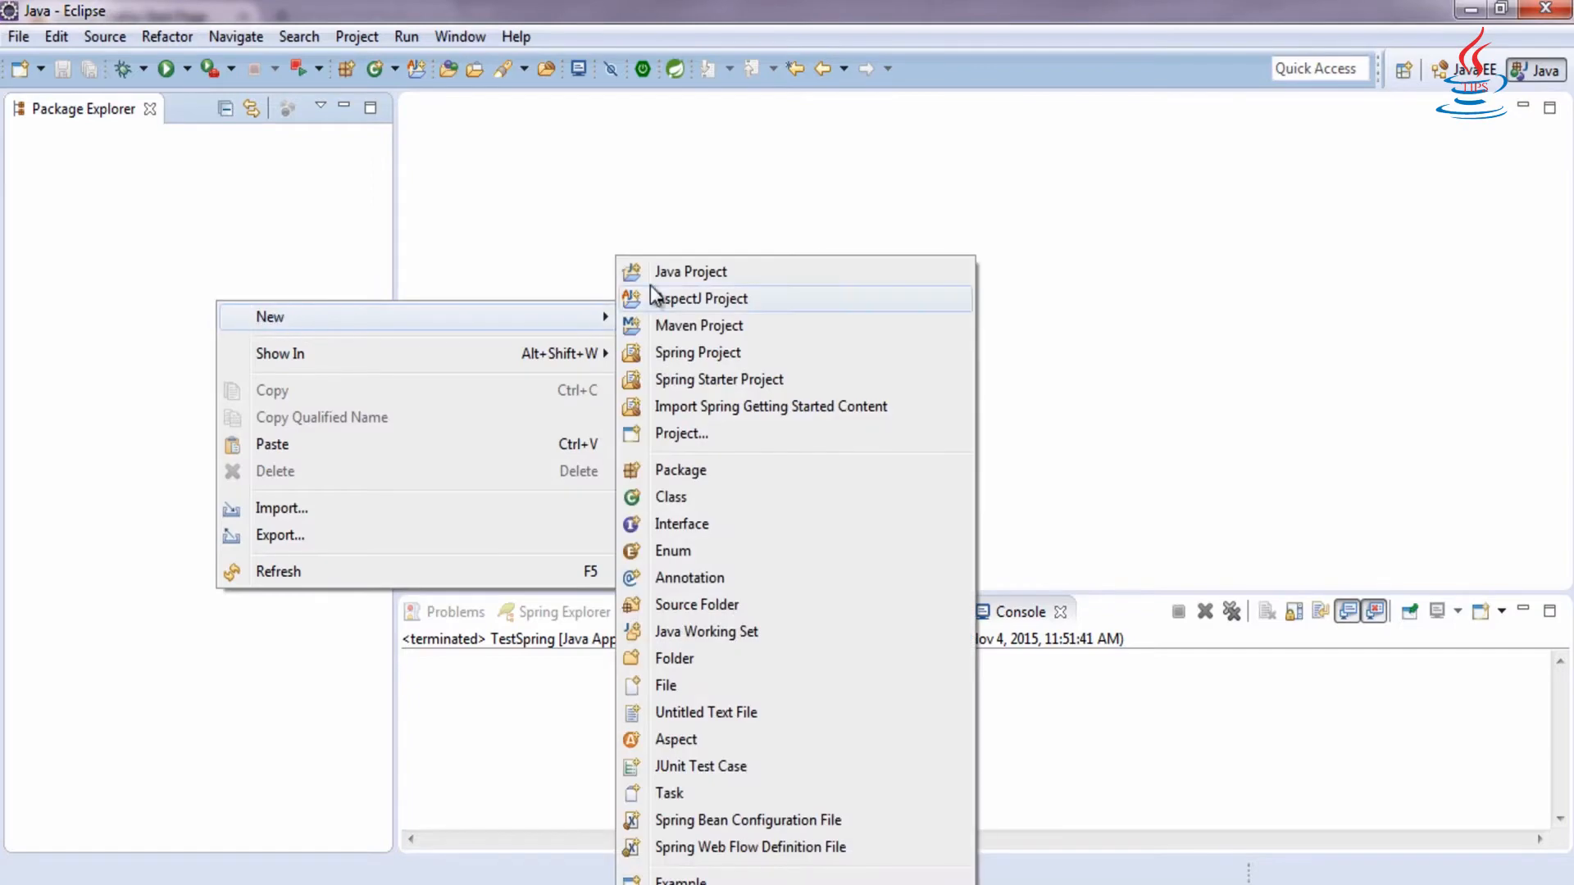
- Create a new Java project named SpringDI
{"action": "left_click", "coordinate": [690, 270]}
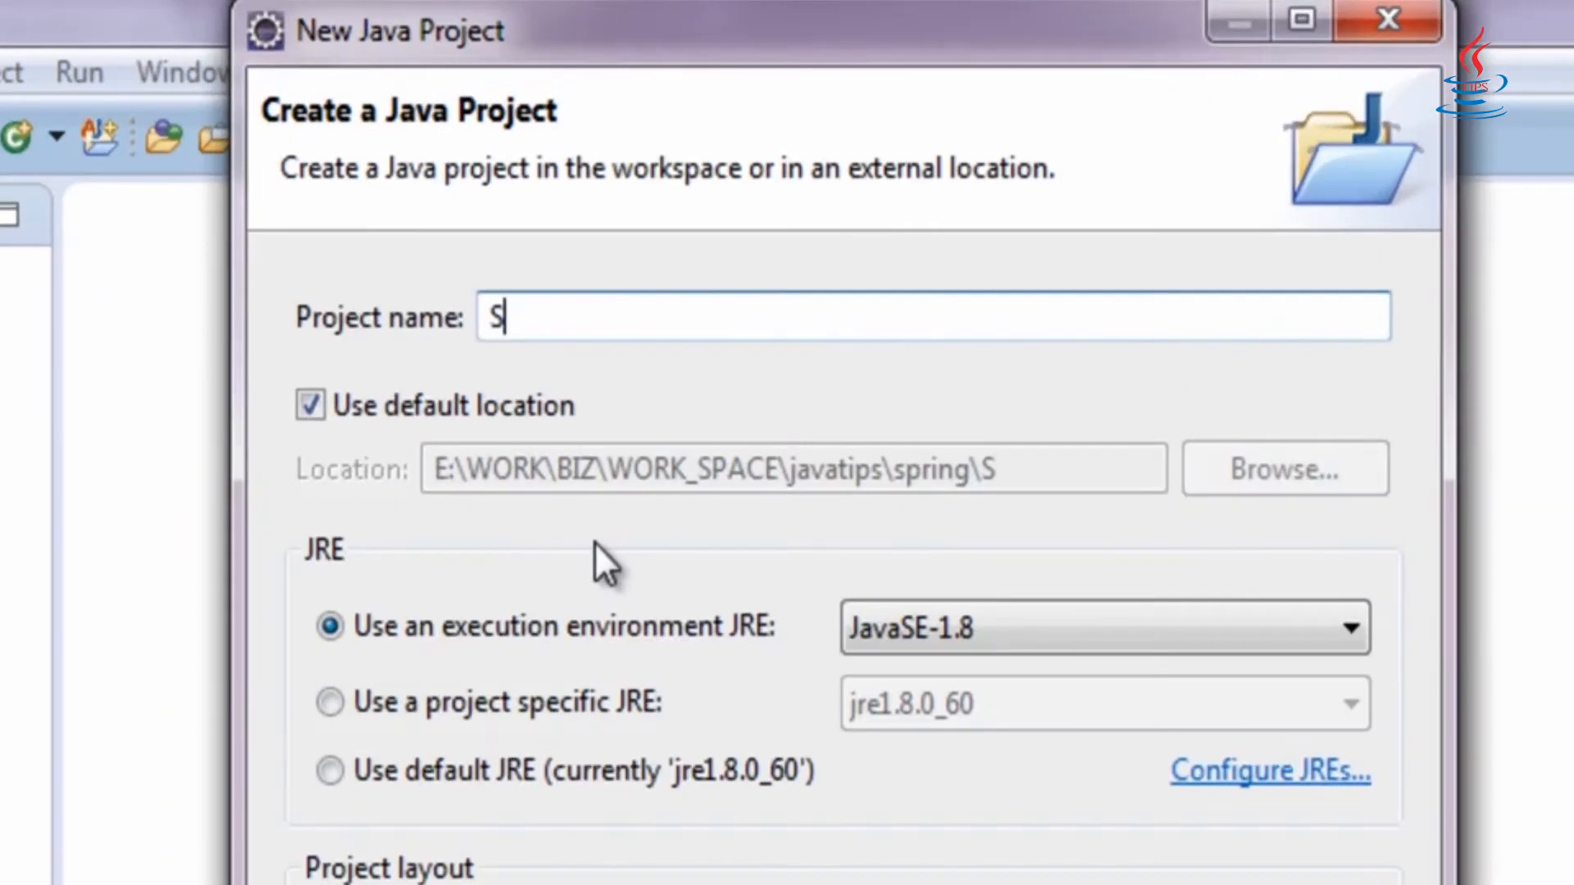
{"action": "type", "text": "pringDI"}
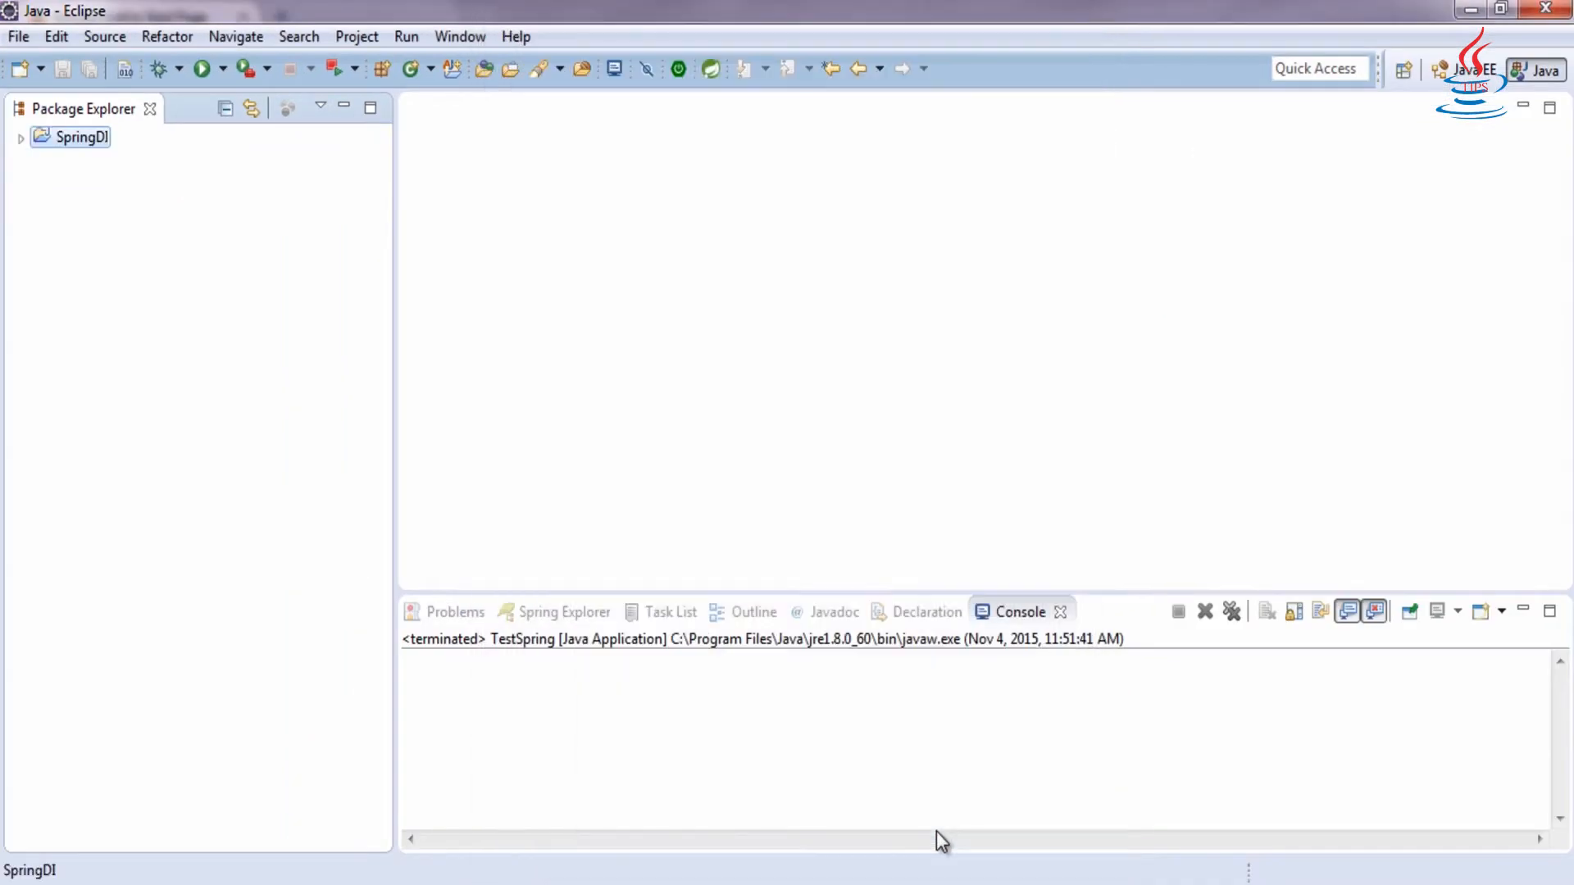
- Convert SpringDI to a Maven project and view the generated pom.xml source
{"action": "right_click", "coordinate": [75, 138]}
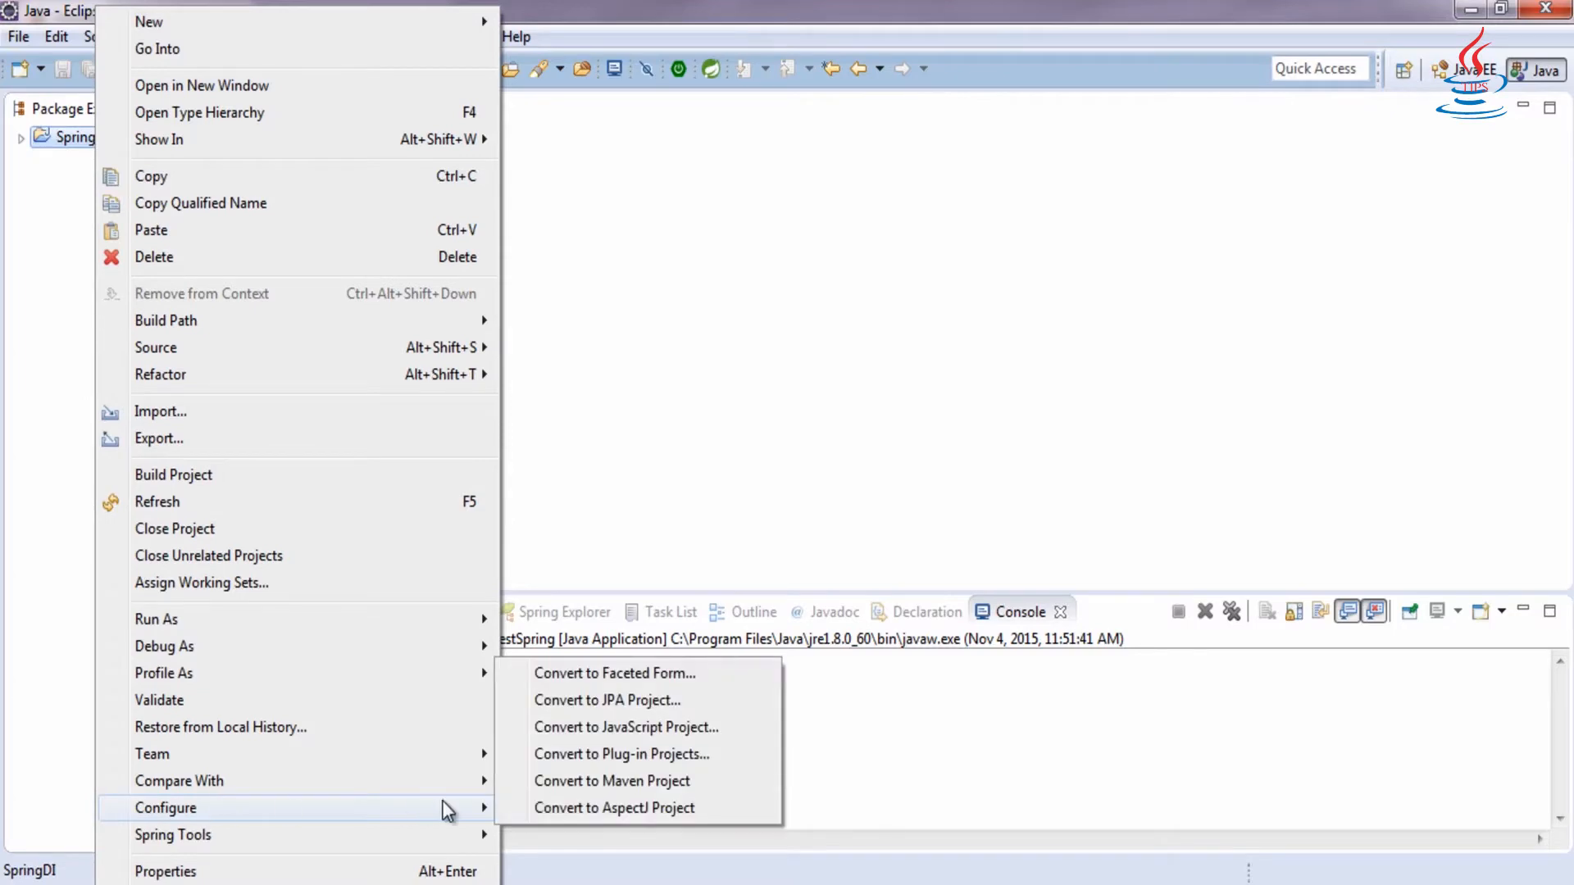
{"action": "left_click", "coordinate": [611, 780]}
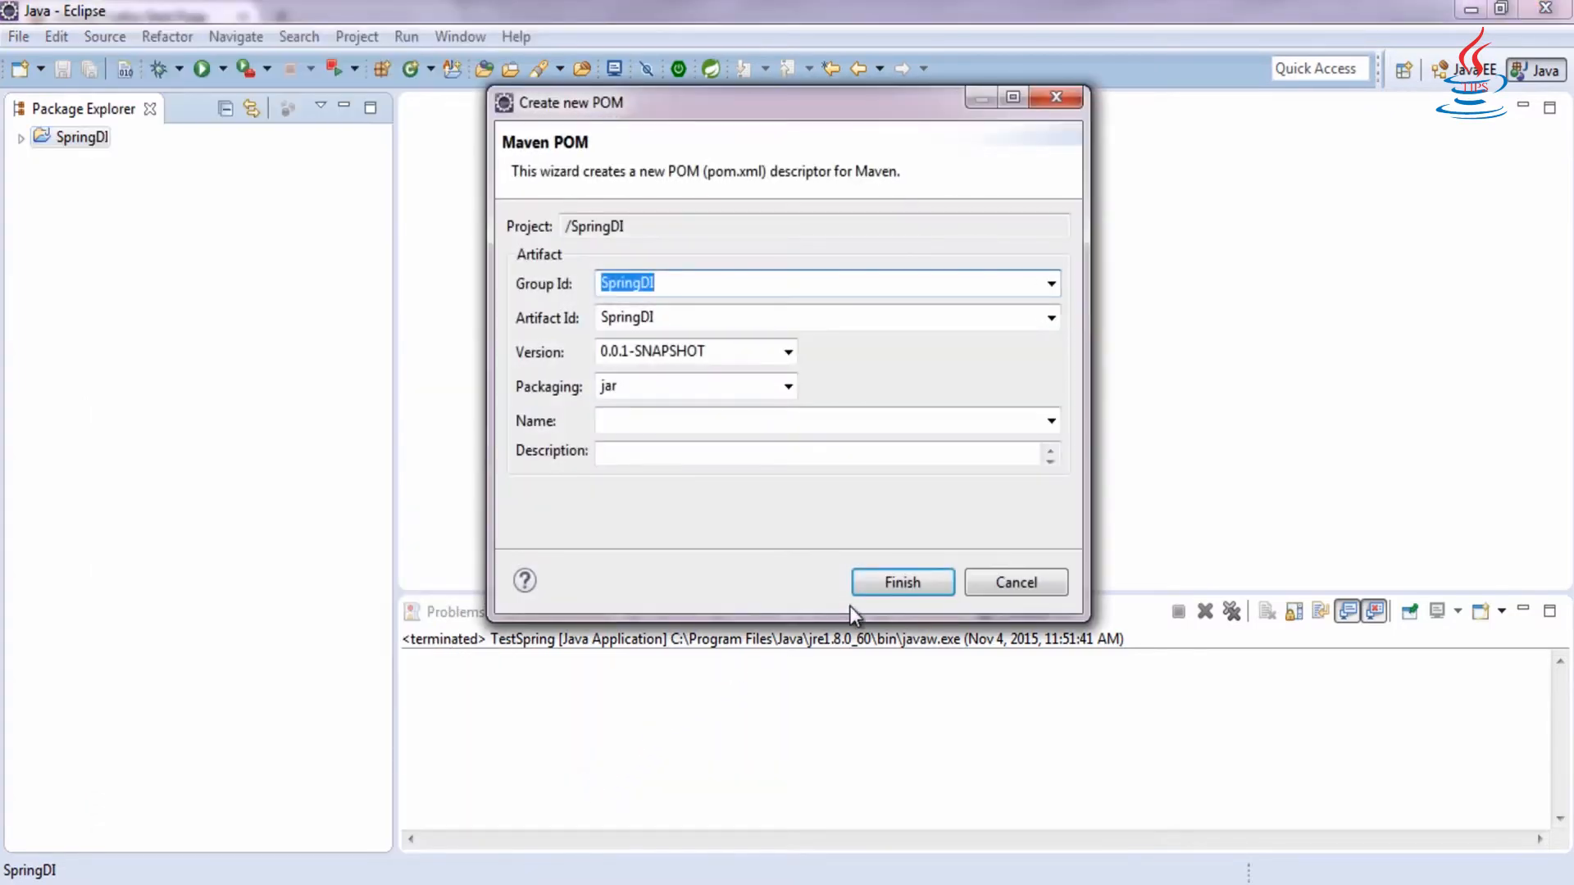
{"action": "left_click", "coordinate": [900, 582]}
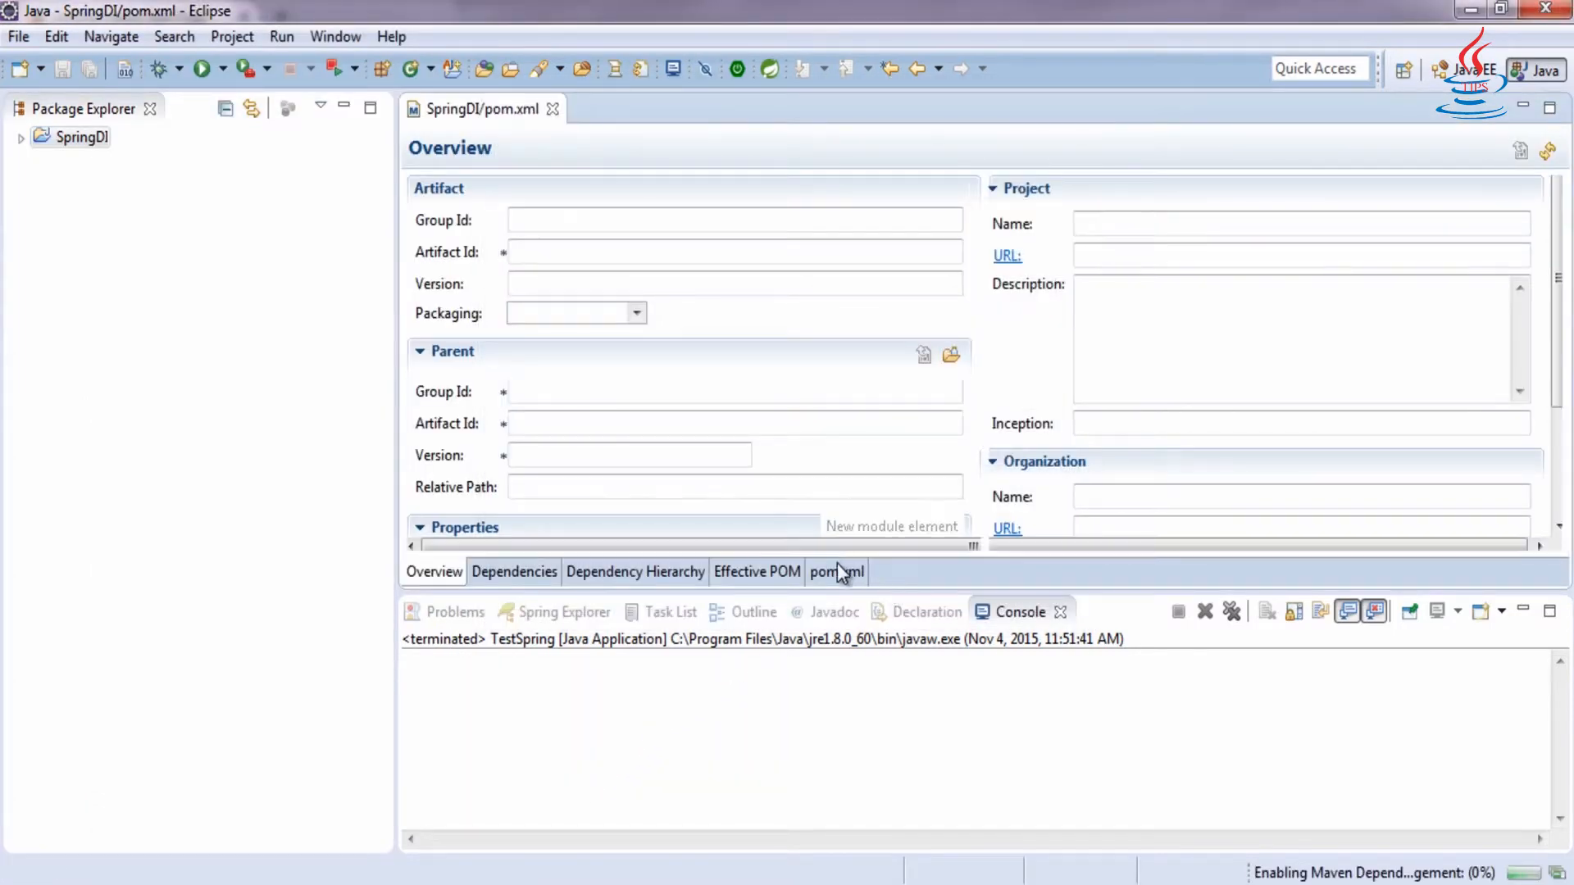
{"action": "left_click", "coordinate": [836, 572]}
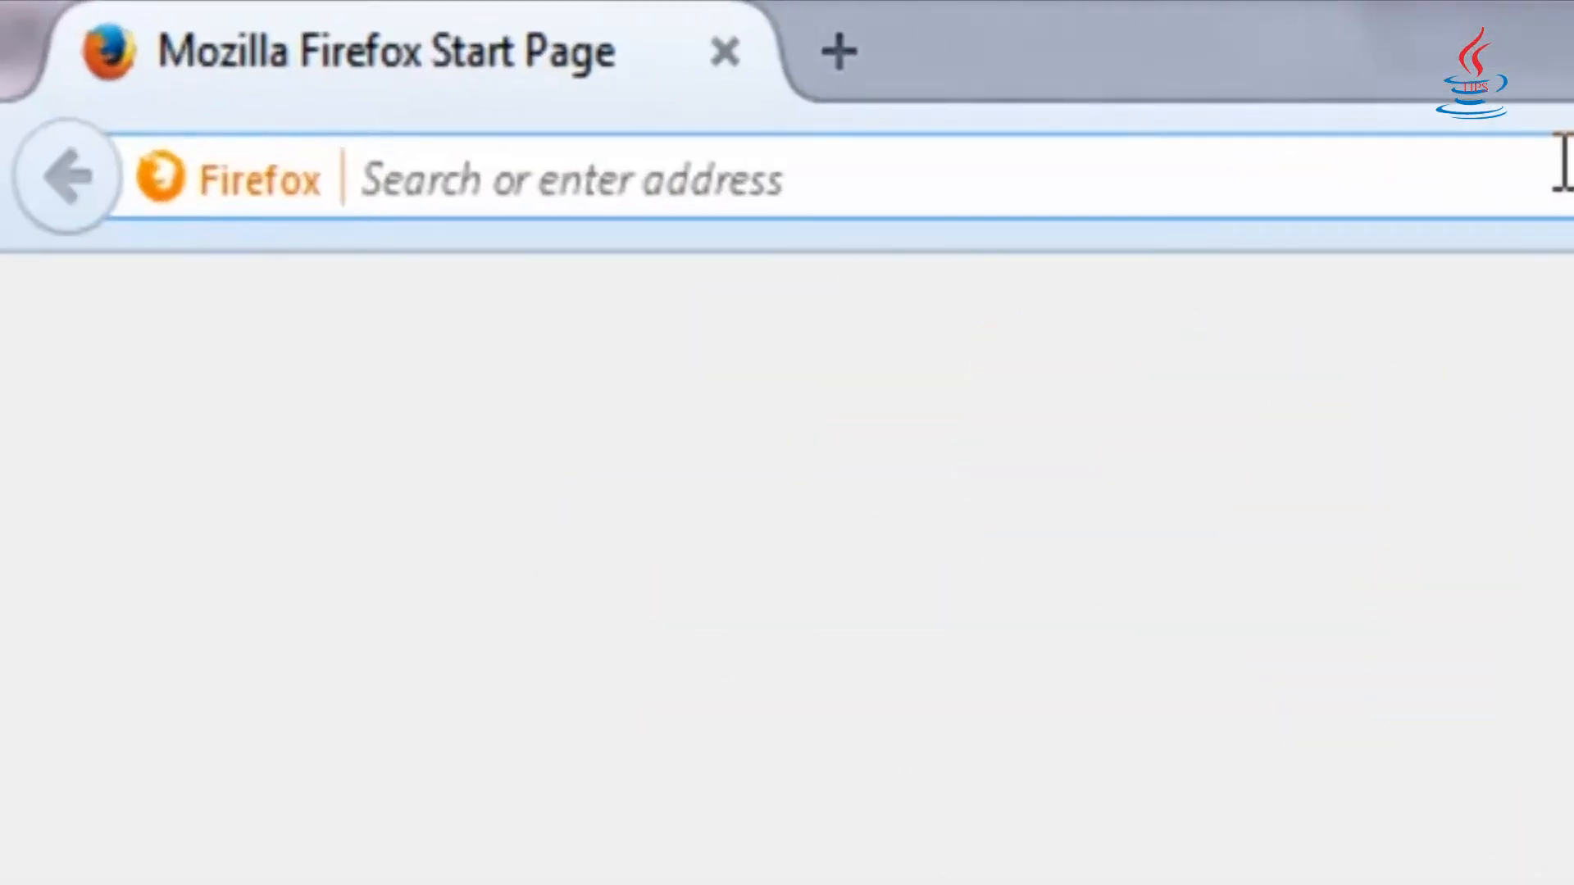
- Search the web for 'spring context' and browse the Spring Framework project page
{"action": "type", "text": "spring"}
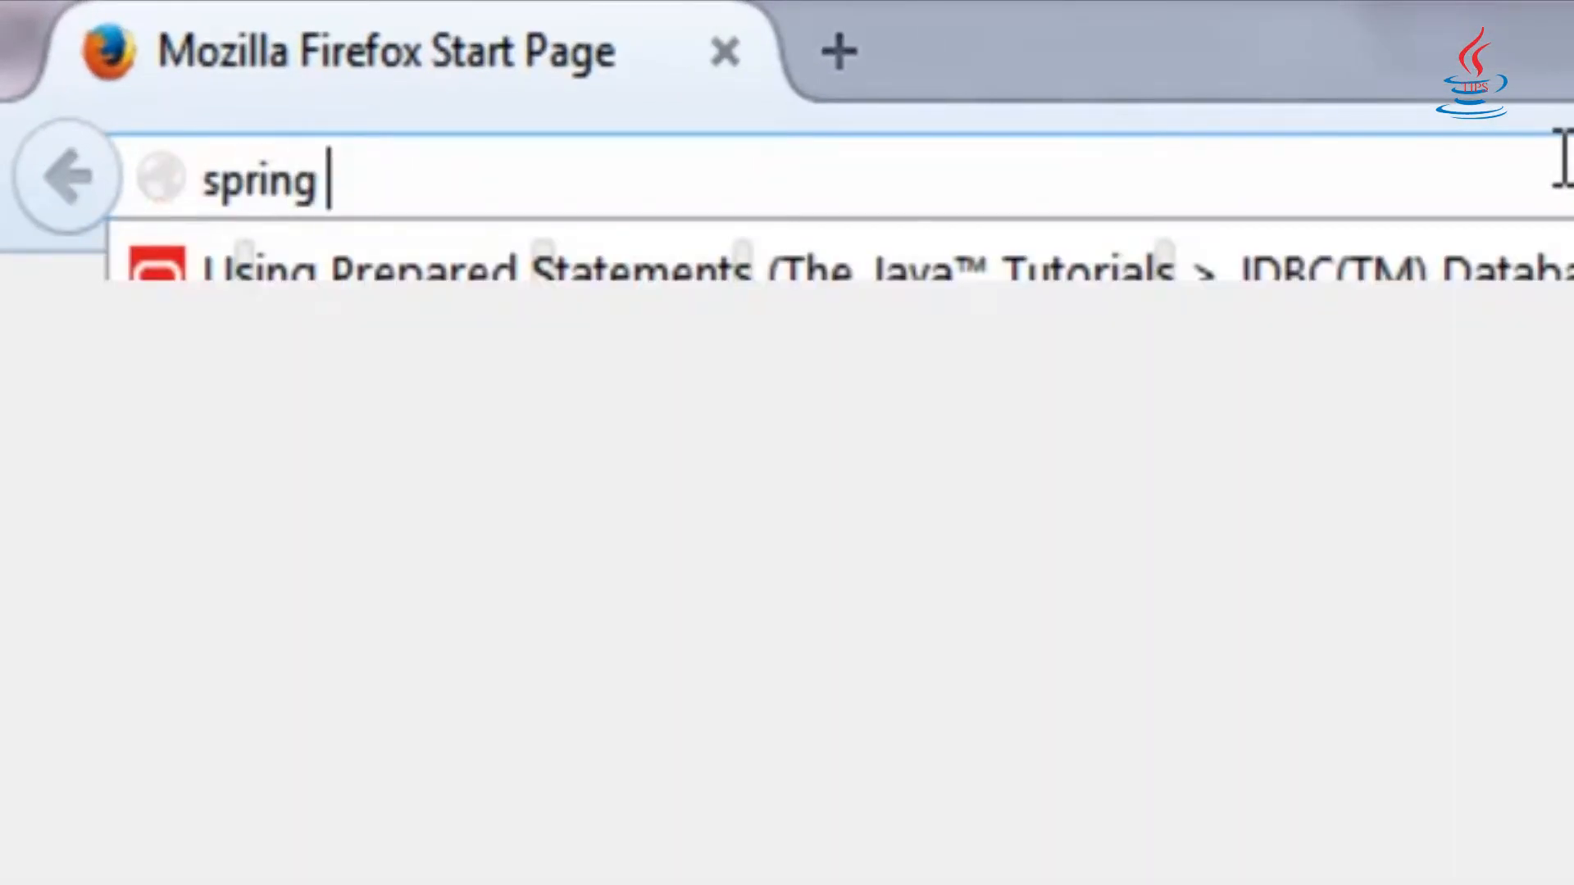
{"action": "type", "text": "context&ie=utf-8&oe=utf-8"}
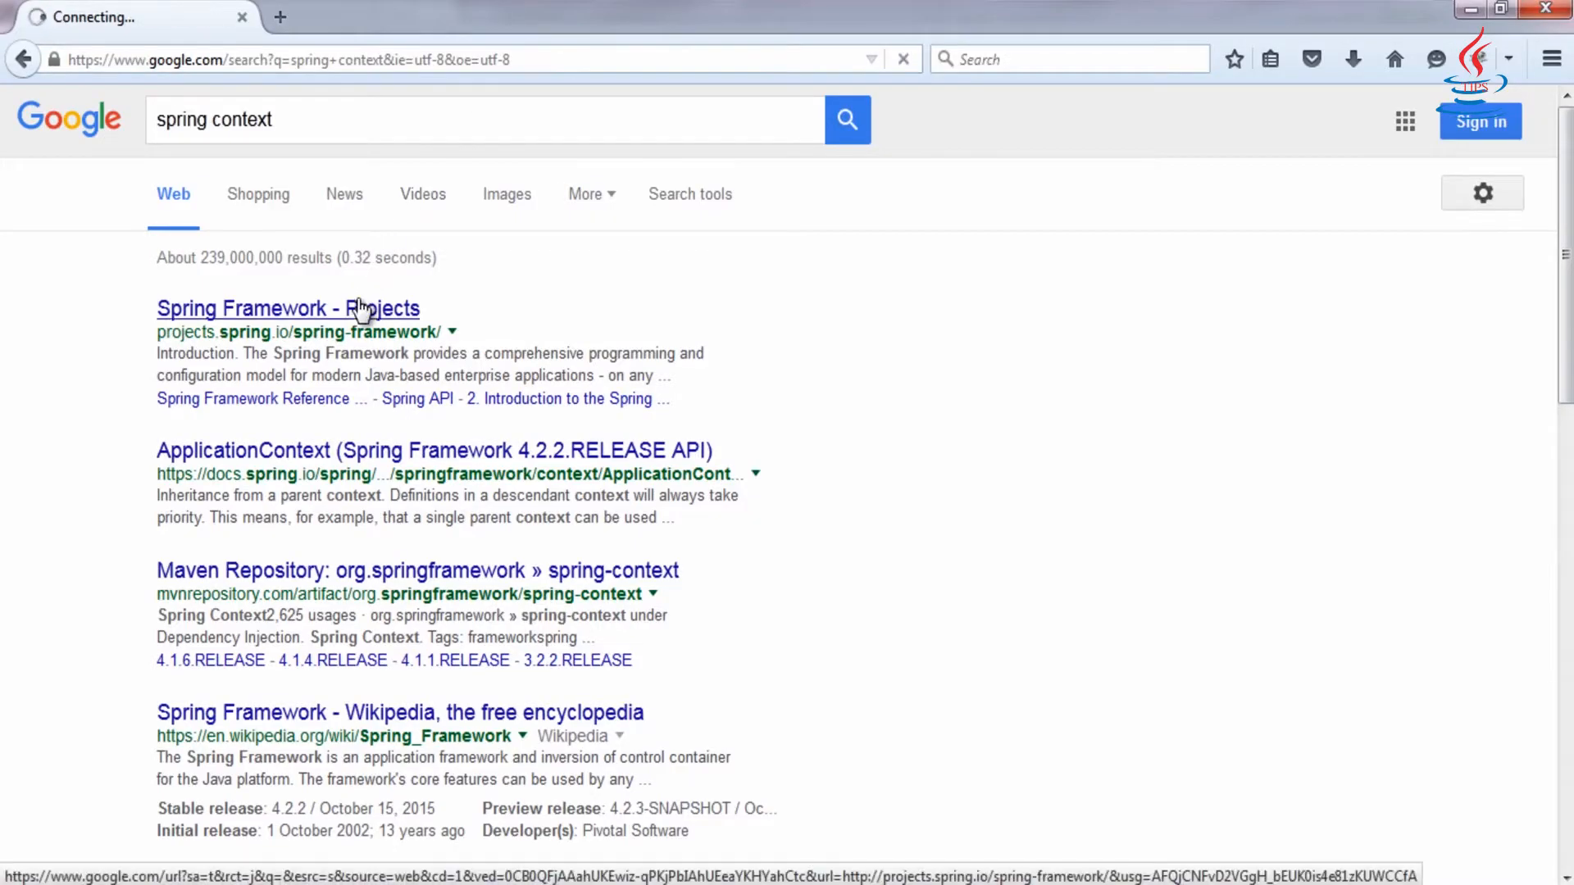
{"action": "left_click", "coordinate": [289, 308]}
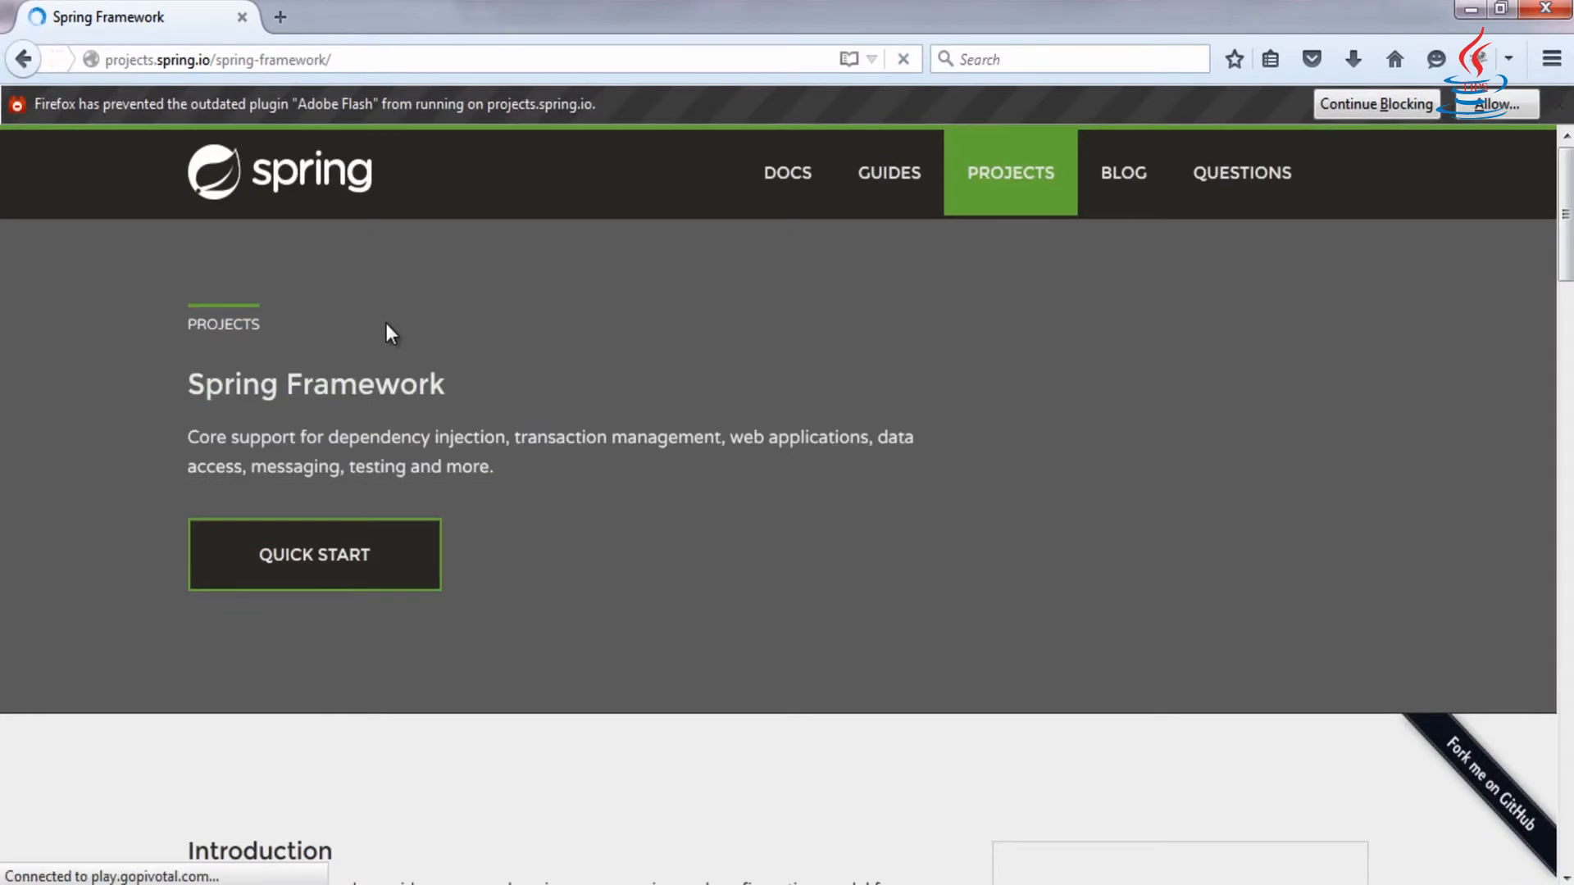
{"action": "scroll", "scroll_direction": "down", "scroll_amount": 3}
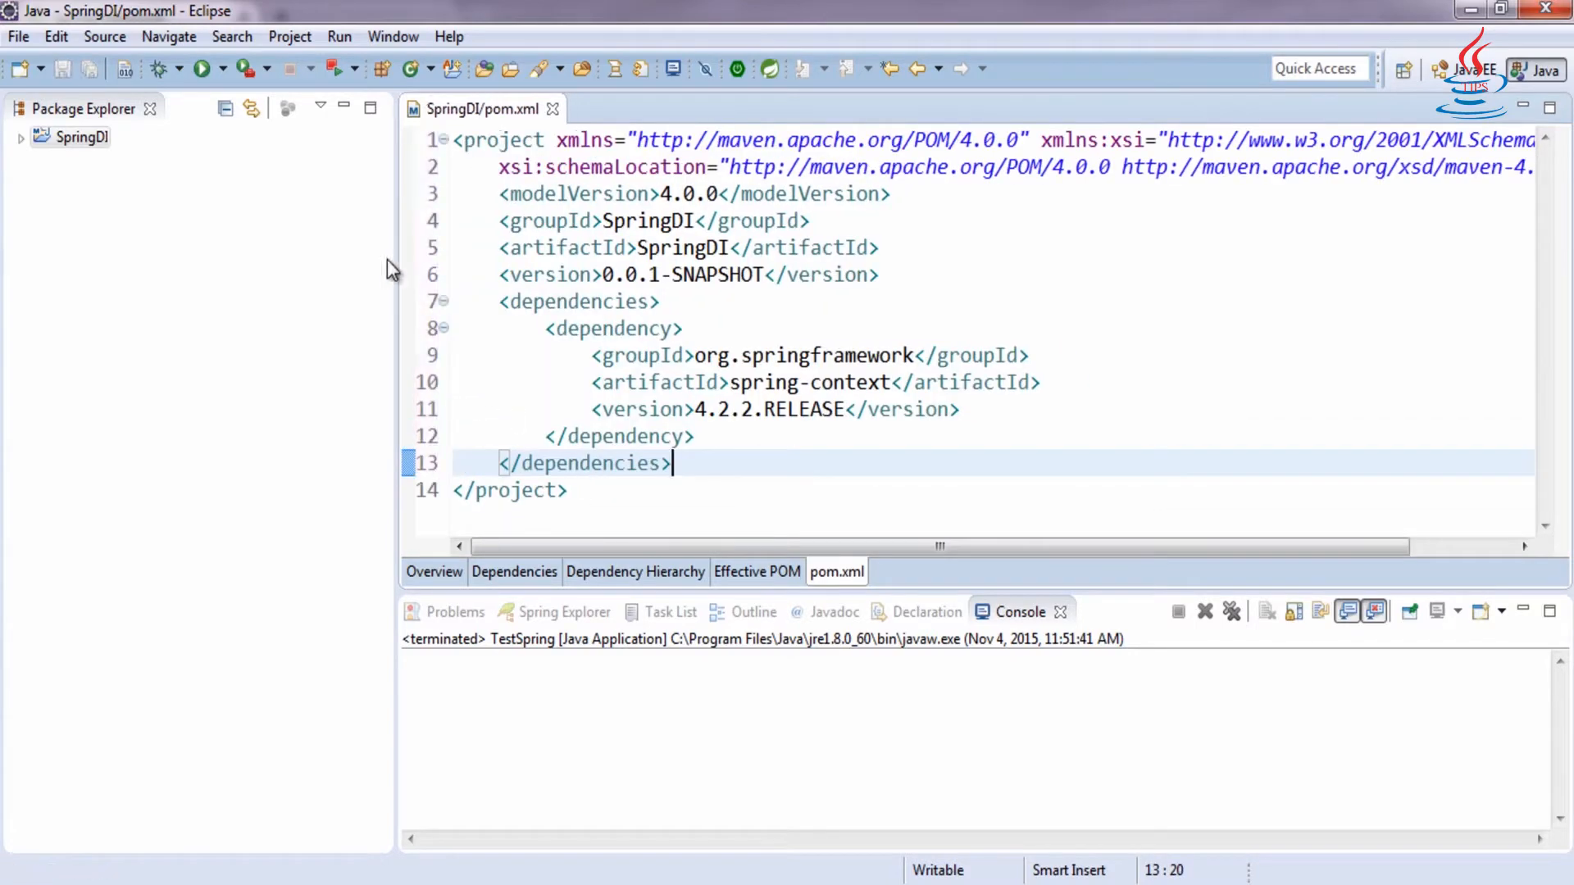
- Clean and rebuild the SpringDI project
{"action": "left_click", "coordinate": [290, 36]}
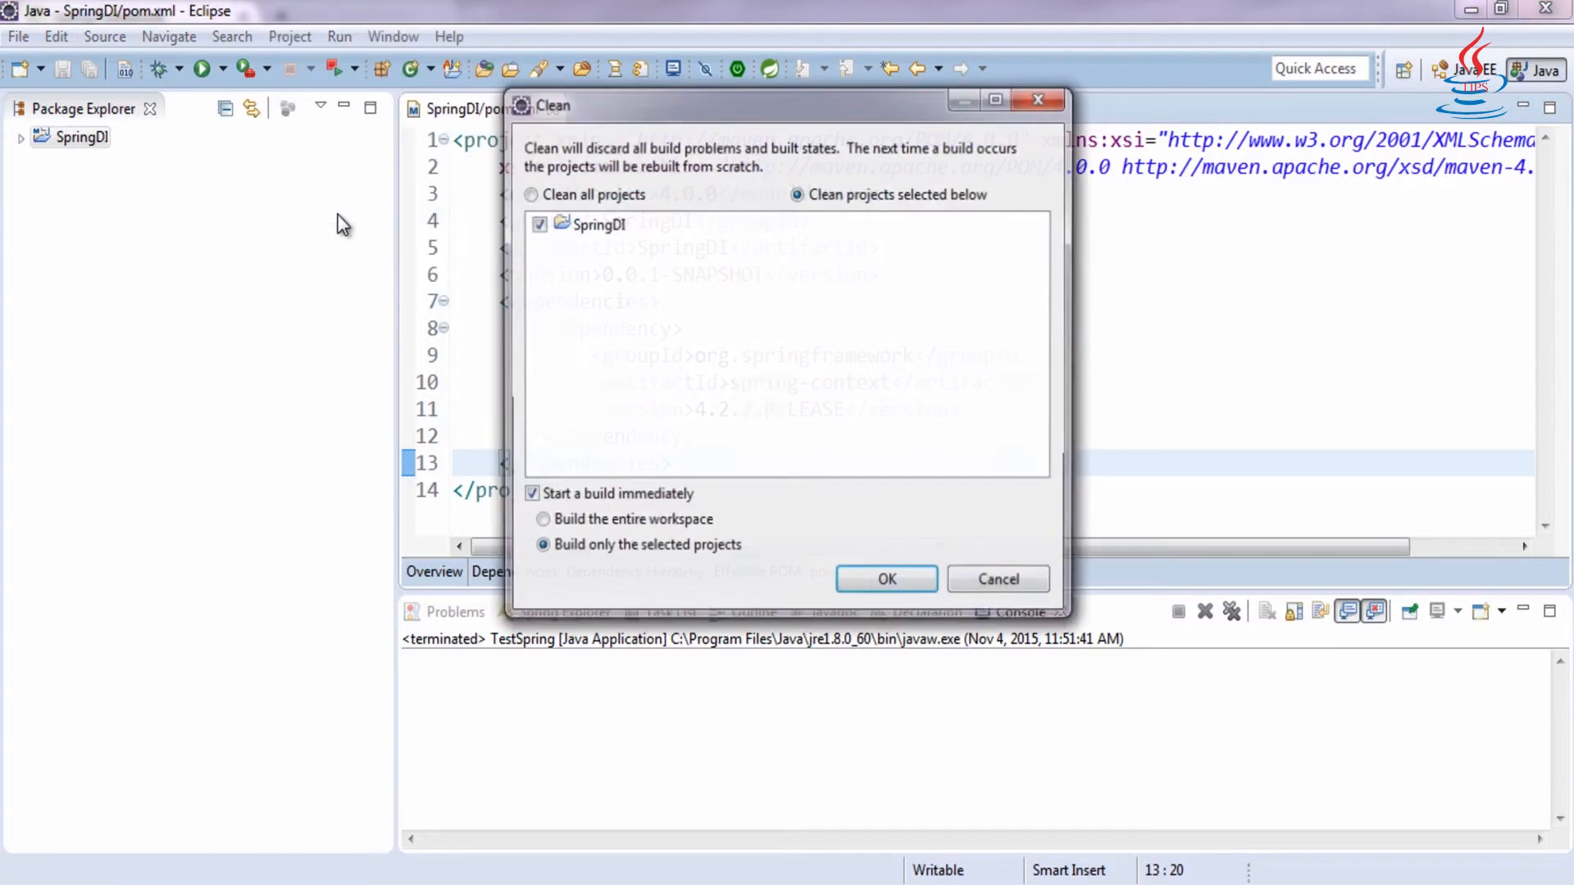
{"action": "left_click", "coordinate": [886, 578]}
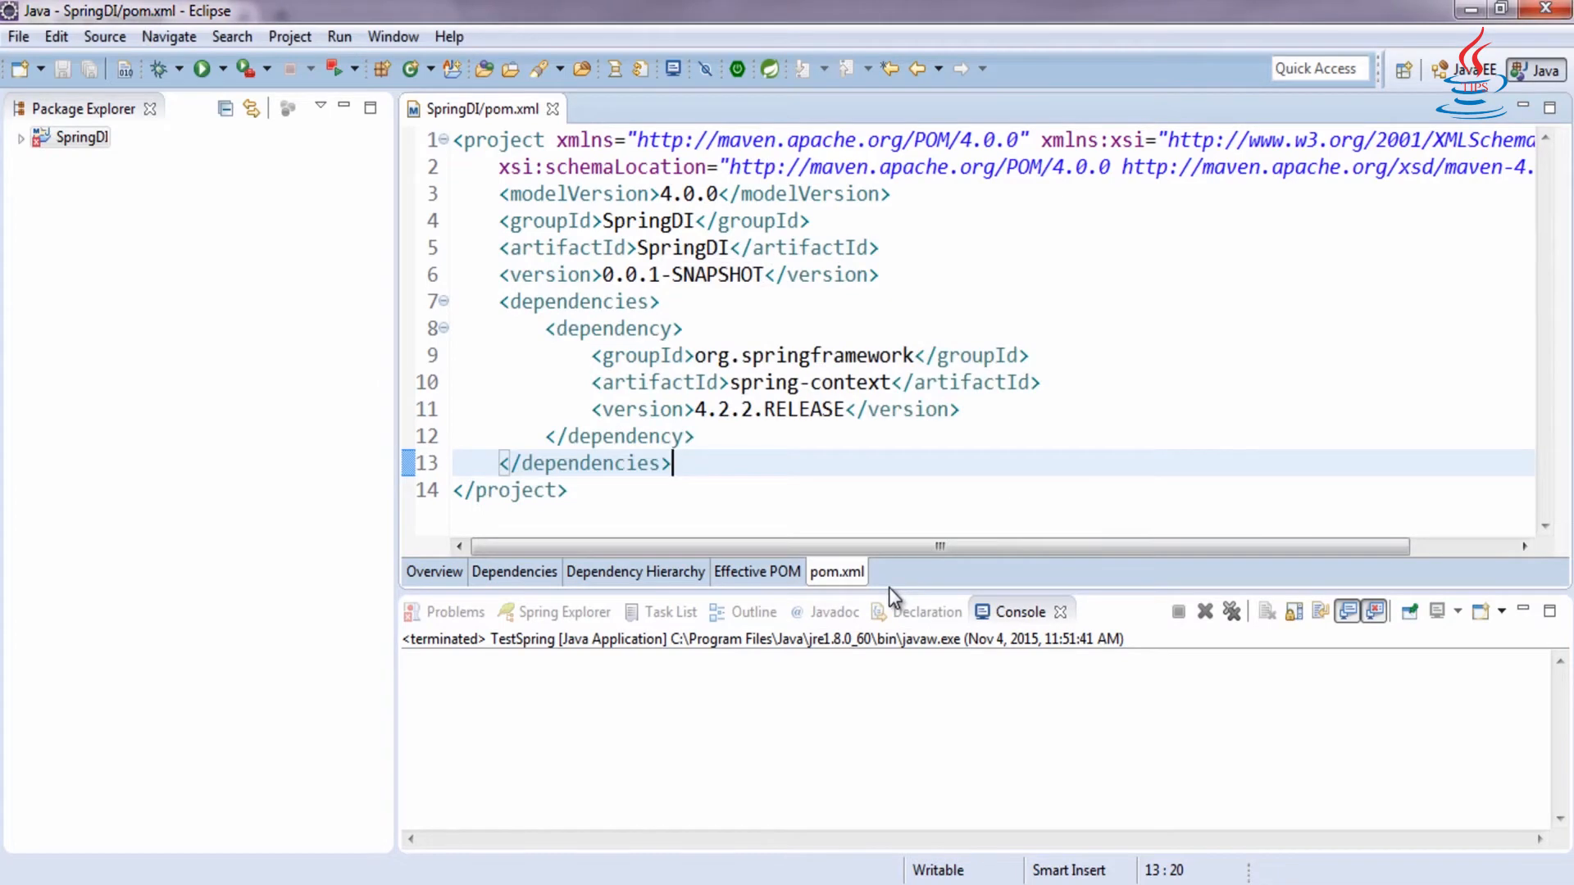
- Create a Spring bean configuration file named spring-bean in SpringDI's src folder
{"action": "left_click", "coordinate": [81, 138]}
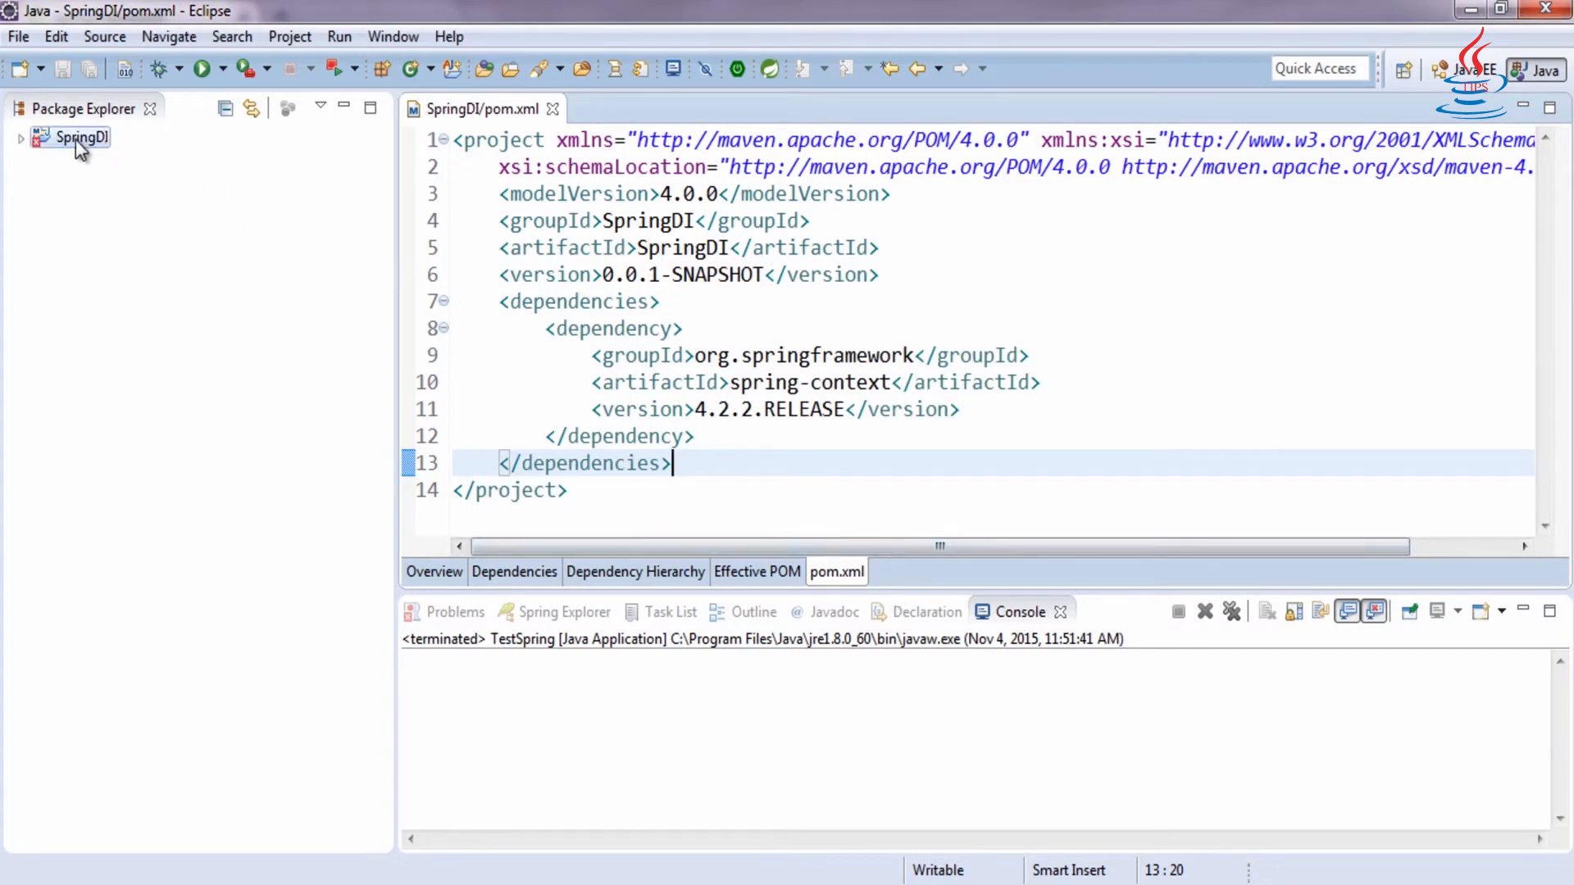
{"action": "right_click", "coordinate": [79, 138]}
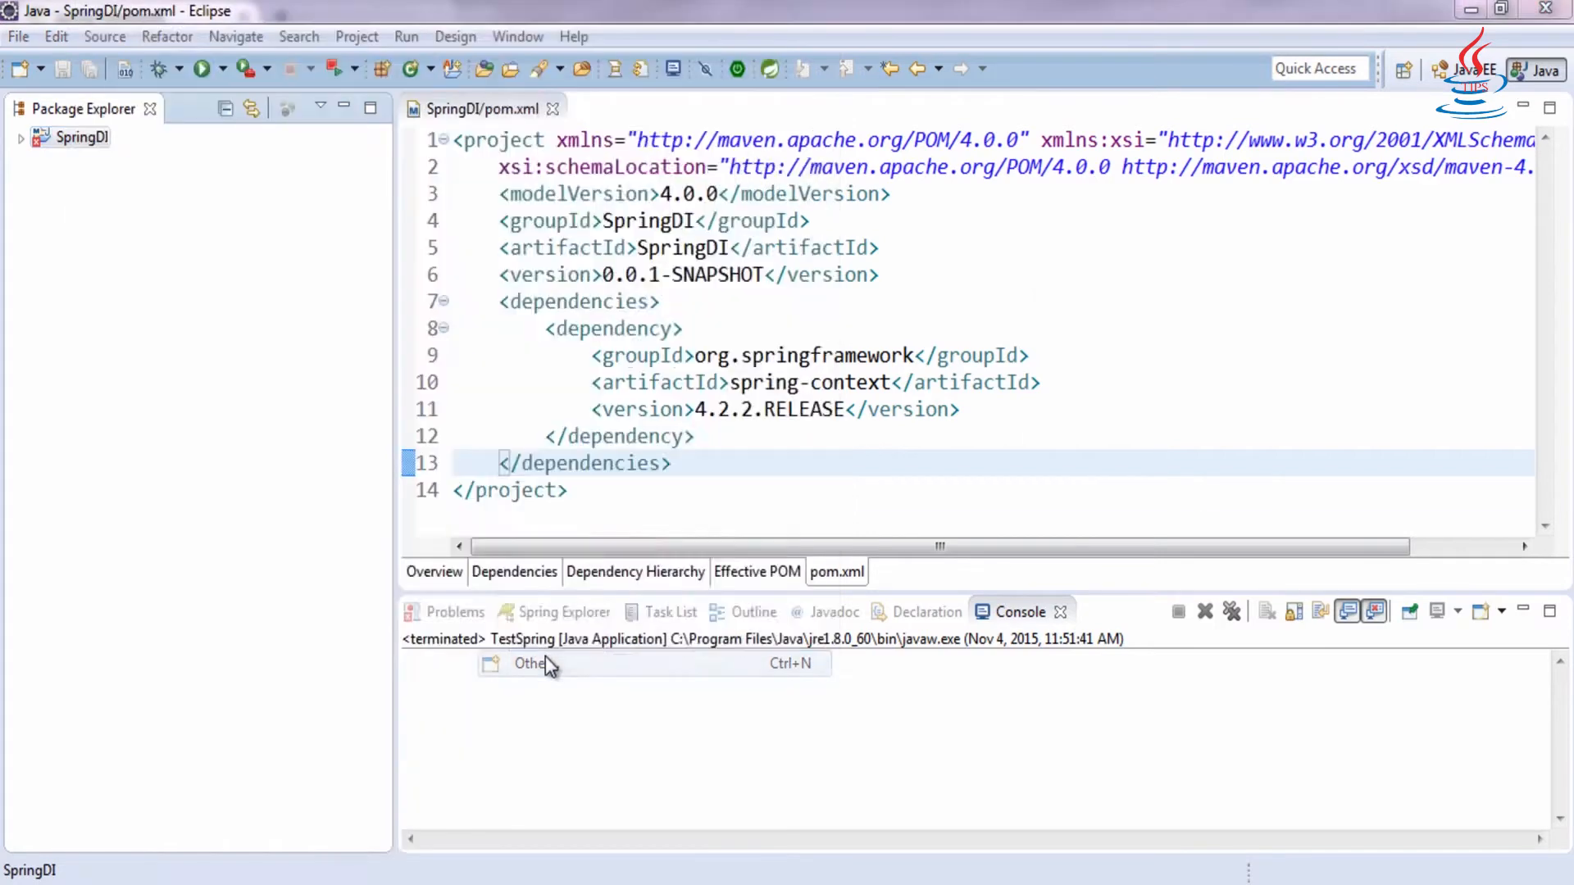
{"action": "left_click", "coordinate": [529, 662]}
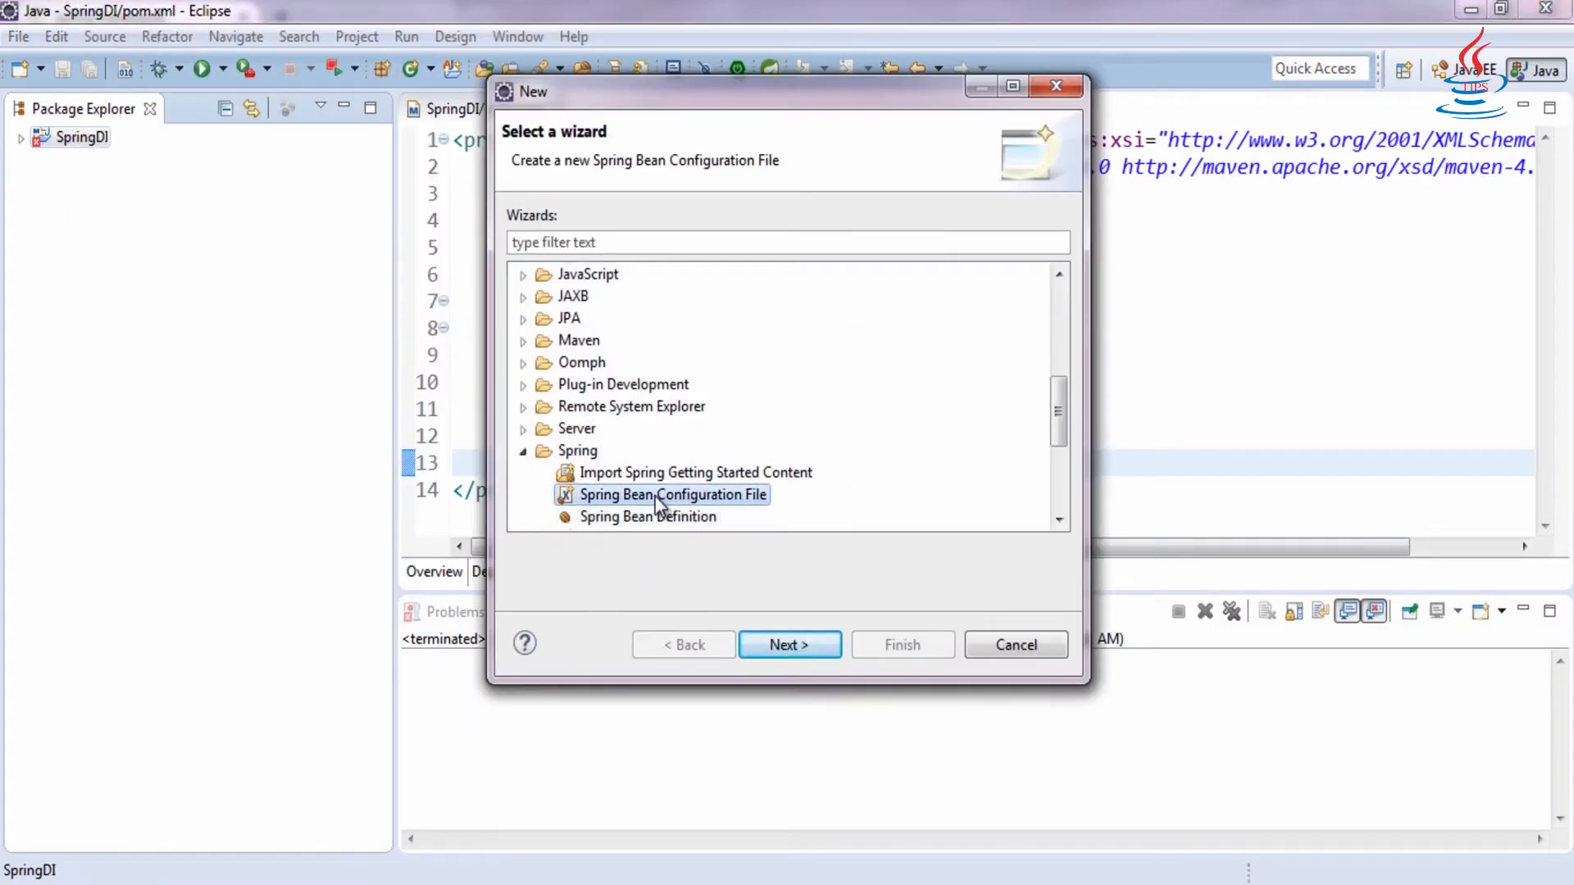
{"action": "left_click", "coordinate": [788, 644]}
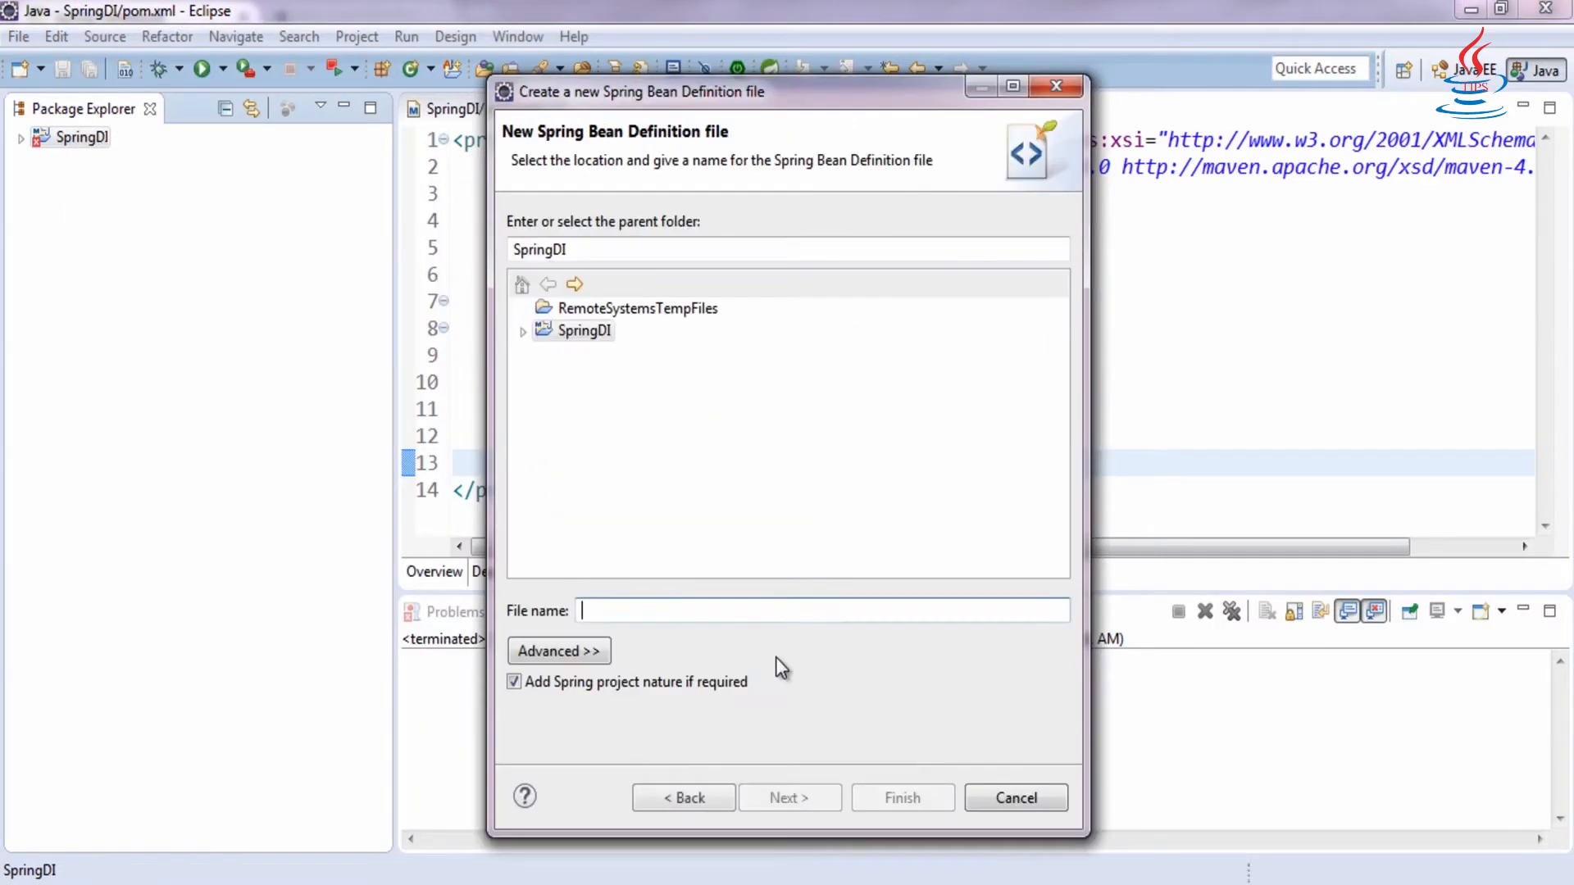
{"action": "type", "text": "s"}
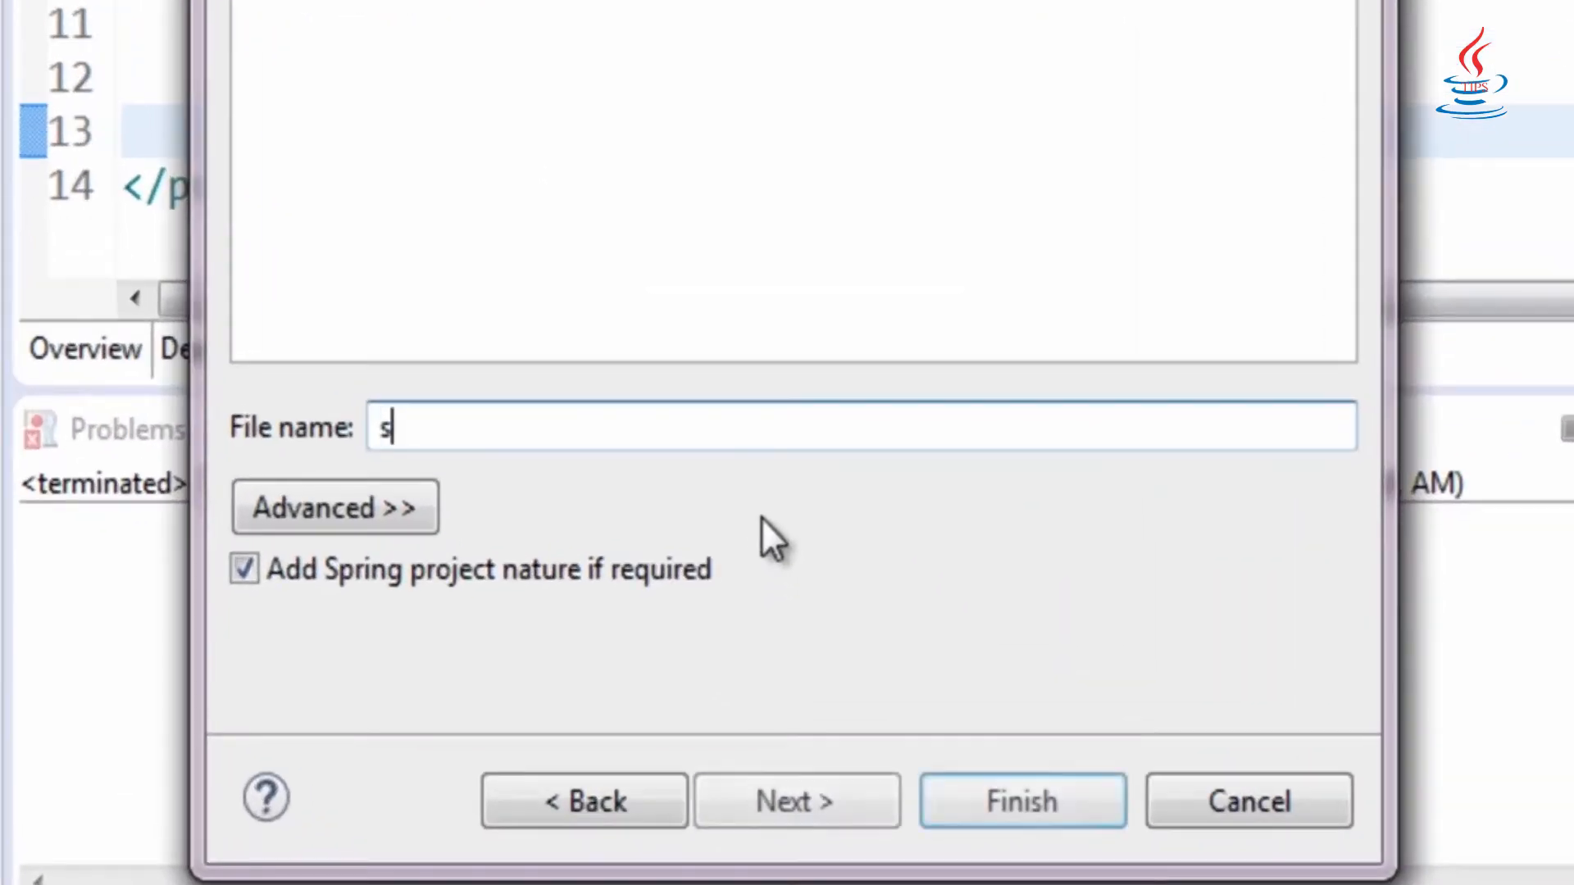
{"action": "type", "text": "pring"}
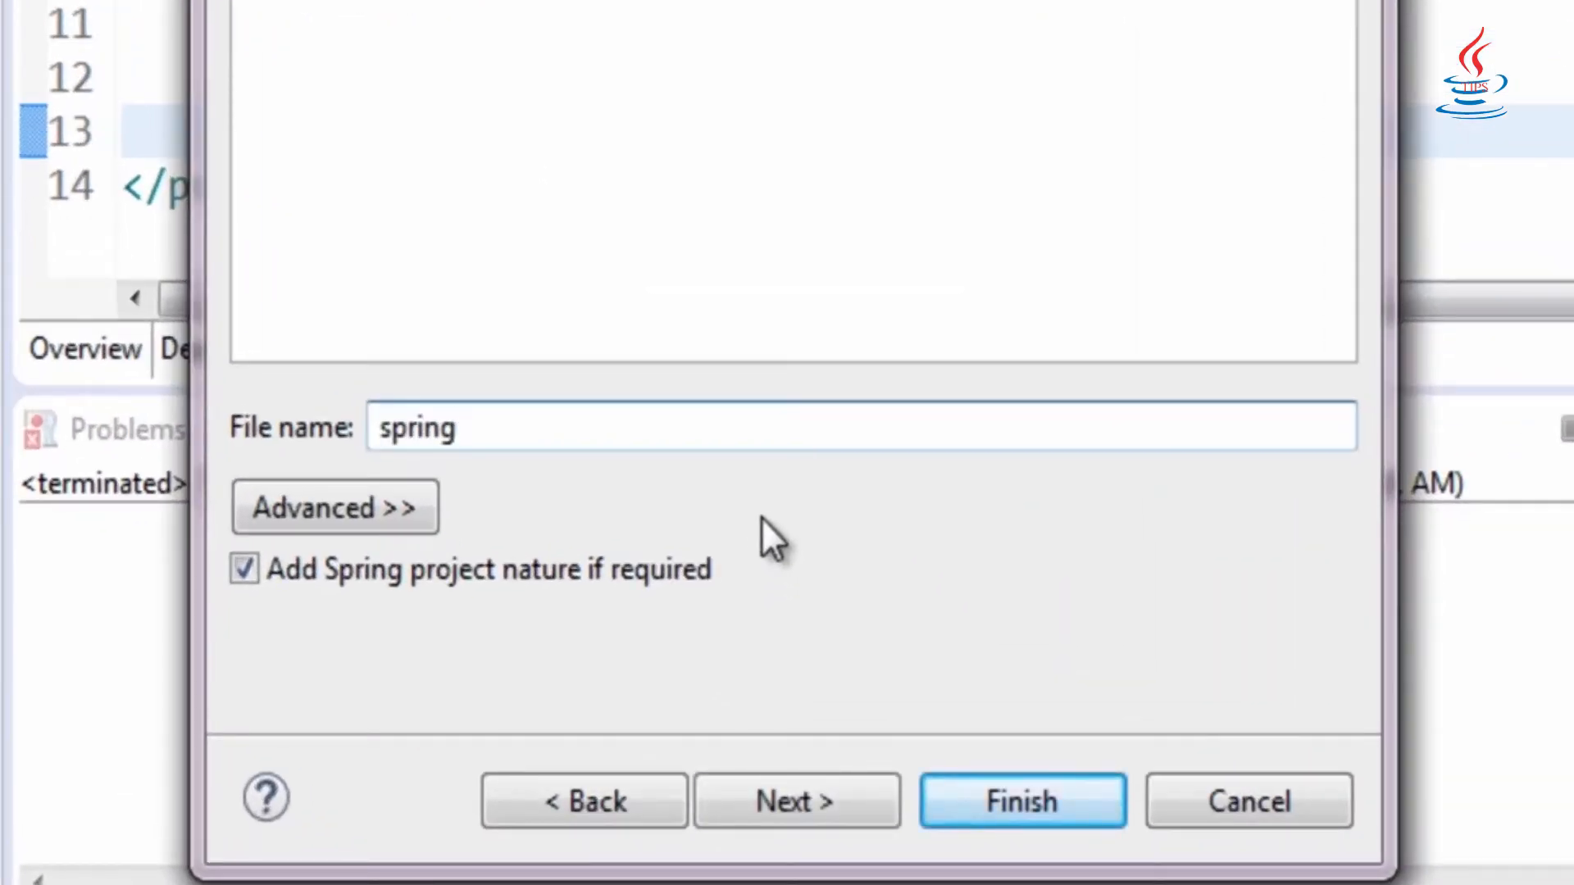
{"action": "type", "text": "-bean"}
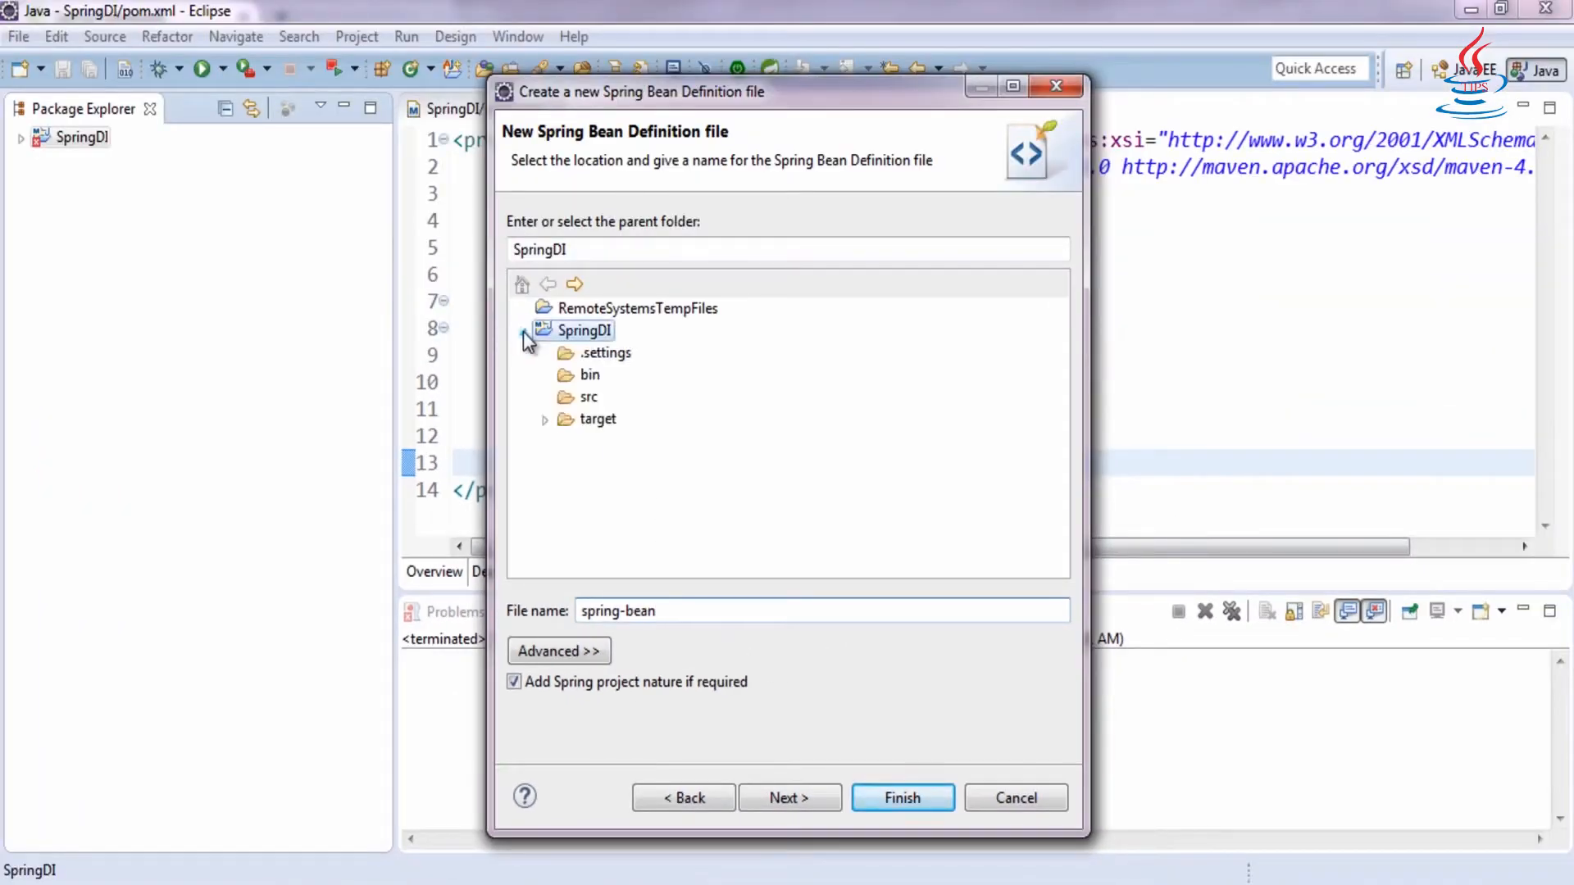
{"action": "left_click", "coordinate": [589, 396]}
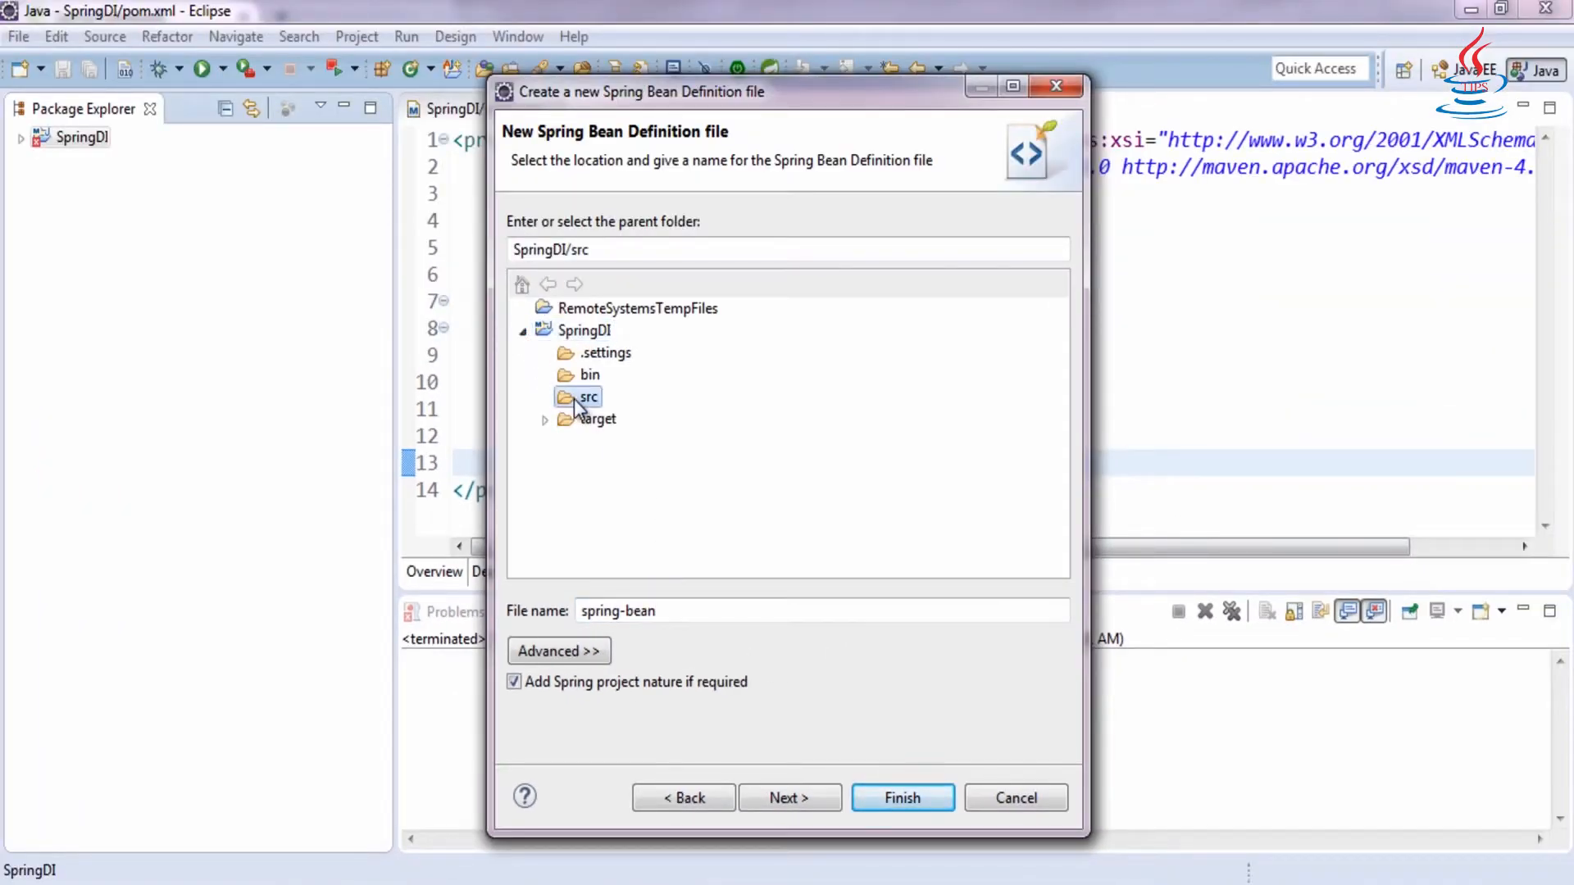
{"action": "left_click", "coordinate": [900, 797]}
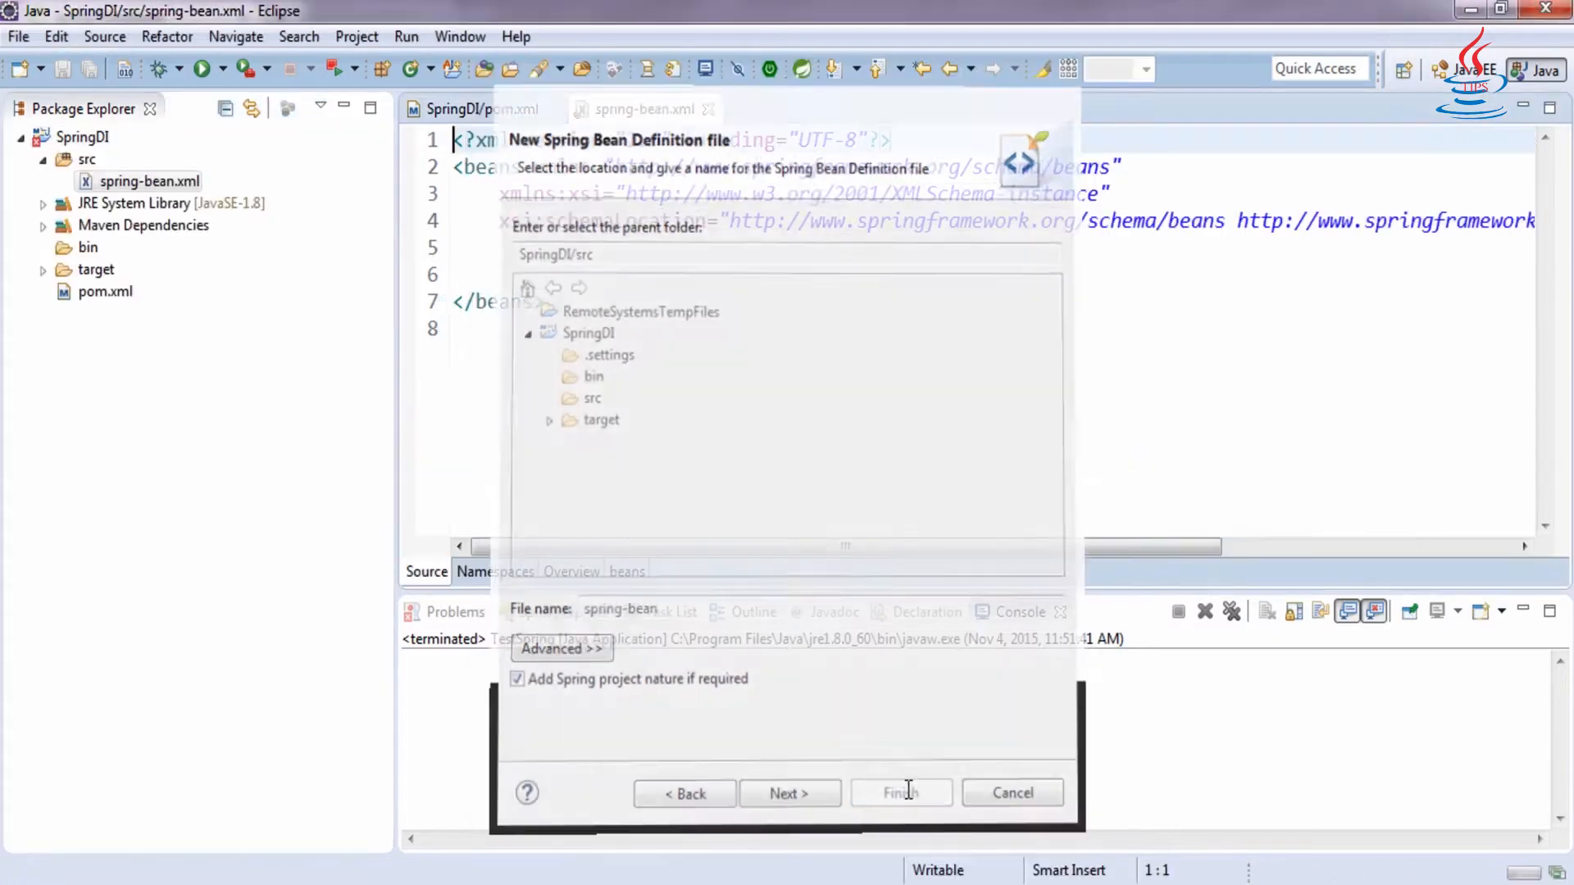
{"action": "left_click", "coordinate": [900, 793]}
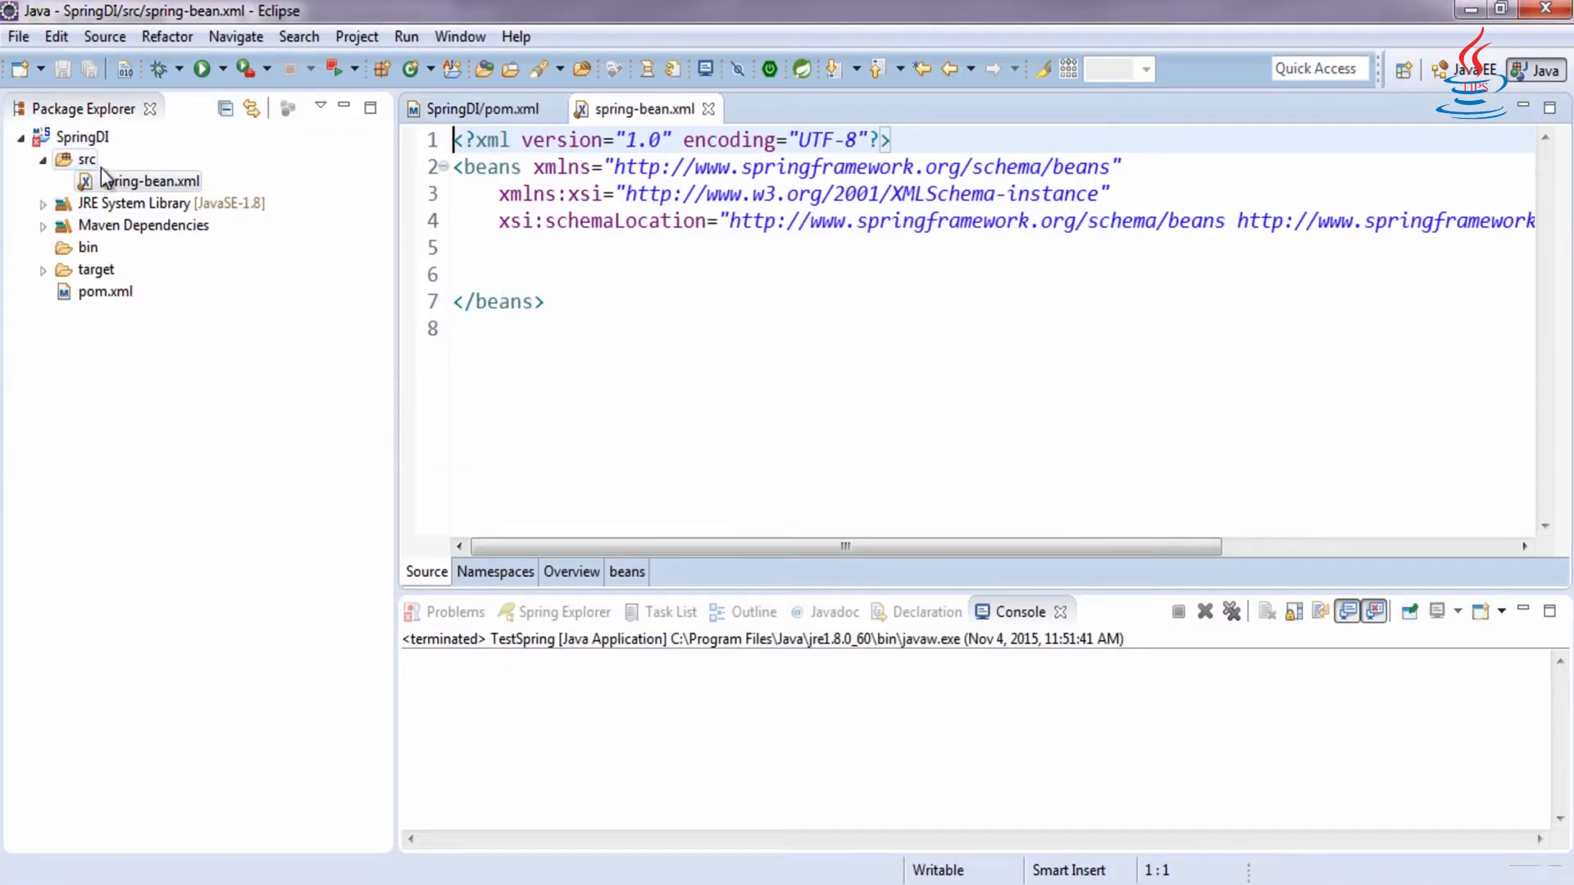
- Create the package info.java.tips.config under src
{"action": "right_click", "coordinate": [87, 159]}
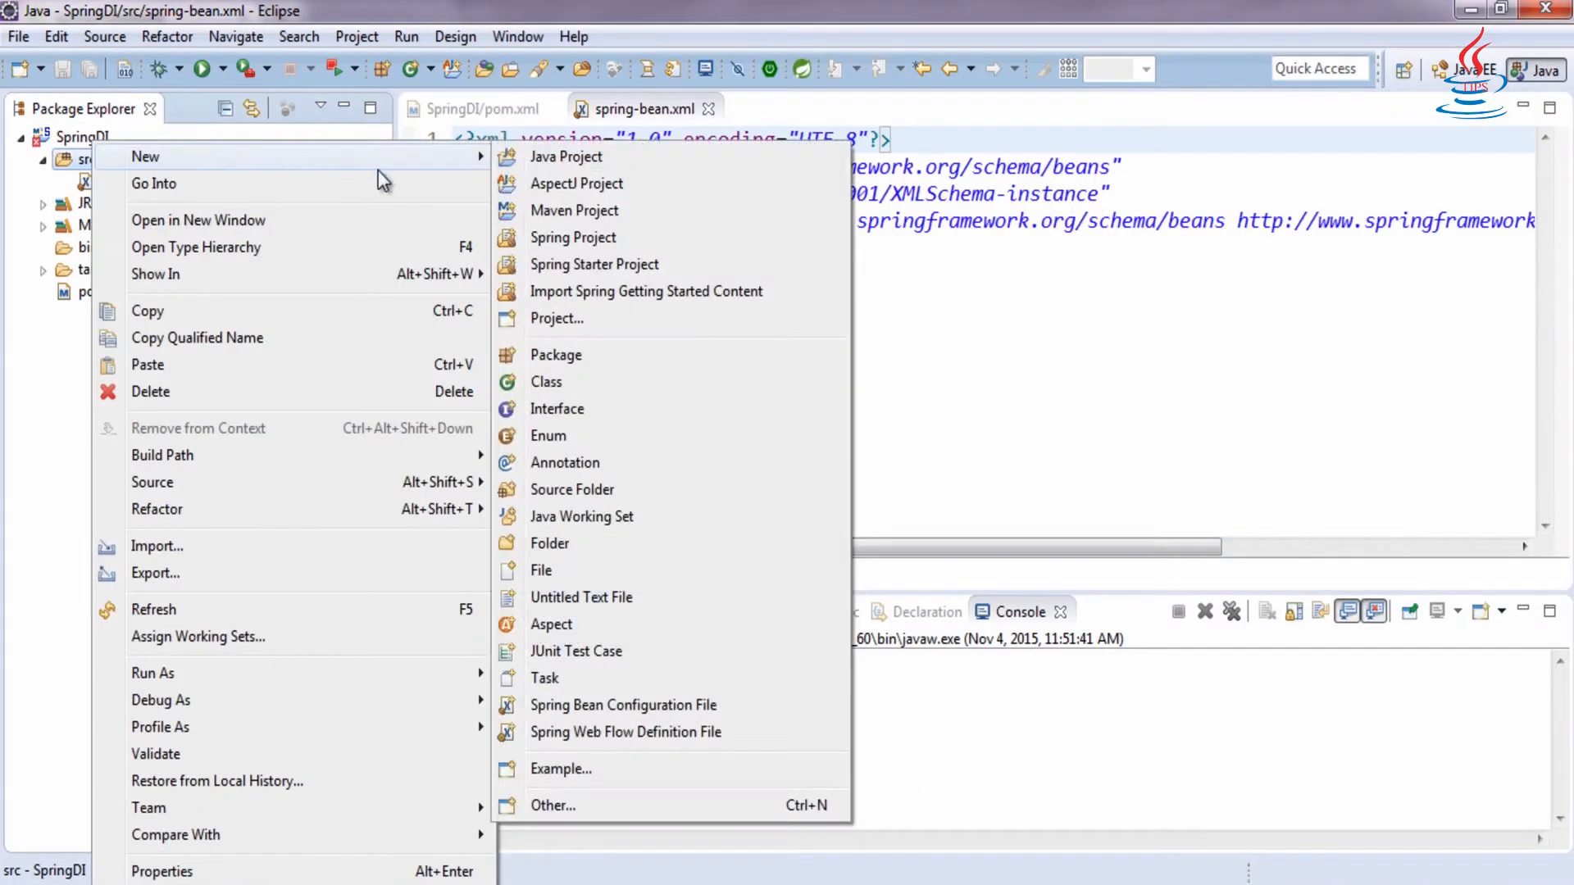
{"action": "left_click", "coordinate": [556, 354]}
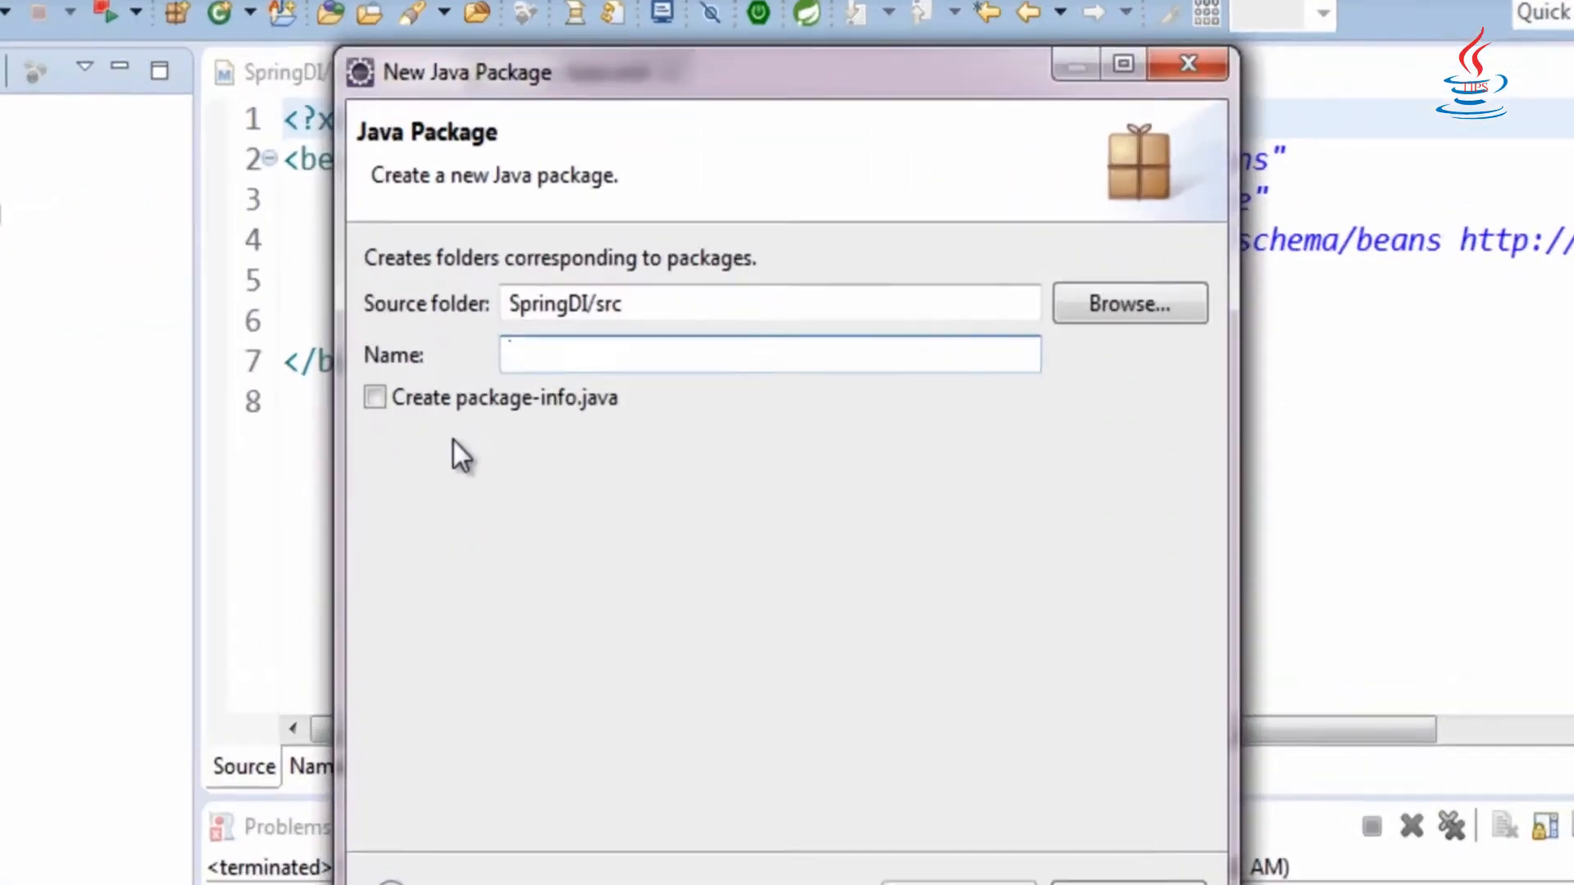
{"action": "type", "text": "info"}
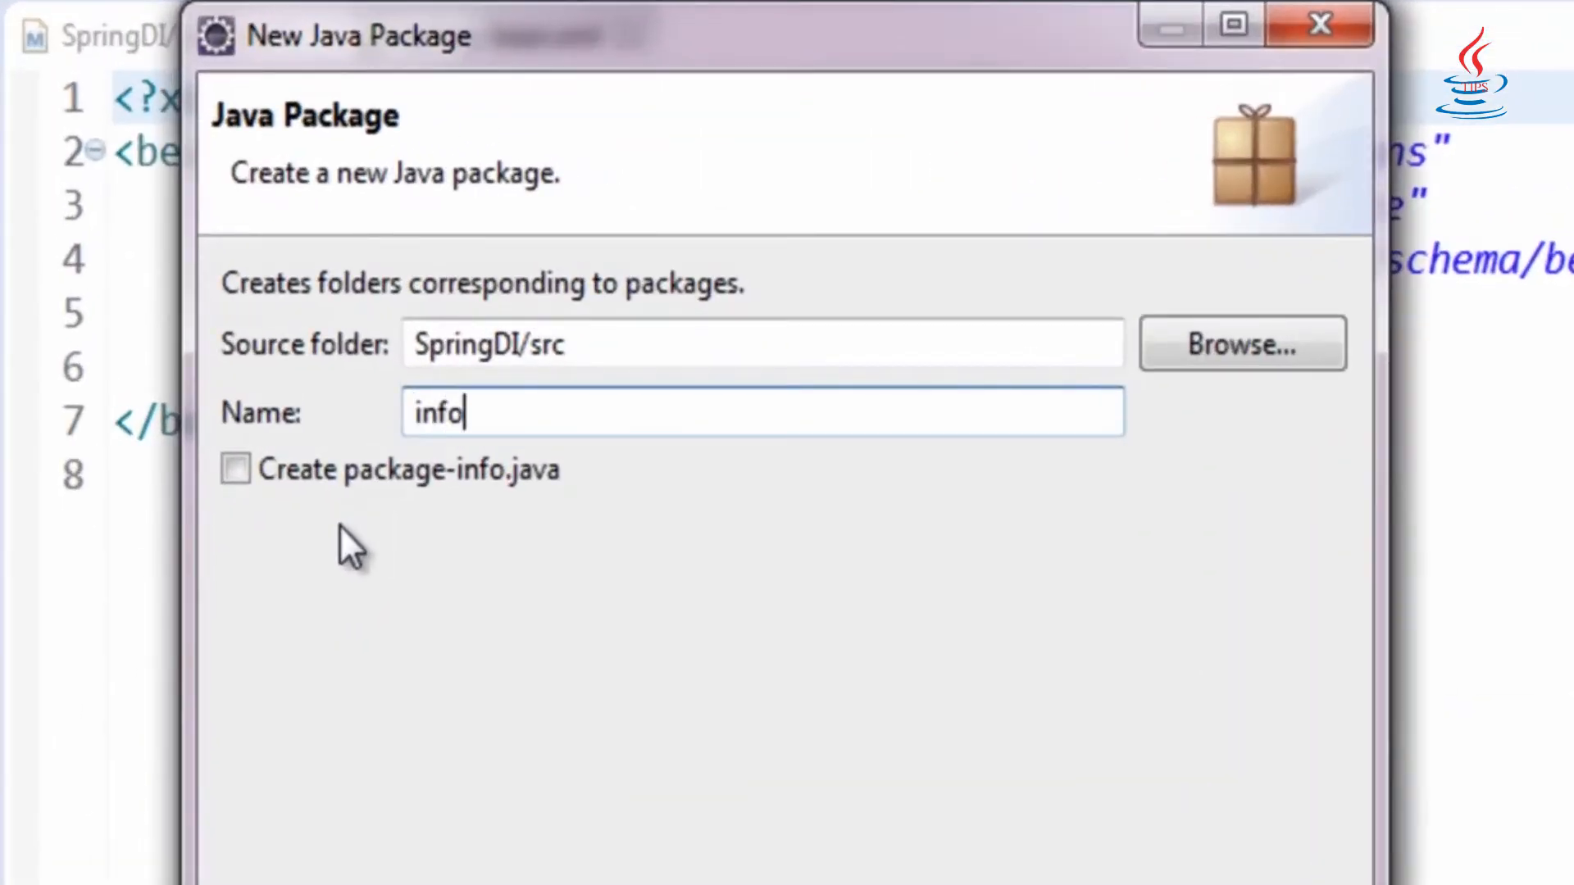
{"action": "type", "text": ".java.ti"}
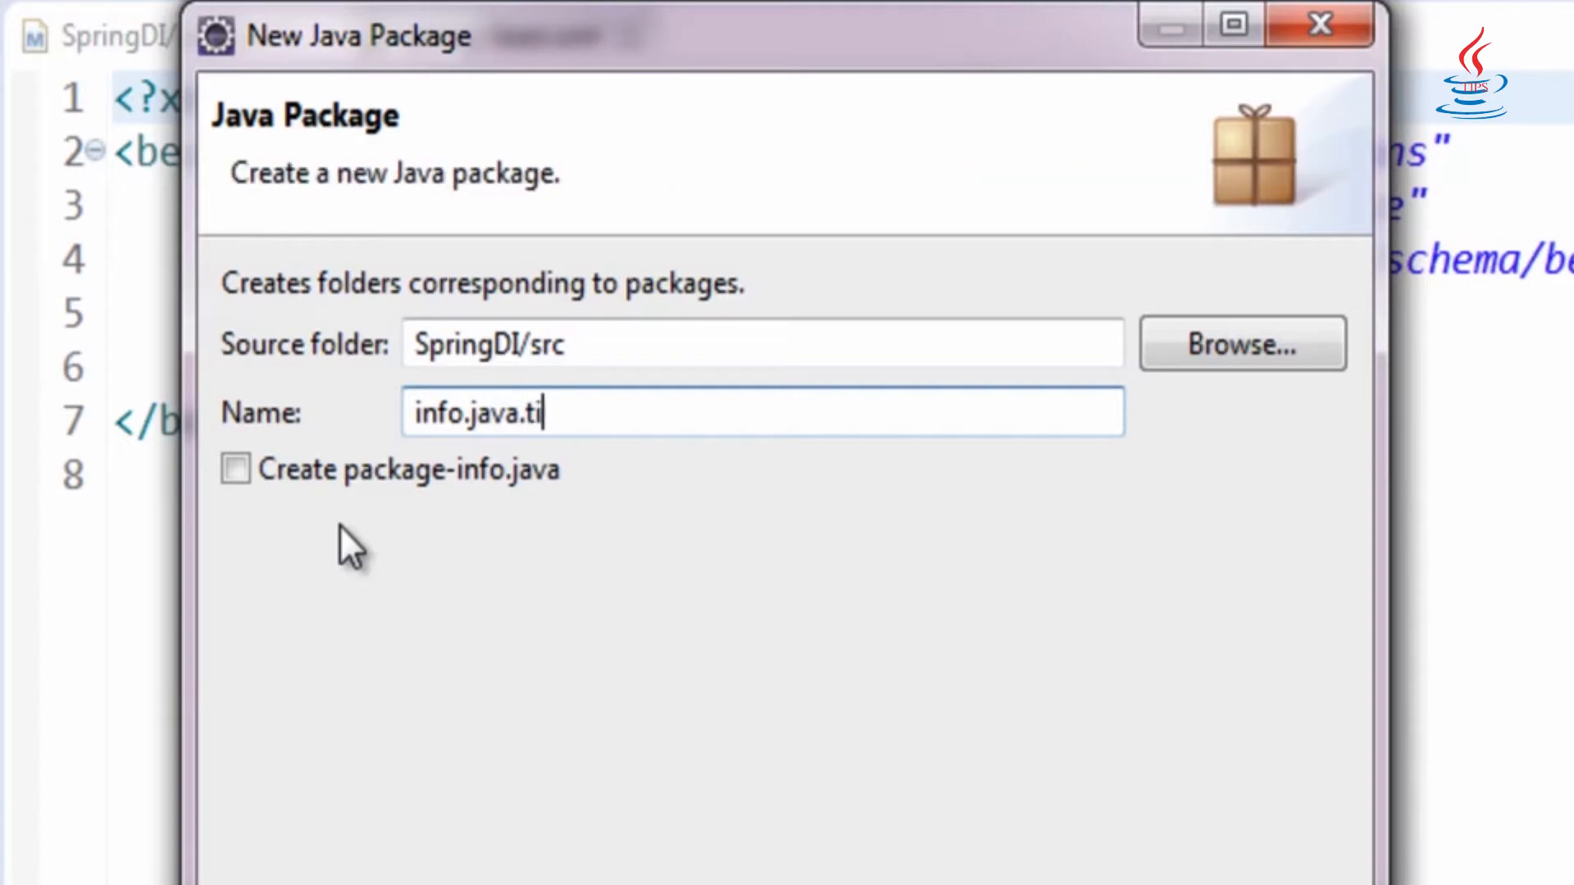
{"action": "type", "text": "ps.config"}
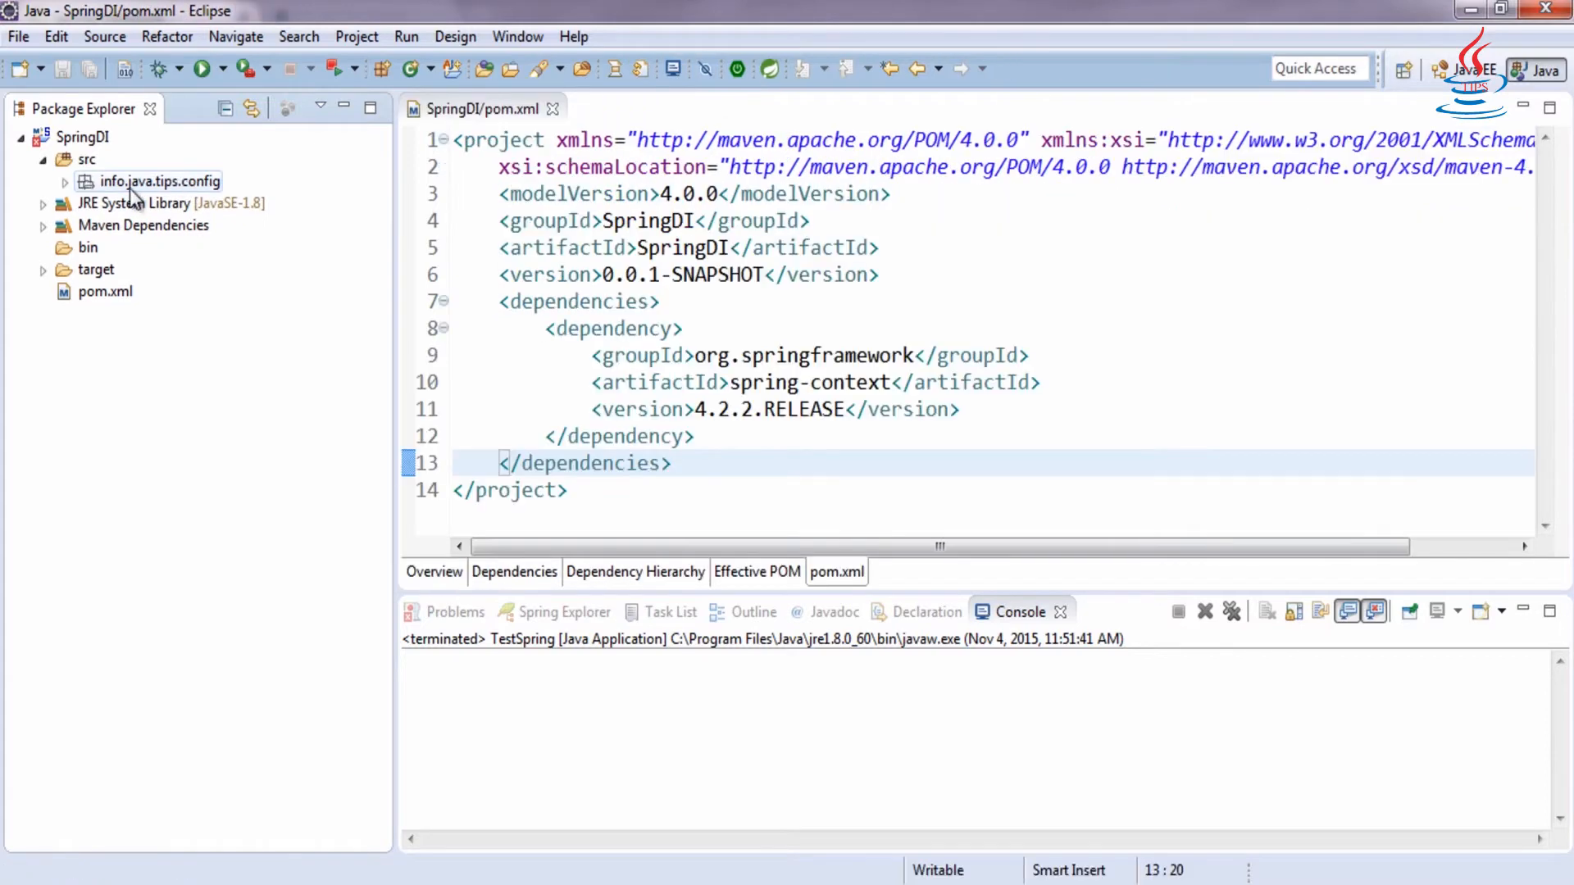
{"action": "double_click", "coordinate": [169, 203]}
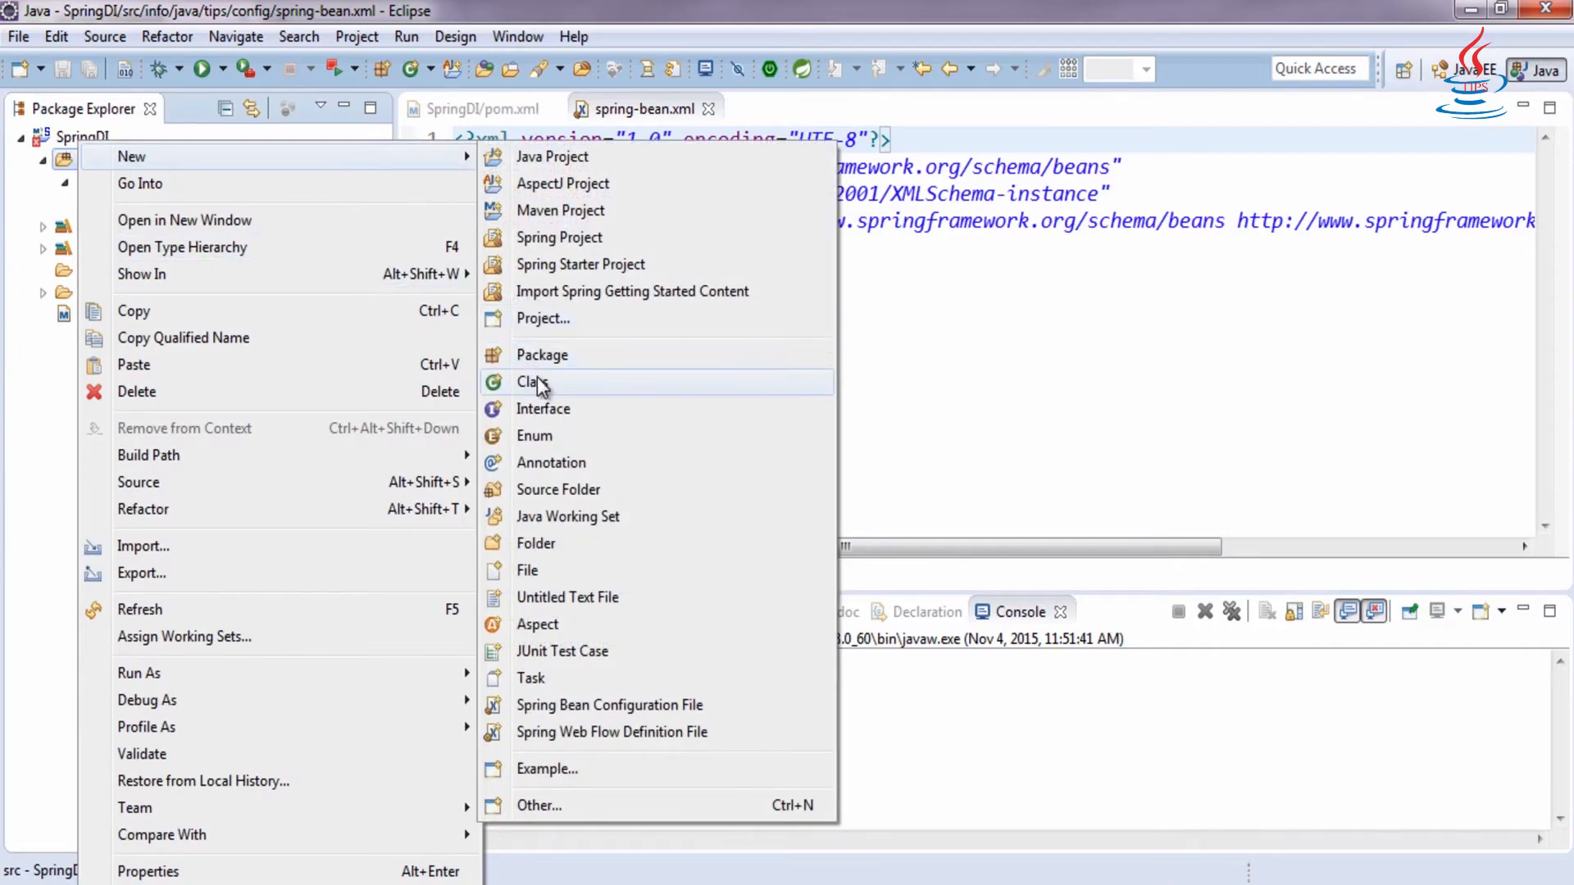
- Name the new class HelloBean in package info.java.tips.bean
{"action": "left_click", "coordinate": [529, 382]}
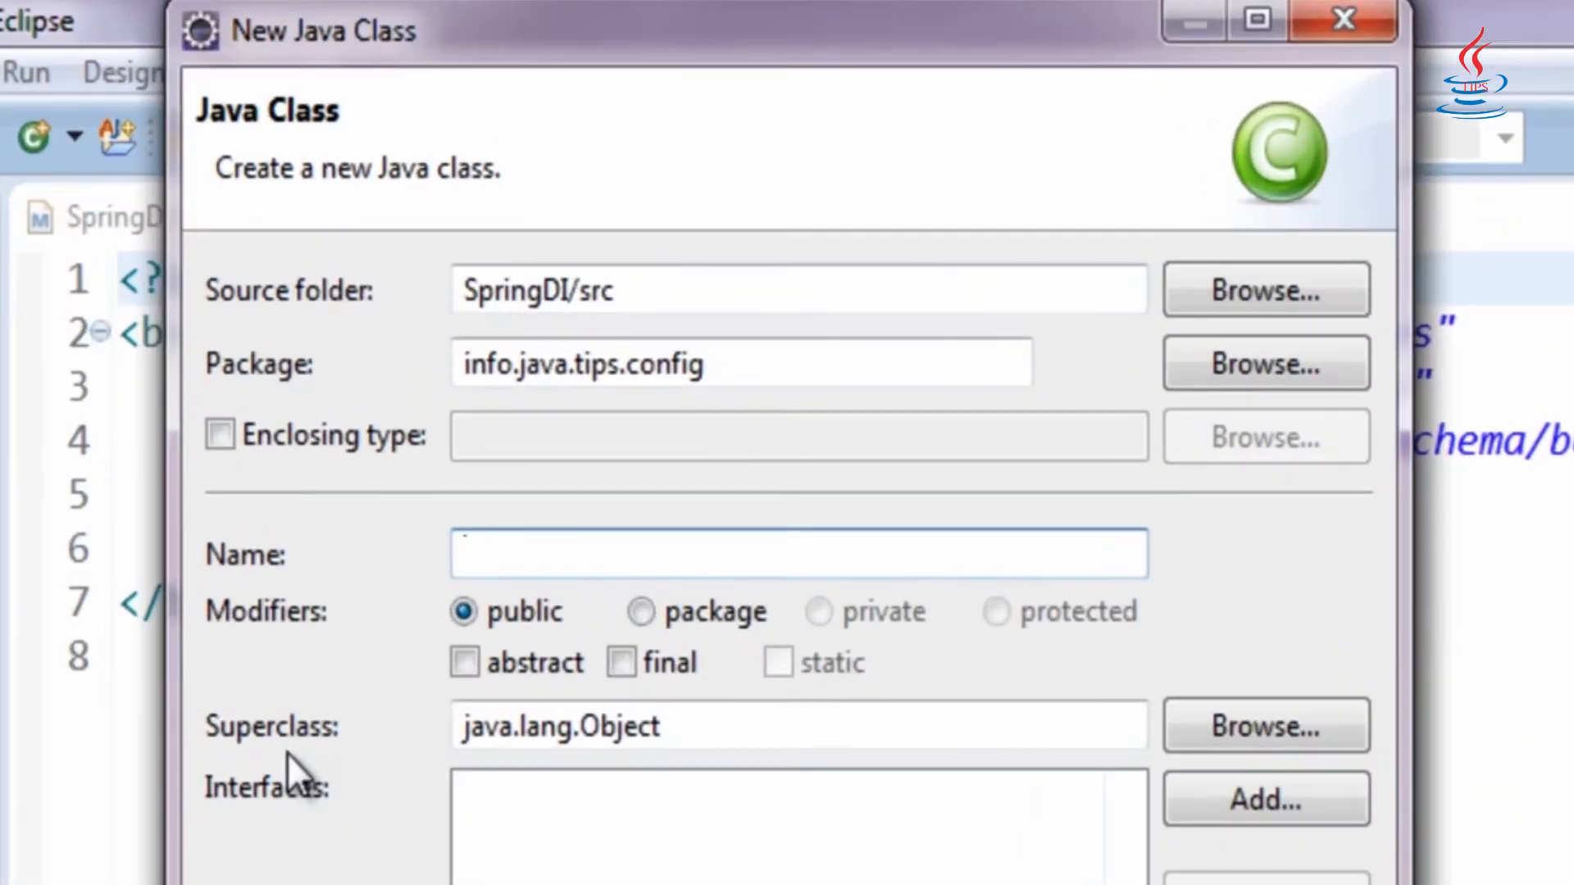
{"action": "type", "text": "HelloBe"}
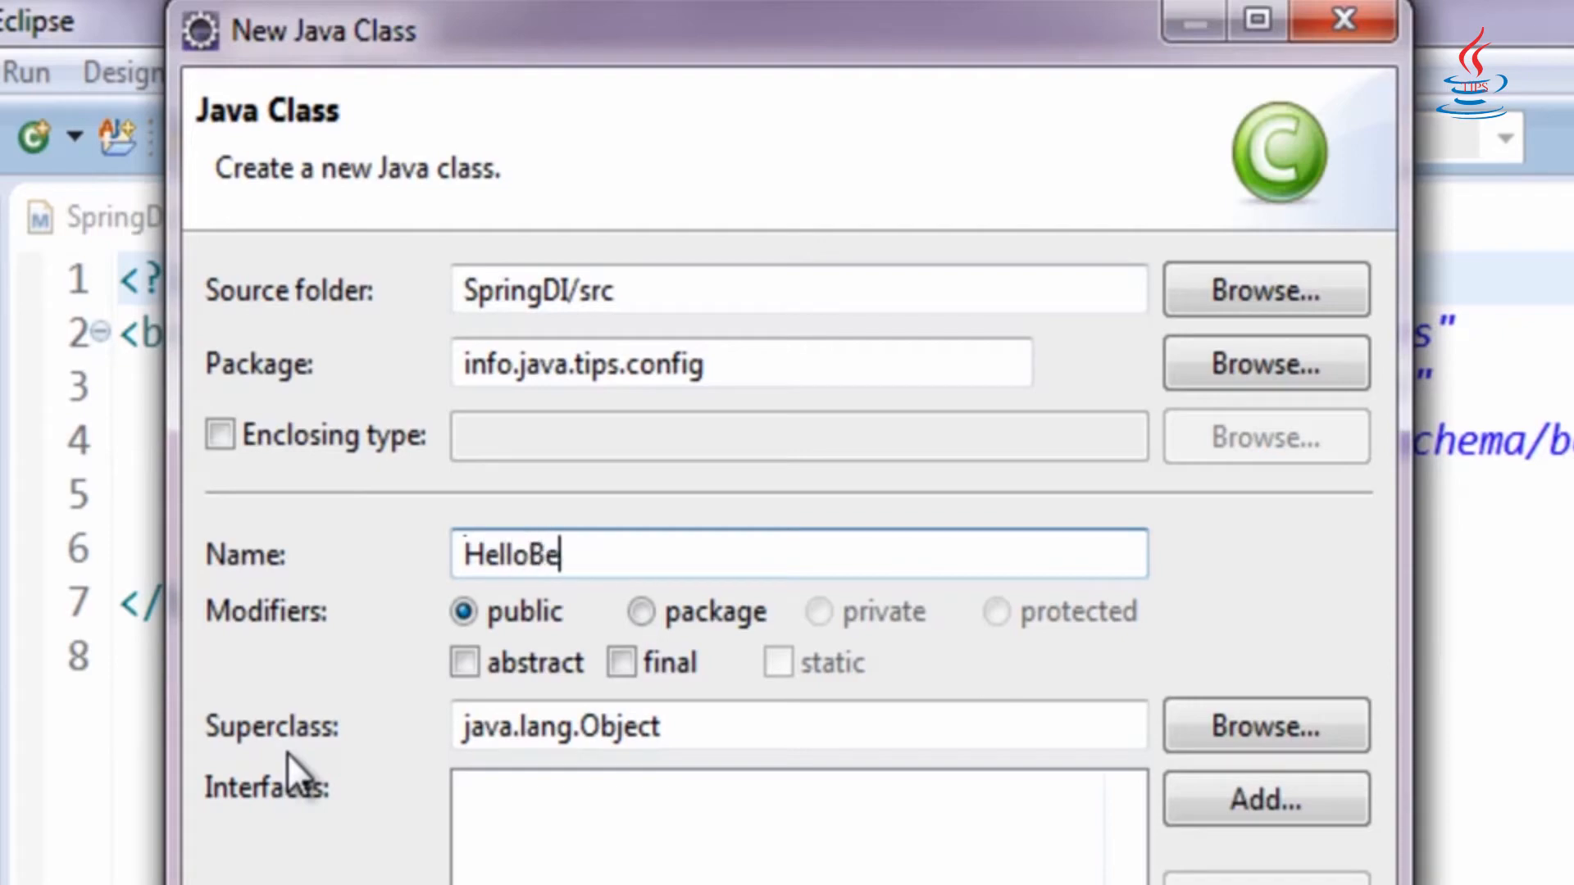
{"action": "type", "text": "an"}
{"action": "left_click", "coordinate": [741, 364]}
{"action": "type", "text": "bea"}
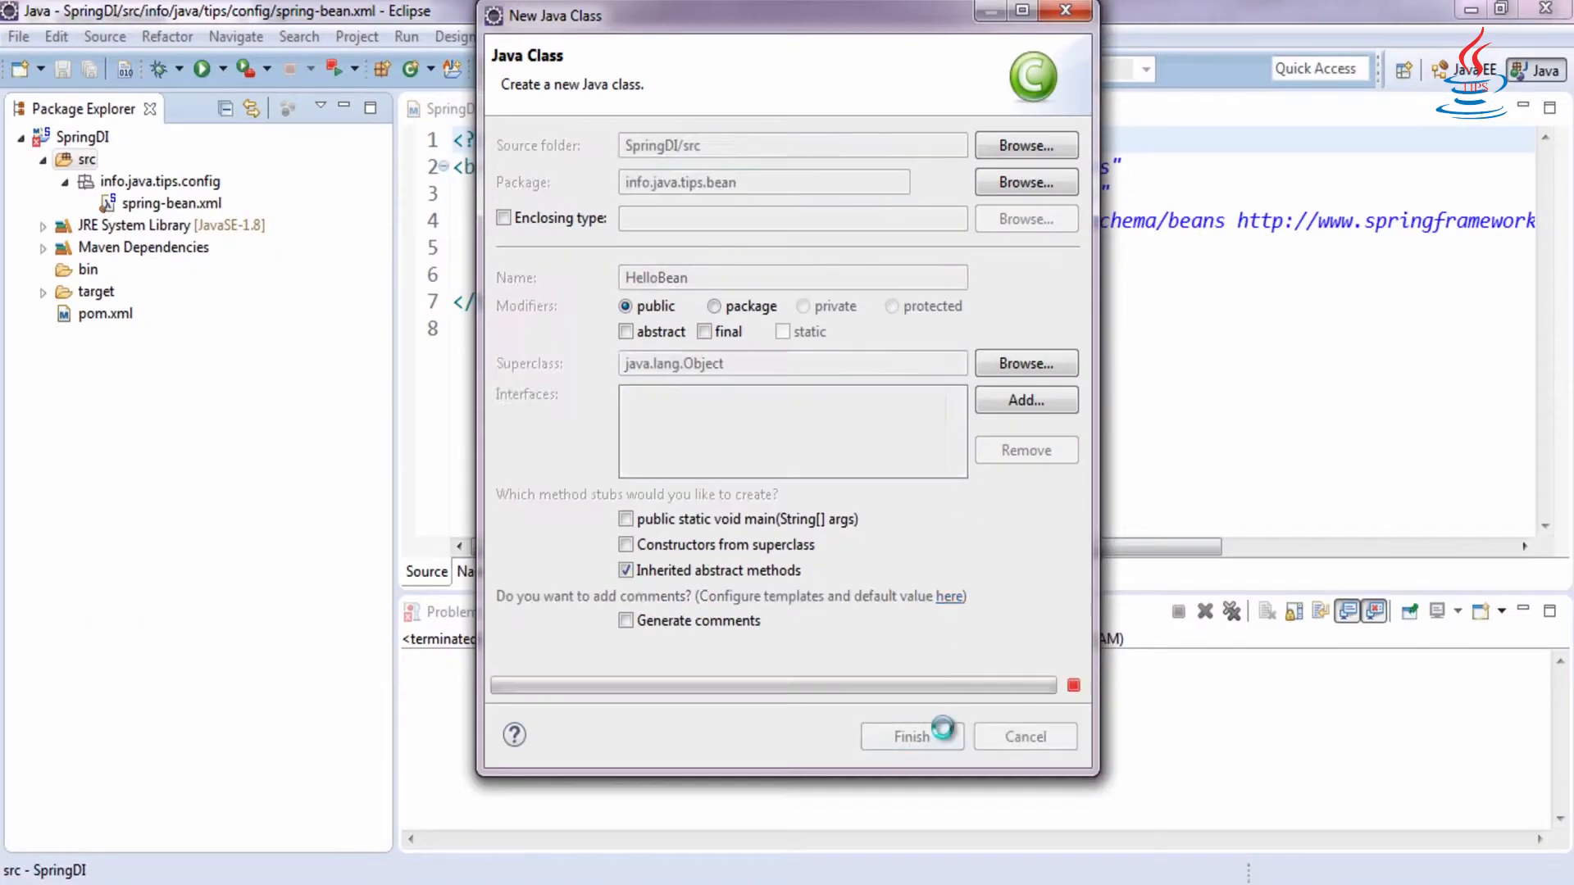
- Declare private String fields name and message in HelloBean
{"action": "left_click", "coordinate": [910, 736]}
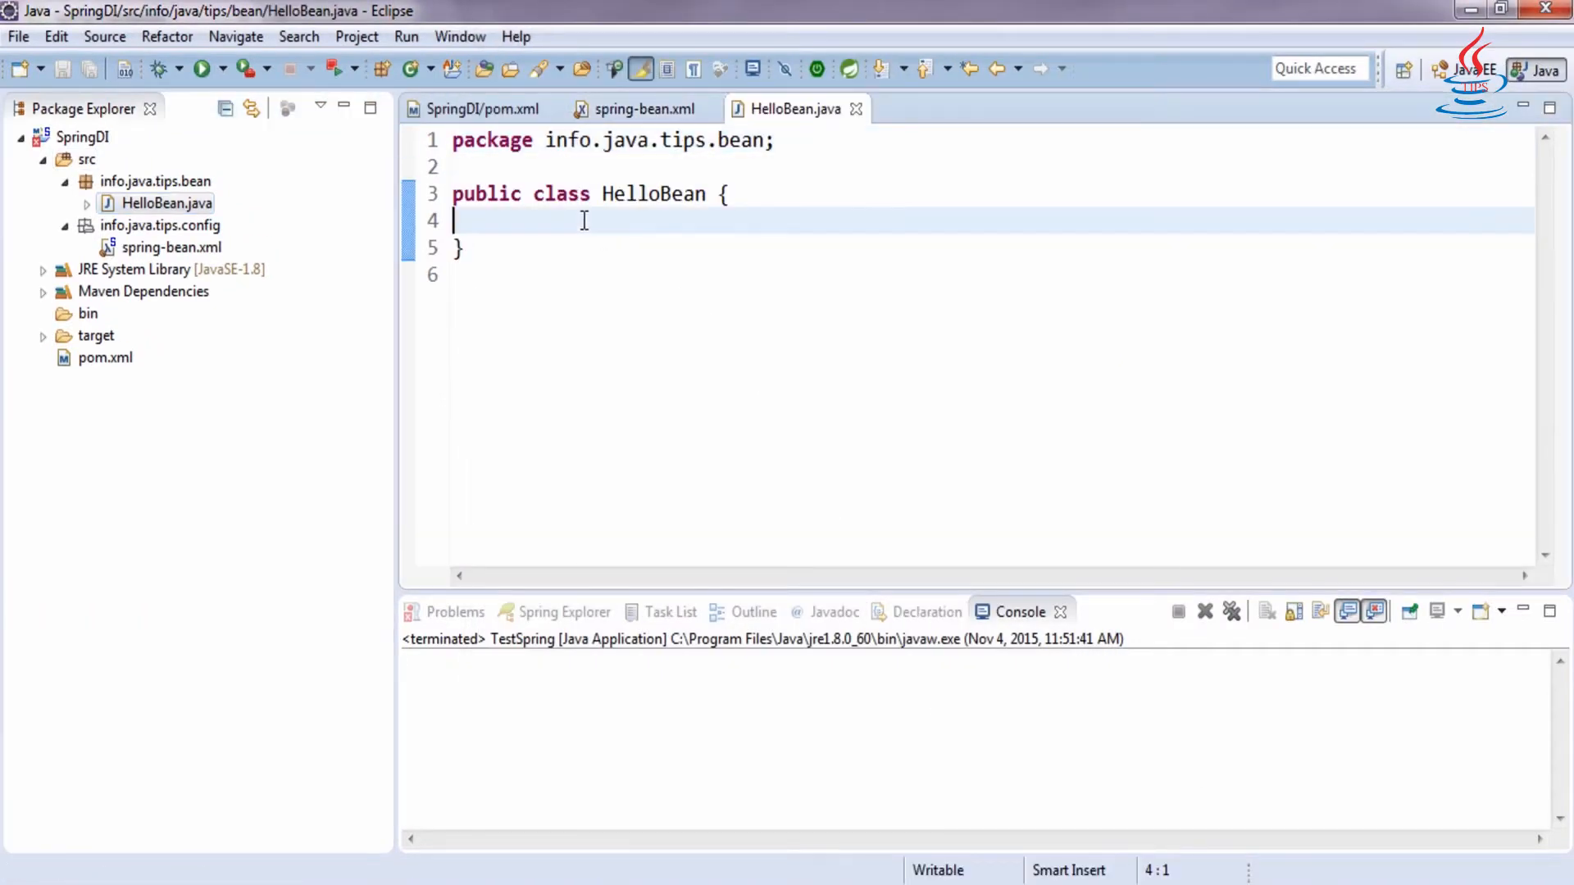
{"action": "type", "text": "private"}
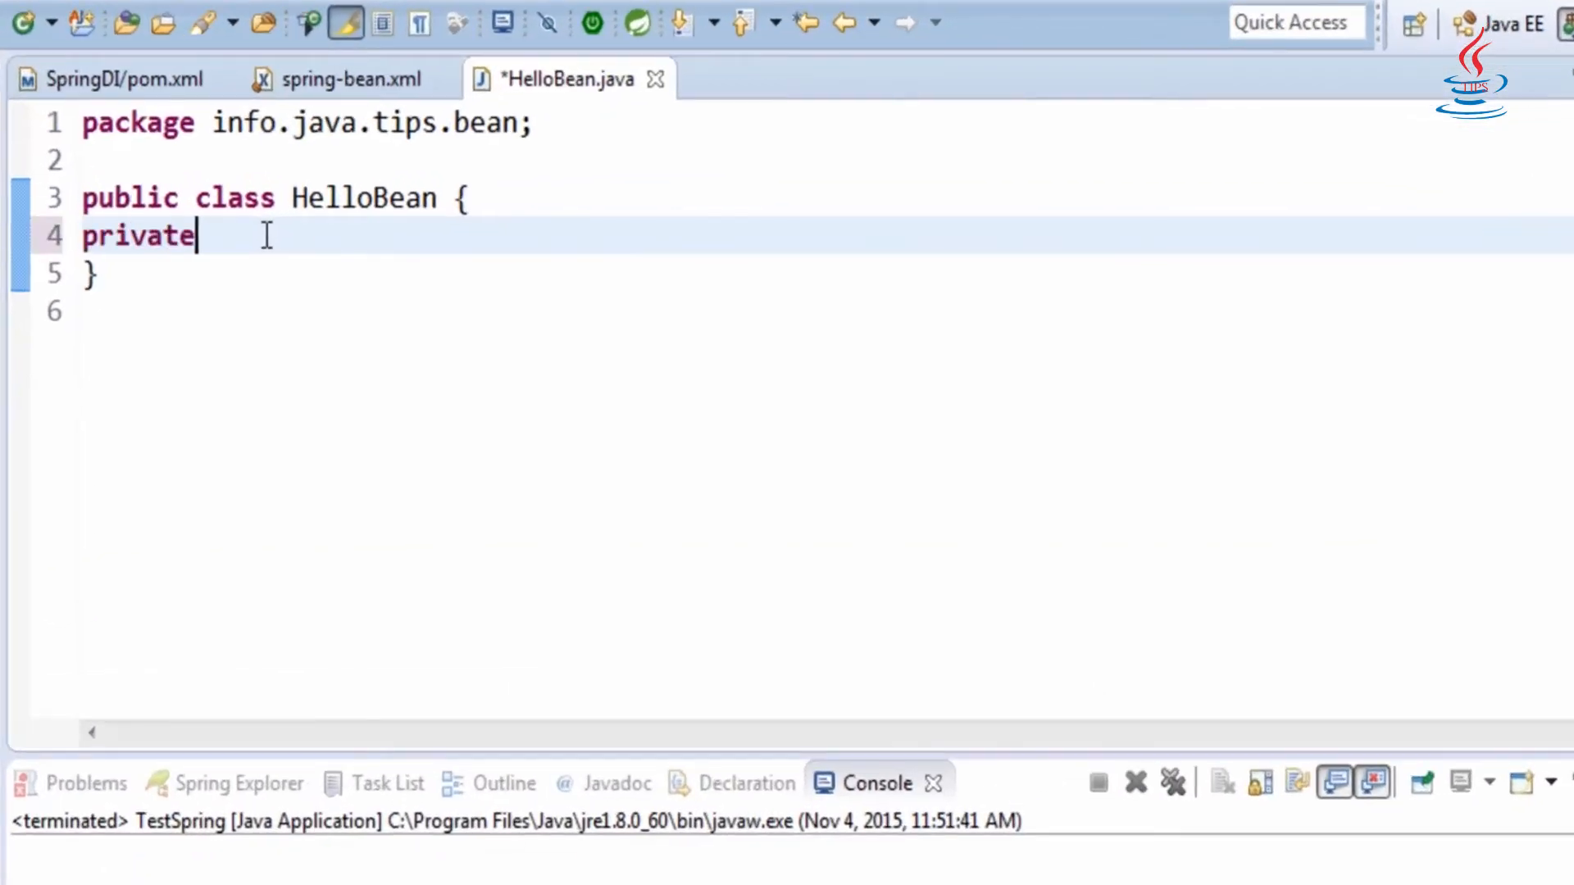
{"action": "type", "text": "String"}
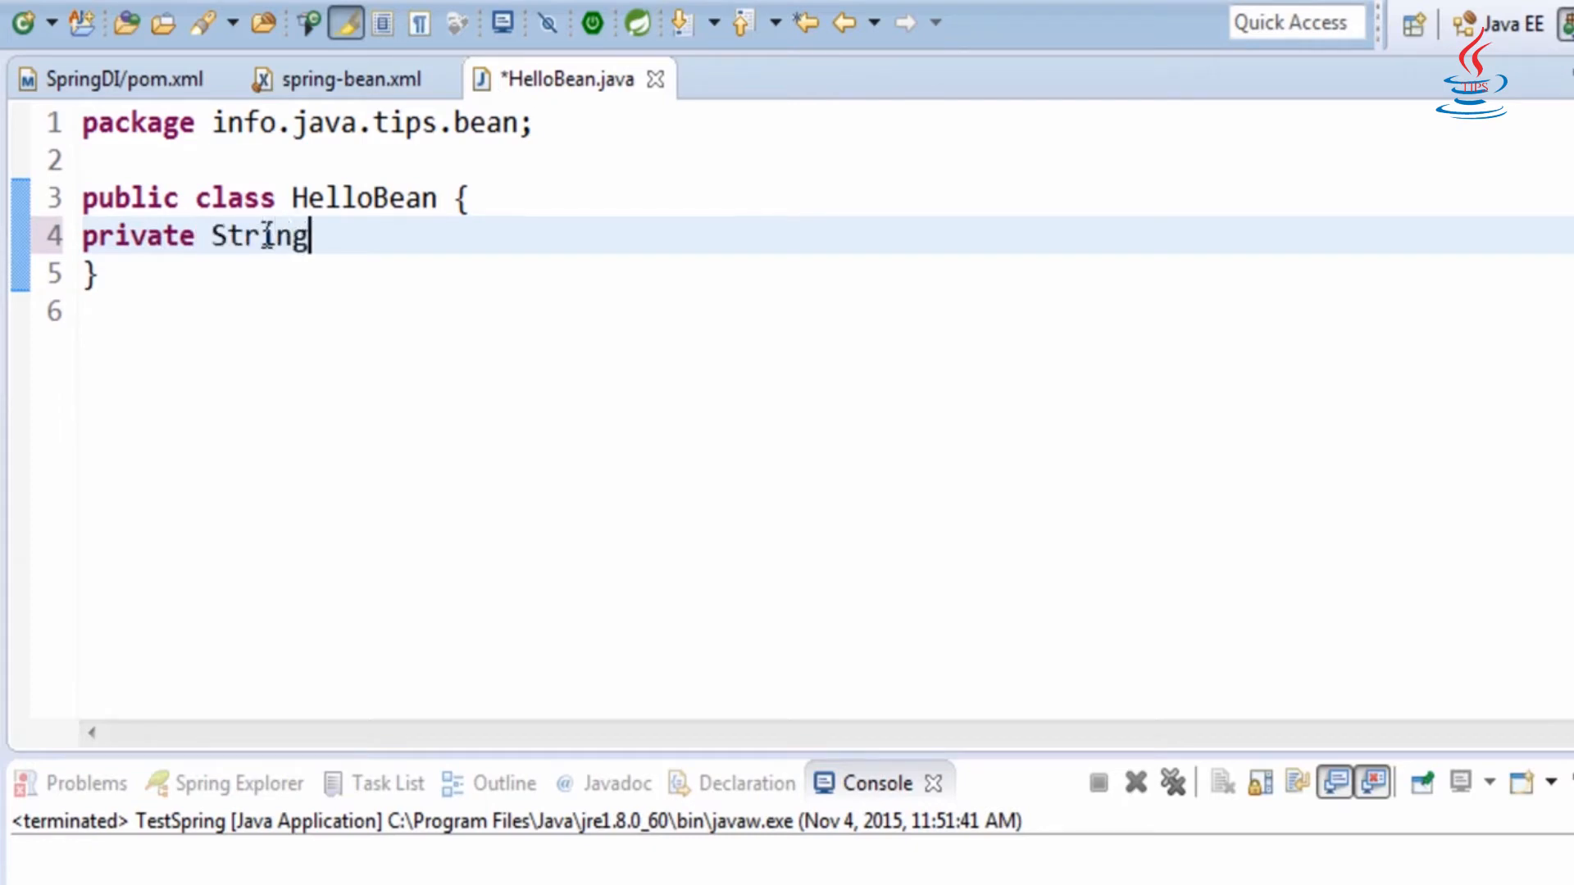
{"action": "type", "text": "name;"}
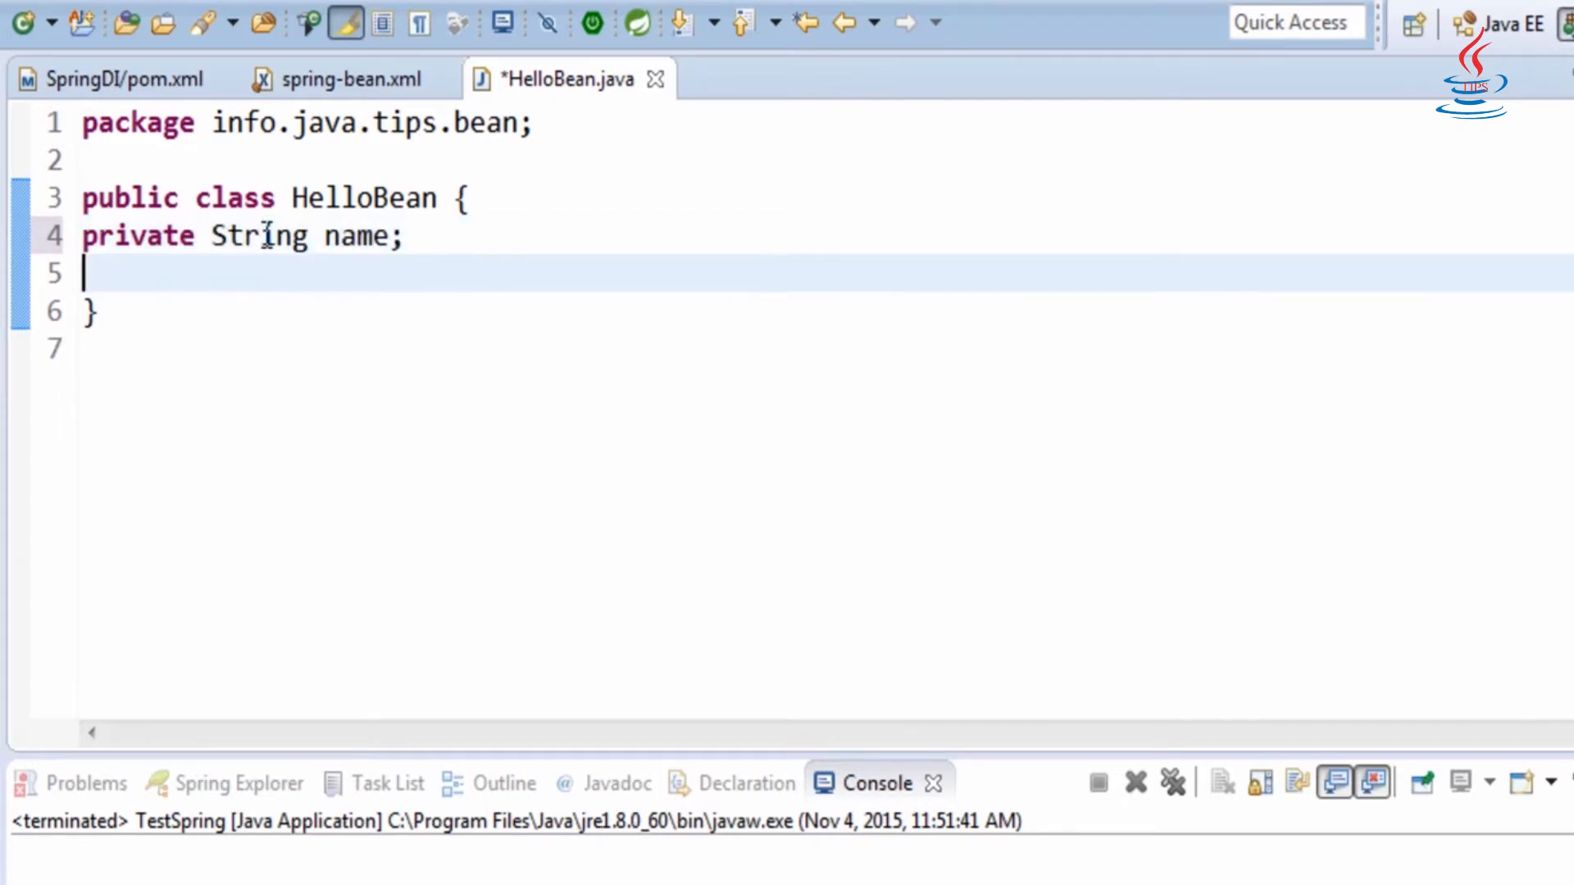
{"action": "type", "text": "private St"}
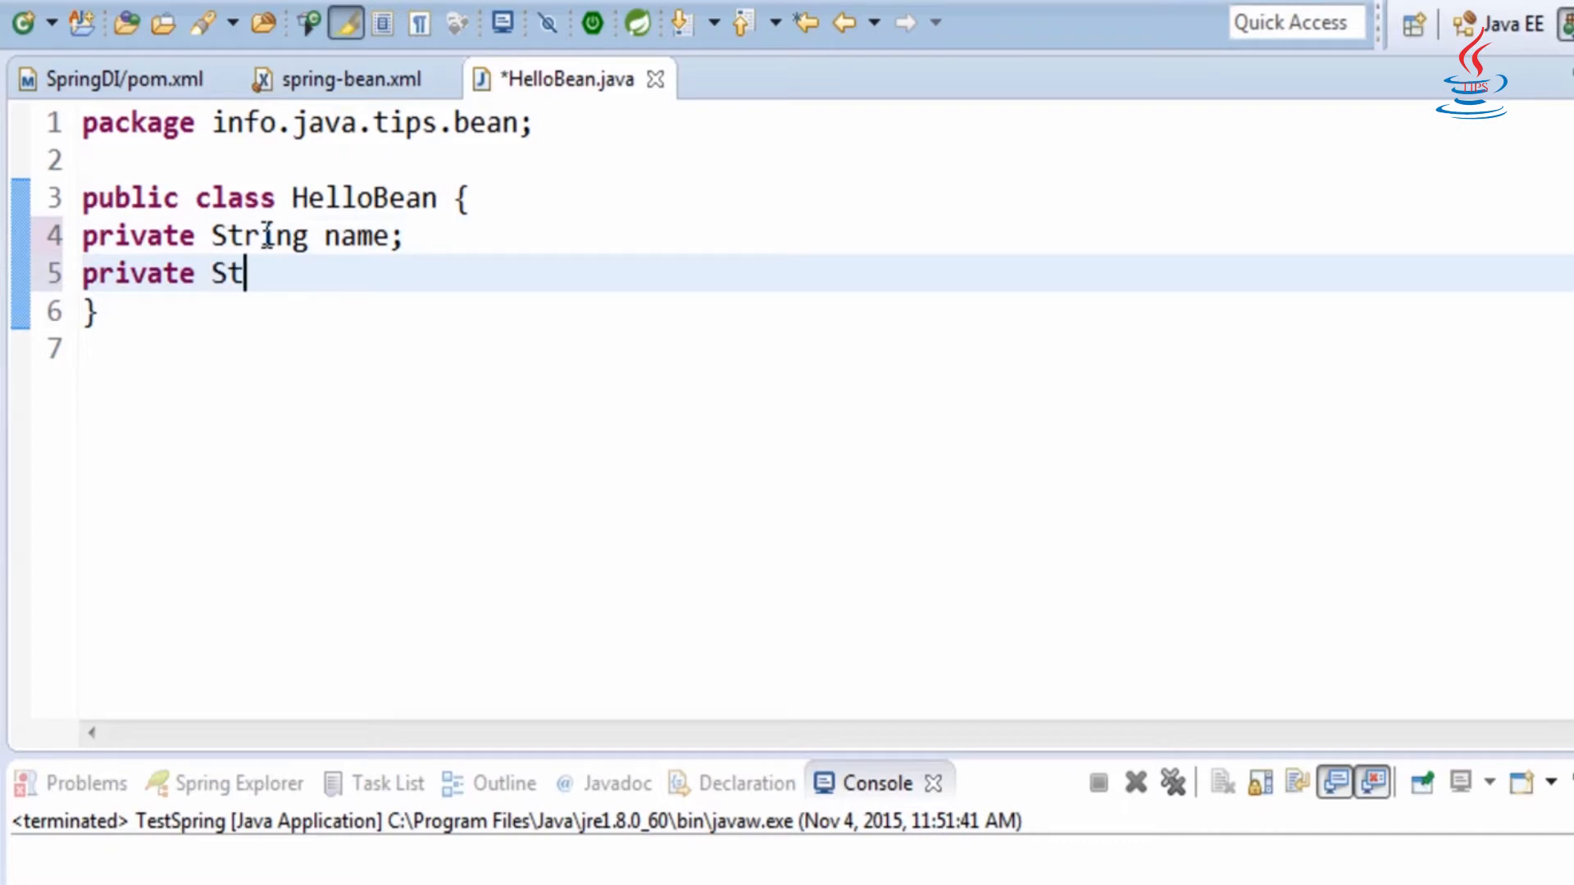
{"action": "type", "text": "ring message;"}
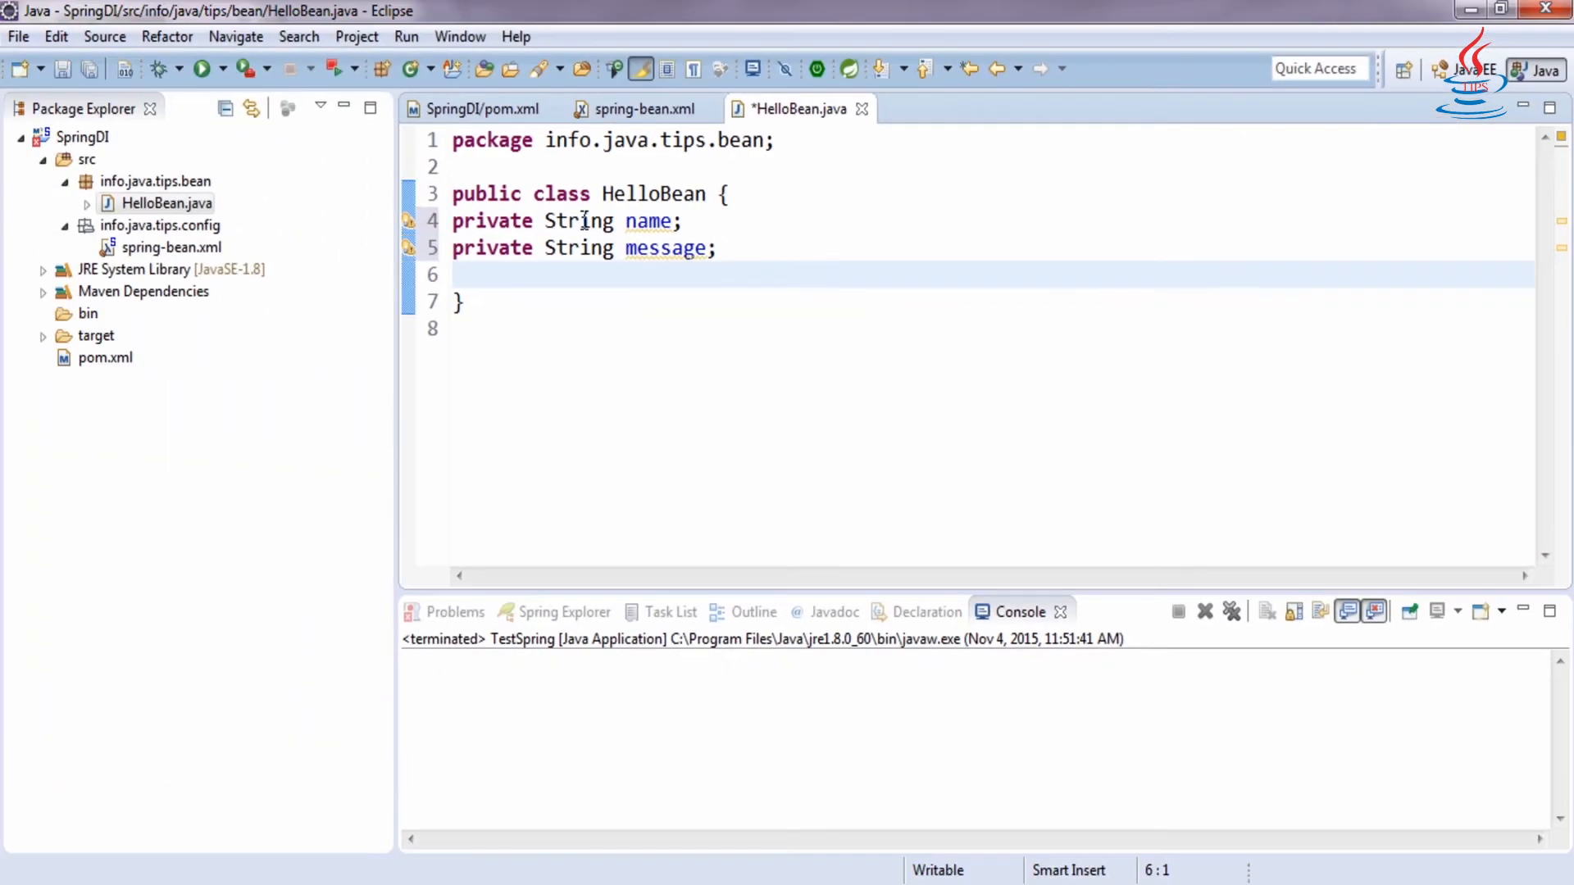
- Generate getters and setters for both name and message
{"action": "left_click", "coordinate": [105, 36]}
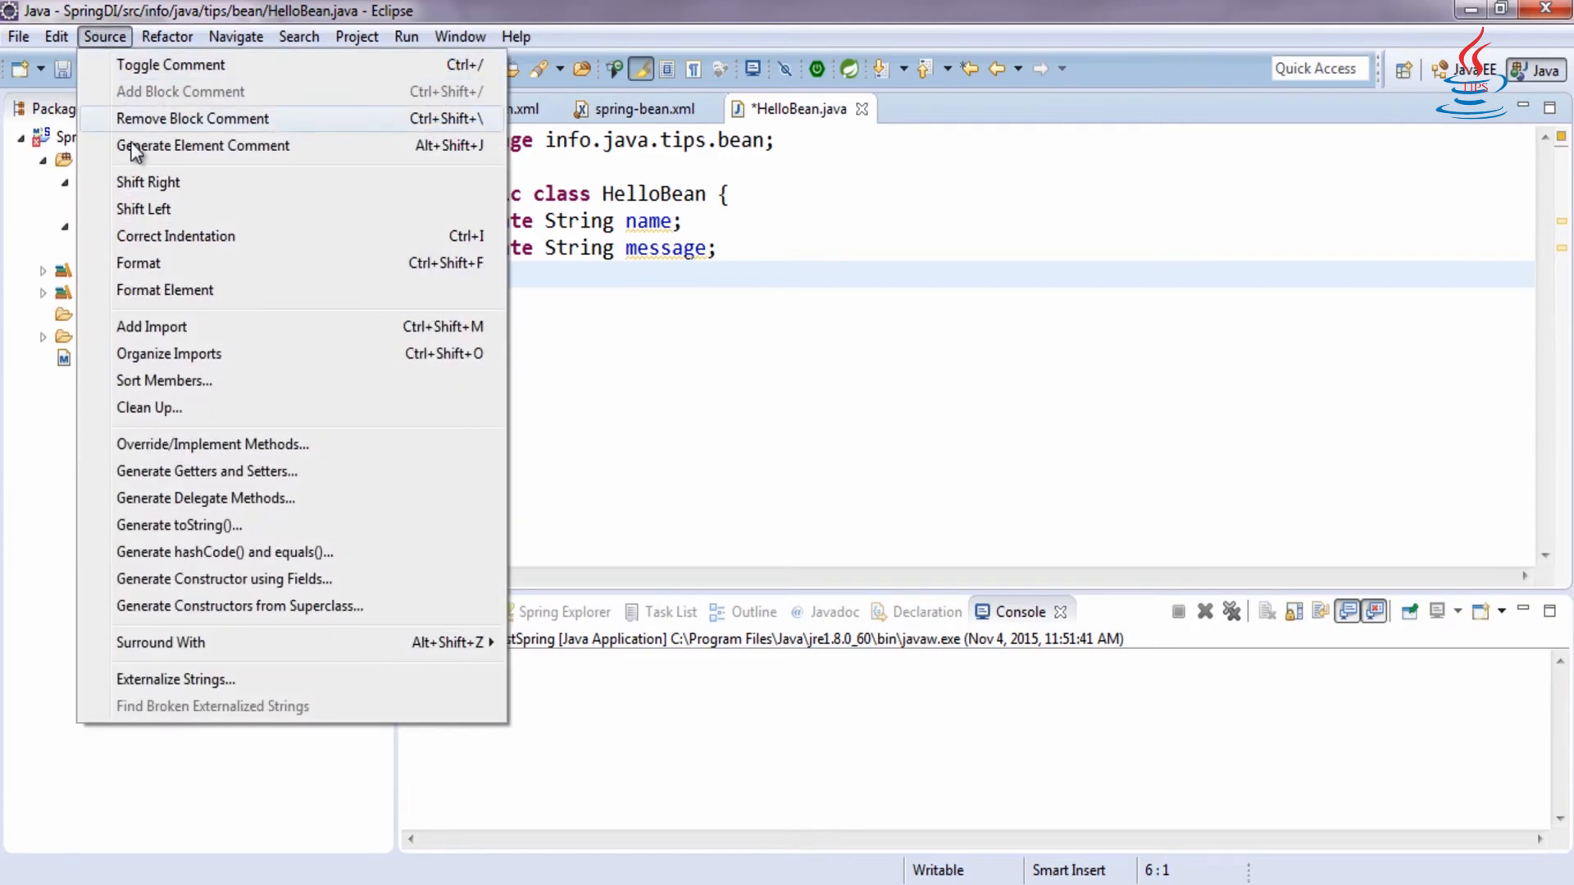
{"action": "left_click", "coordinate": [207, 470]}
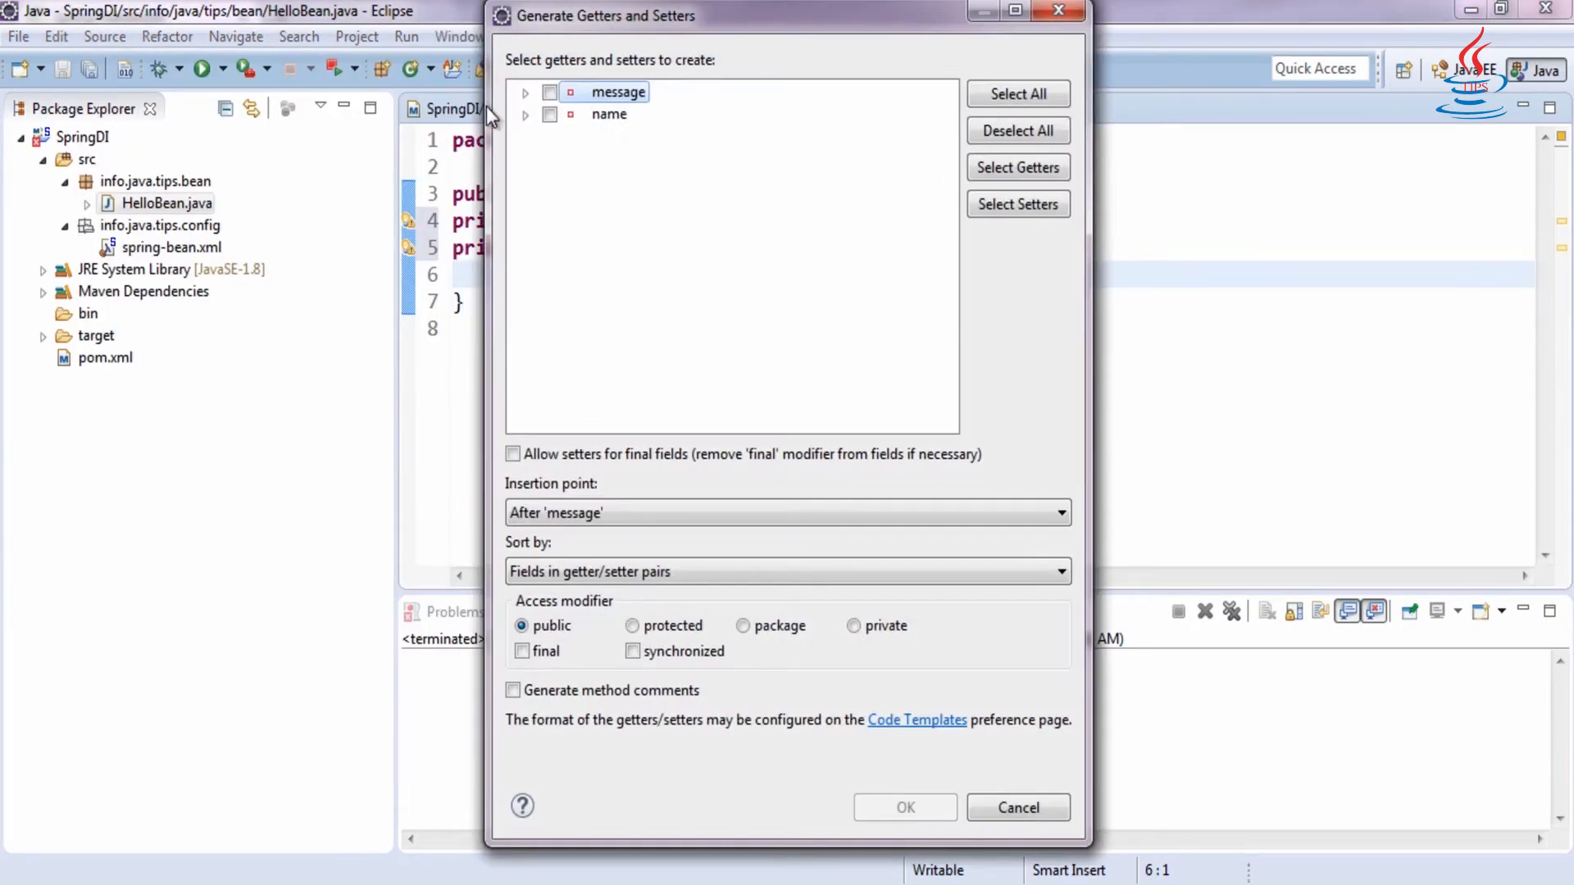
{"action": "left_click", "coordinate": [1017, 94]}
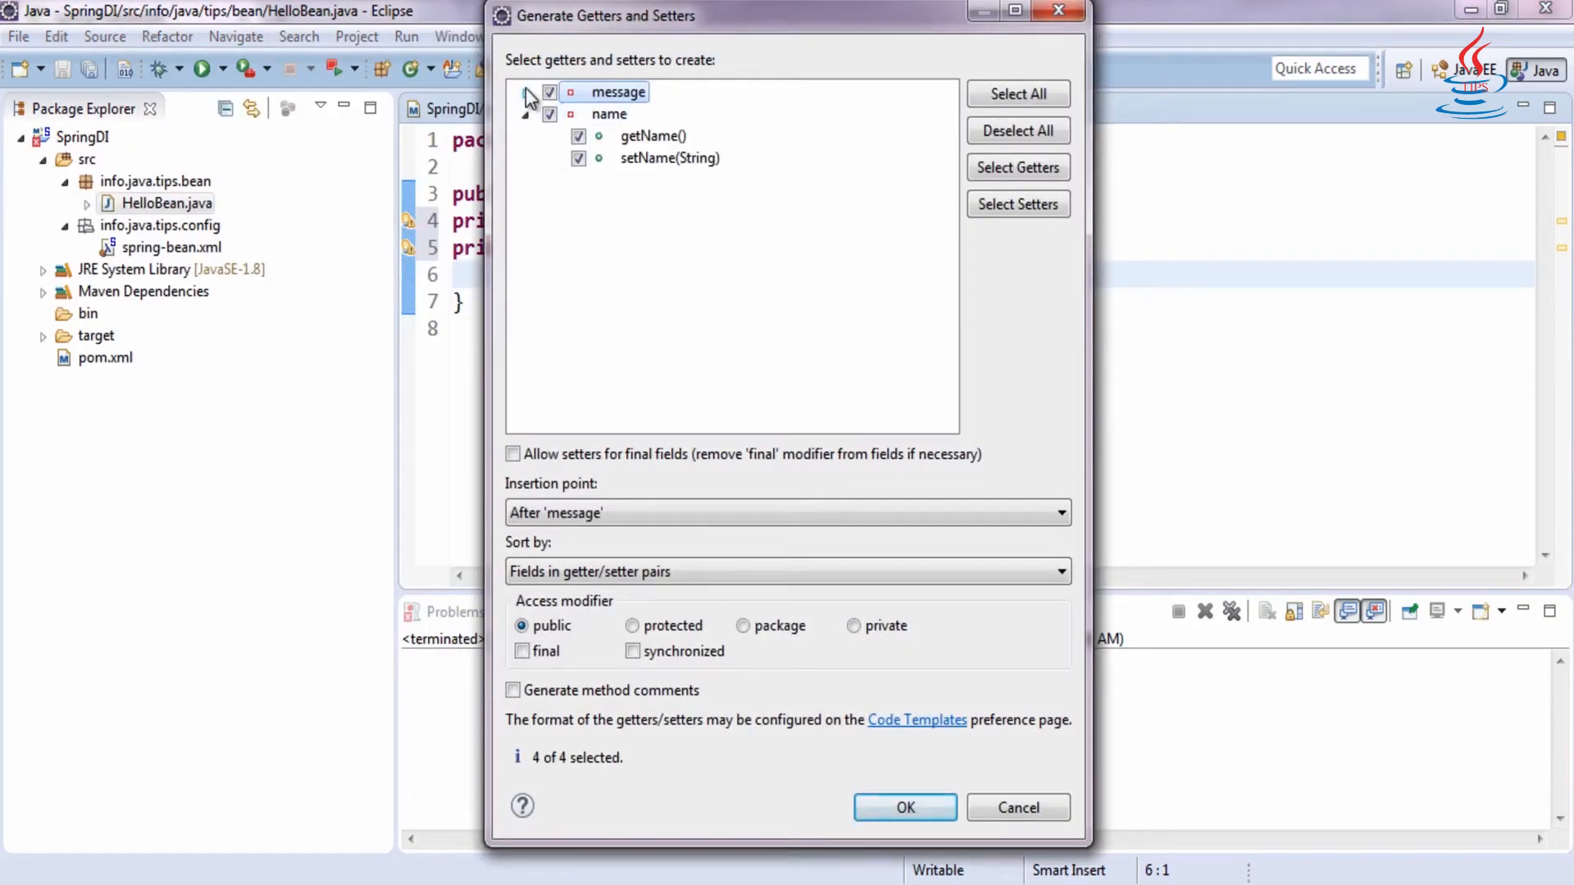
{"action": "left_click", "coordinate": [526, 92]}
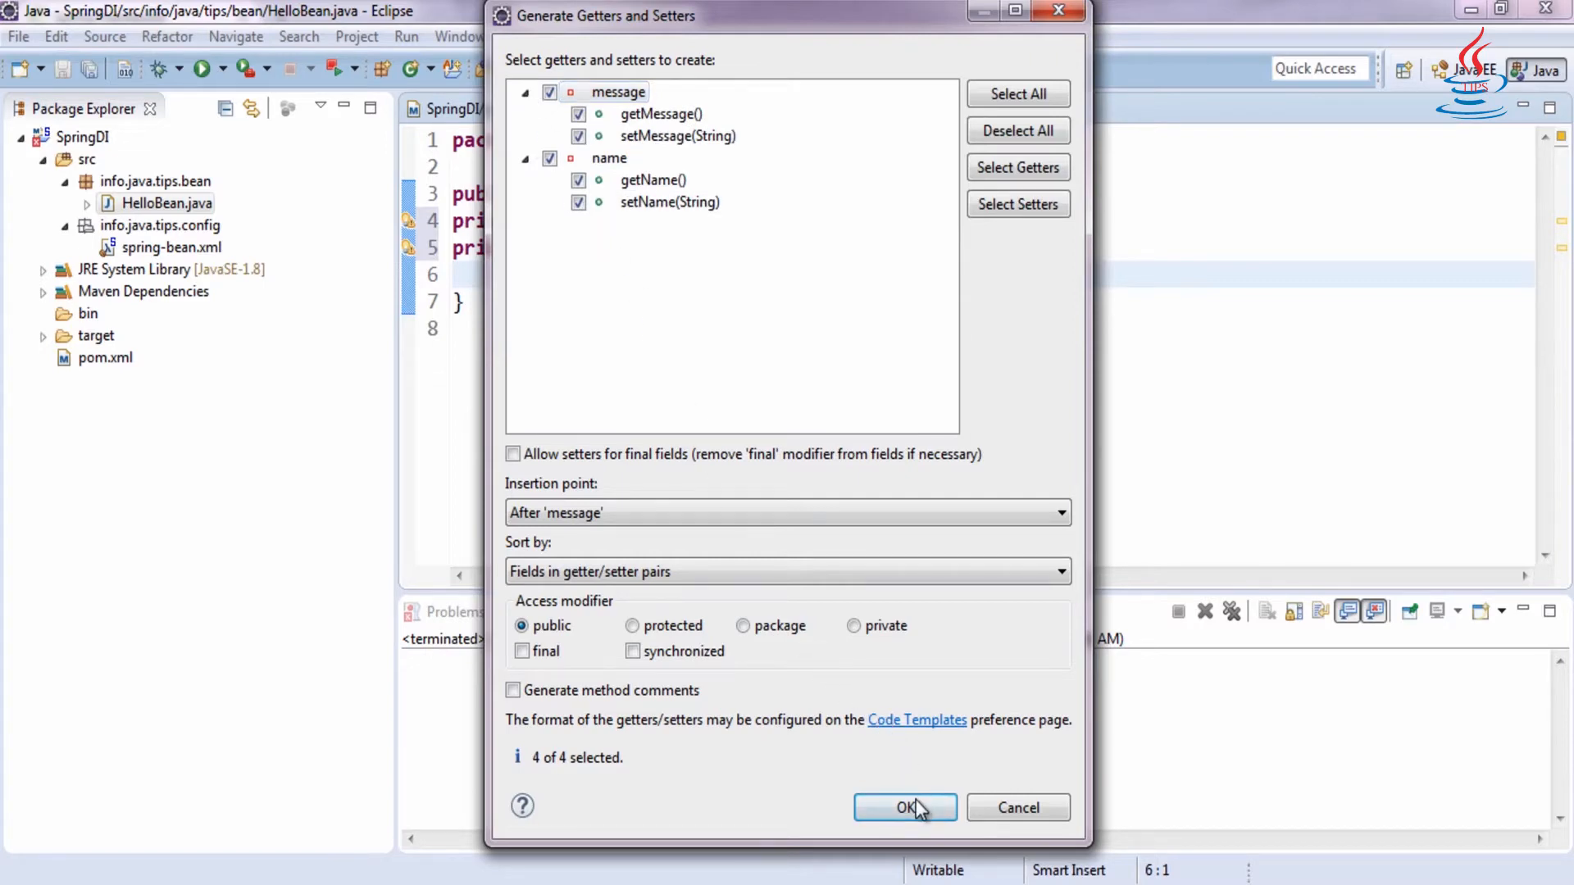
{"action": "left_click", "coordinate": [905, 808]}
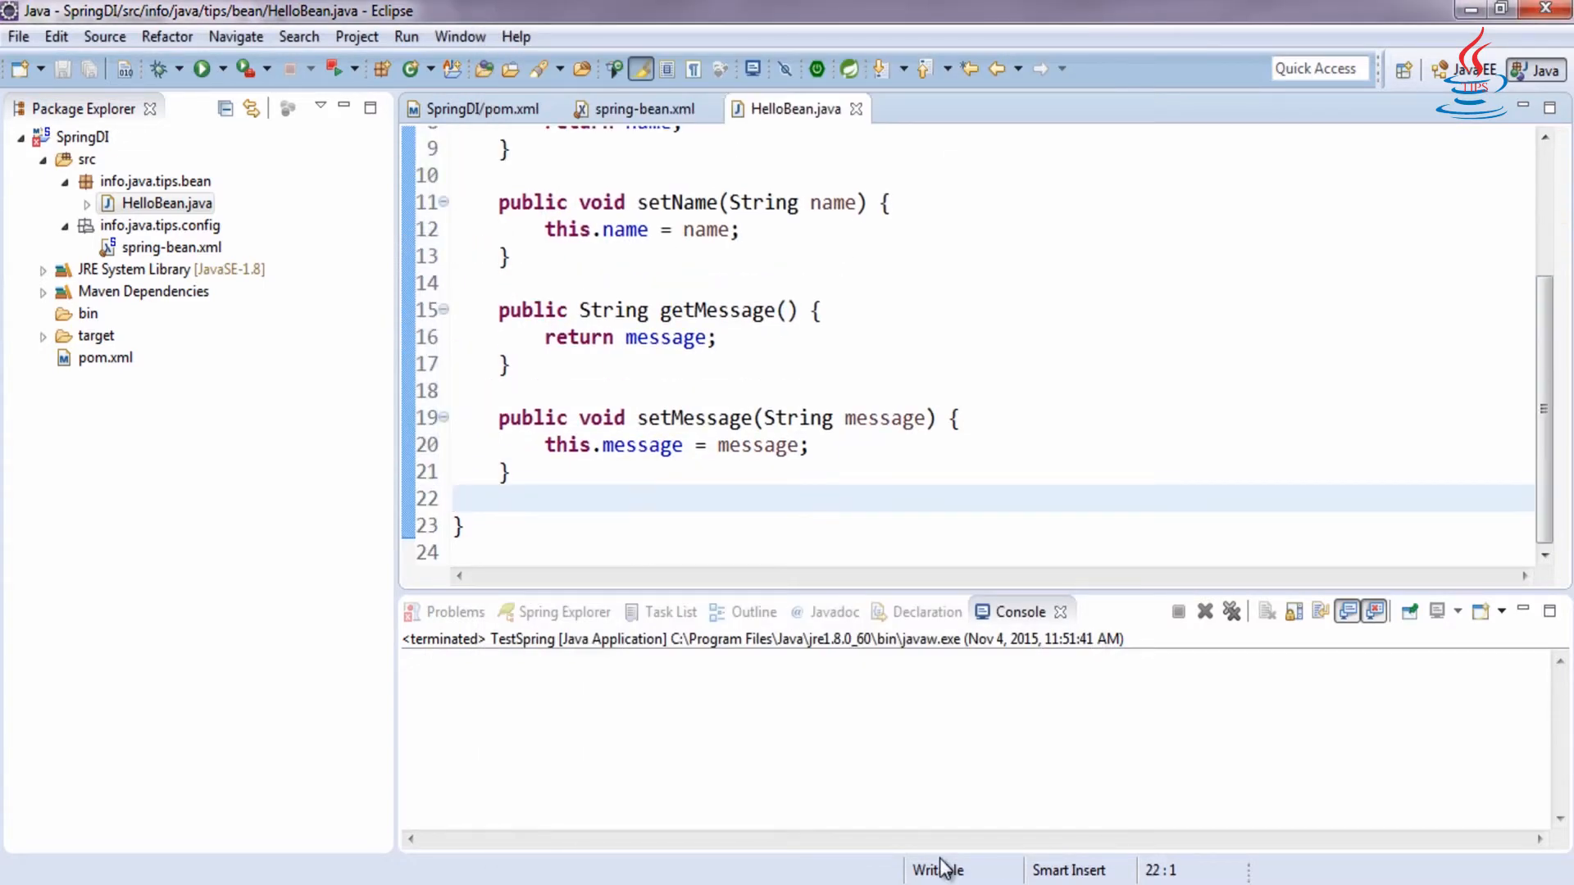
{"action": "scroll", "scroll_direction": "up", "scroll_amount": 3}
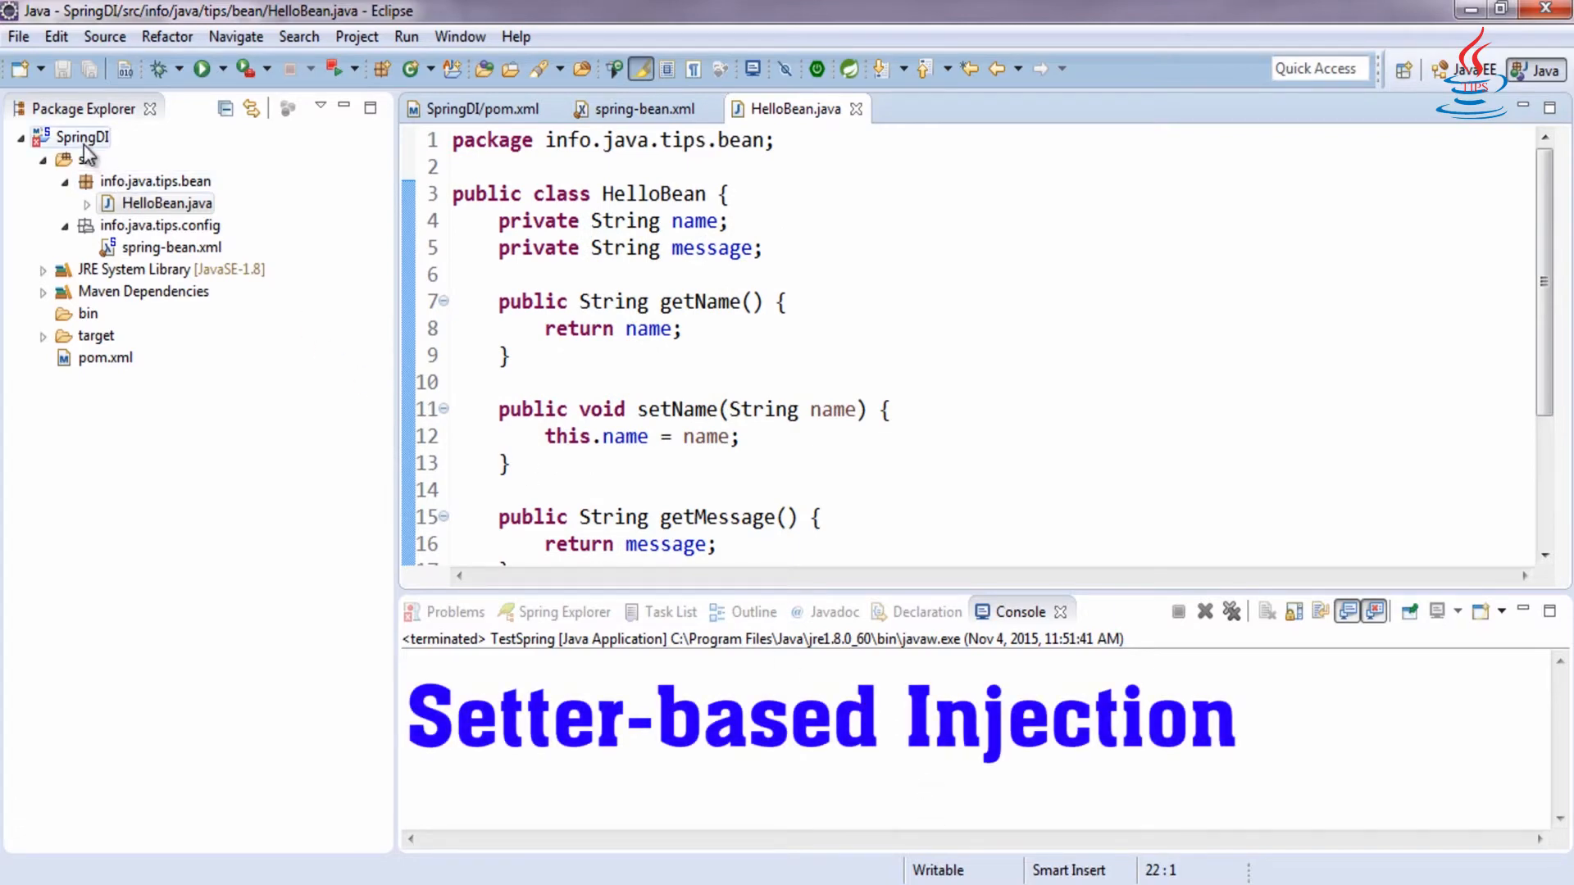
- Start a Spring Bean Definition targeting spring-bean.xml
{"action": "right_click", "coordinate": [84, 136]}
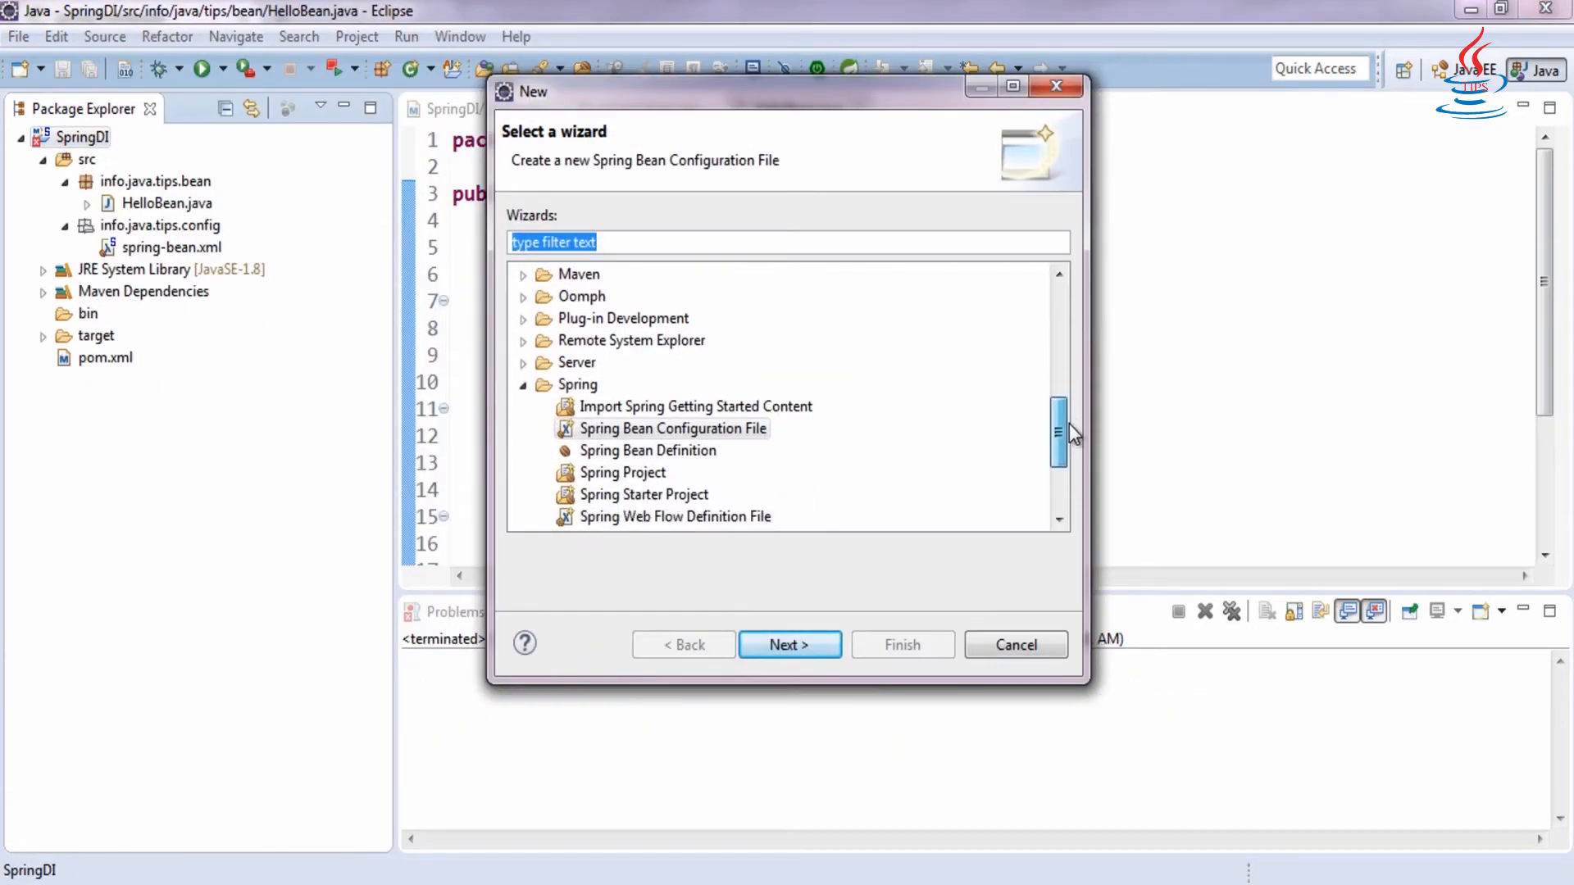
{"action": "left_click", "coordinate": [647, 449]}
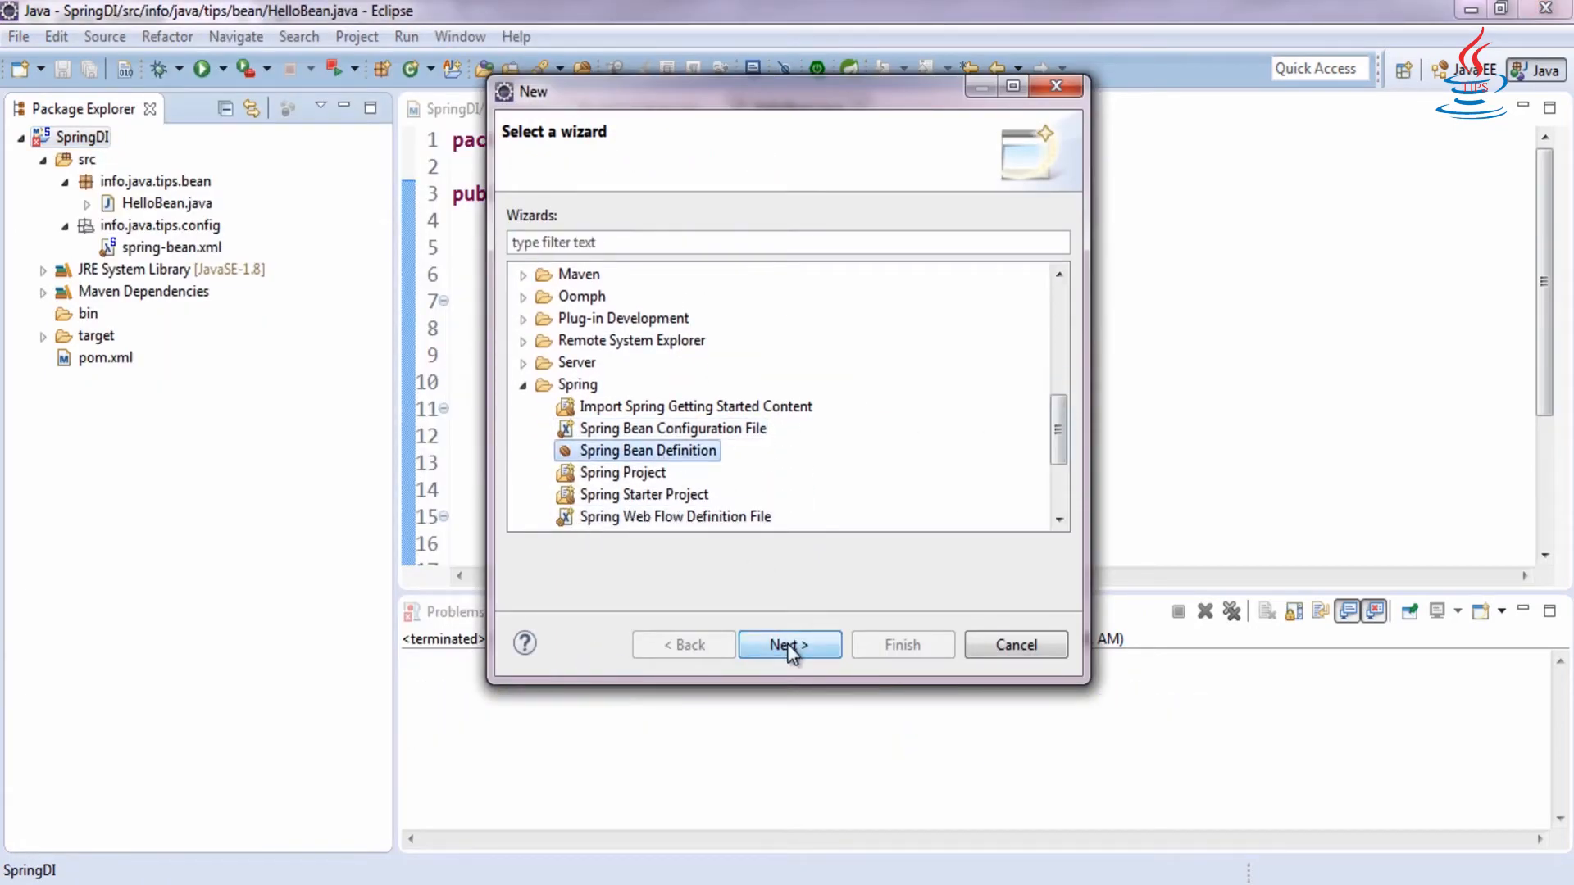
{"action": "left_click", "coordinate": [788, 645]}
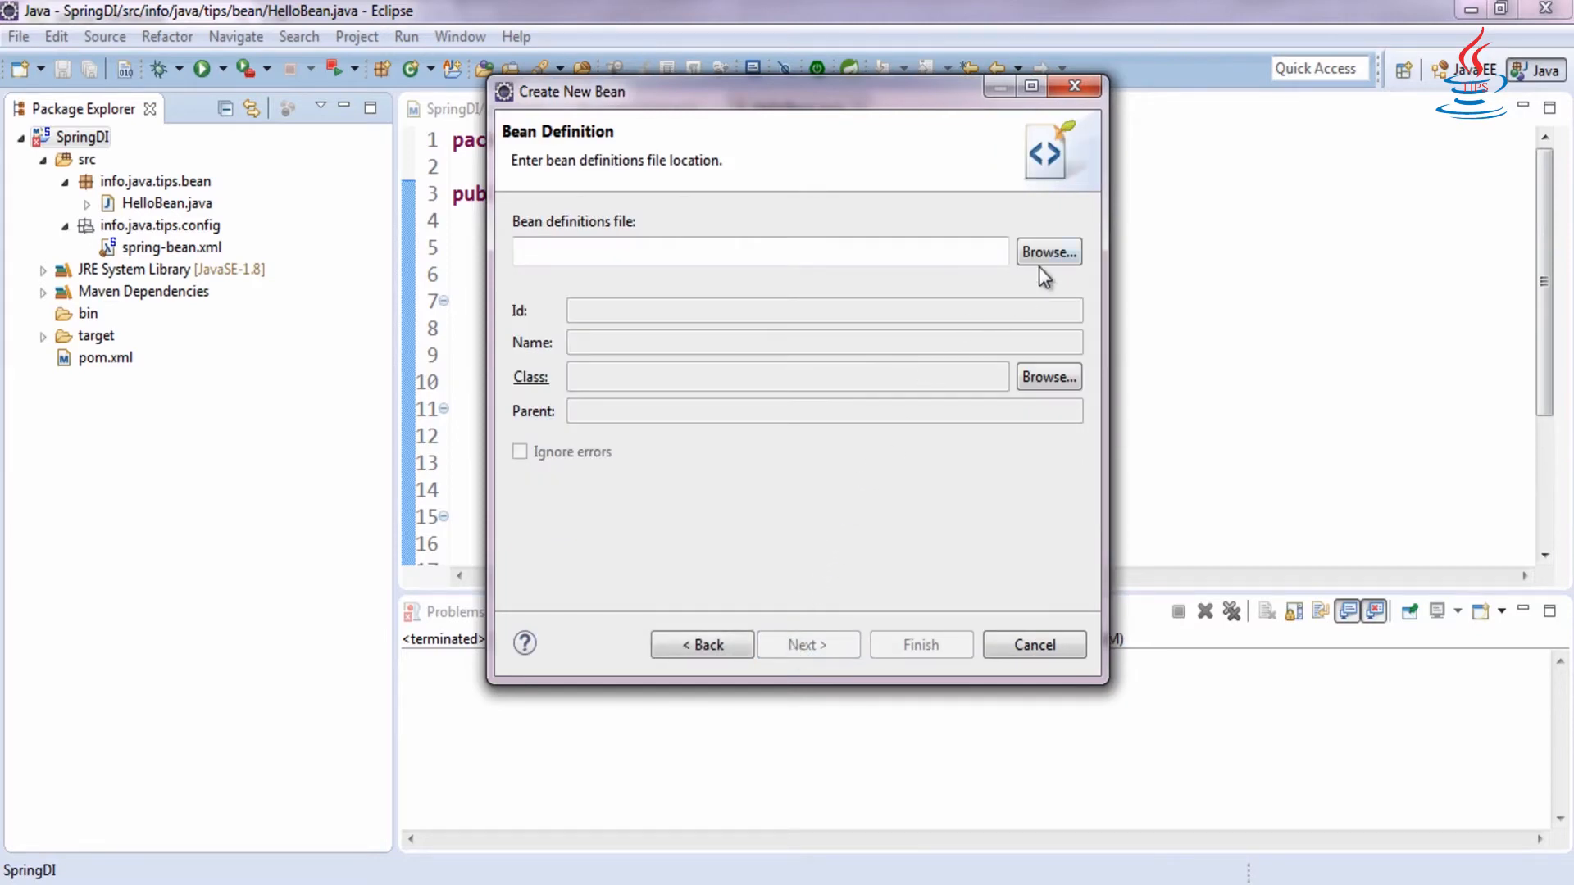
{"action": "left_click", "coordinate": [1047, 253]}
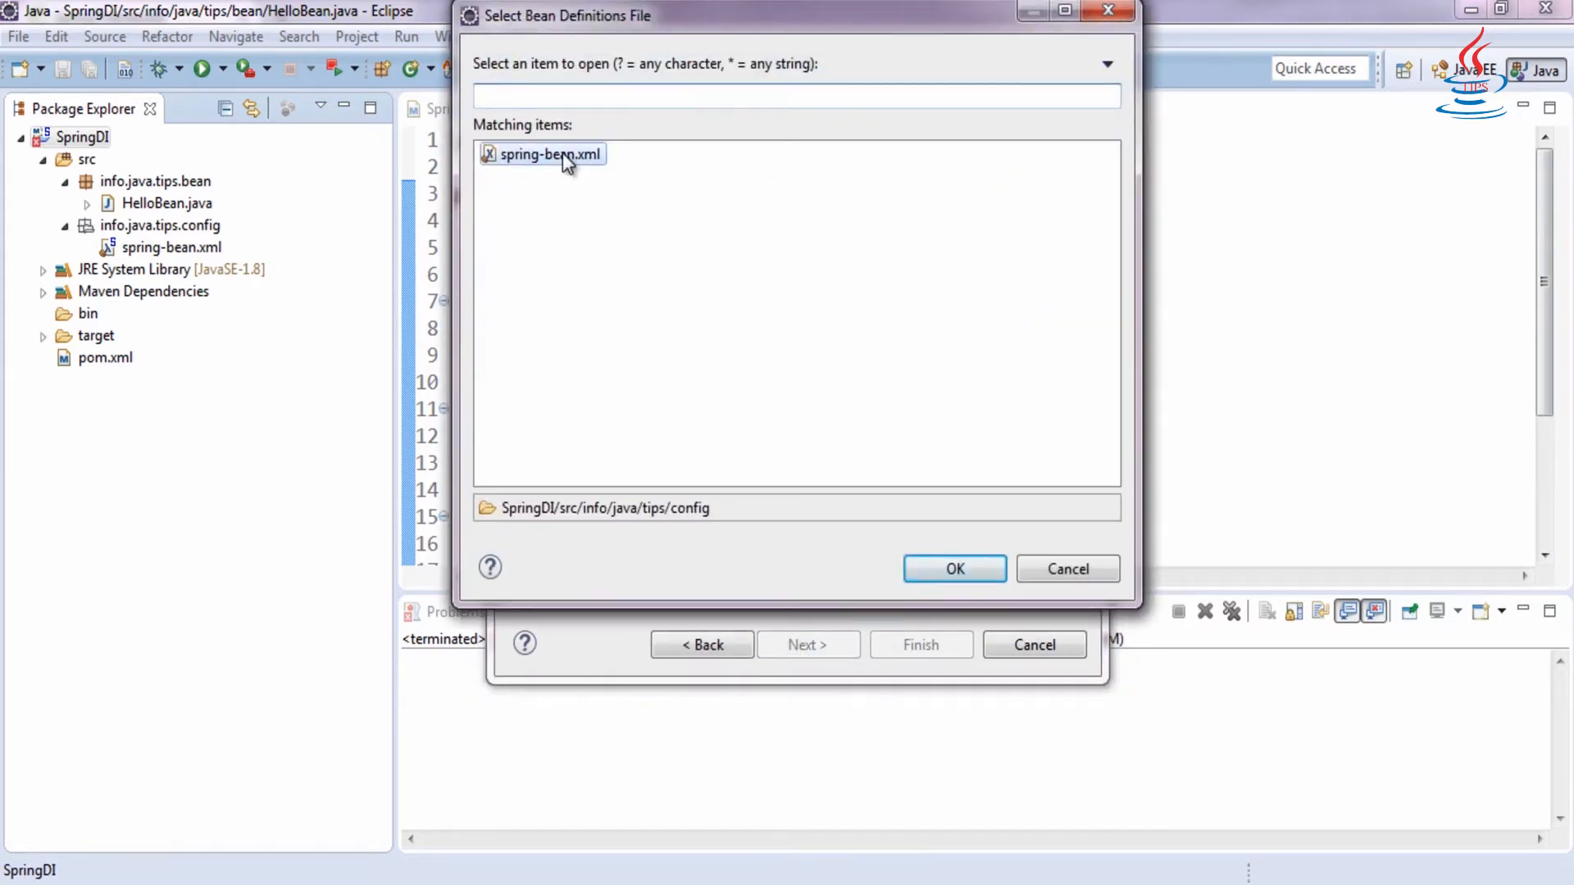
{"action": "left_click", "coordinate": [953, 569]}
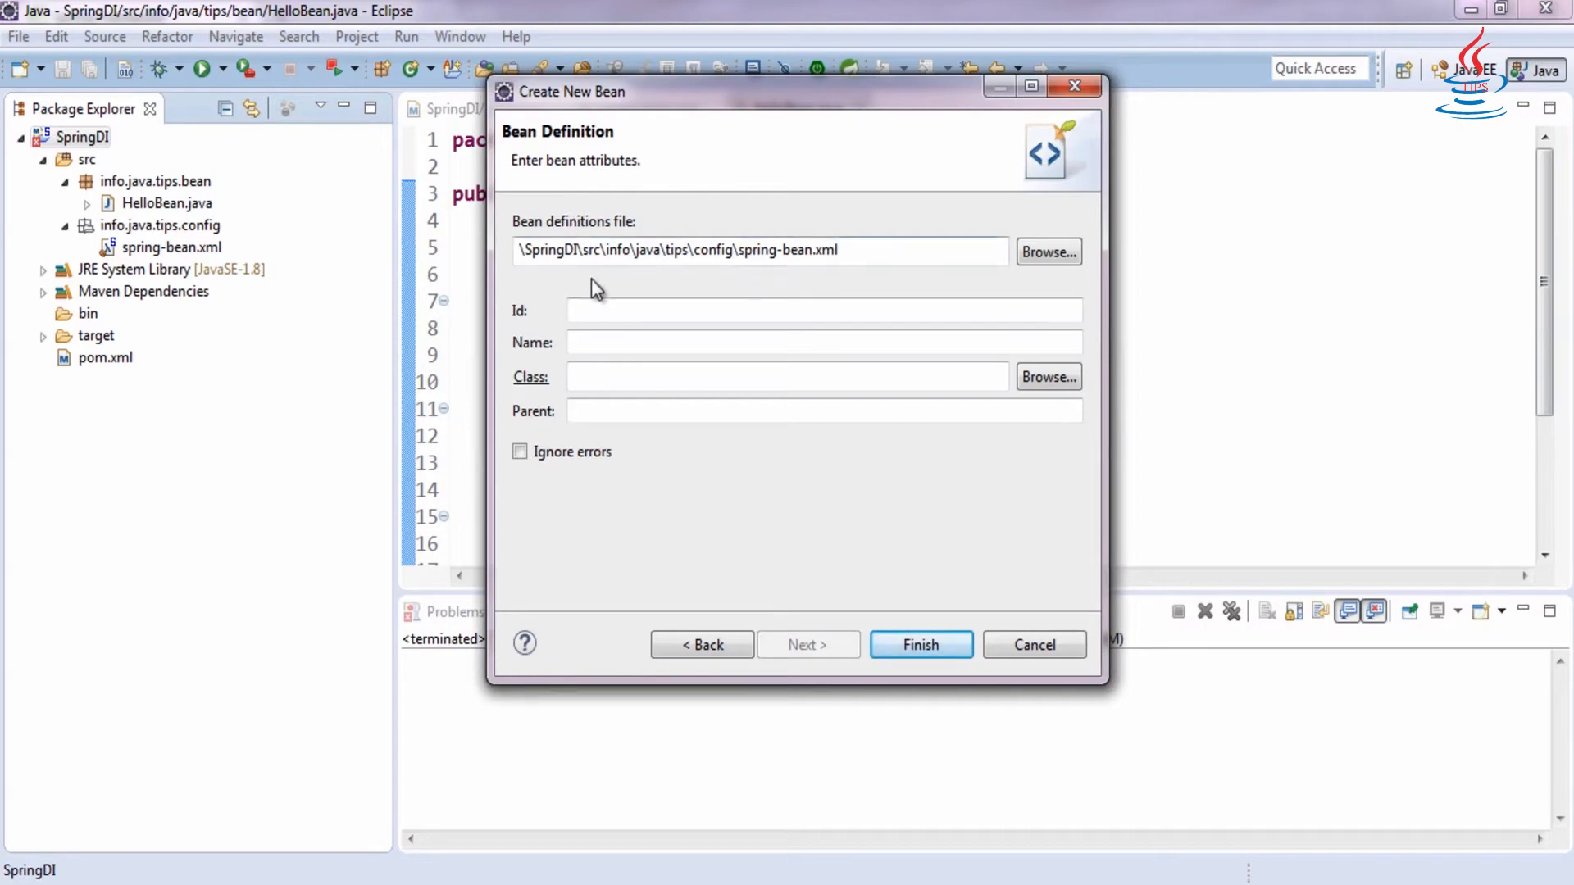
- Define bean hBean with class info.java.tips.bean.HelloBean and add it to the file
{"action": "left_click", "coordinate": [1048, 377]}
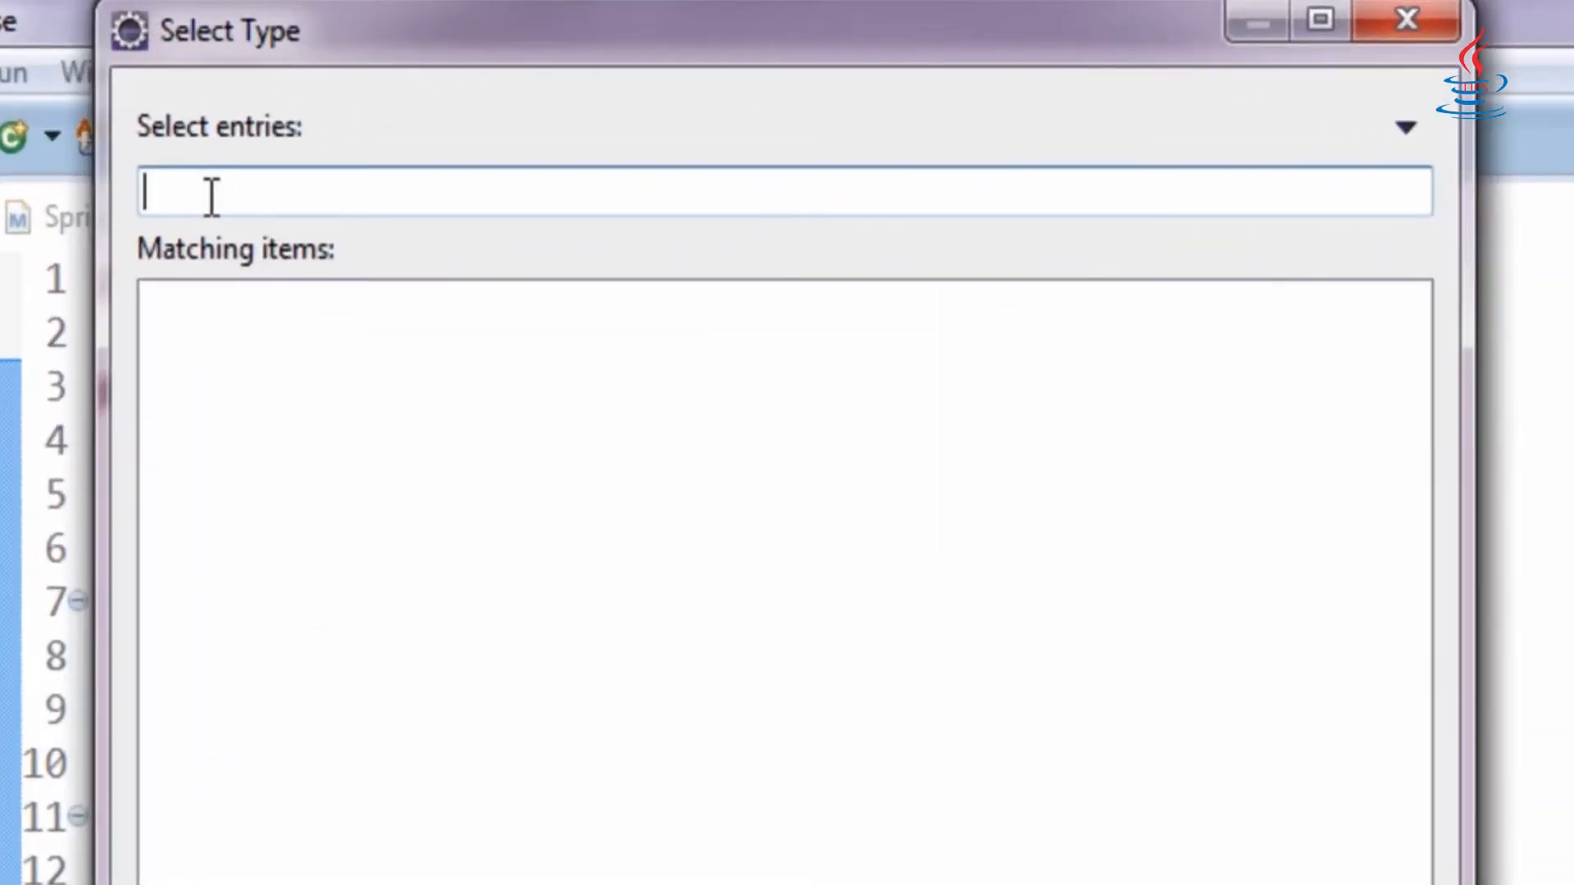
{"action": "type", "text": "hello"}
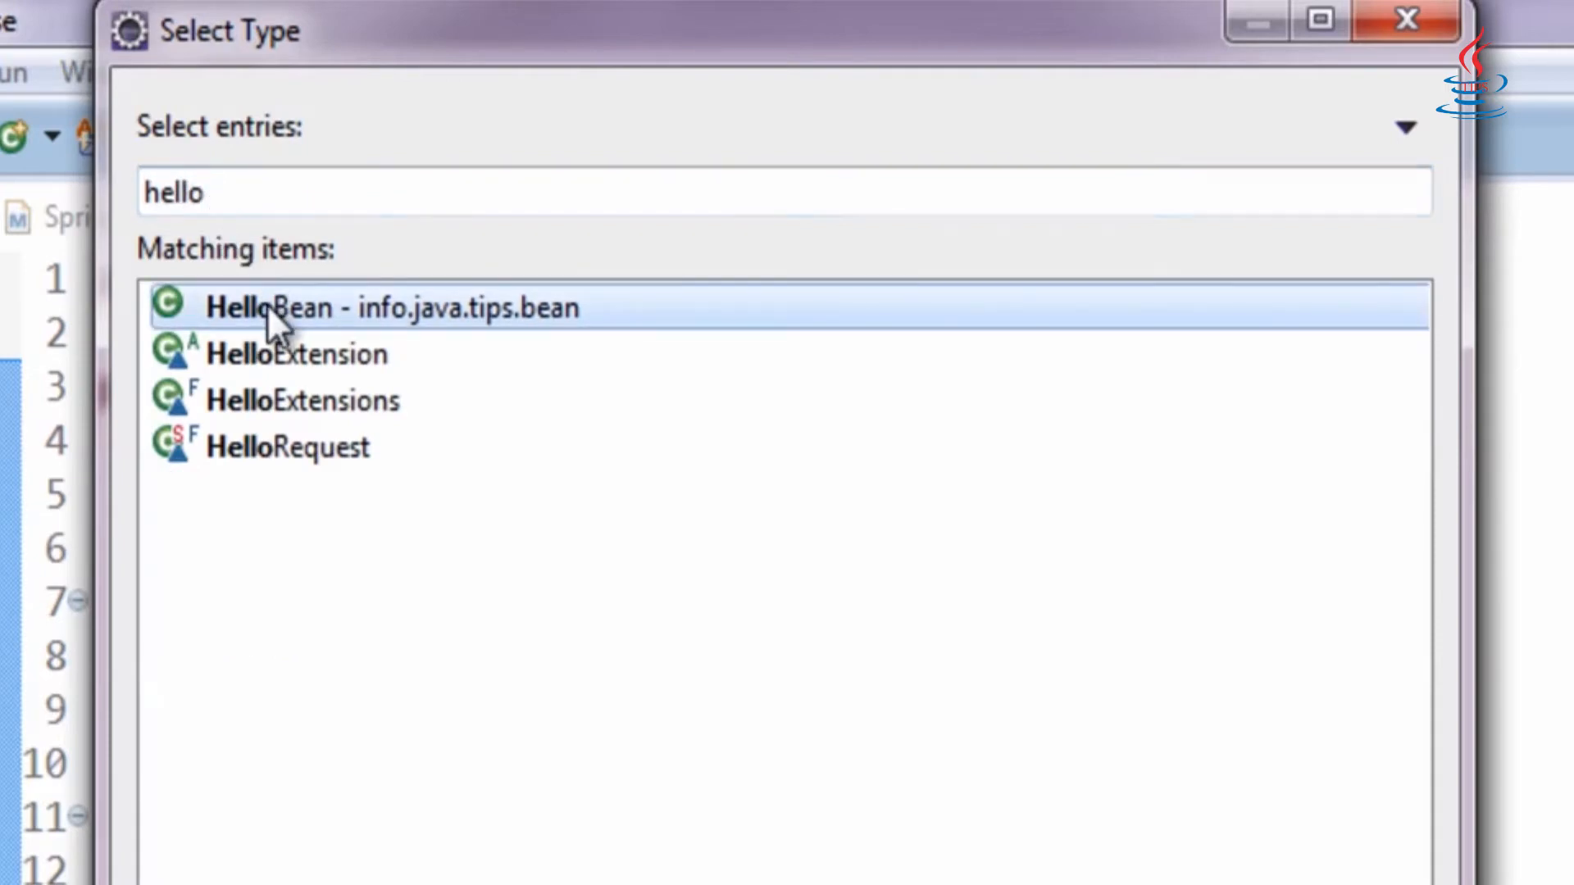
{"action": "double_click", "coordinate": [386, 309]}
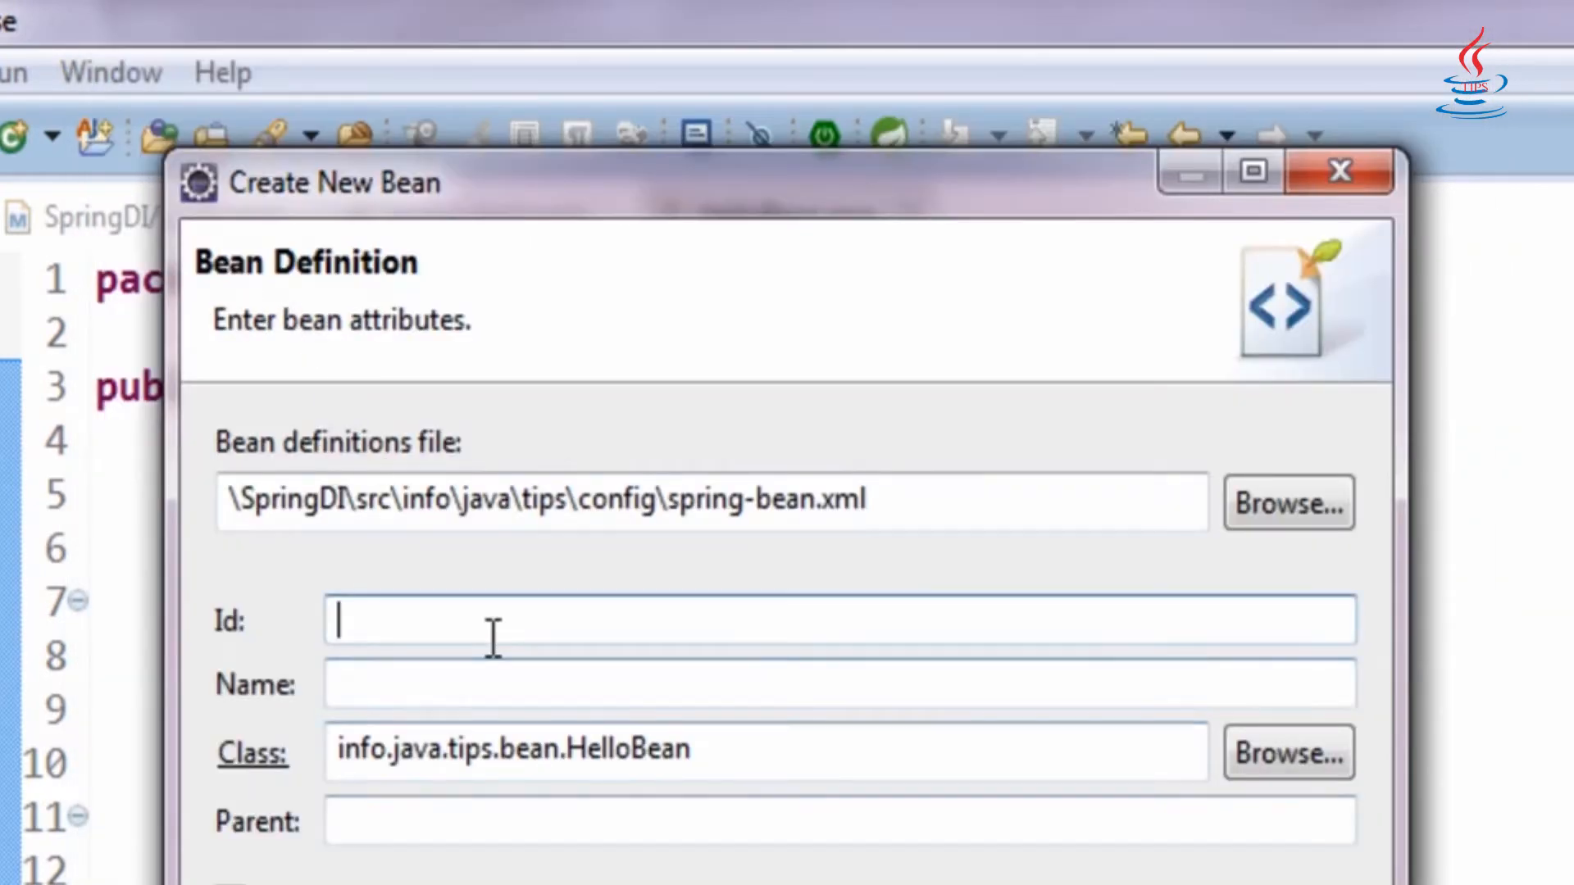
{"action": "type", "text": "h"}
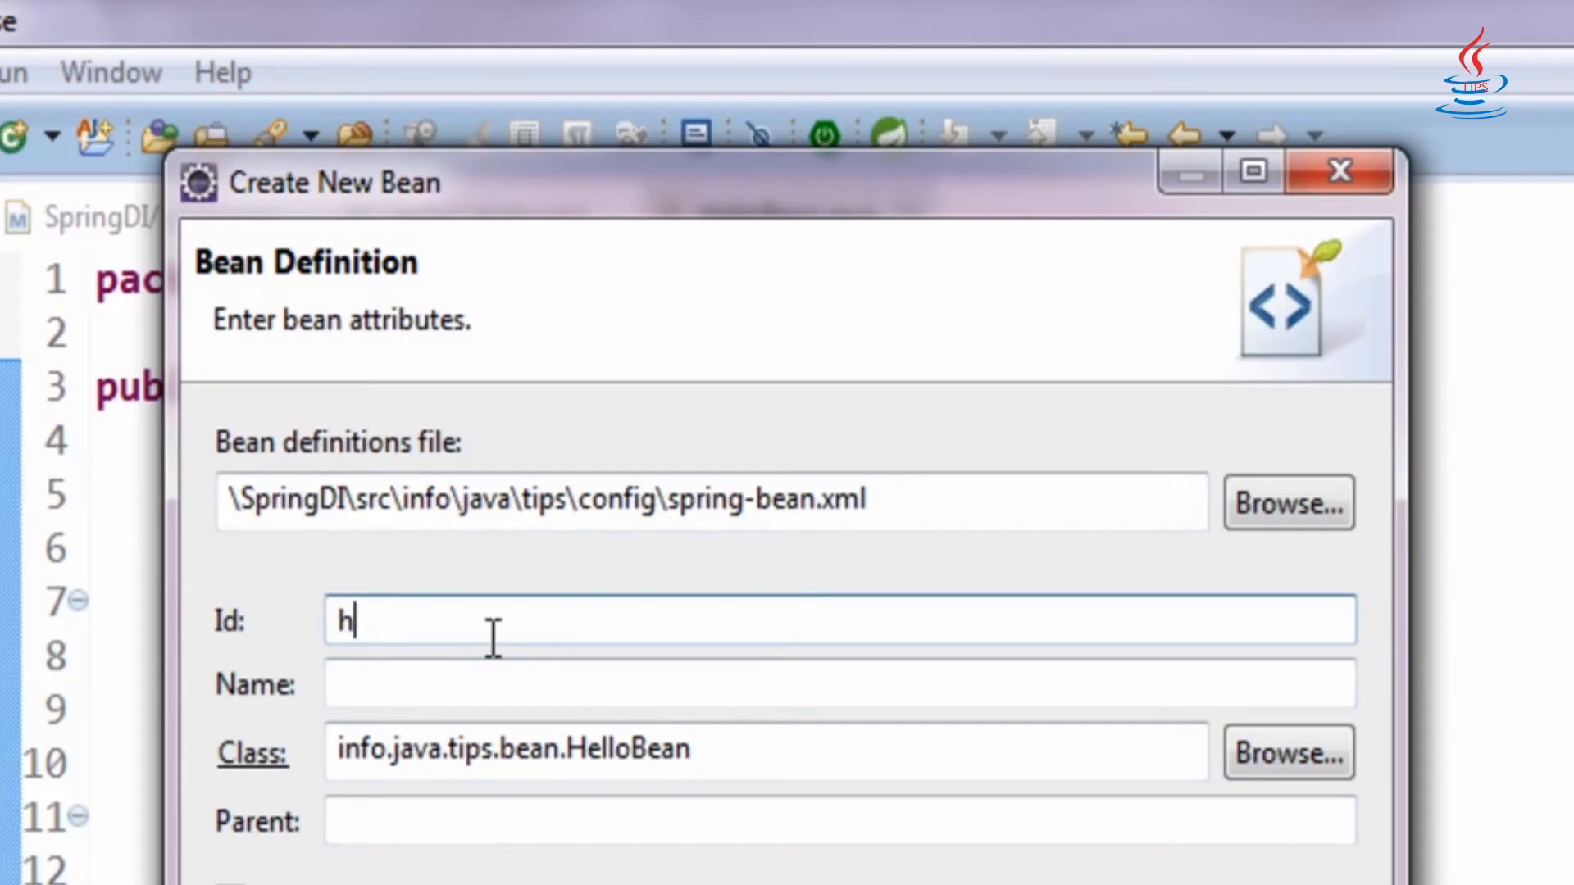
{"action": "type", "text": "Bean"}
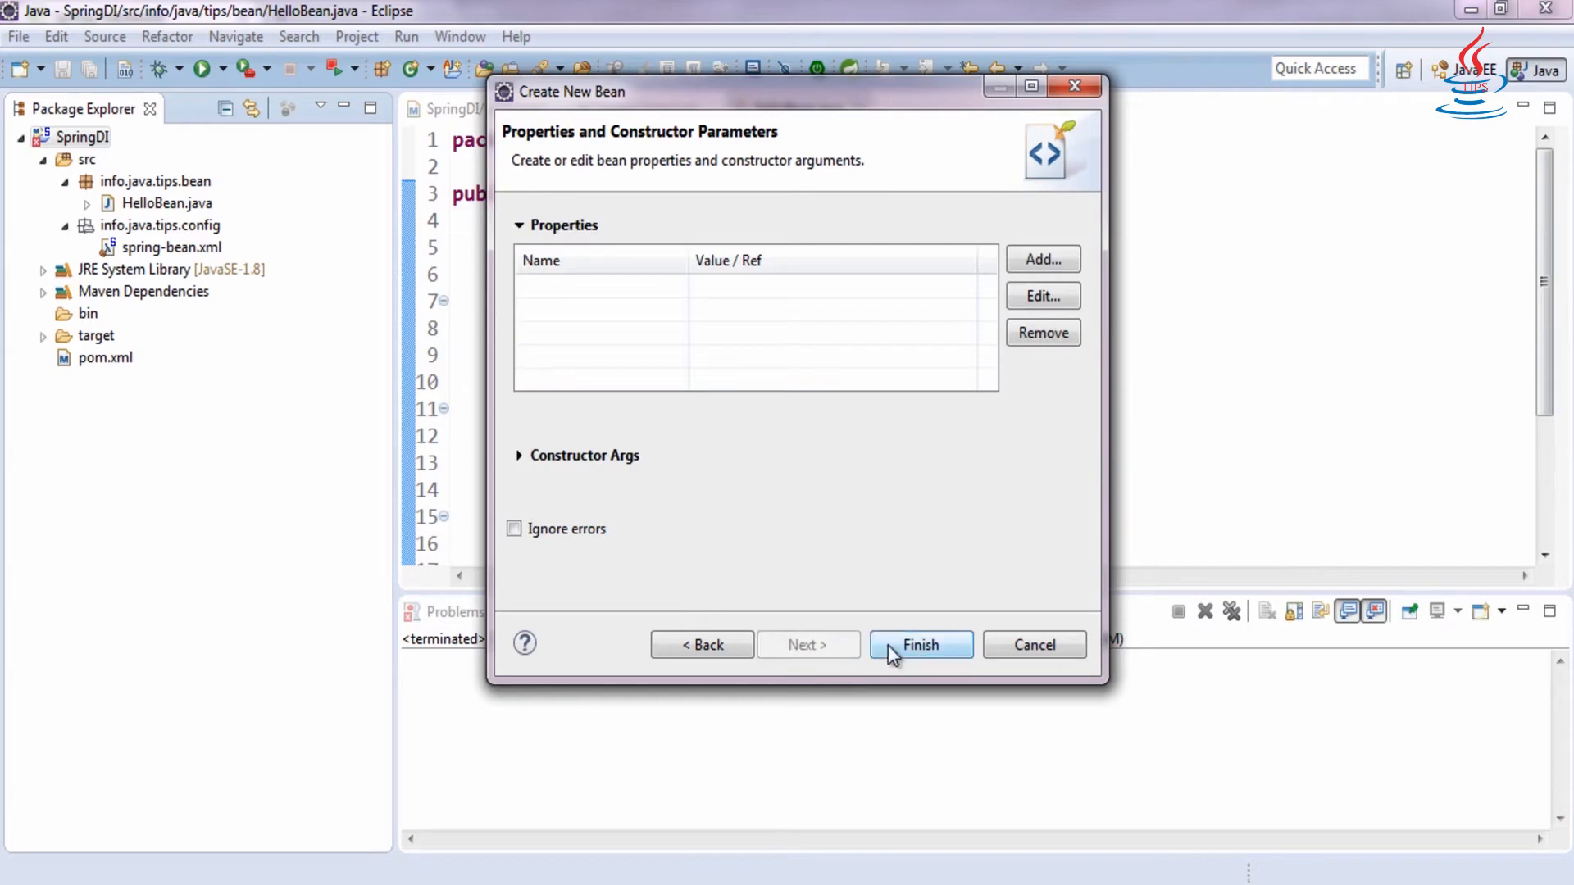
{"action": "left_click", "coordinate": [918, 644]}
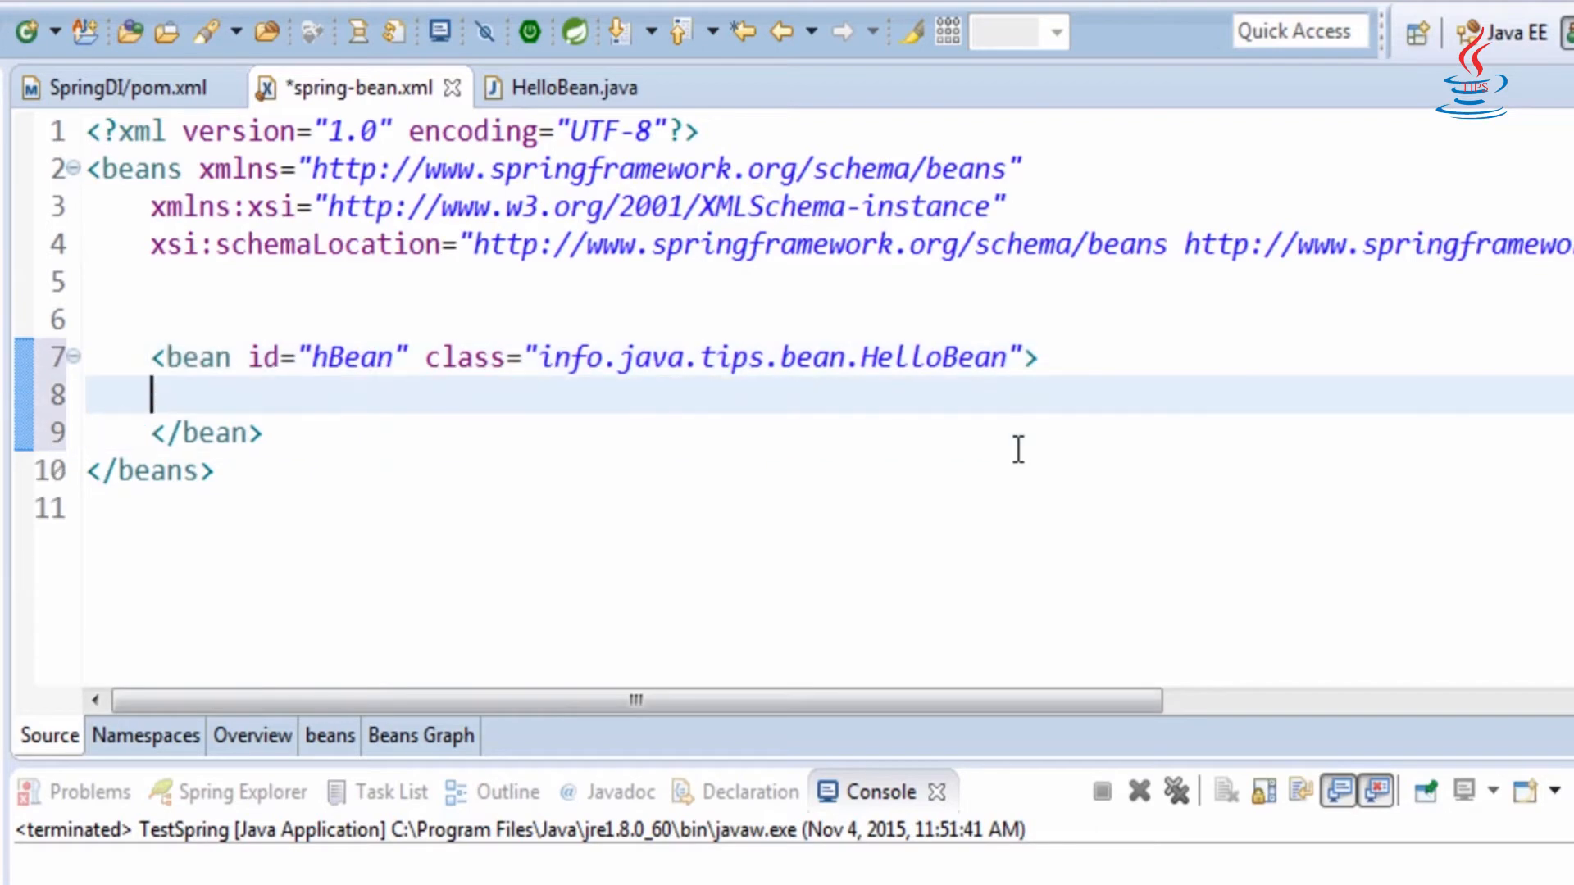
- Set hBean's message property to value Hello and save spring-bean.xml
{"action": "type", "text": "<property name=\"\"></property>"}
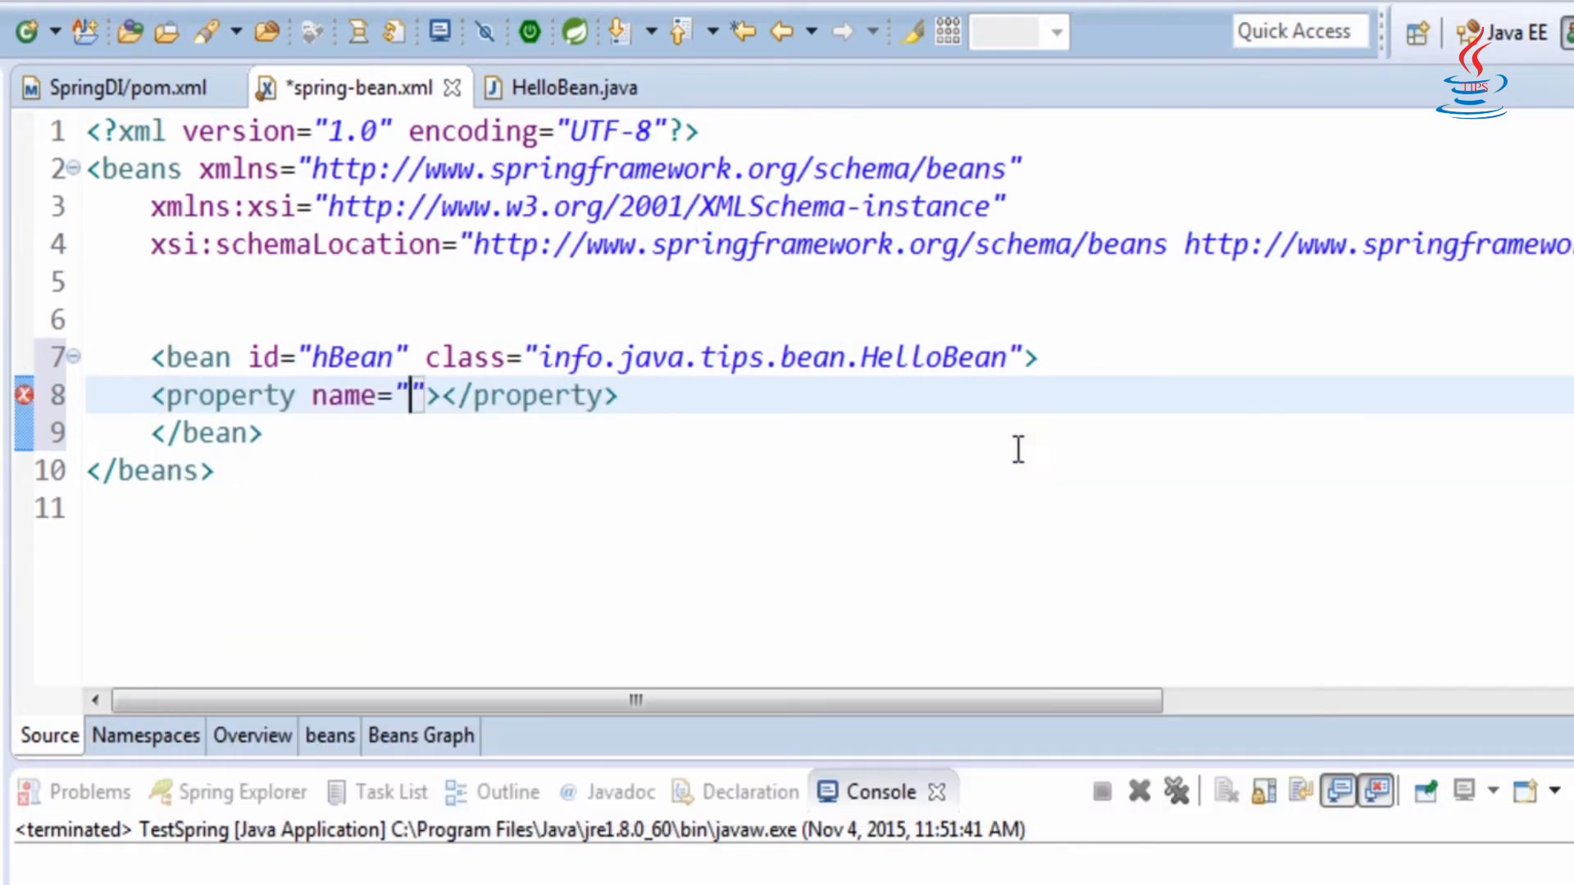
{"action": "type", "text": "me"}
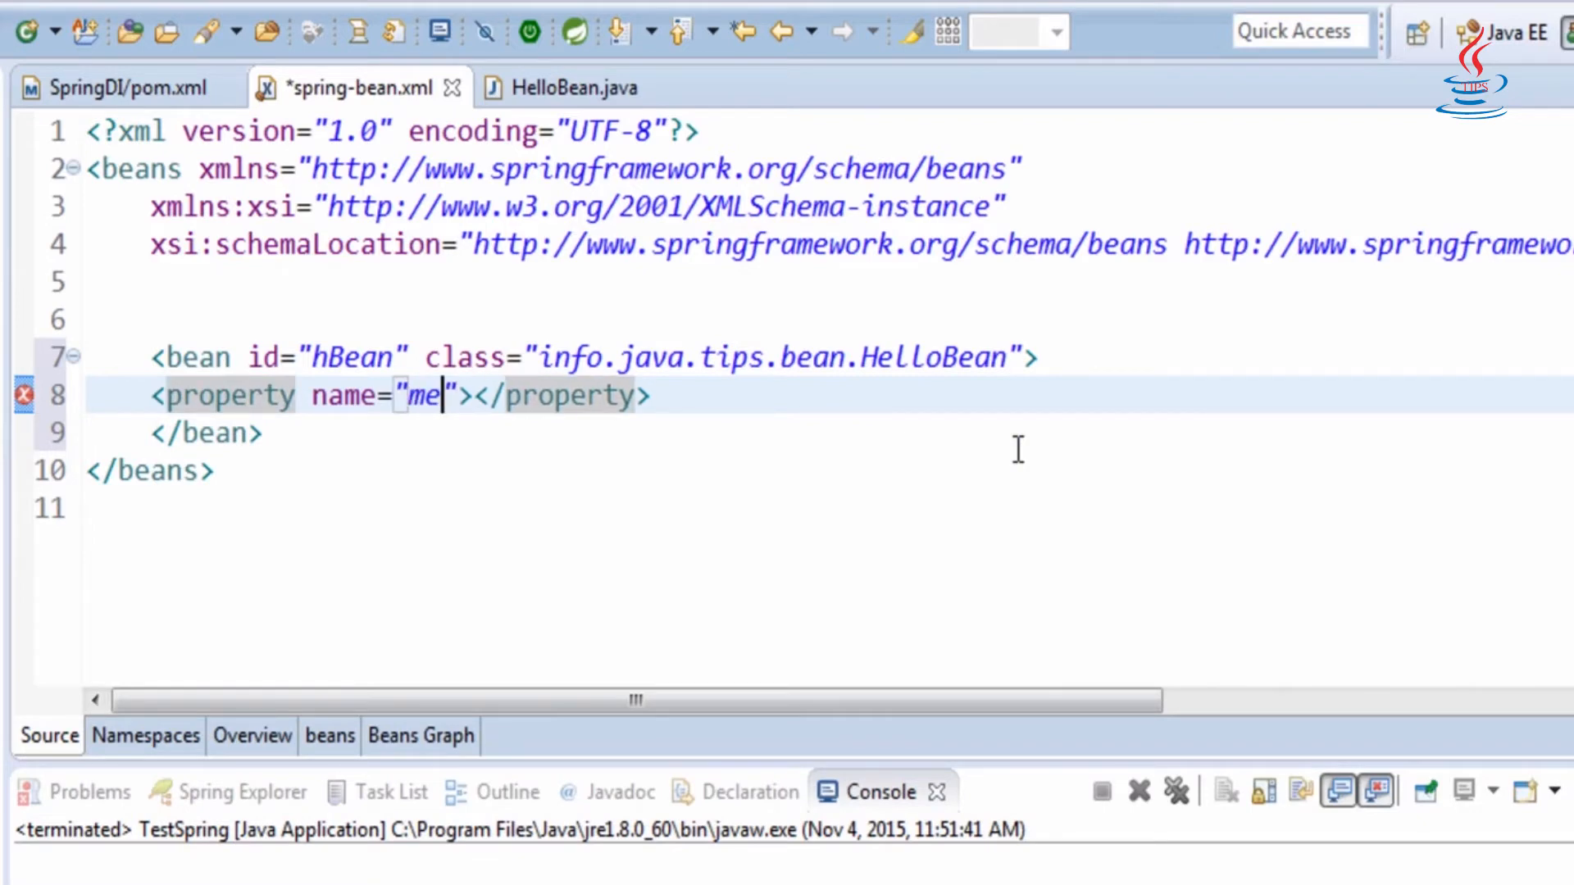
{"action": "type", "text": "ssage"}
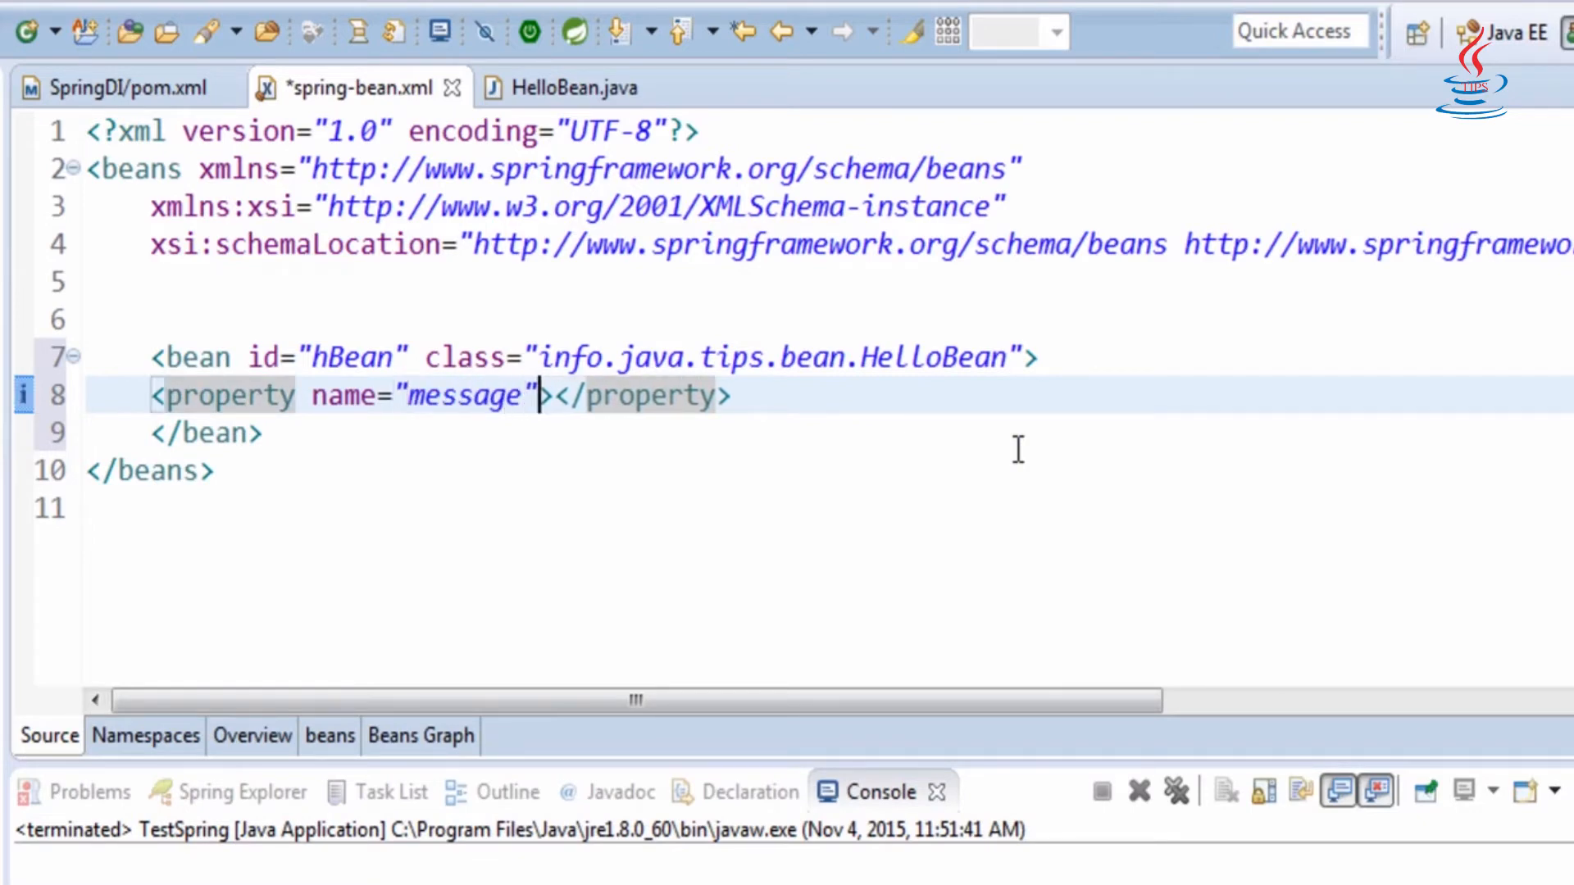
{"action": "type", "text": "value=\""}
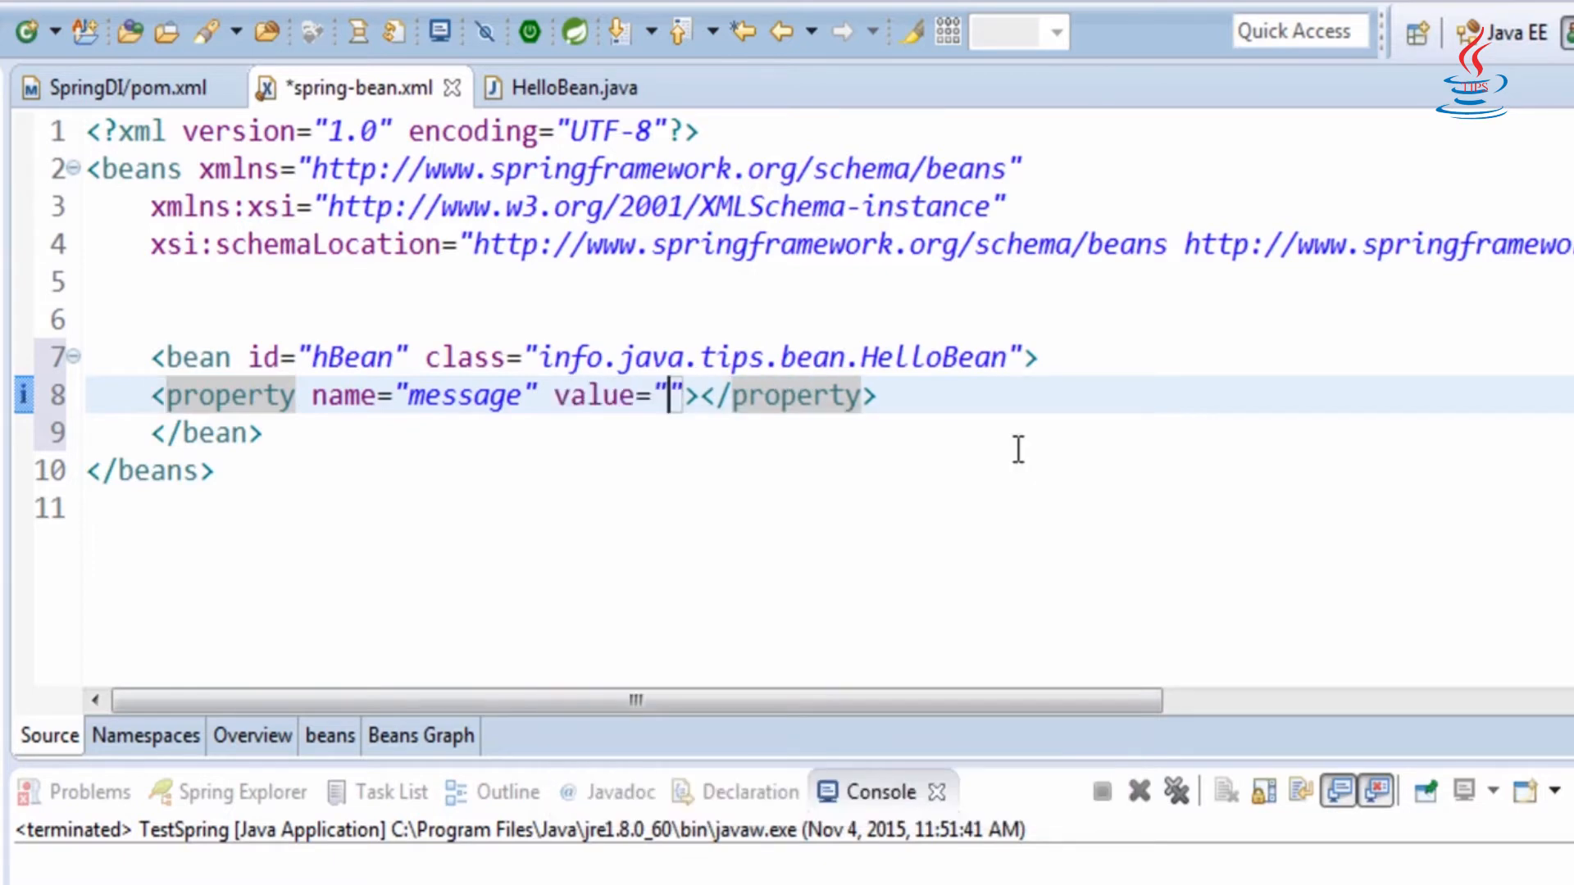
{"action": "type", "text": "Hello"}
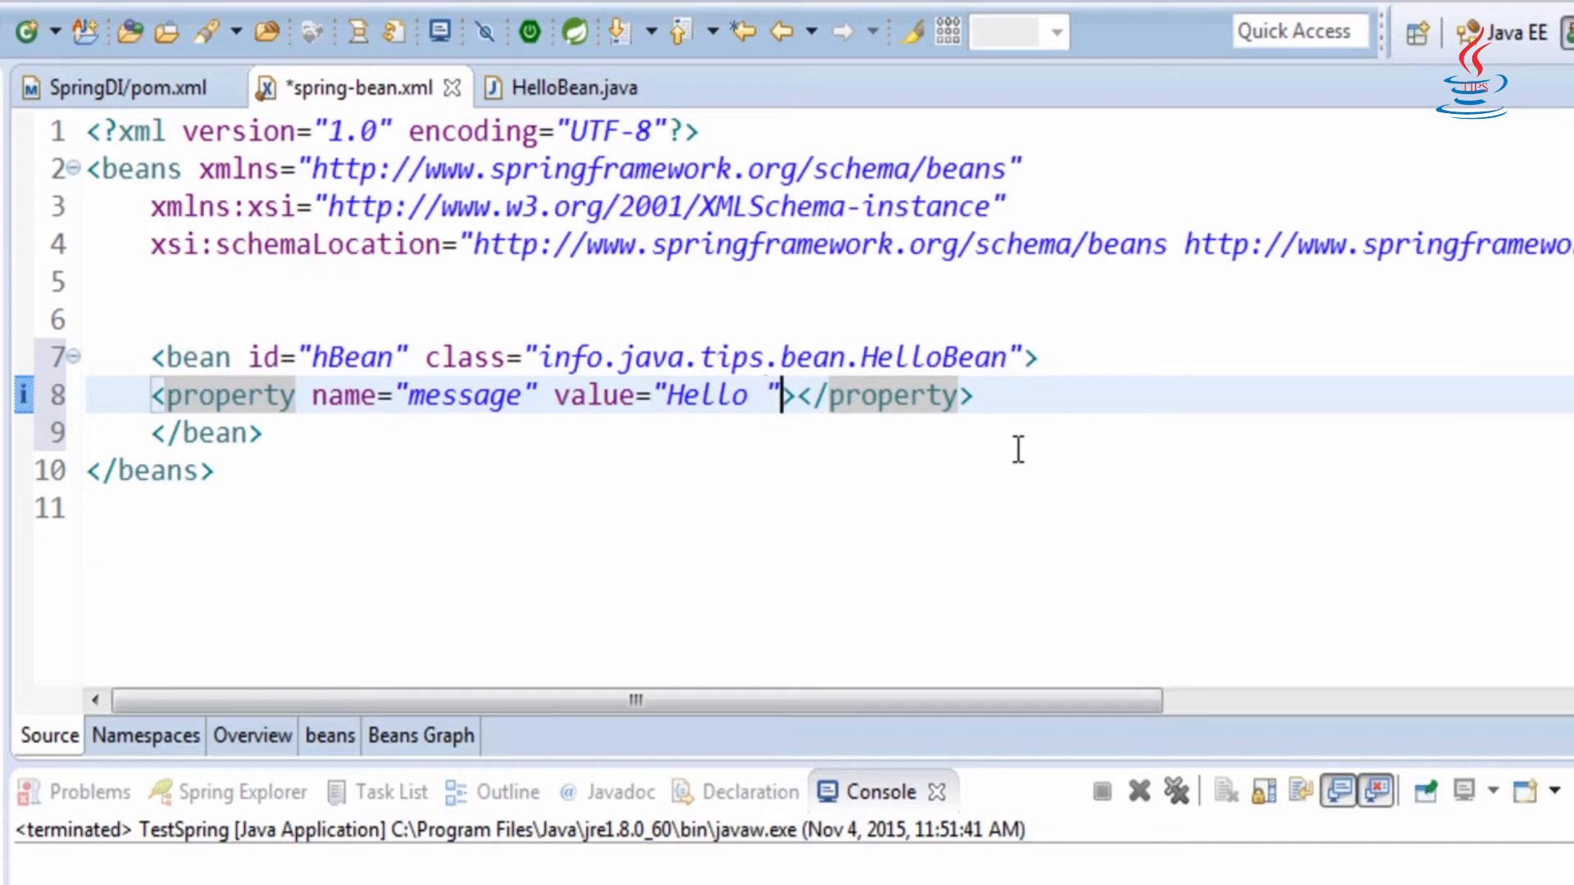
{"action": "key", "text": "ctrl+s"}
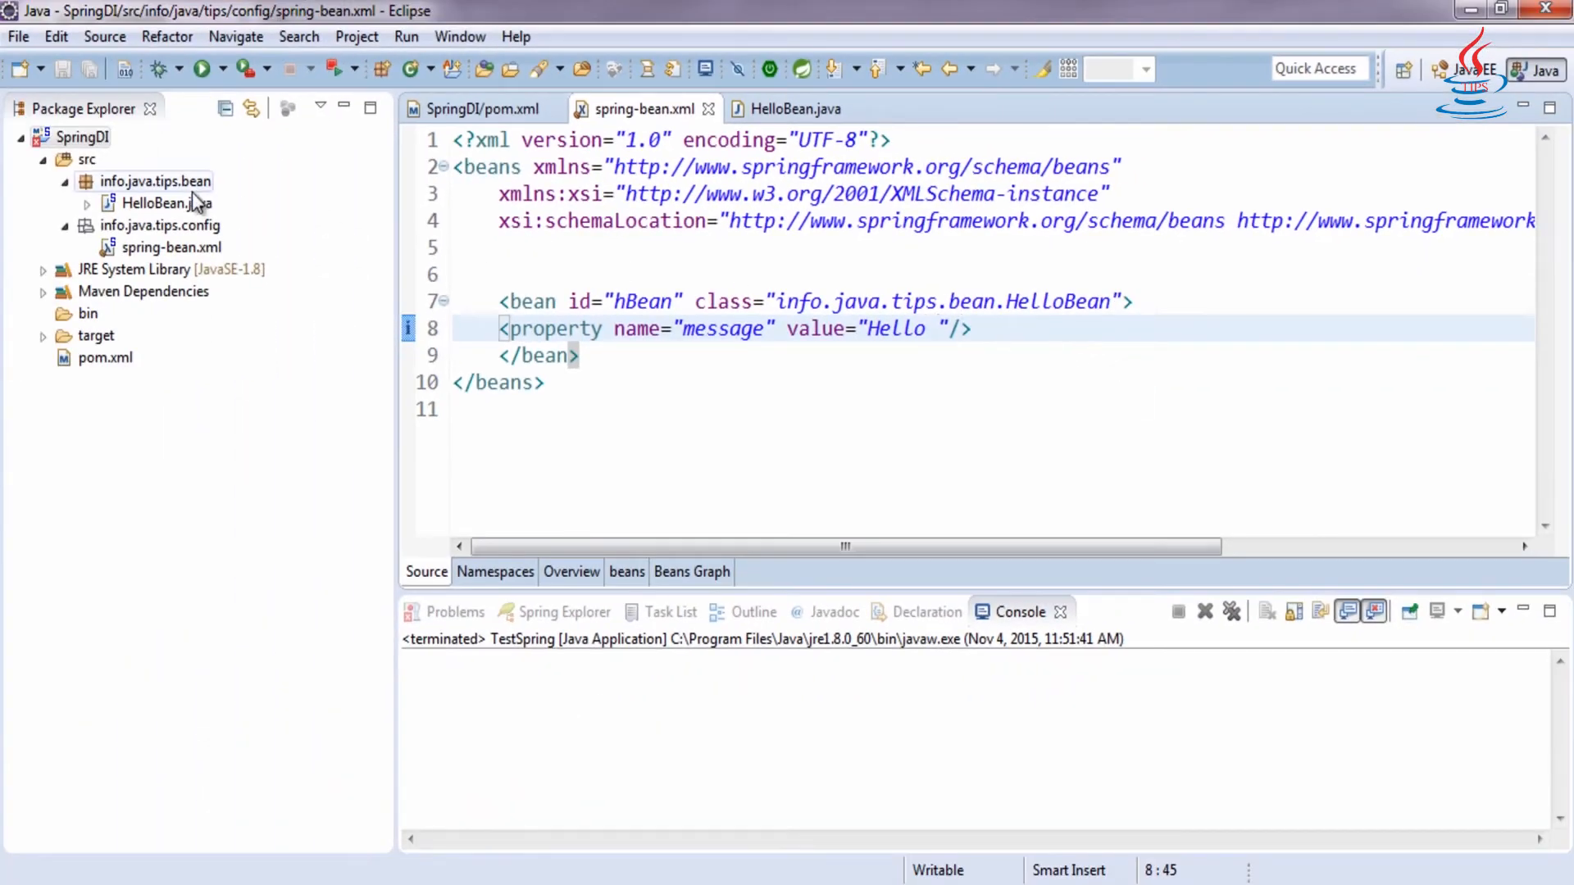
- Start a new Java class named TestPring
{"action": "right_click", "coordinate": [156, 180]}
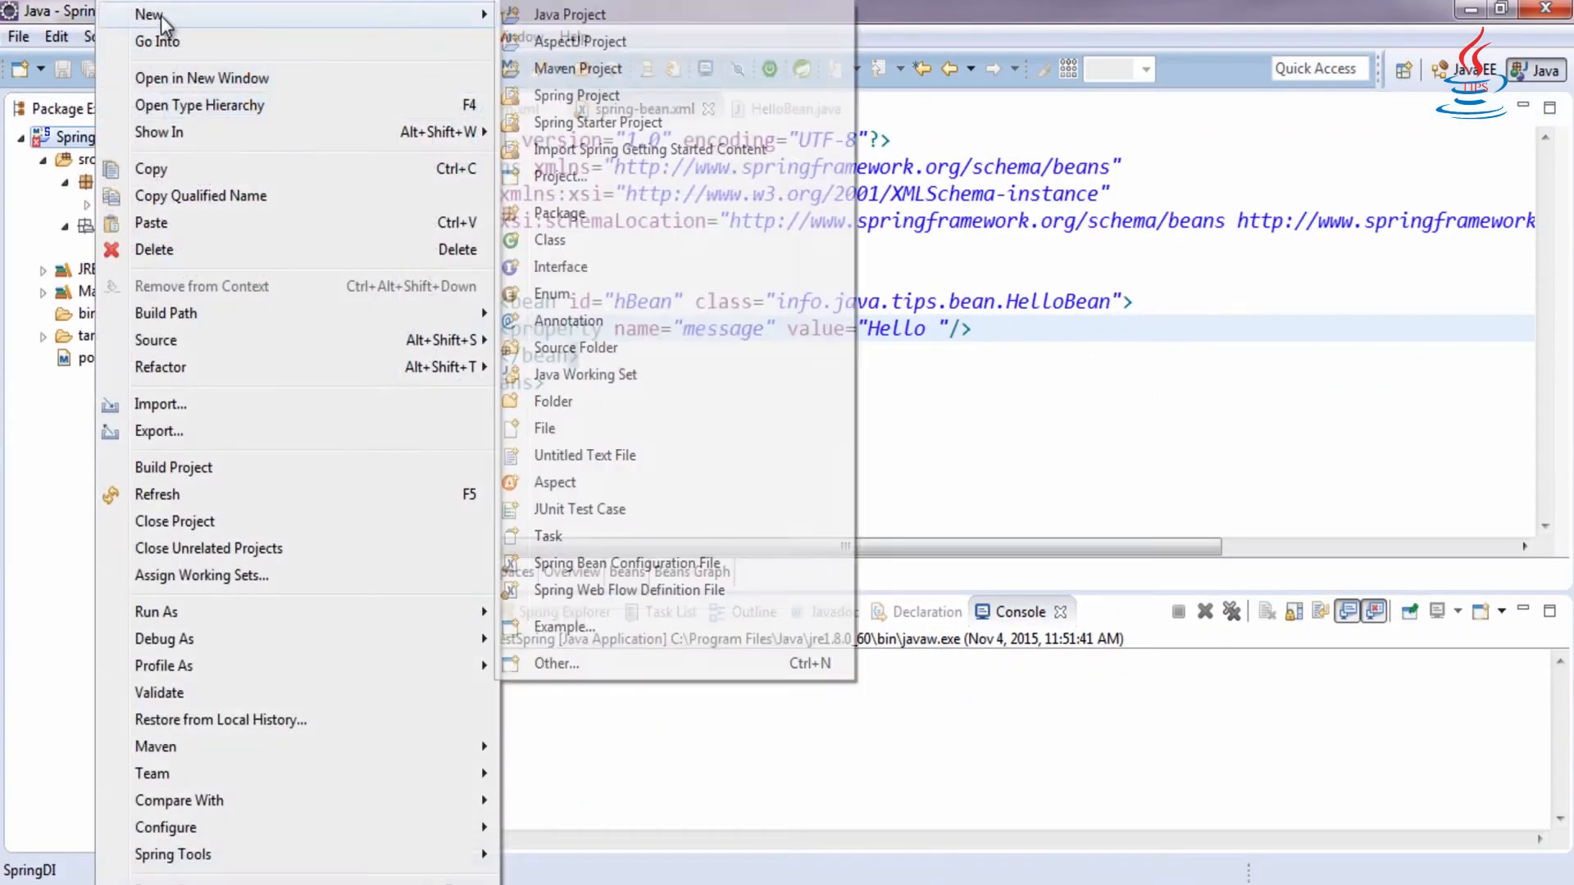
{"action": "left_click", "coordinate": [551, 239]}
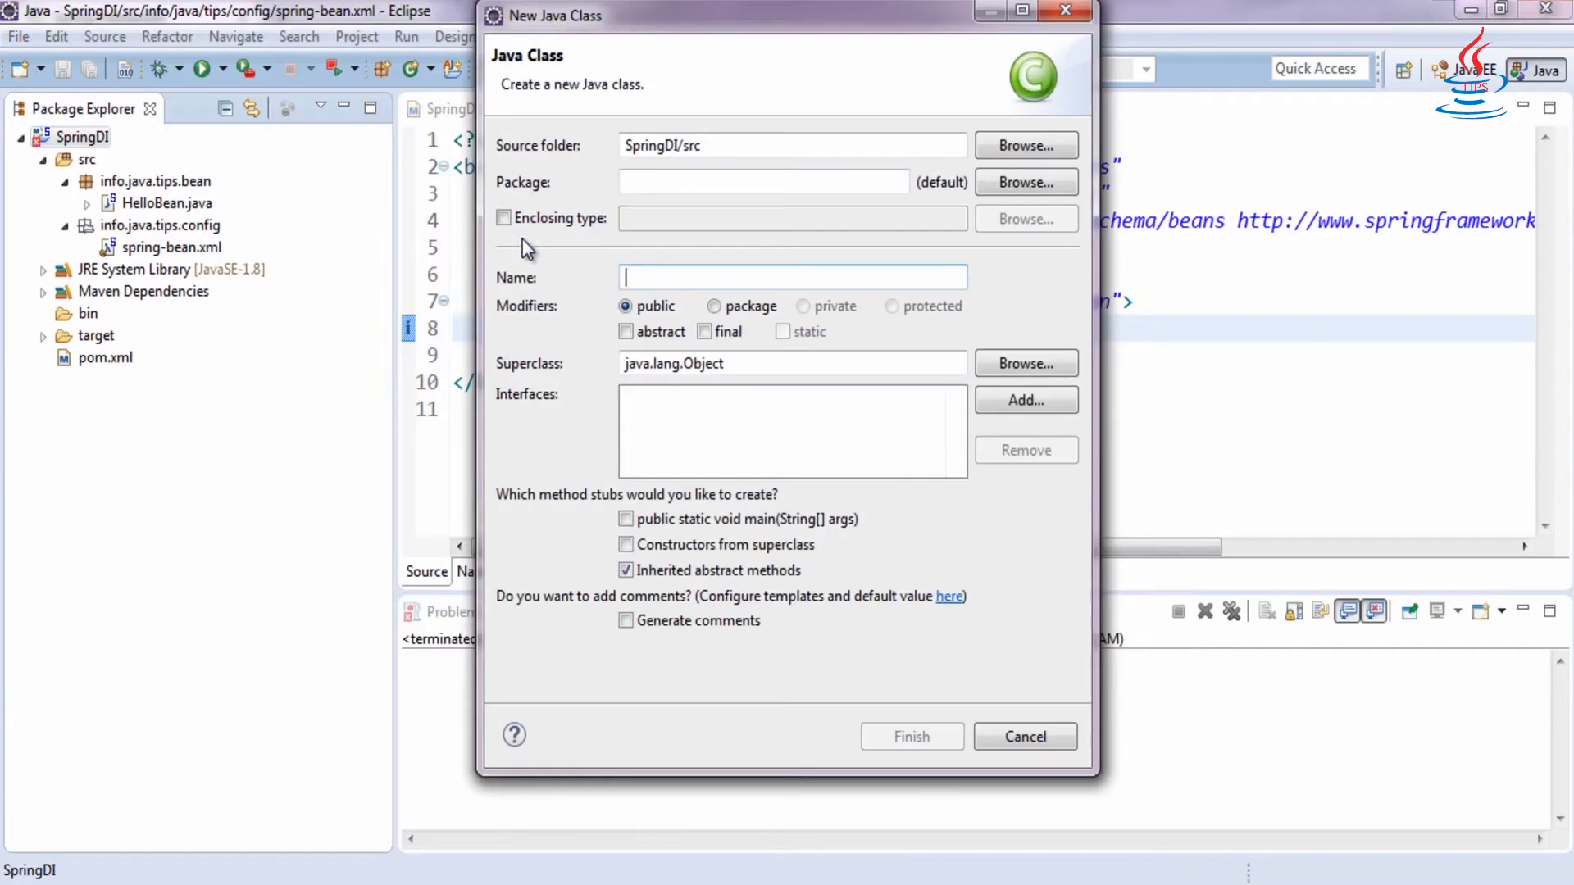
{"action": "type", "text": "Tes"}
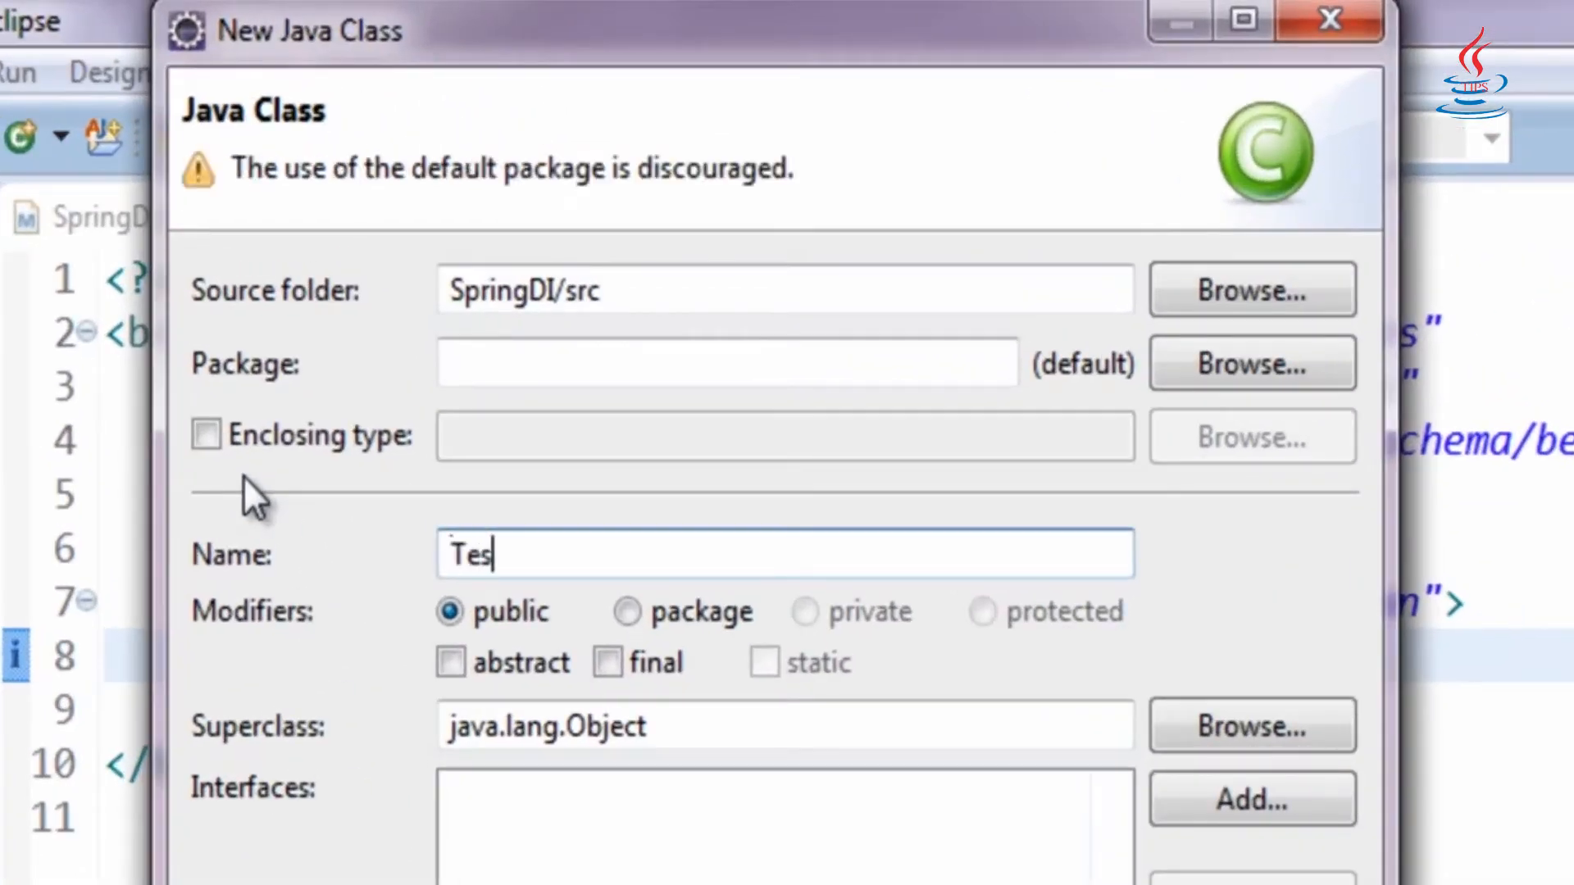
{"action": "type", "text": "tPr"}
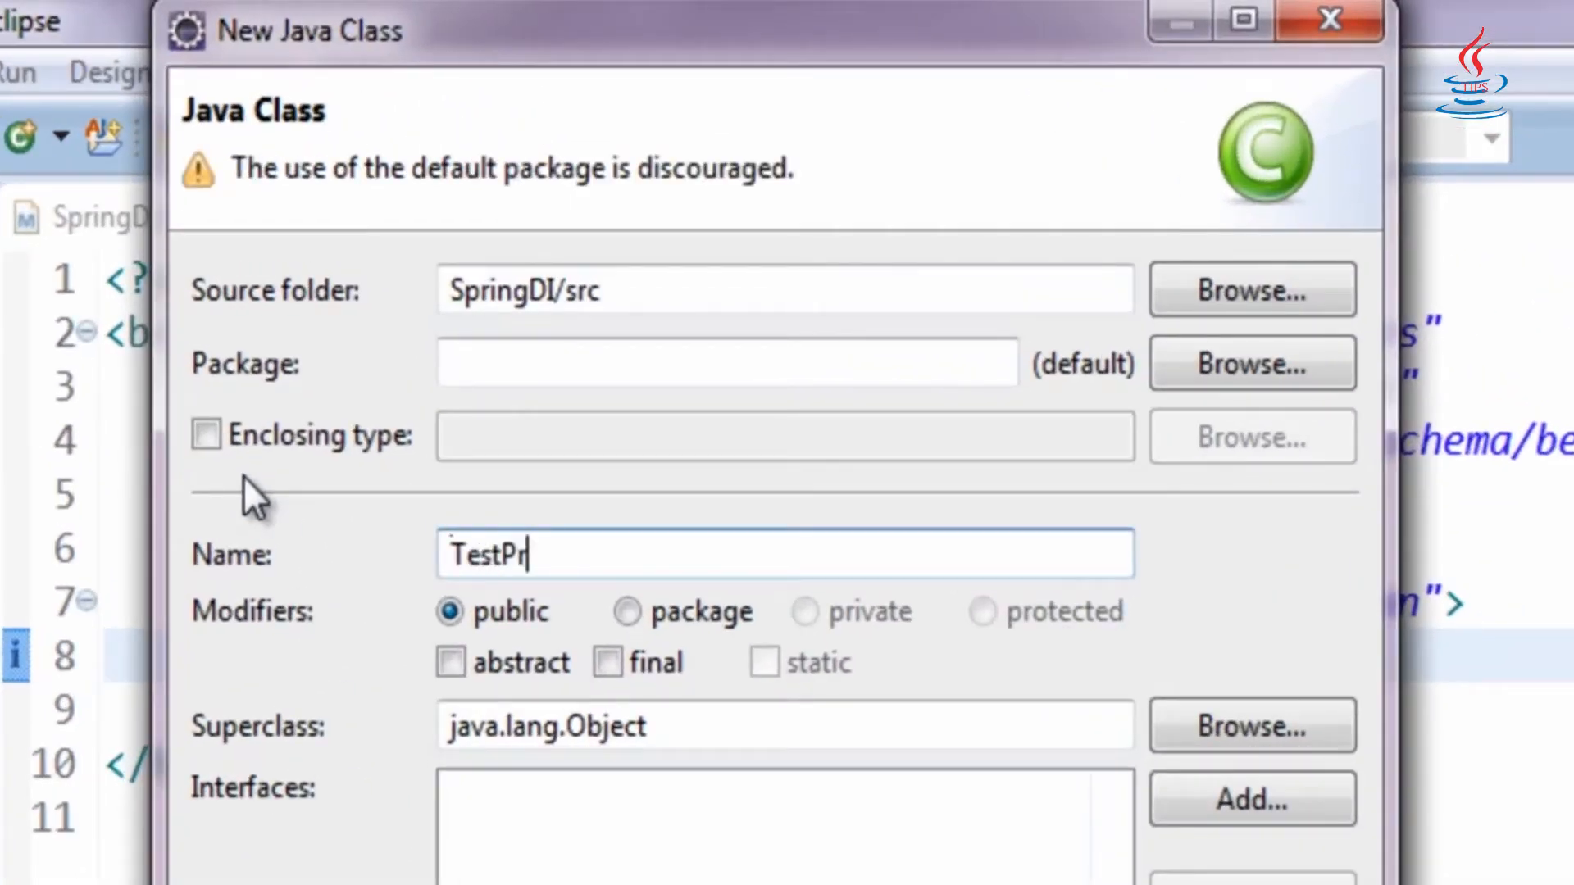
{"action": "type", "text": "ing"}
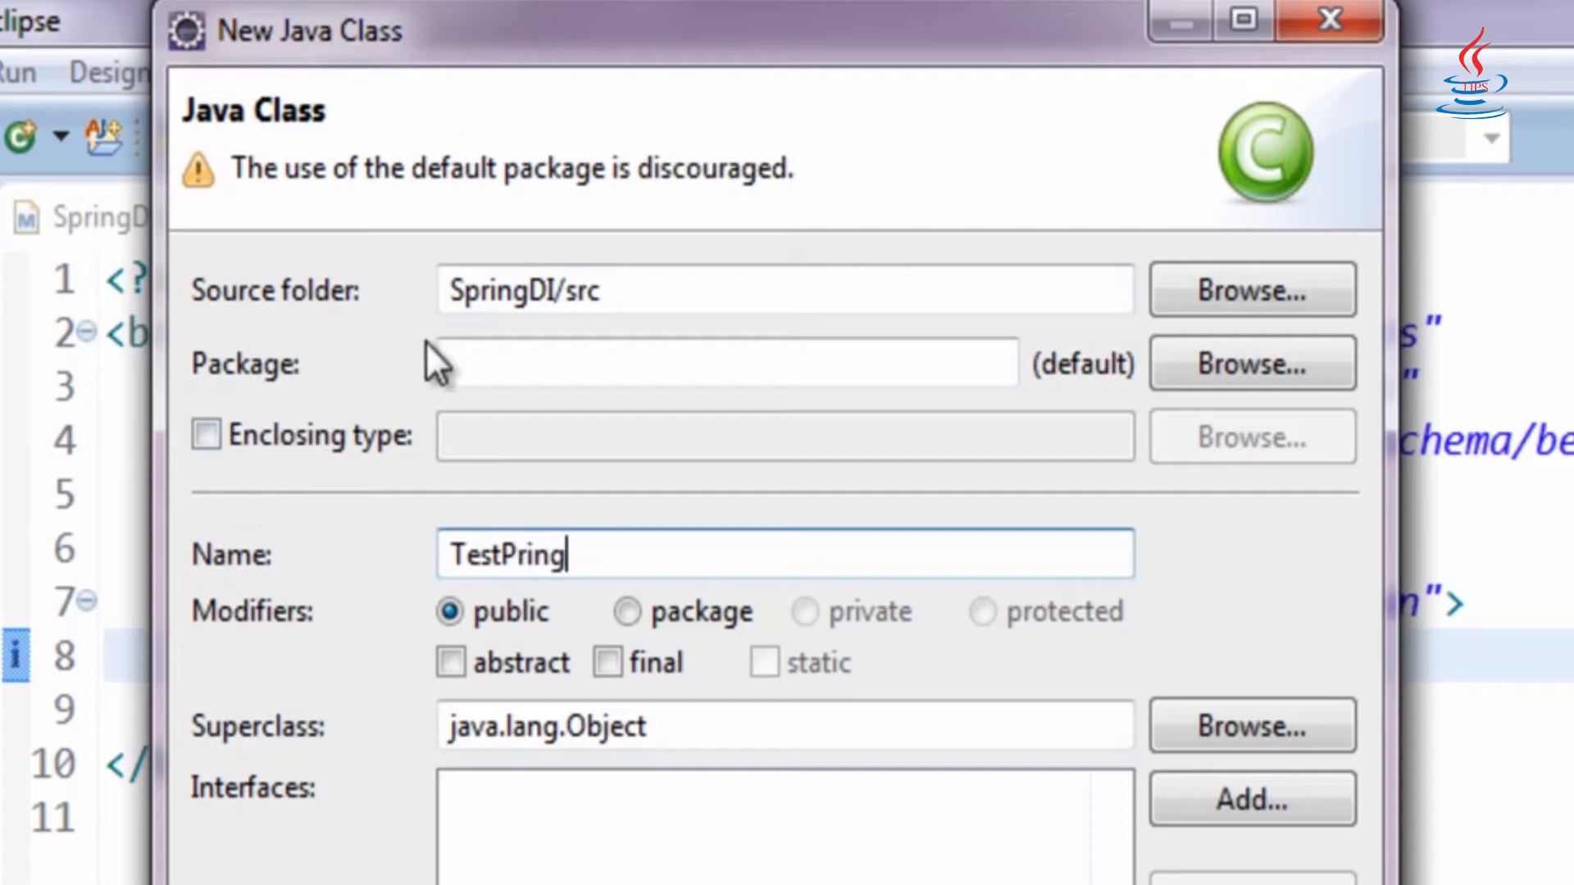
- Place TestPring in package info.java.tips.test with a main method stub
{"action": "type", "text": "info"}
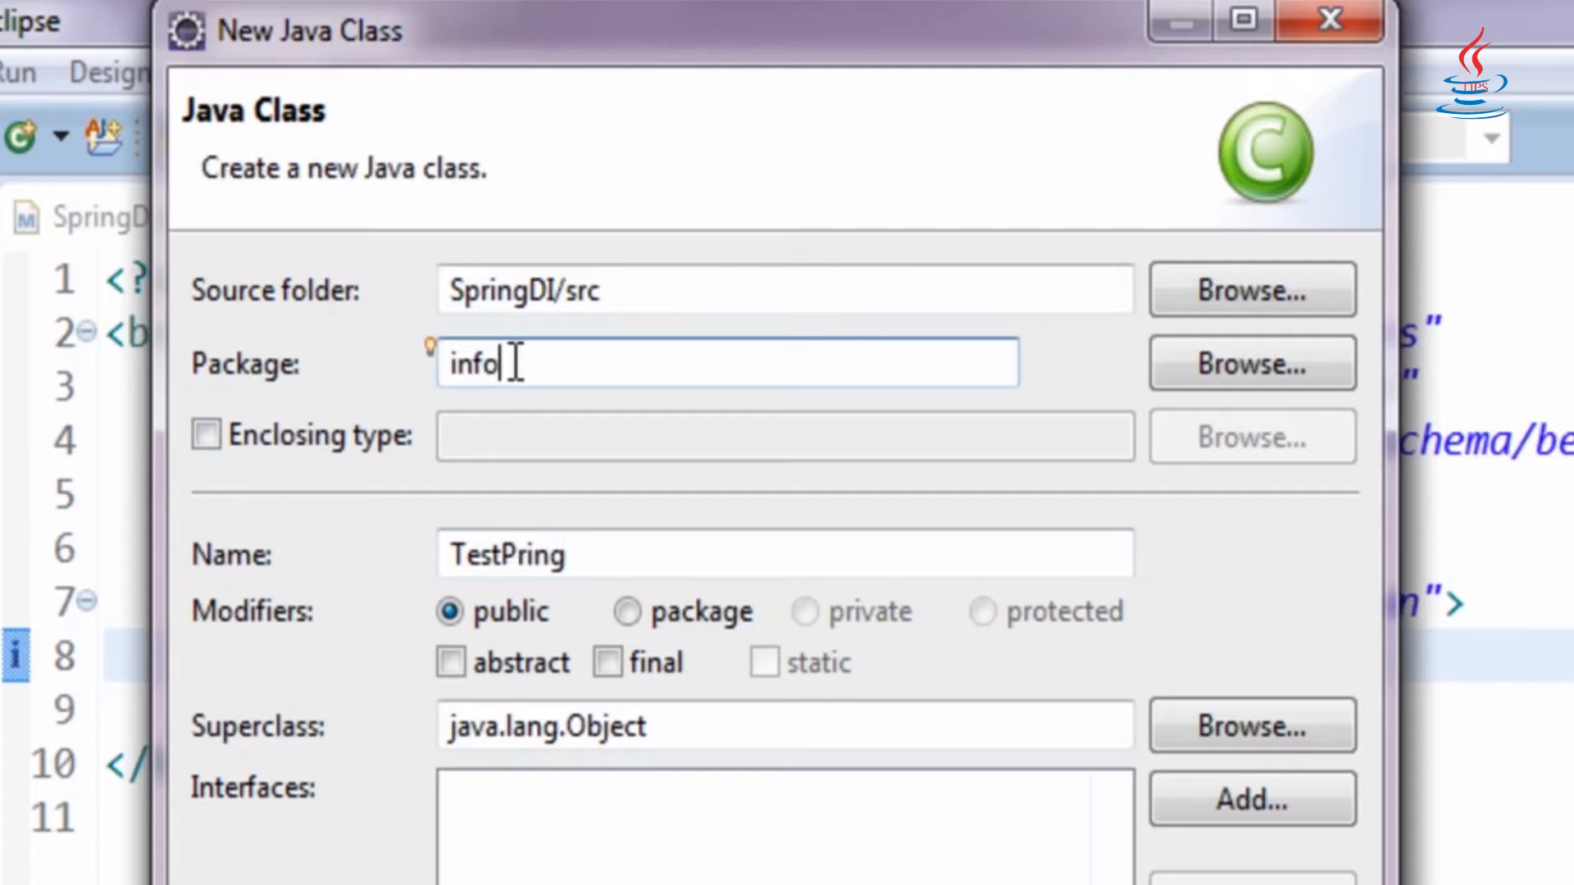
{"action": "type", "text": ".java.tips."}
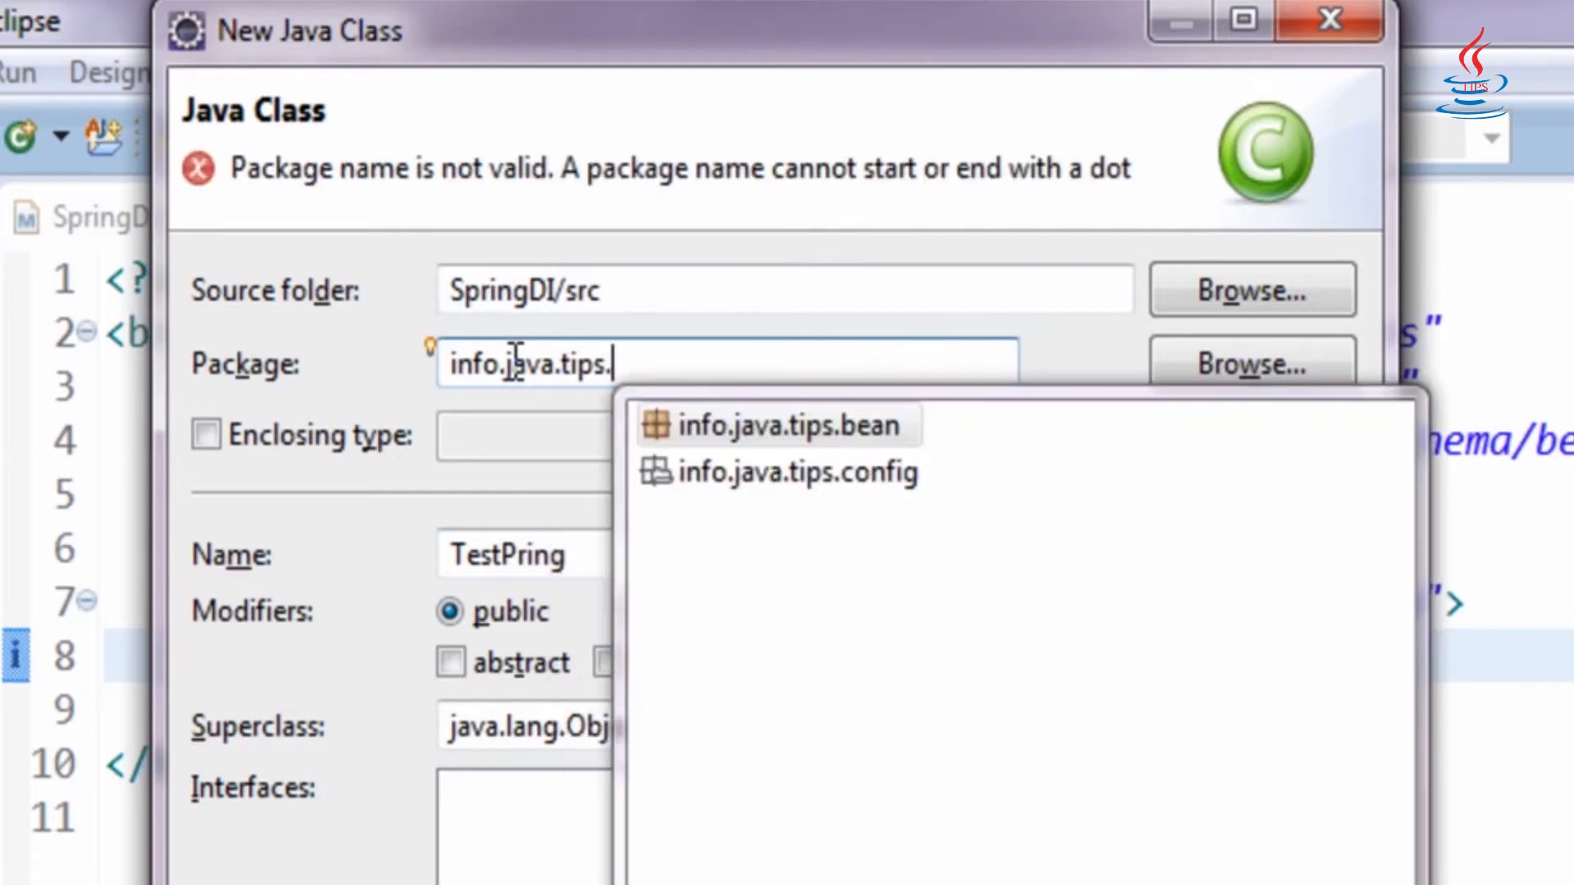
{"action": "type", "text": "test"}
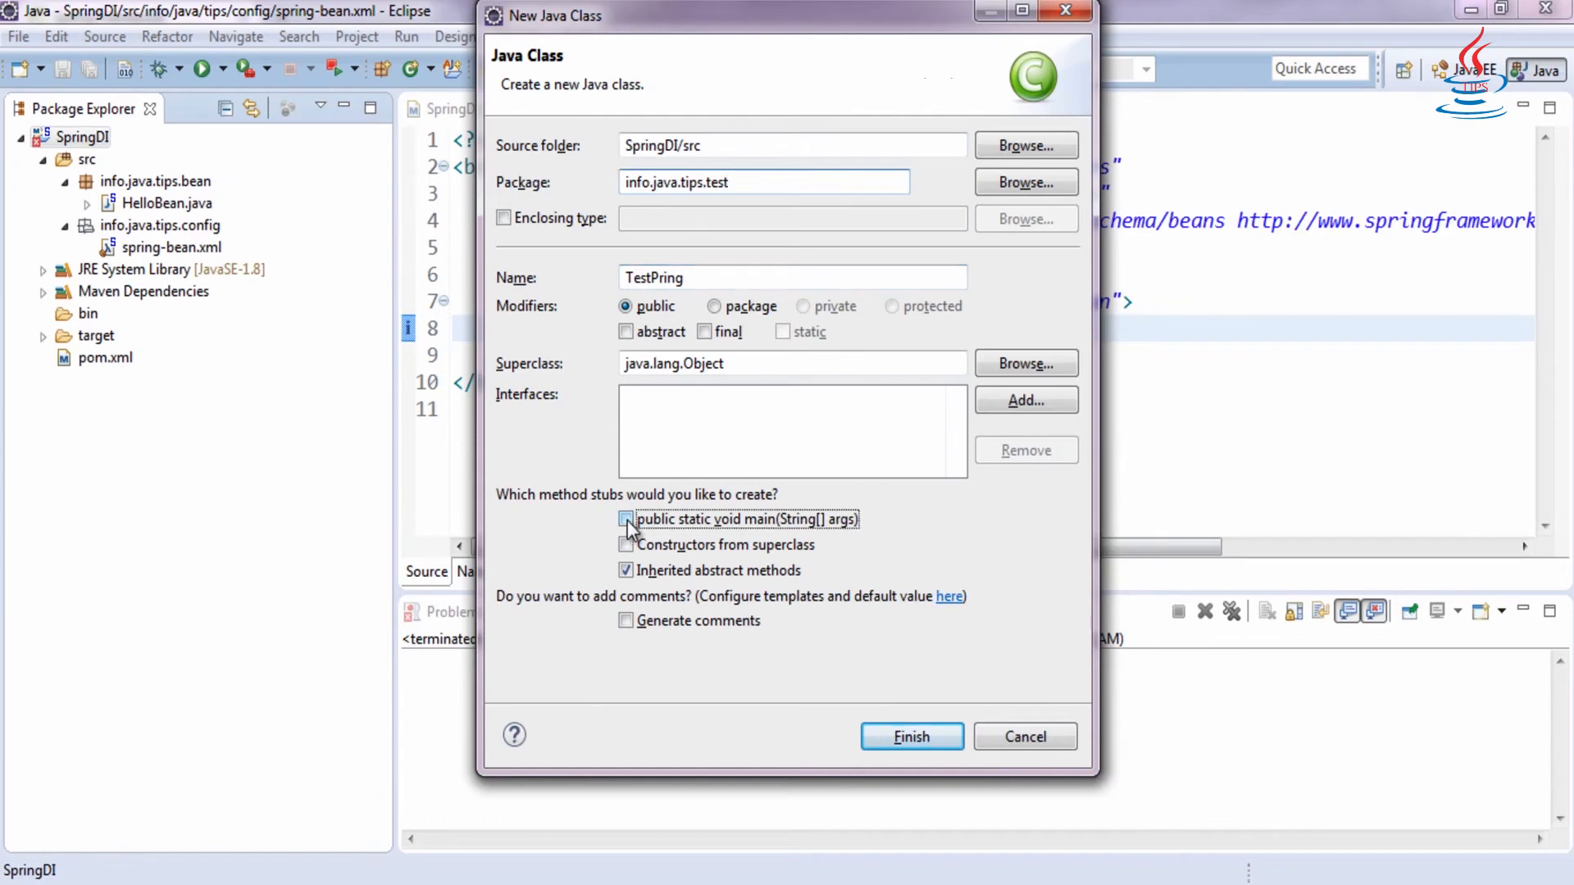
{"action": "left_click", "coordinate": [909, 736]}
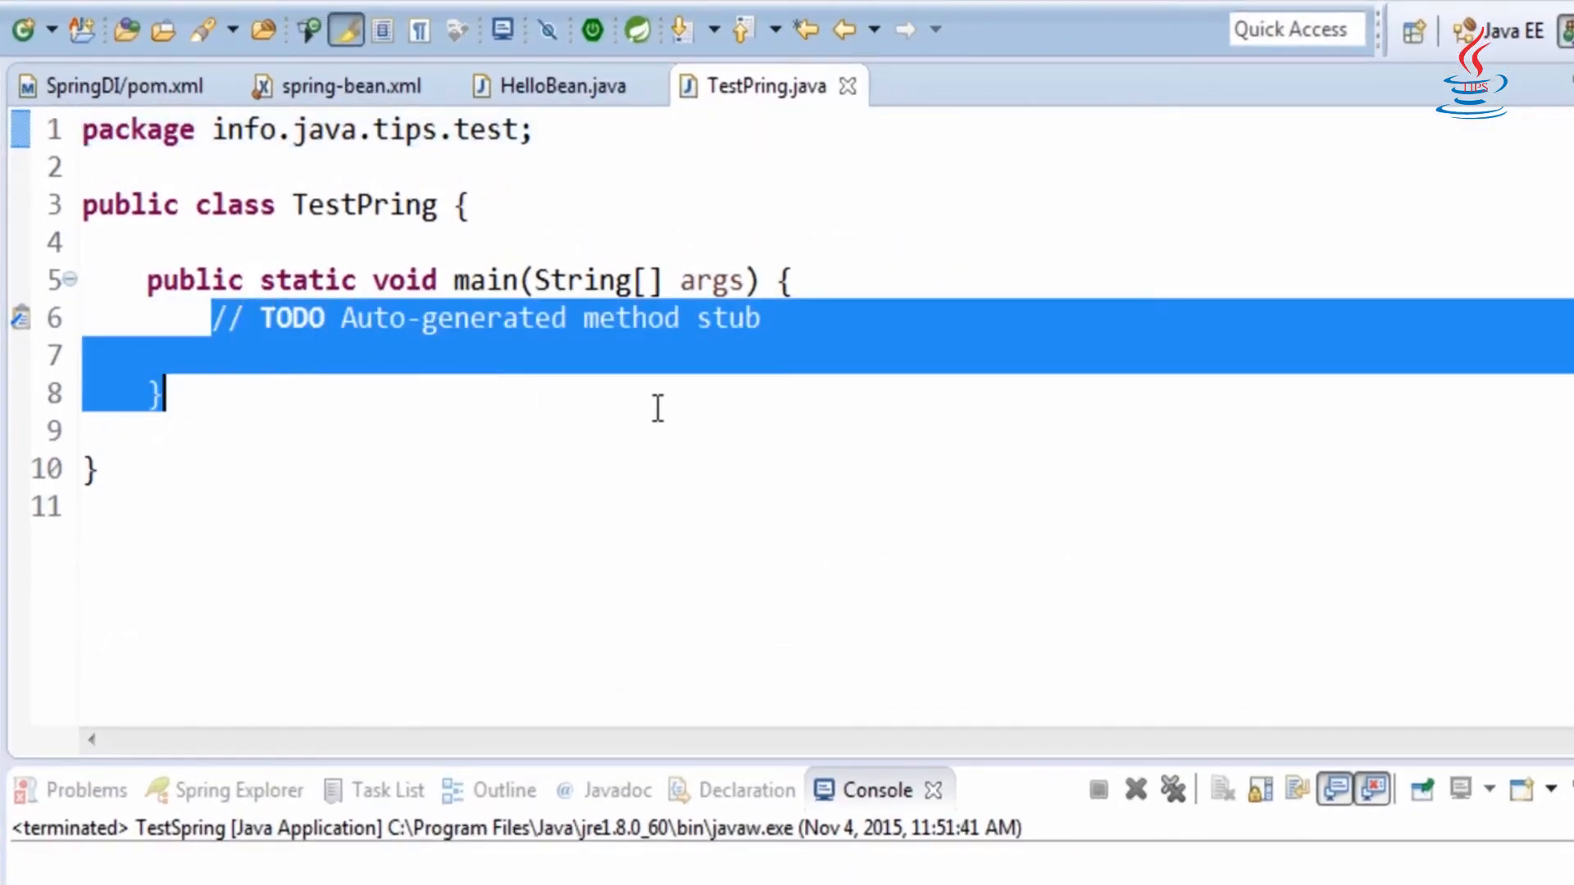
- Replace the TODO with ApplicationContext context = new ClassPathXmlApplicationContext("")
{"action": "key", "text": "Delete"}
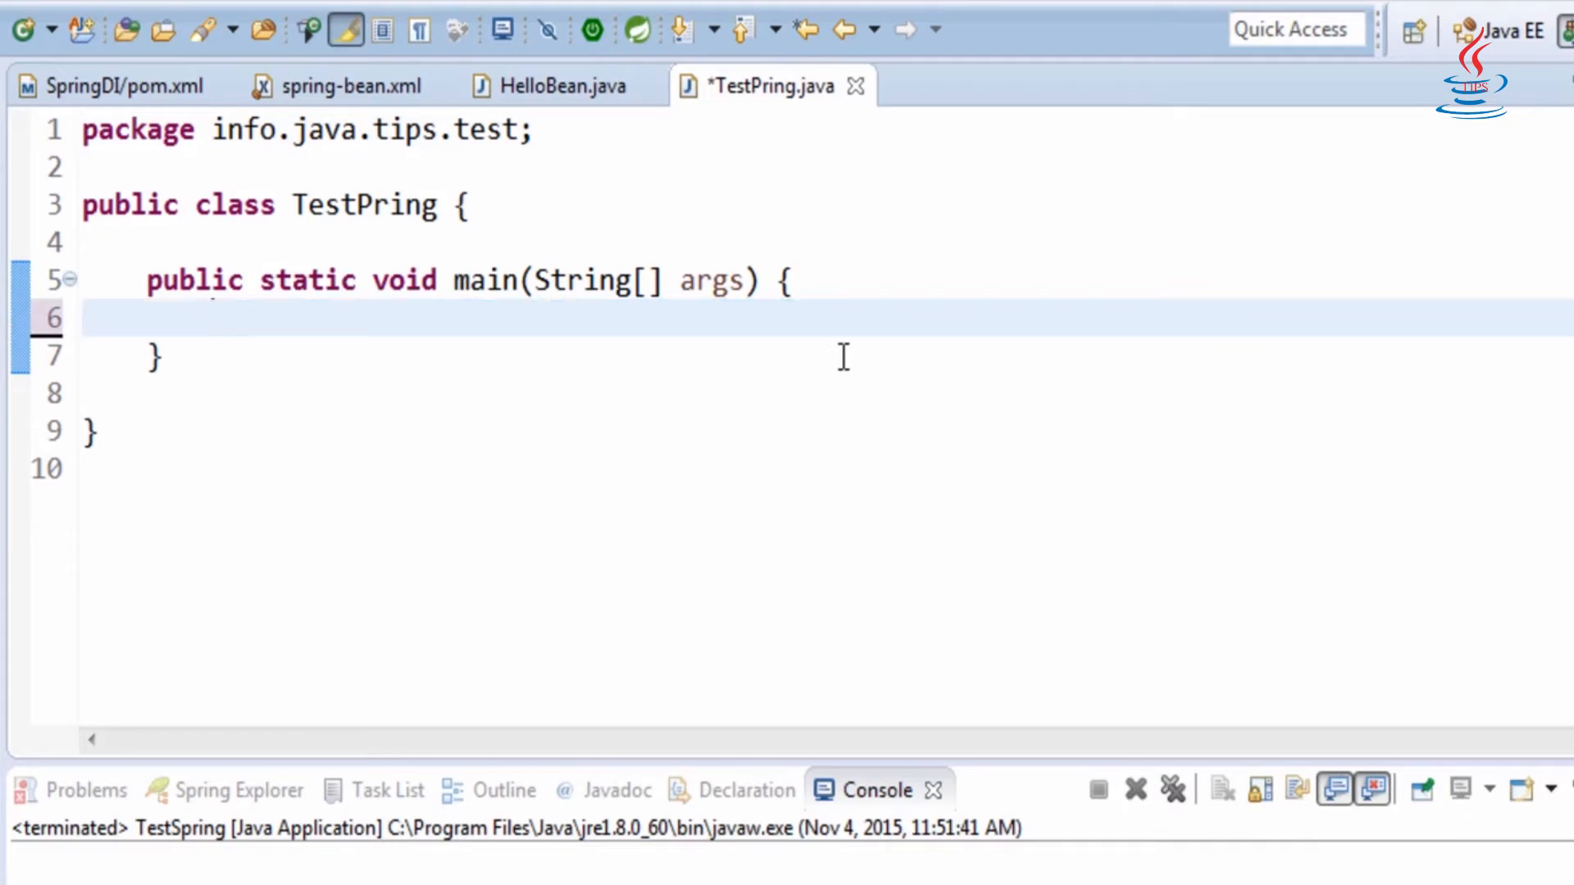
{"action": "type", "text": "ApplicationContext"}
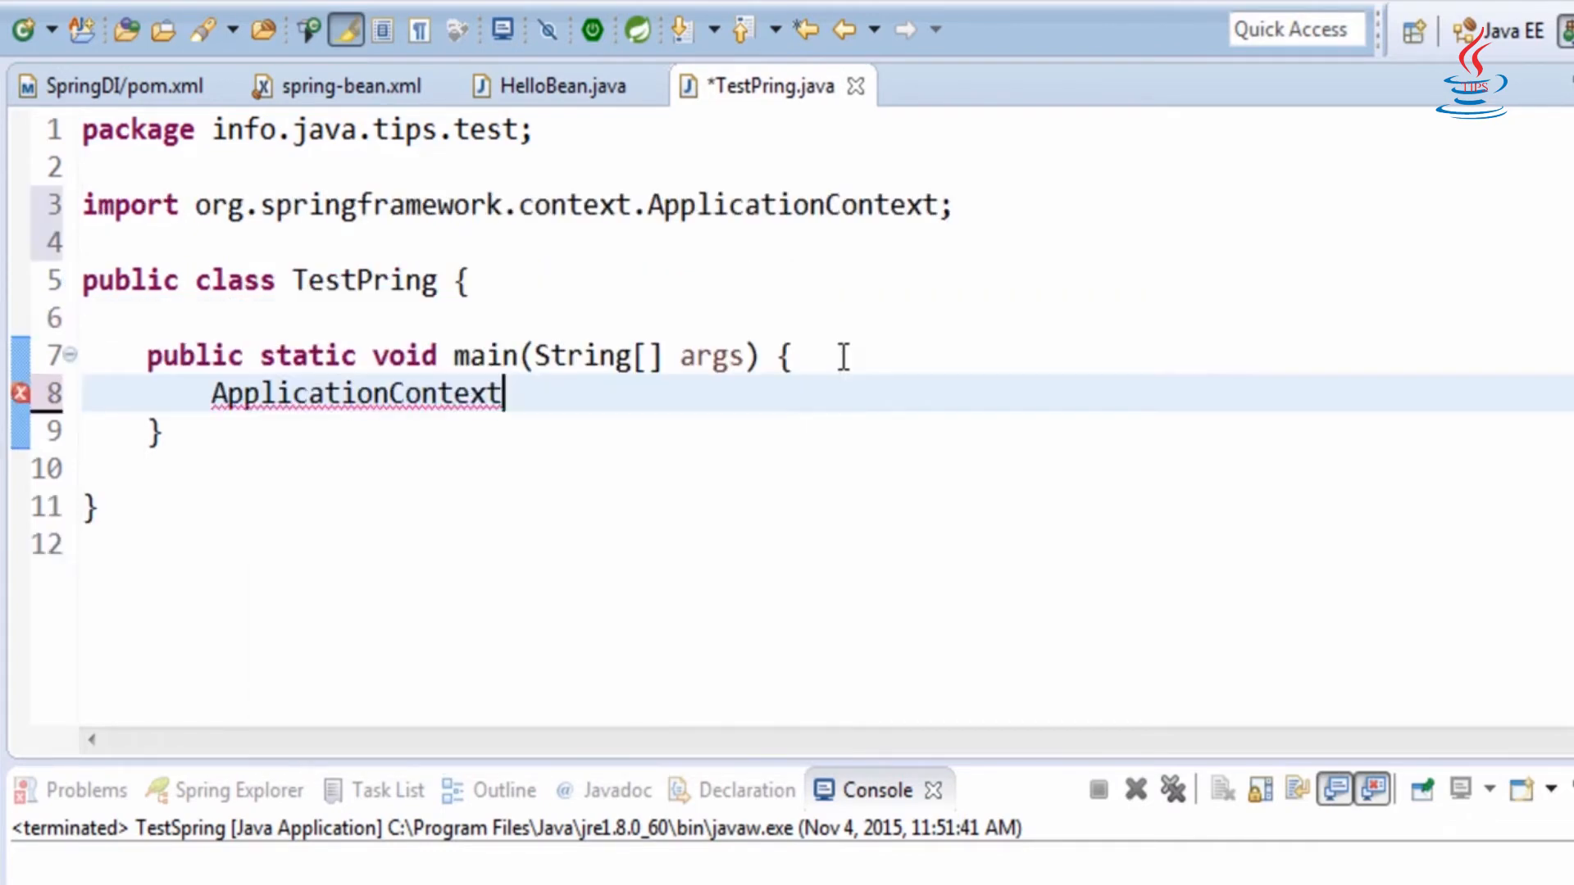
{"action": "type", "text": "conte"}
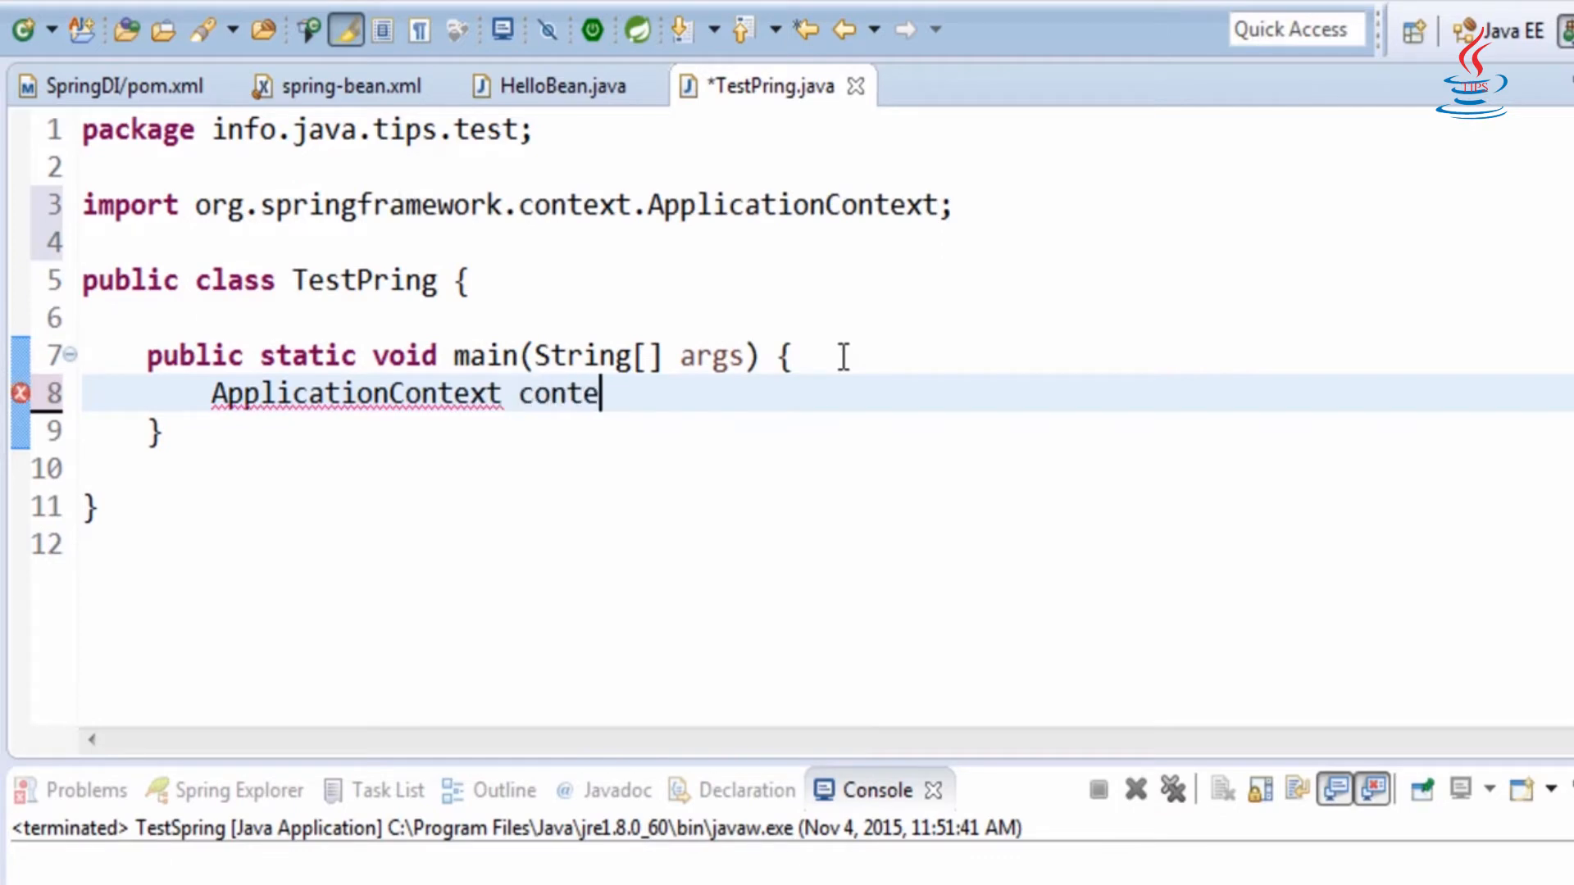
{"action": "type", "text": "xt = new"}
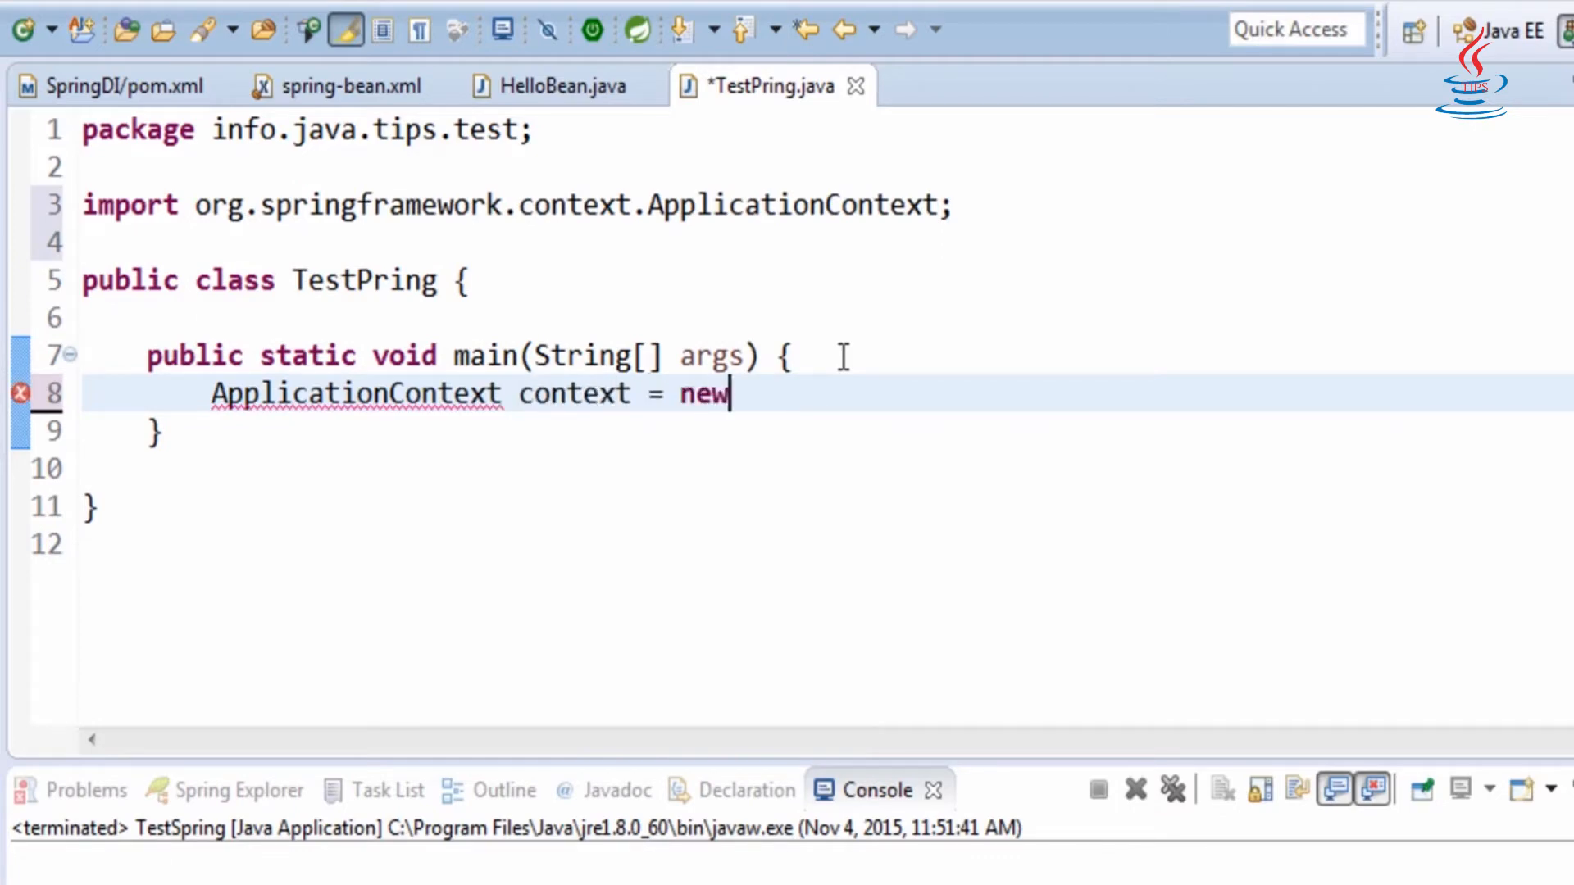
{"action": "type", "text": "Clas"}
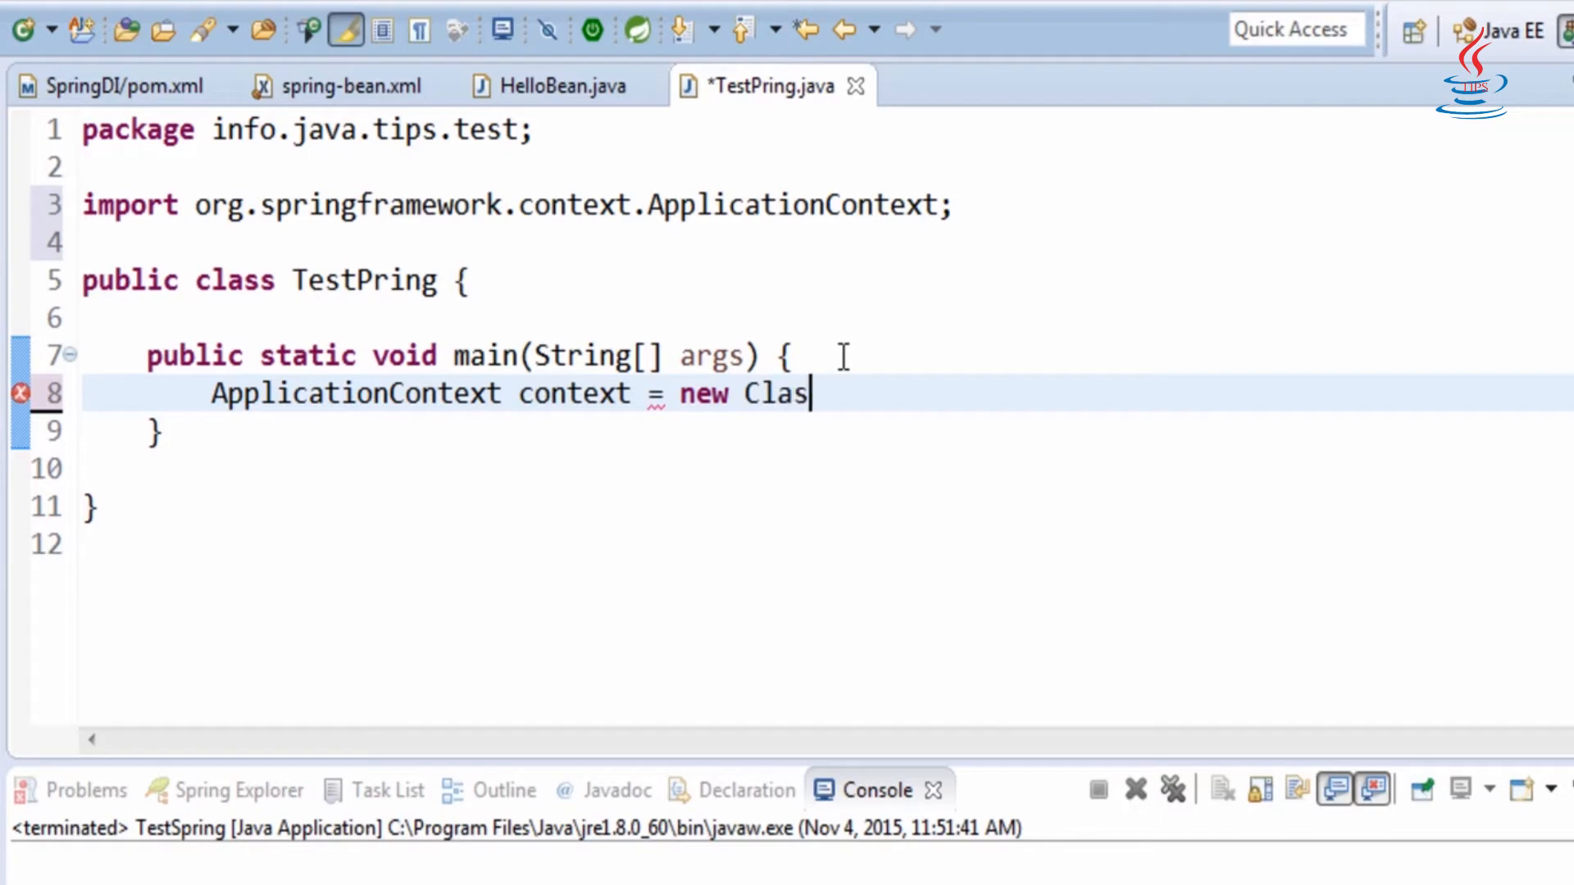
{"action": "type", "text": "sPathXmlApplicationContext();"}
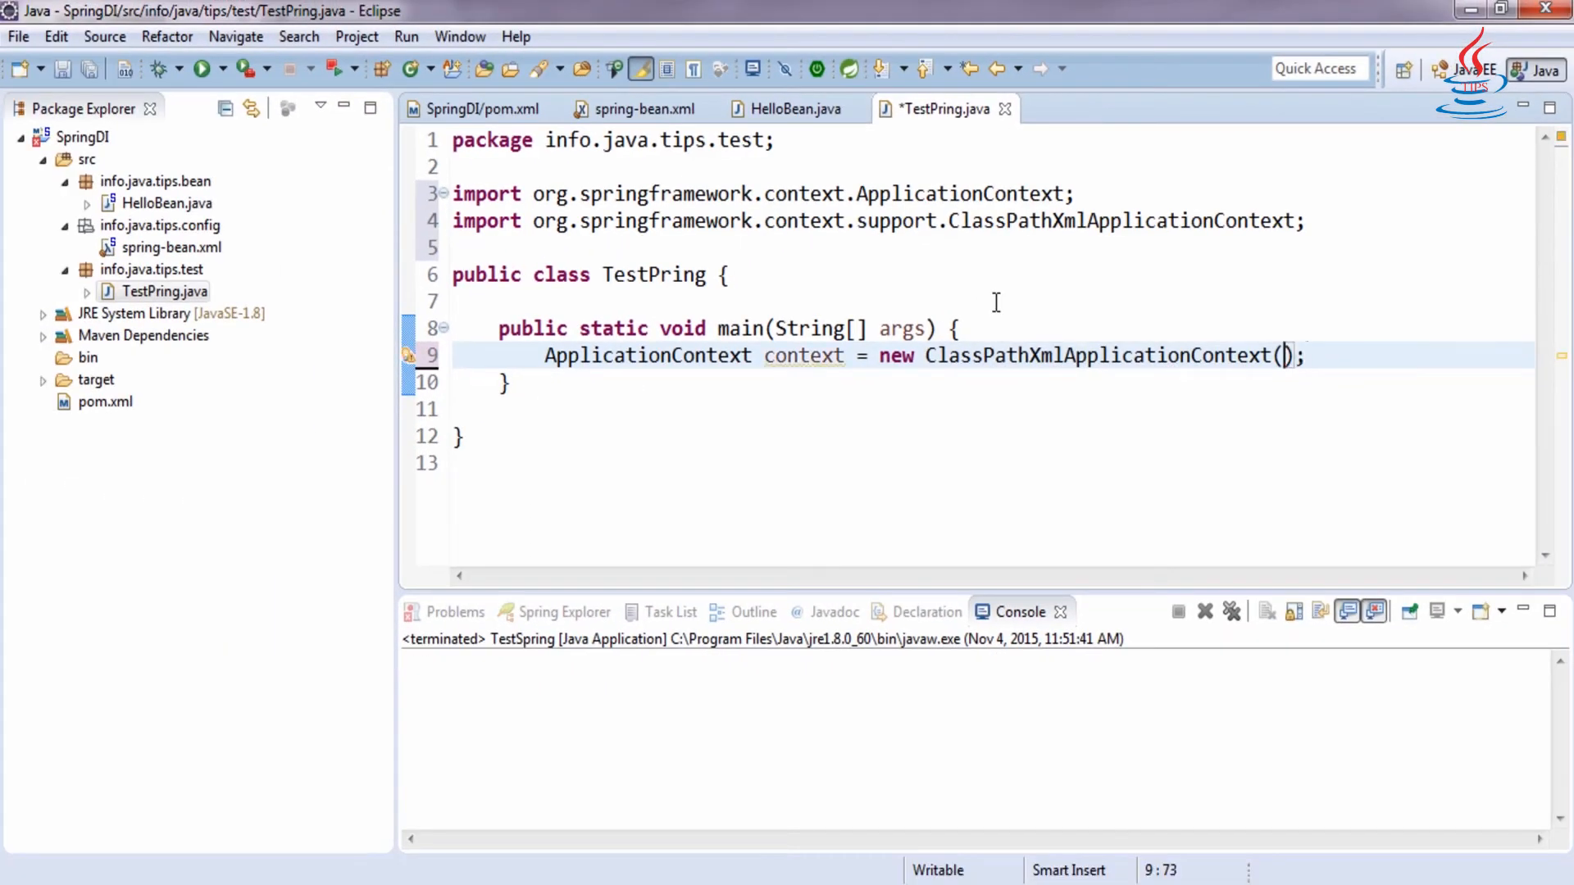
{"action": "type", "text": "\"\""}
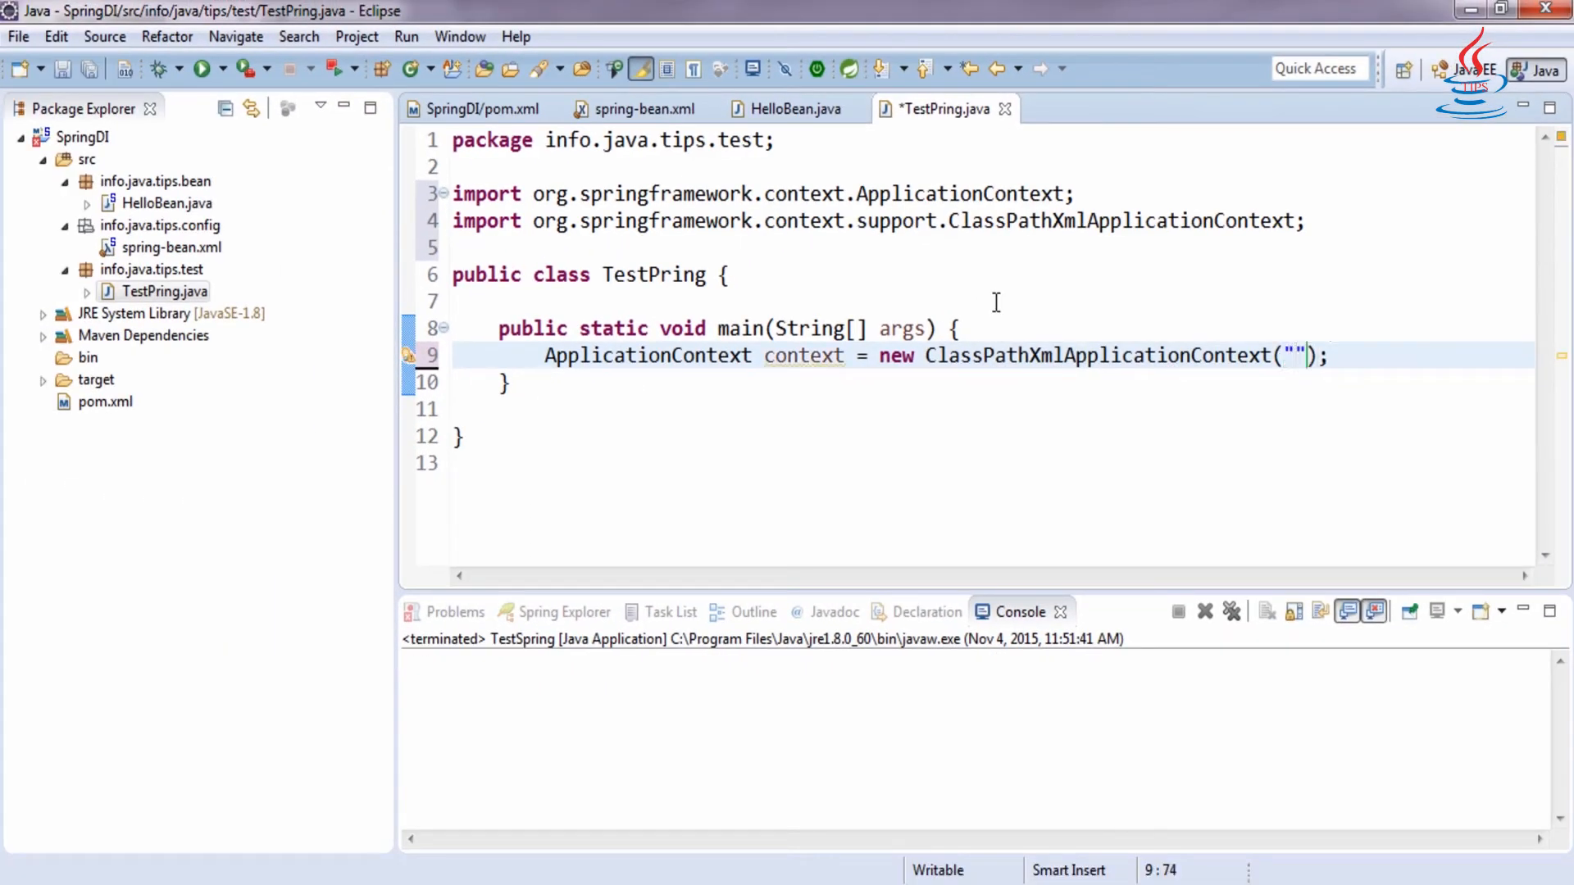
- Point the context at /info/java/tips/config/spring-bean.xml and start a new line in main
{"action": "type", "text": "/i"}
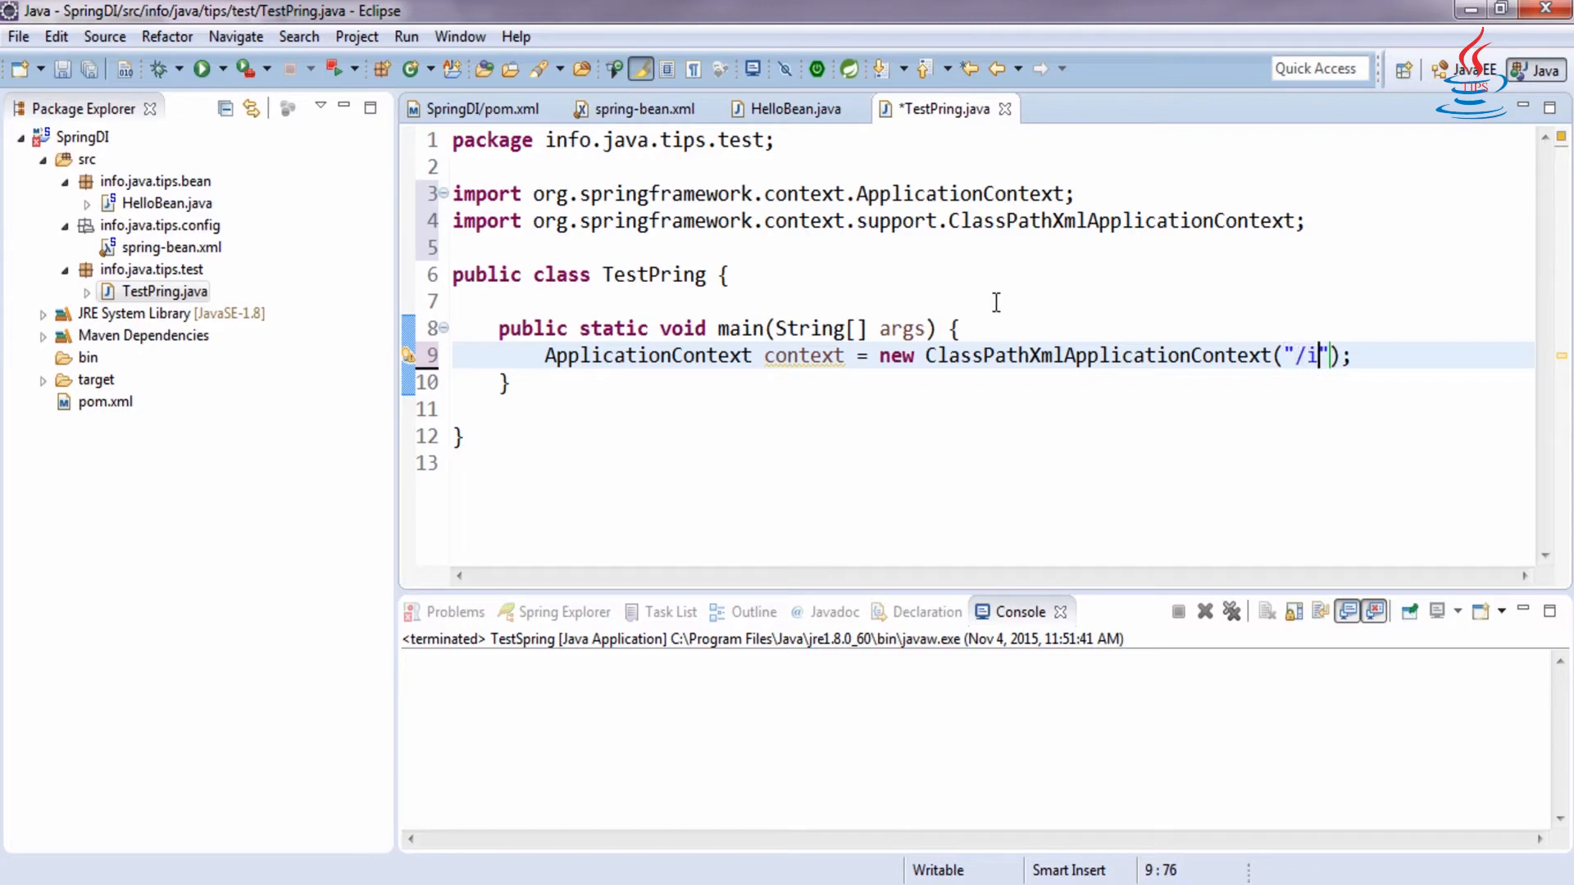
{"action": "type", "text": "nfo/"}
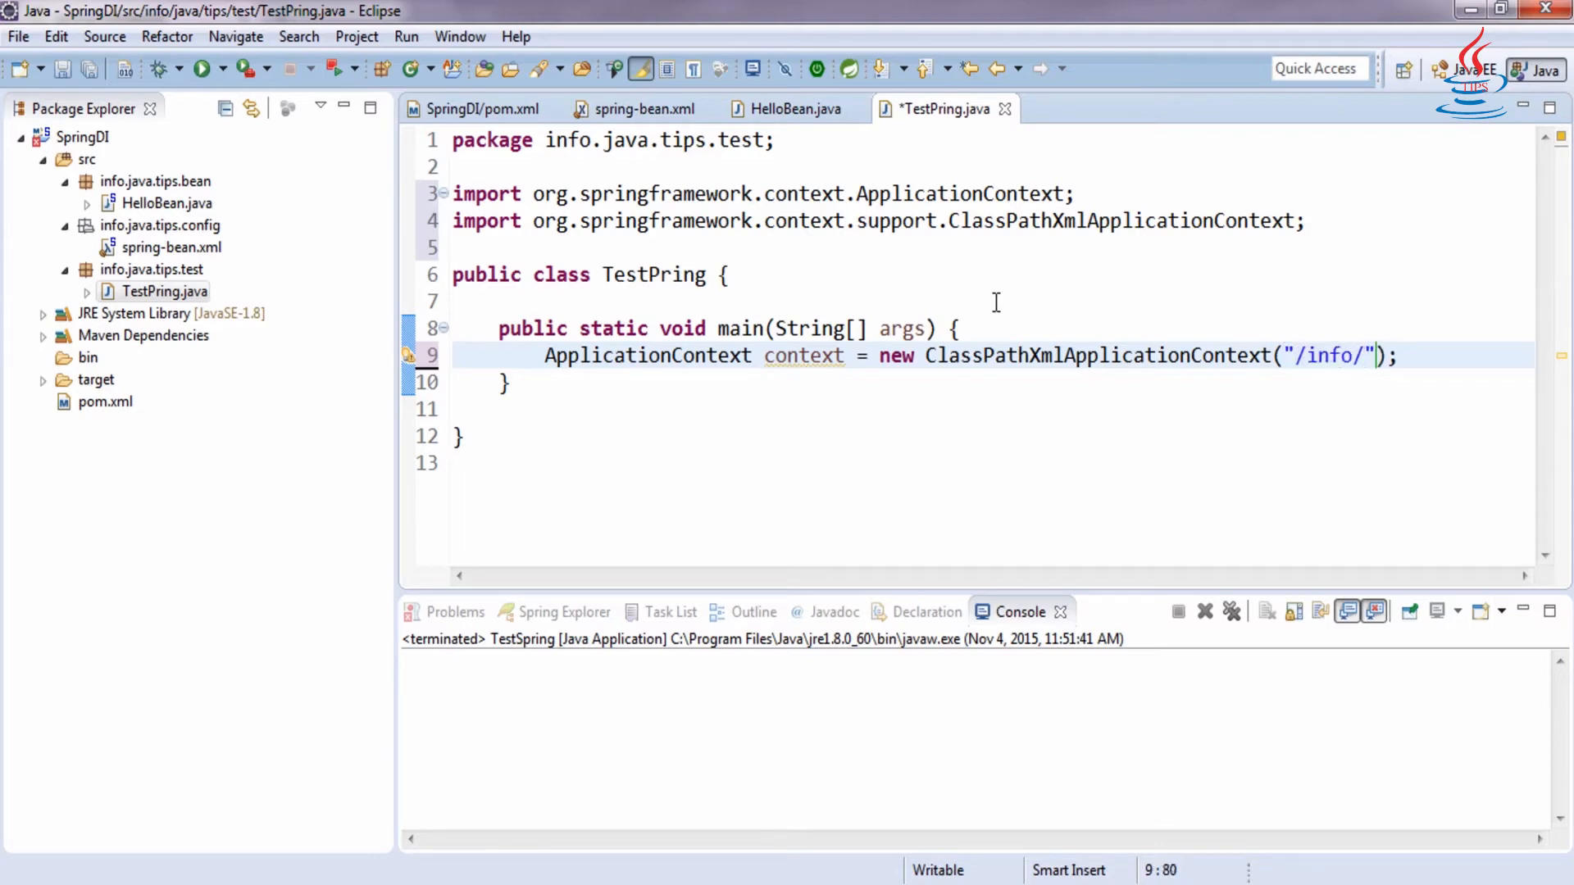
{"action": "type", "text": "java"}
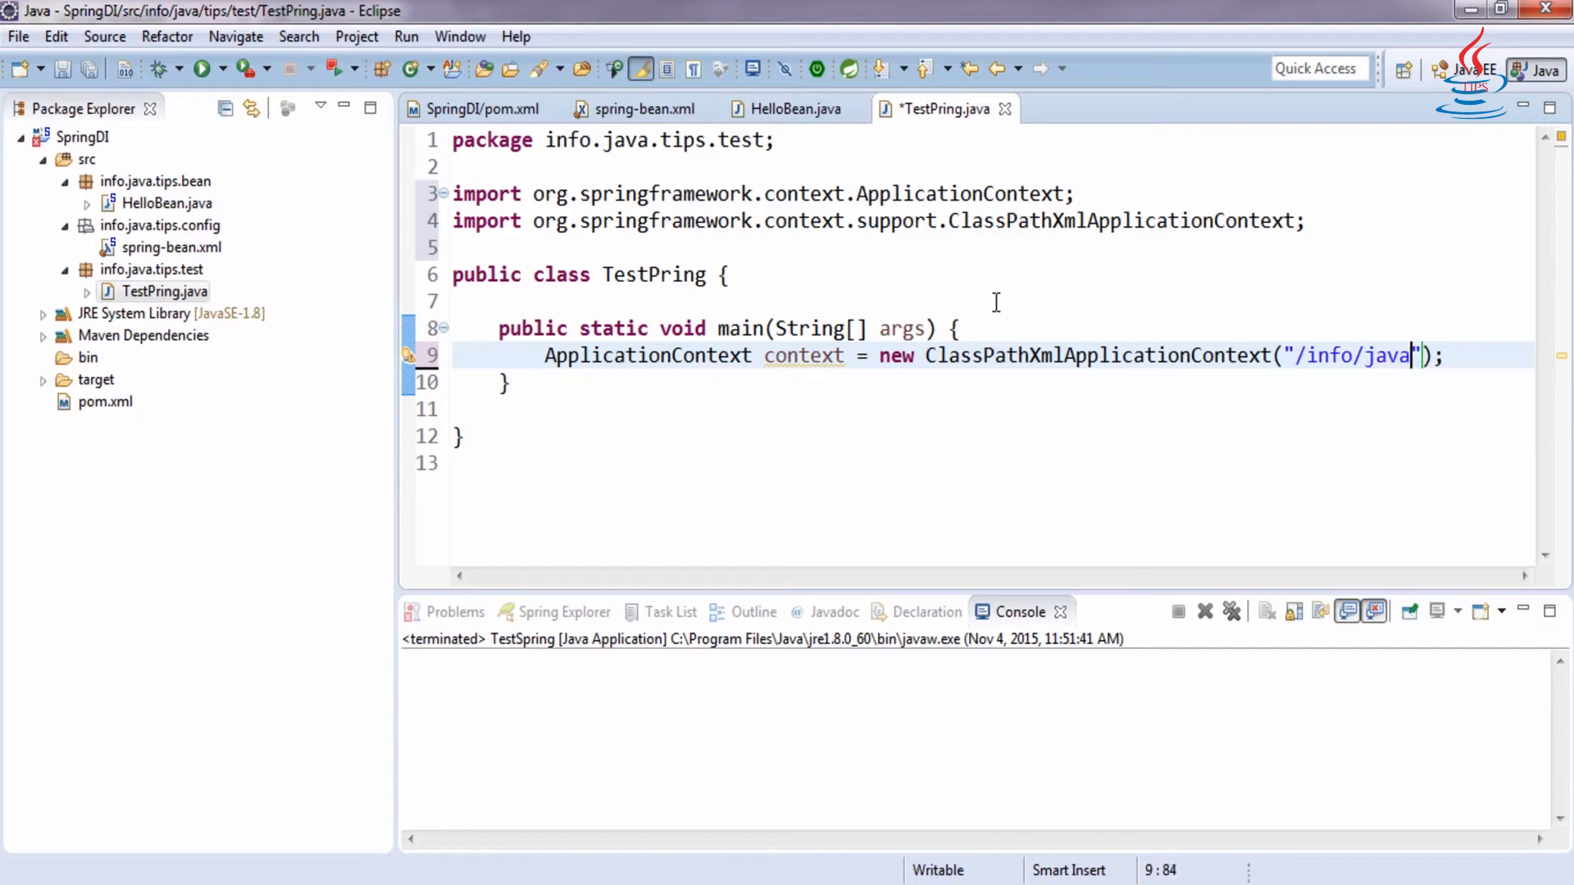
{"action": "type", "text": "tips/"}
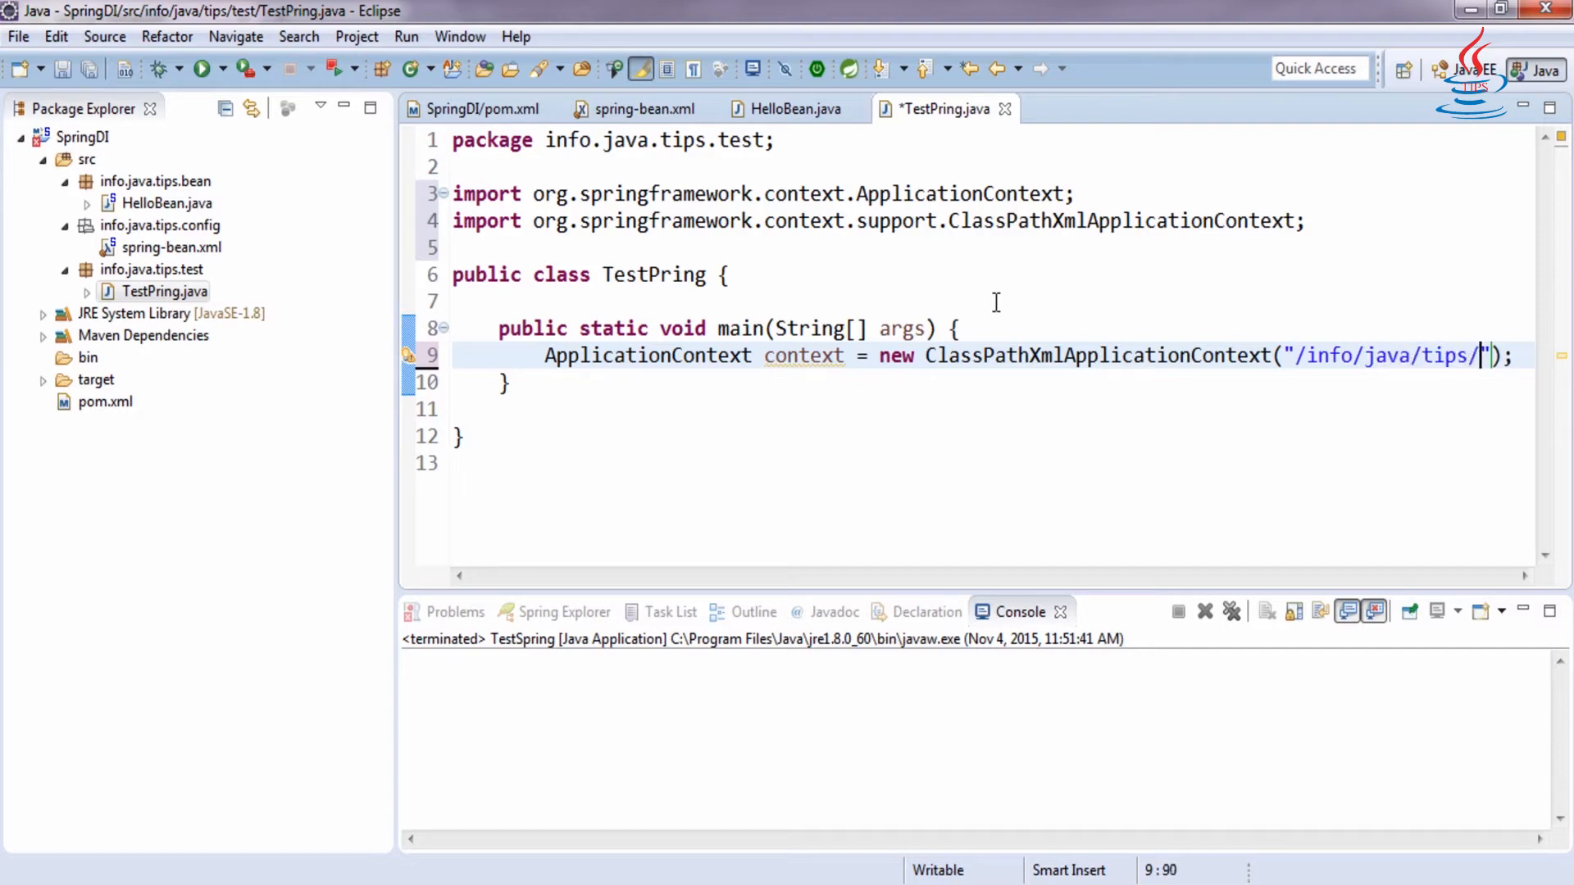
{"action": "type", "text": "config/"}
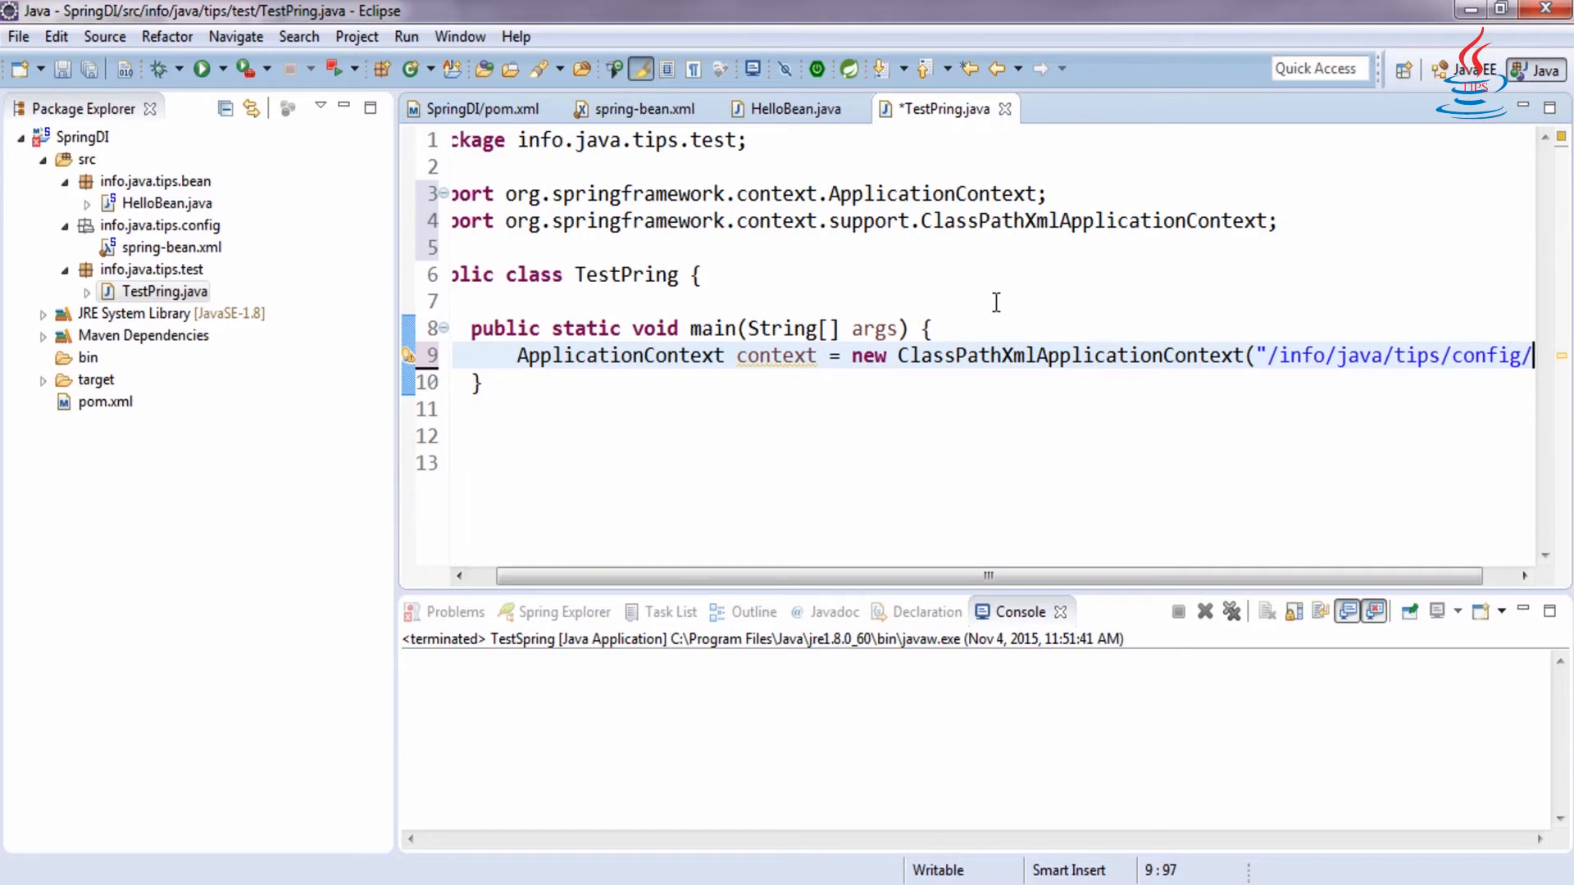
{"action": "type", "text": "spring-bean.x"}
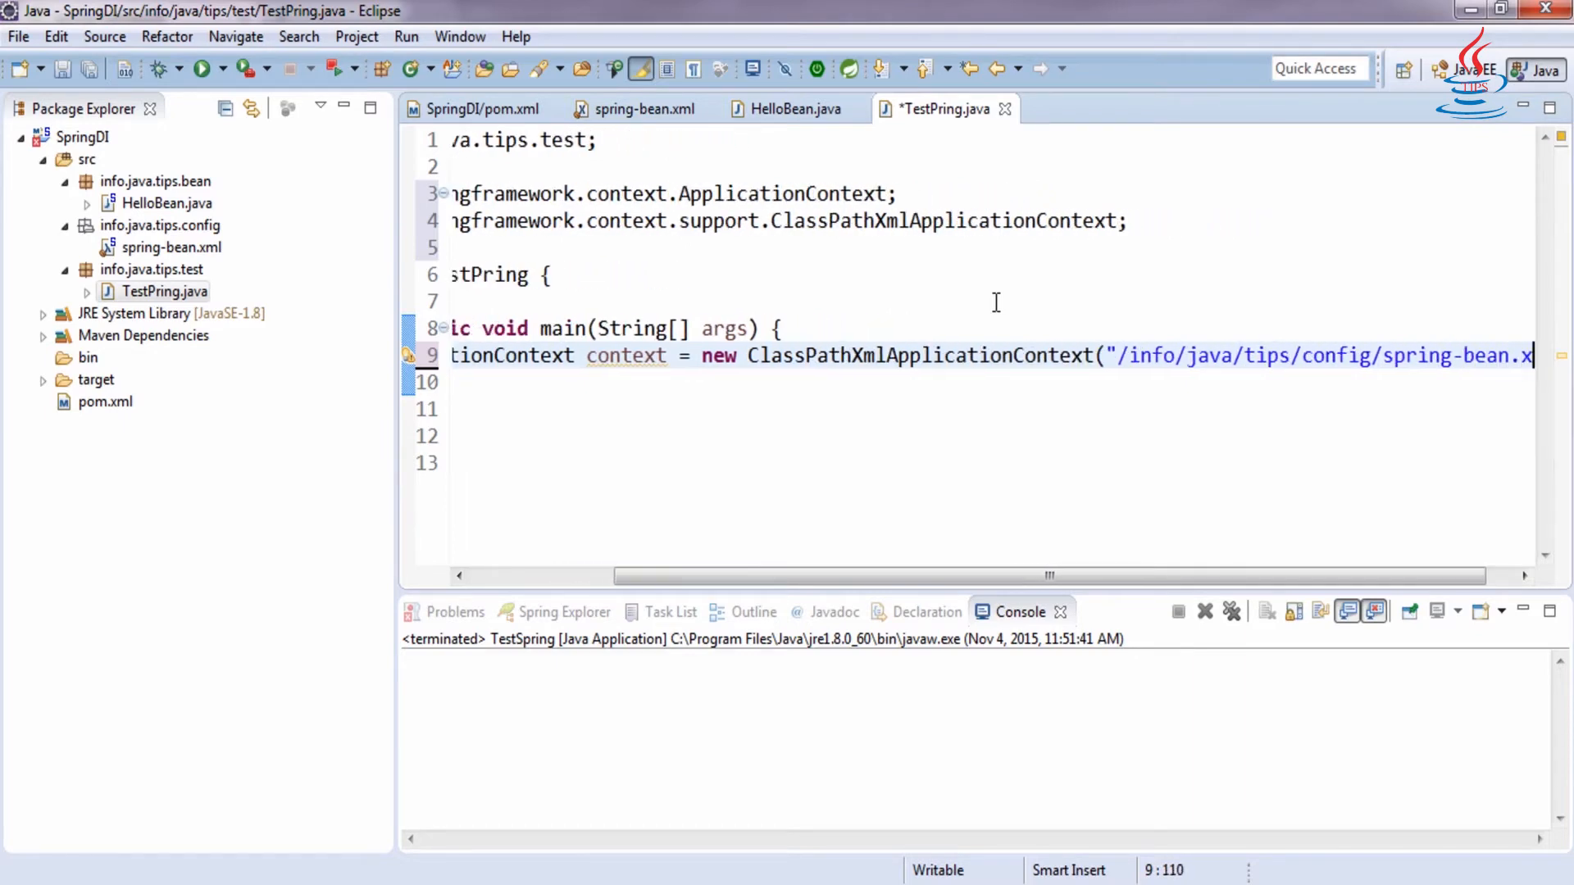
{"action": "type", "text": "ml\""}
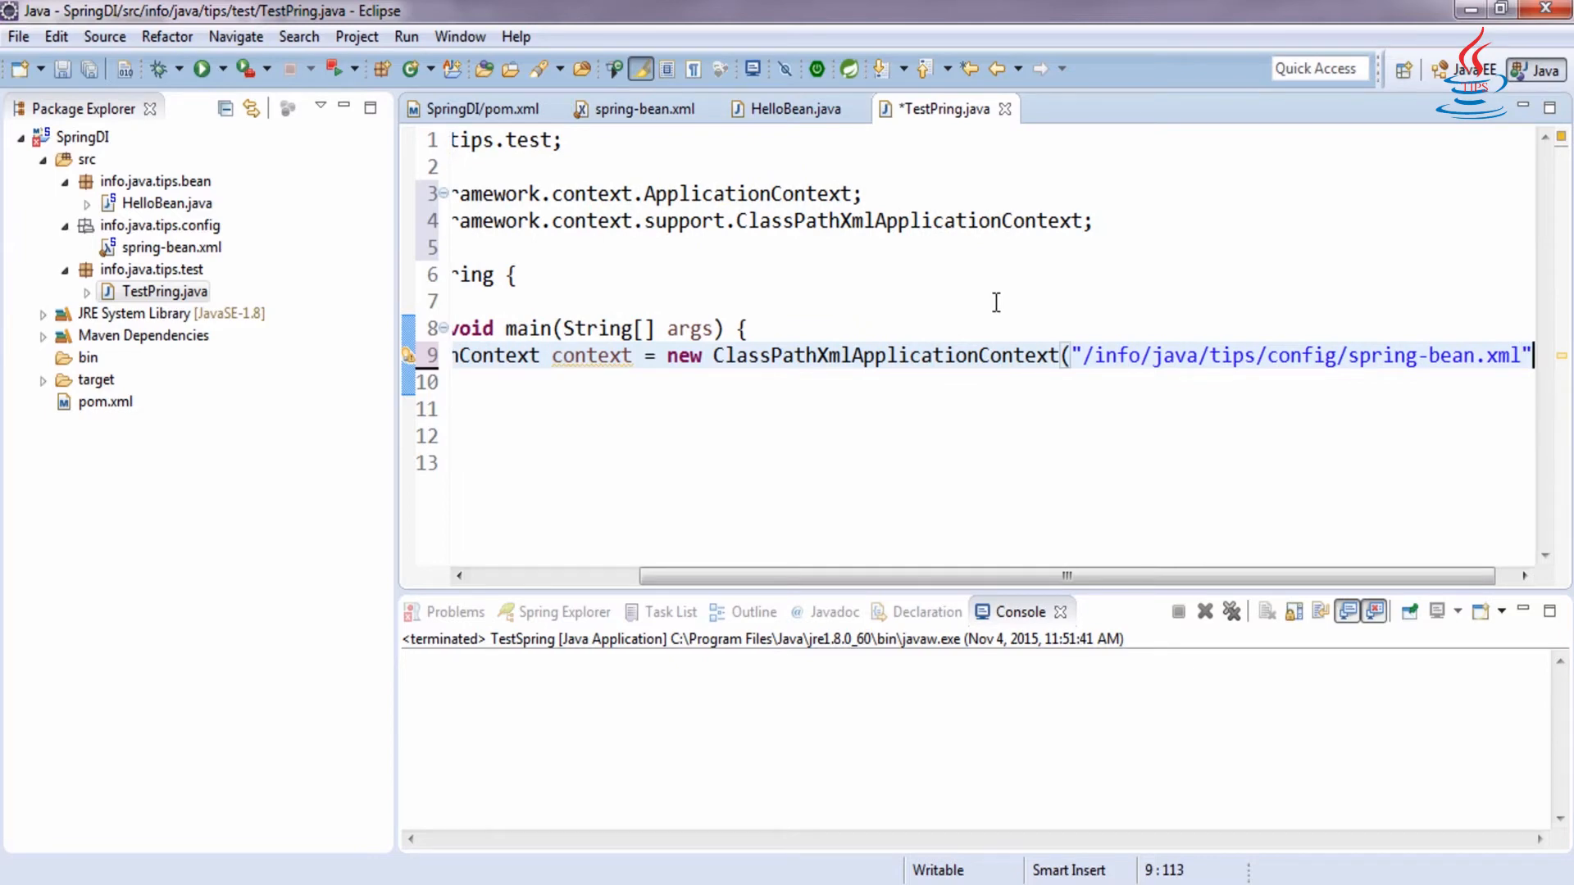
{"action": "type", "text": ");"}
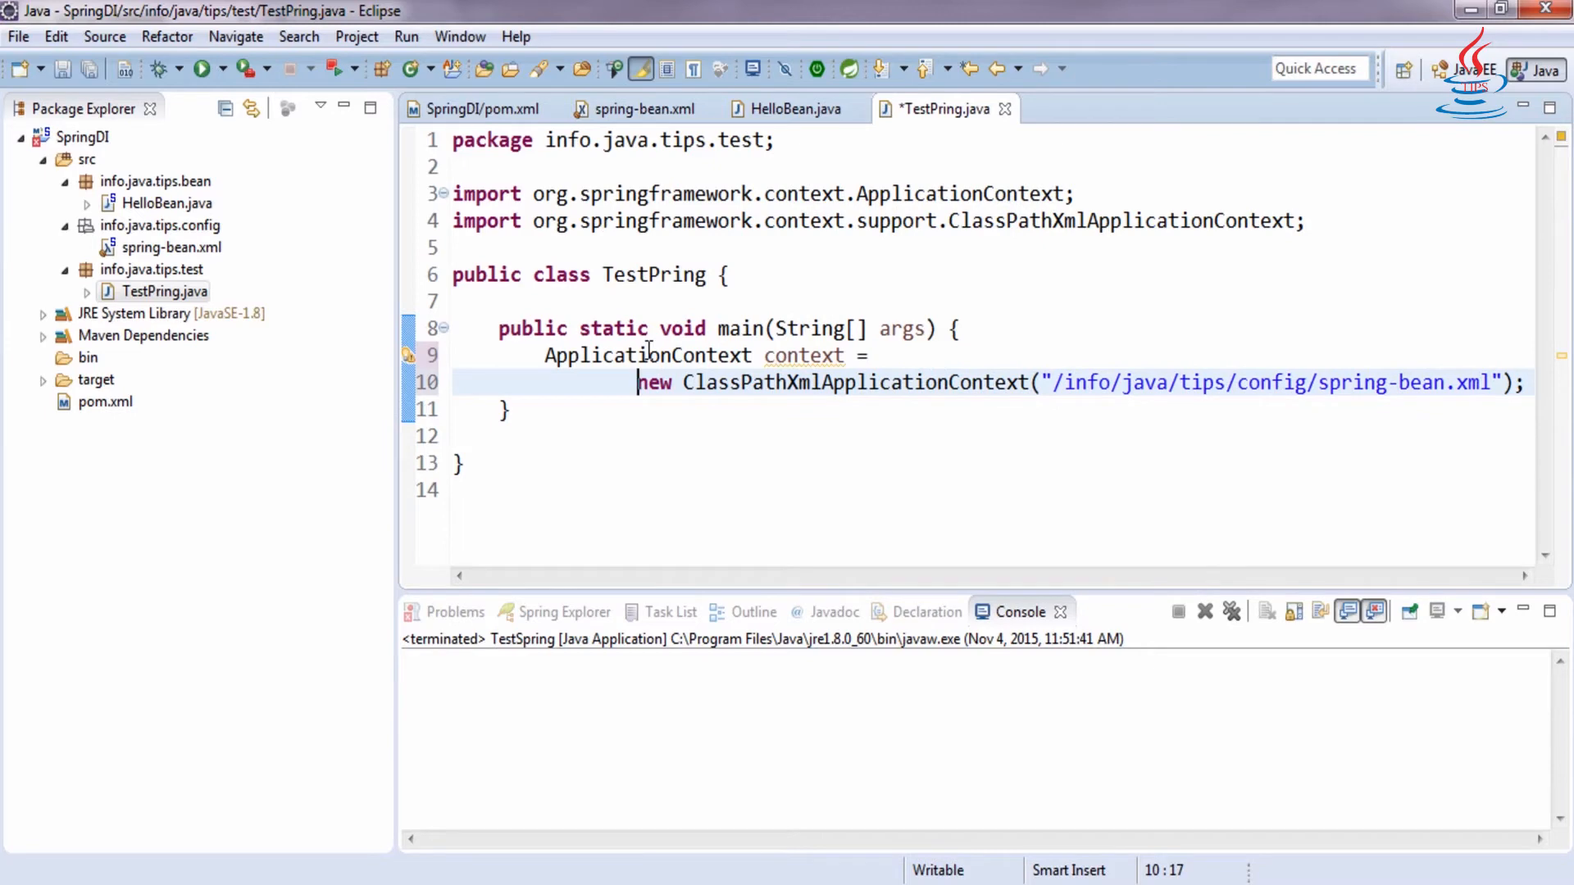
{"action": "left_click", "coordinate": [507, 409]}
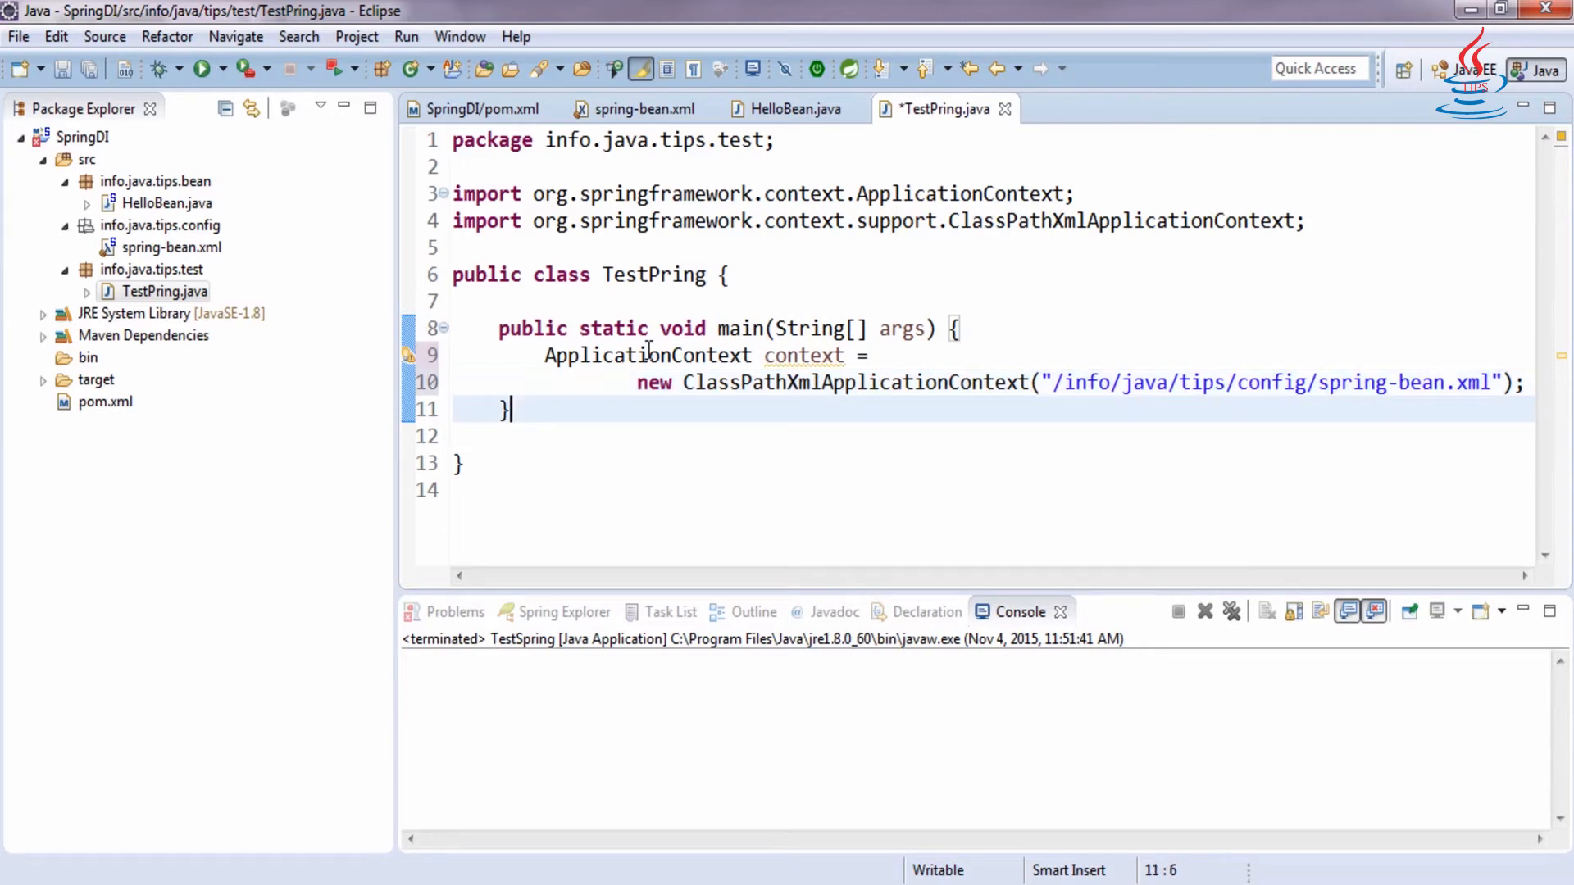
{"action": "left_click", "coordinate": [1546, 382]}
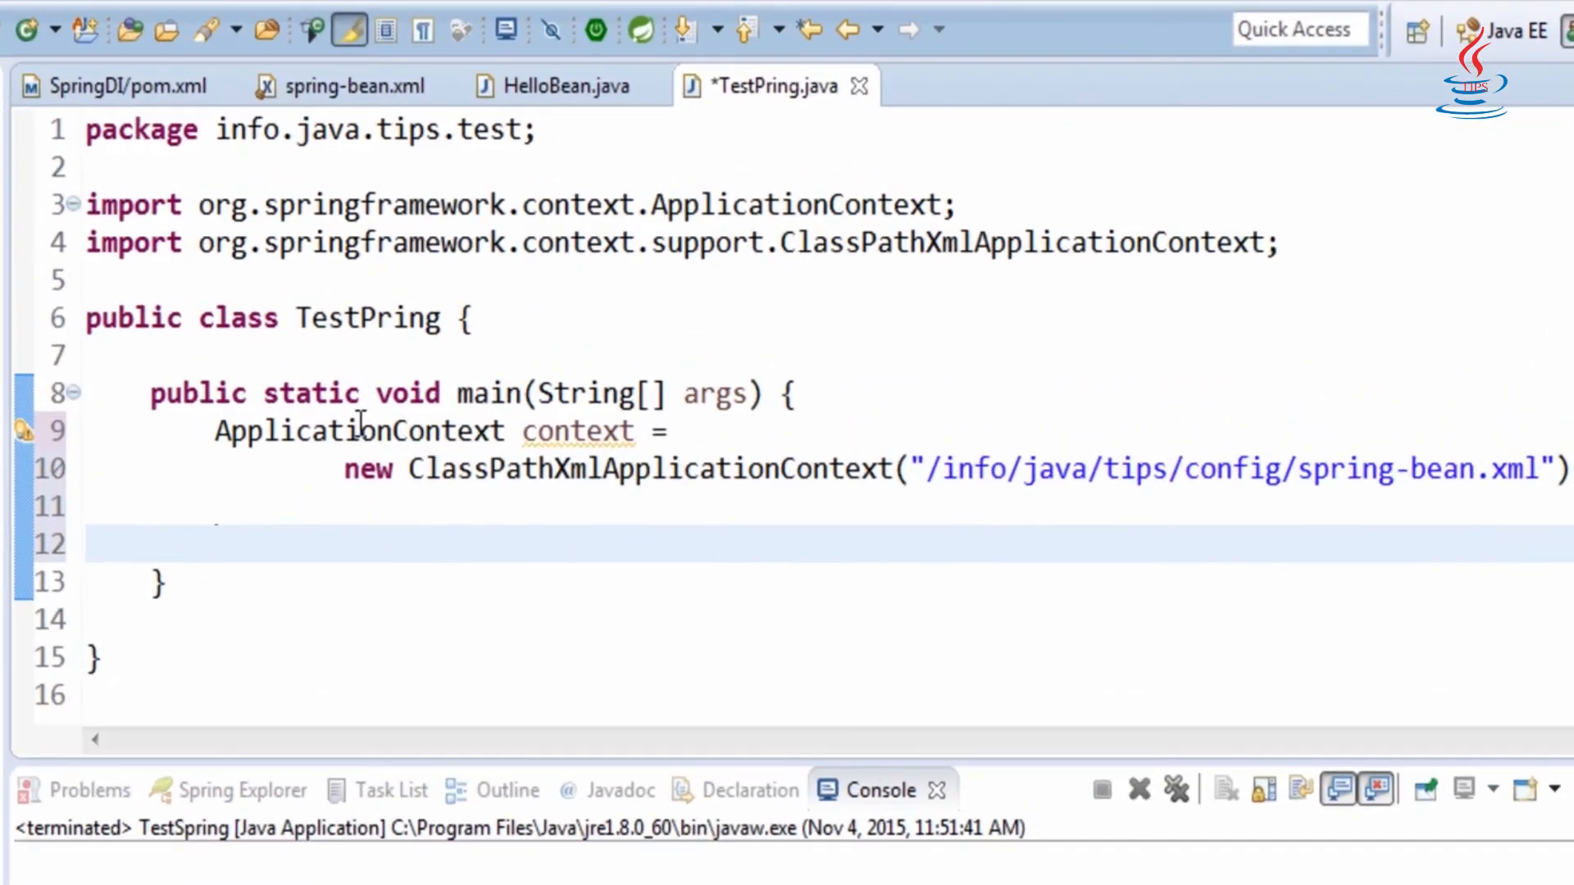
- Fetch hBean from the context cast to HelloBean, checking the id and importing HelloBean
{"action": "type", "text": "HelloBean hell"}
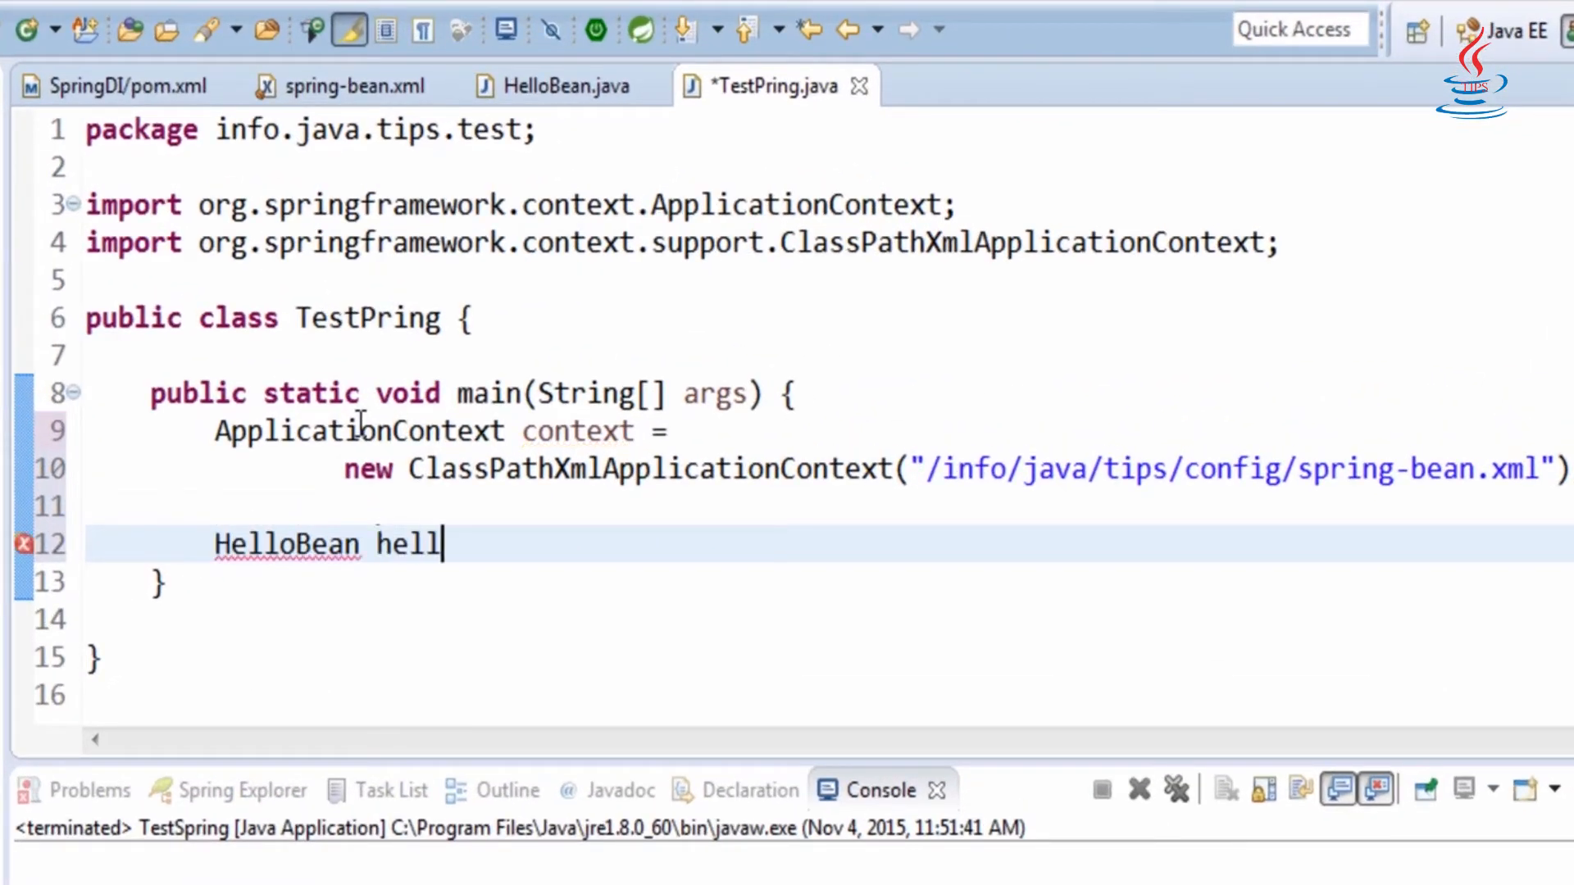
{"action": "type", "text": "o ="}
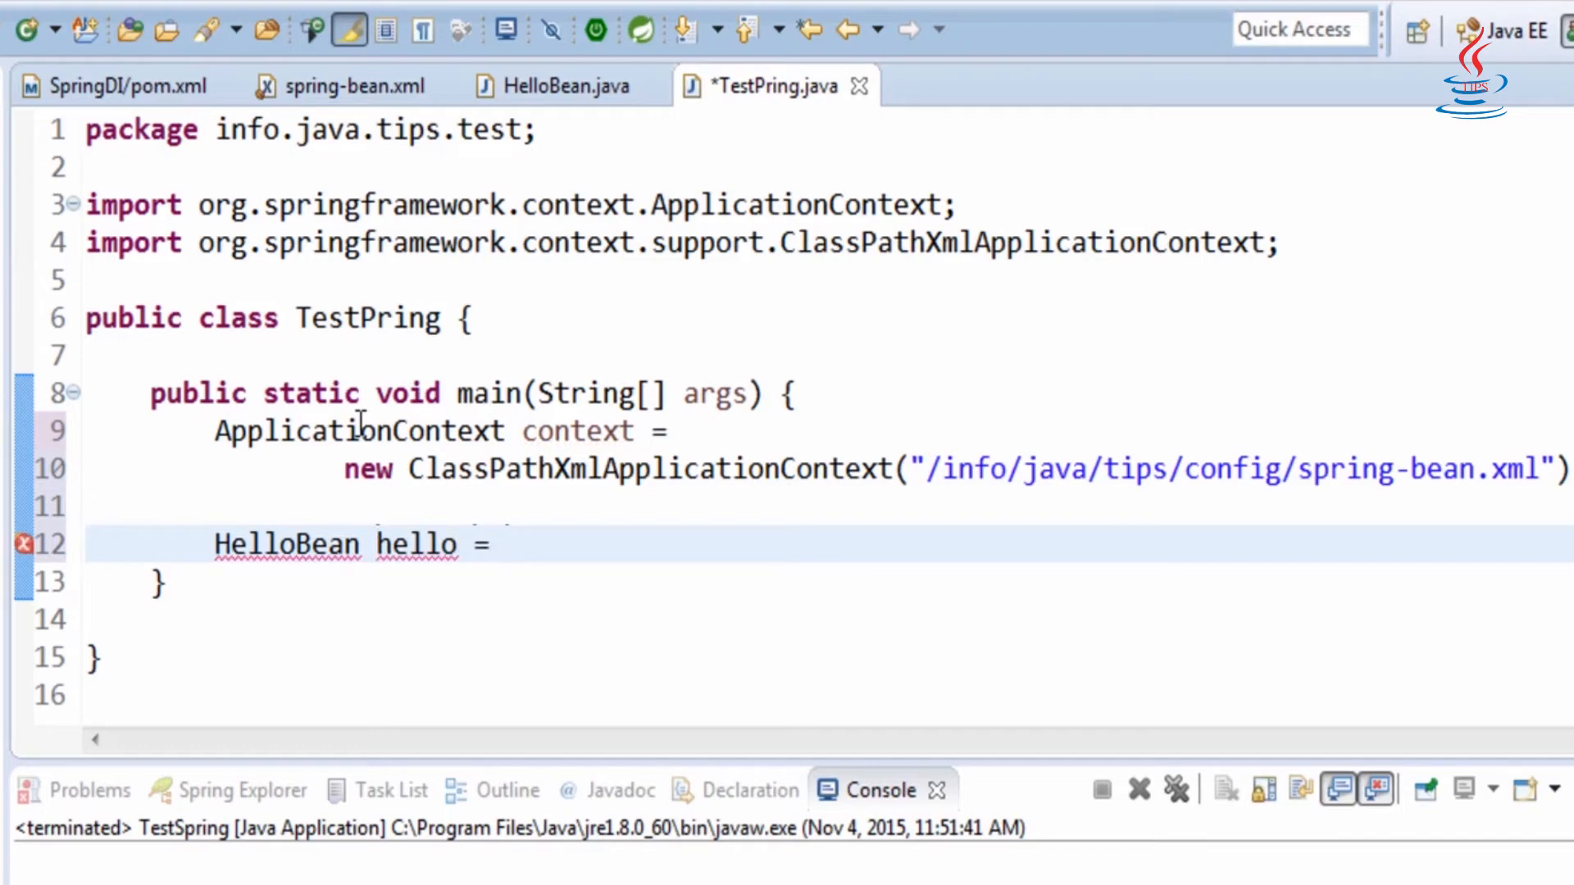
{"action": "type", "text": "(HelloBean"}
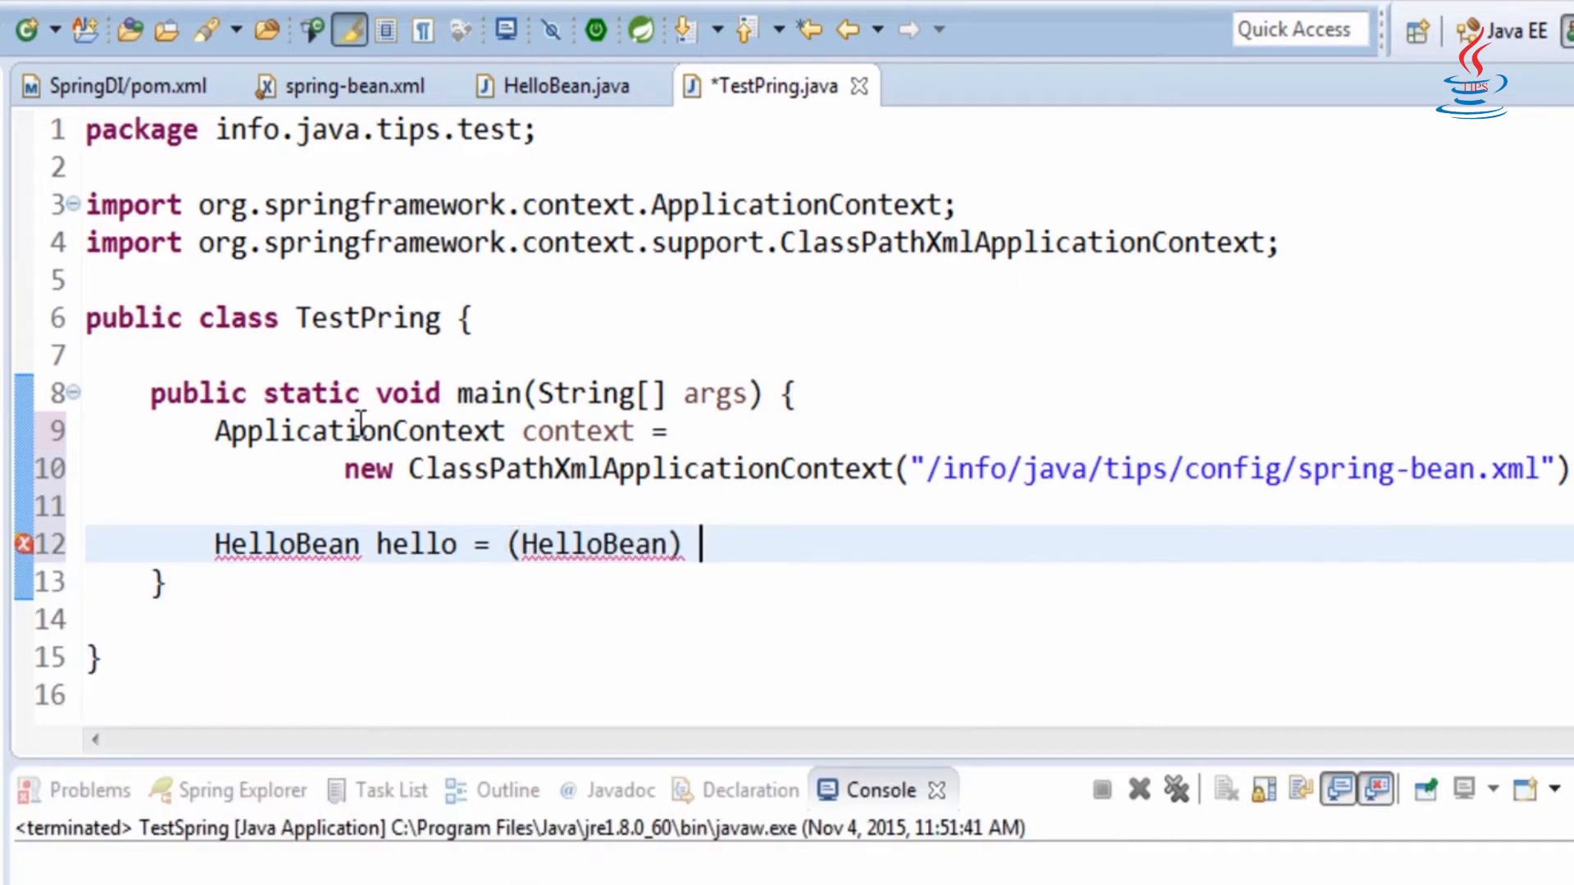
{"action": "type", "text": "context.getBean(arg0"}
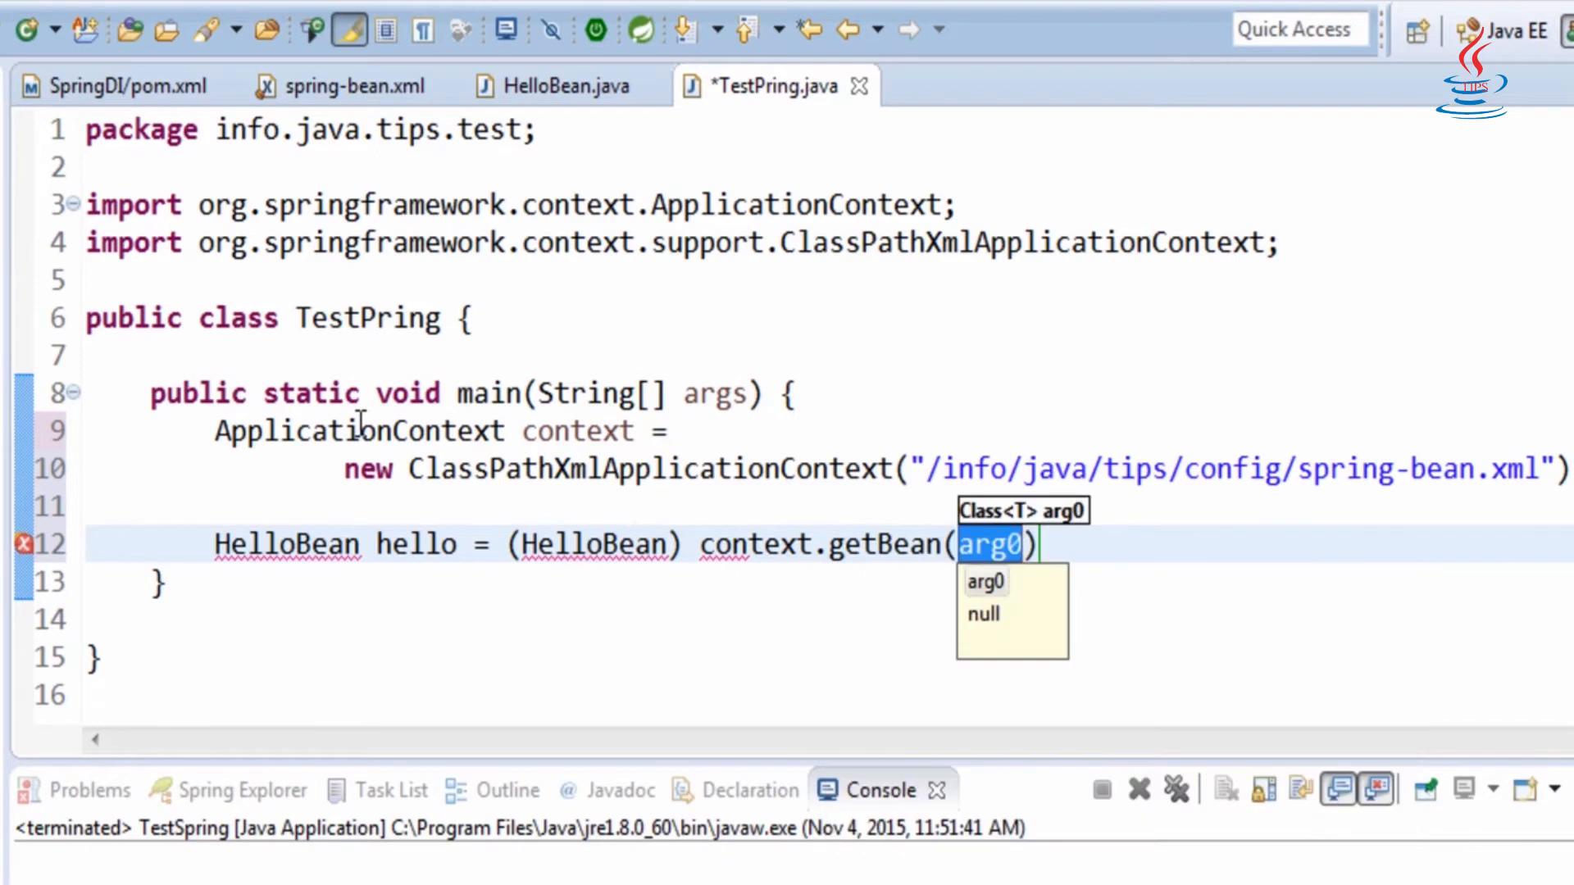
{"action": "type", "text": "\""}
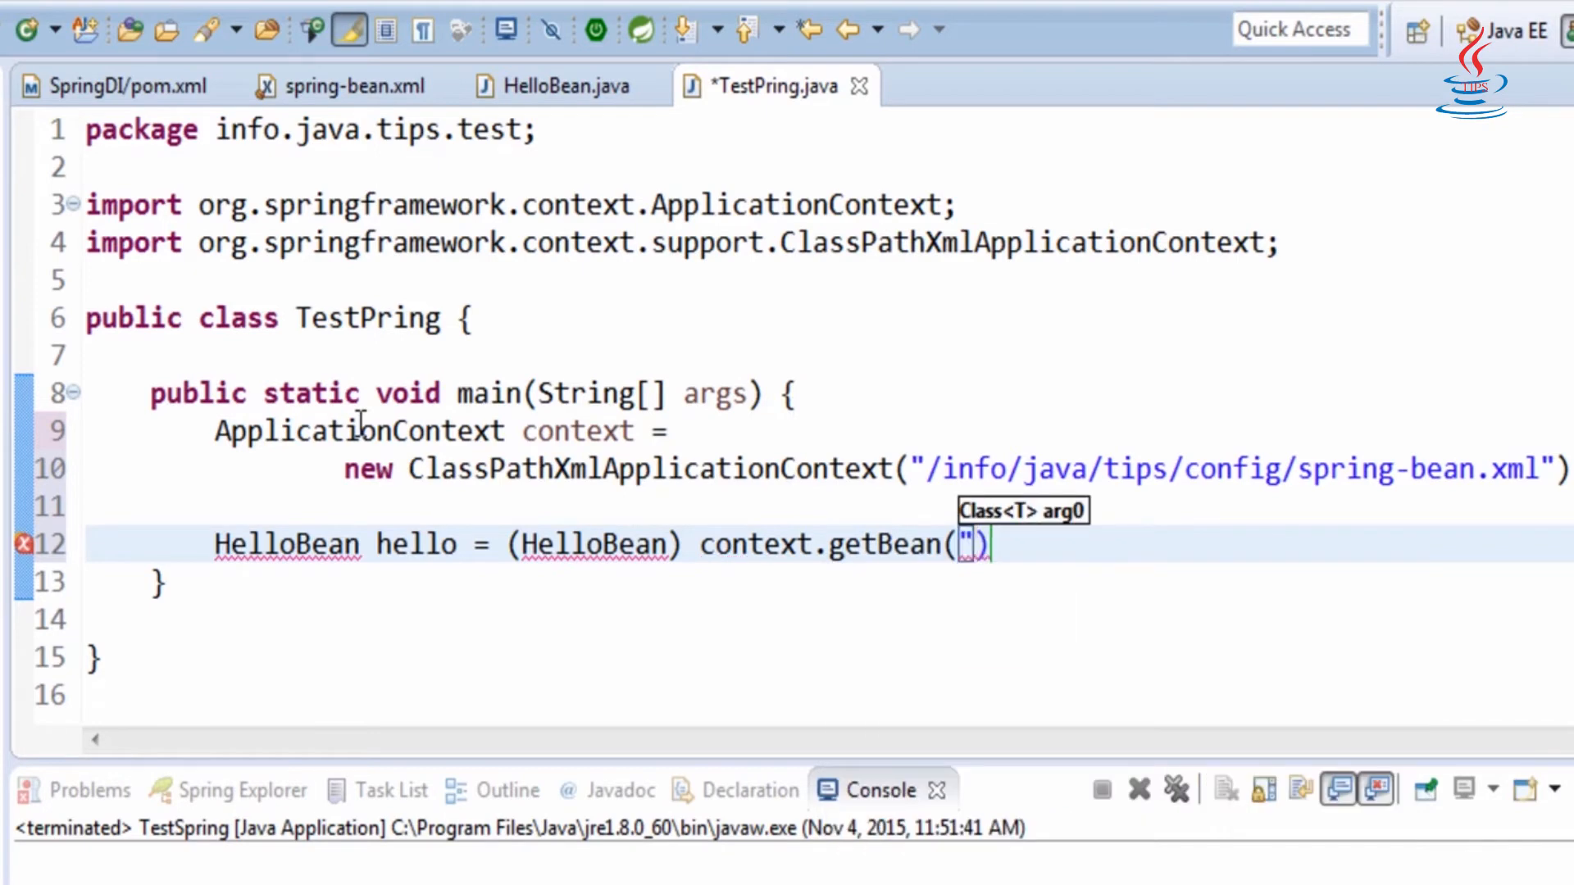
{"action": "left_click", "coordinate": [346, 85]}
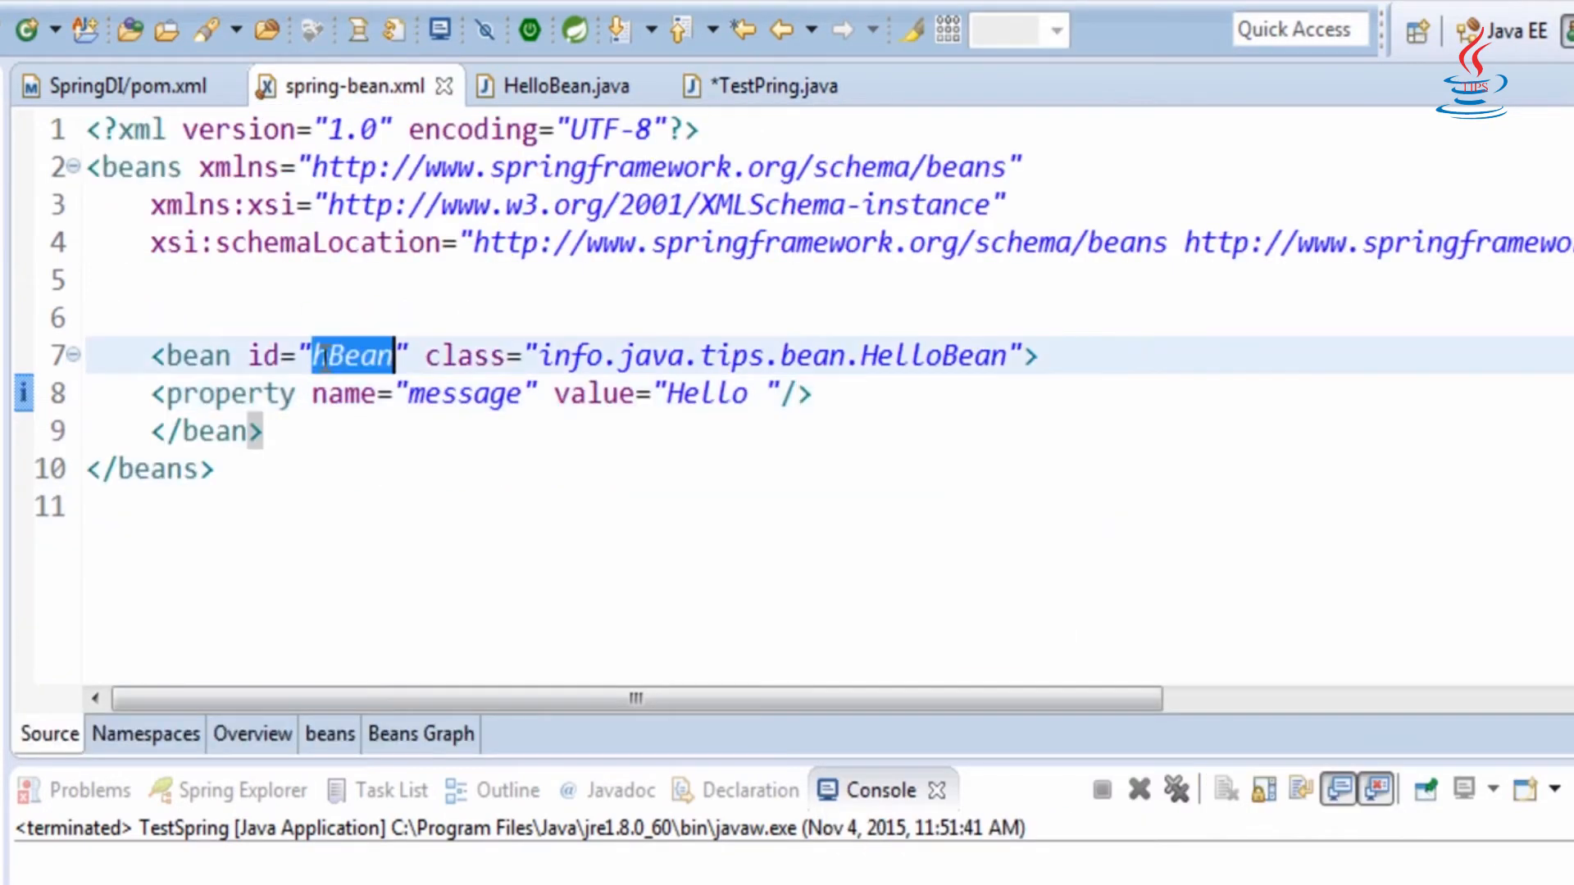
{"action": "left_click", "coordinate": [772, 87]}
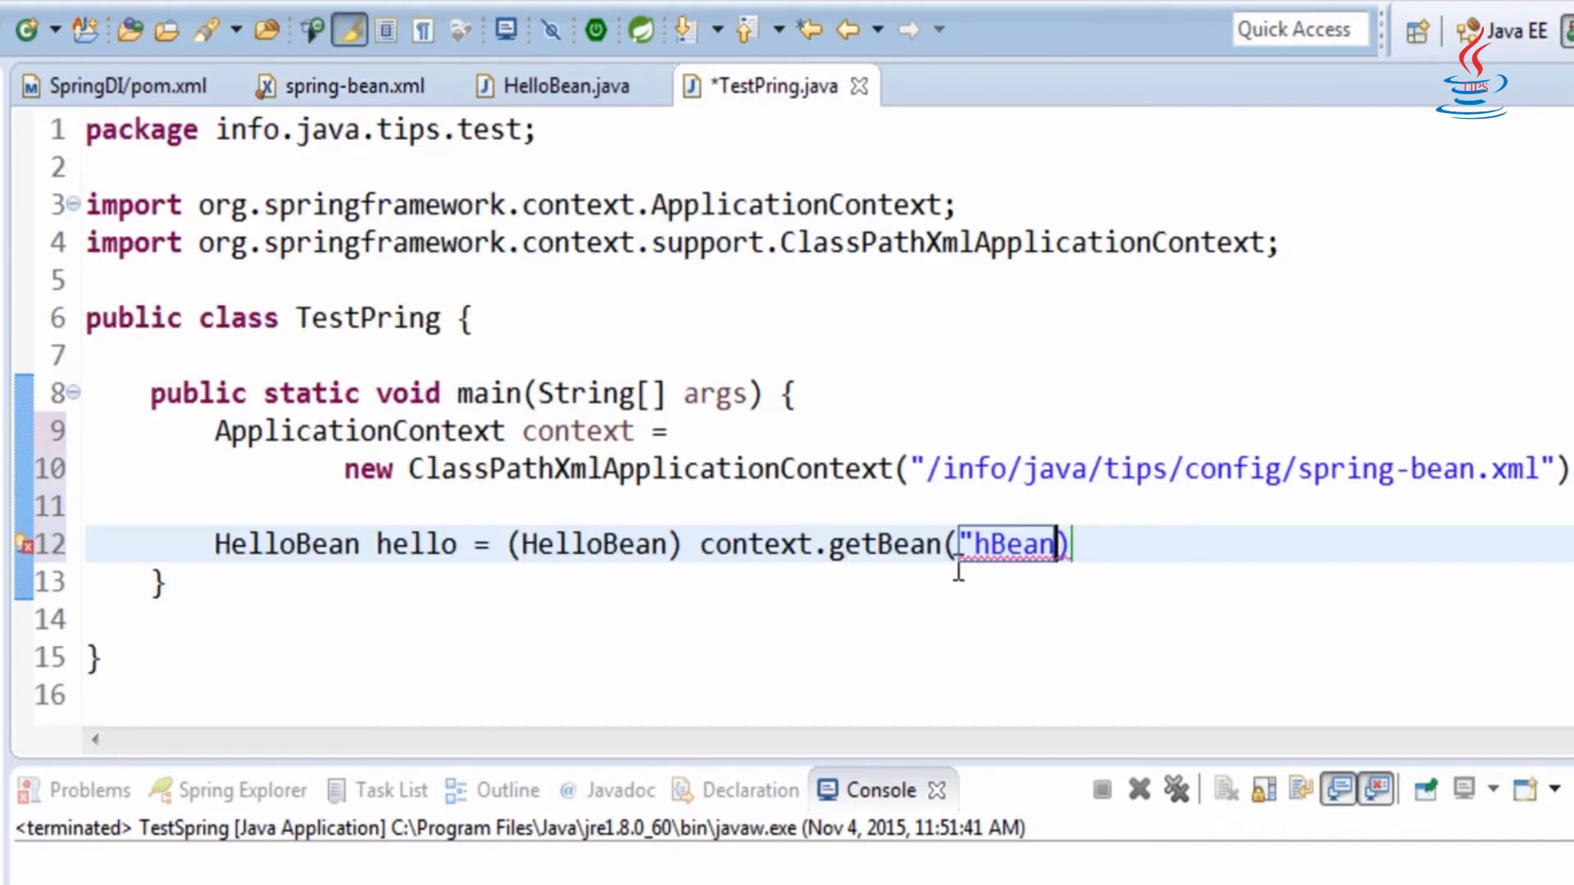
{"action": "type", "text": "\""}
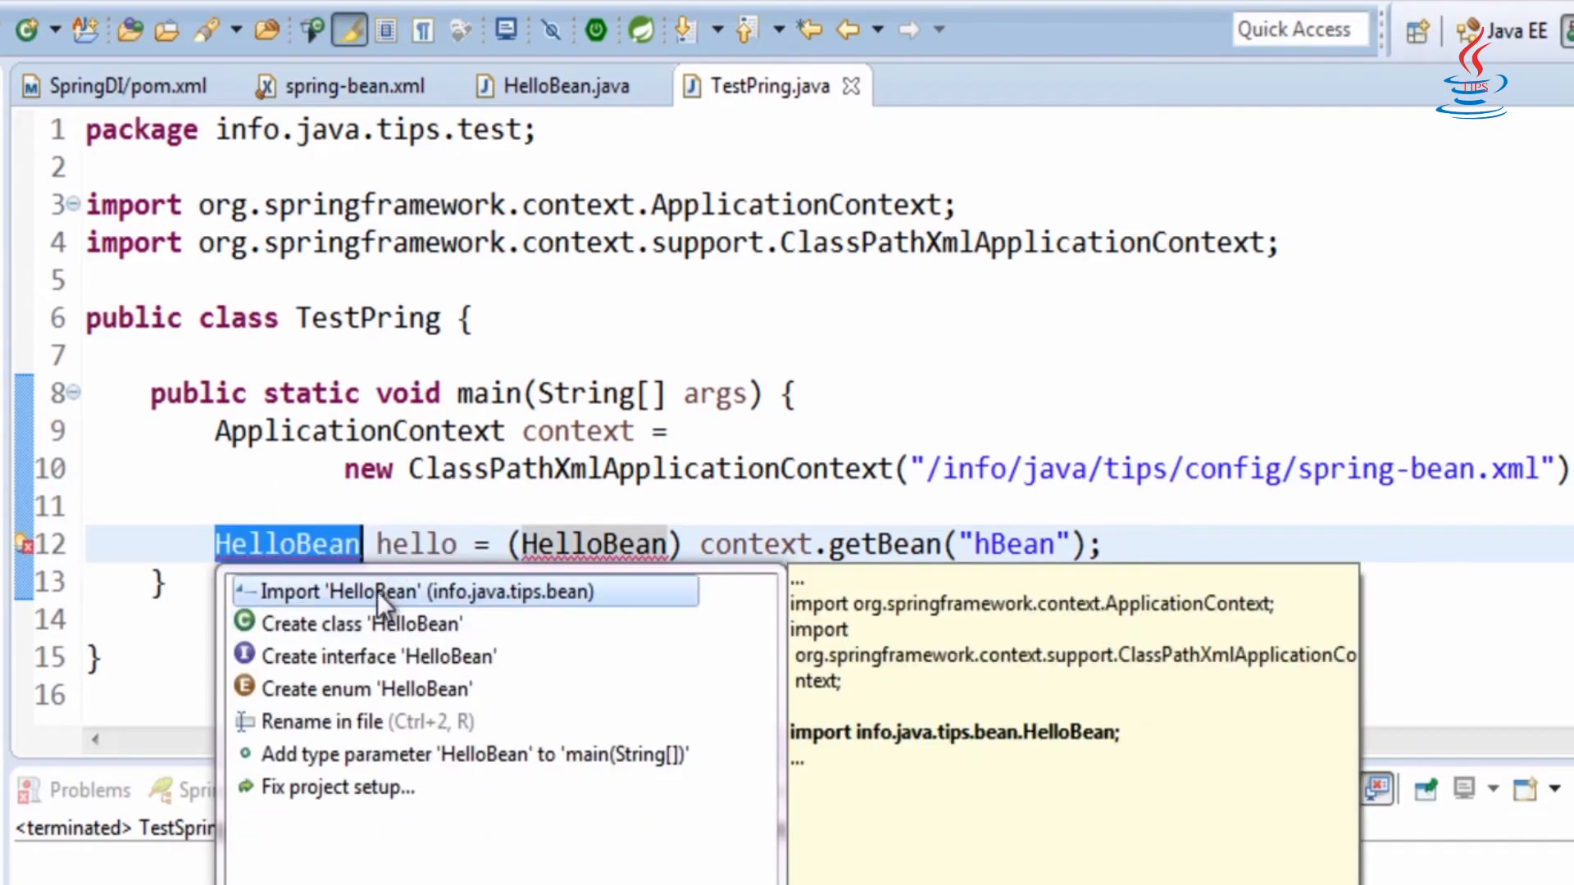
{"action": "left_click", "coordinate": [434, 592]}
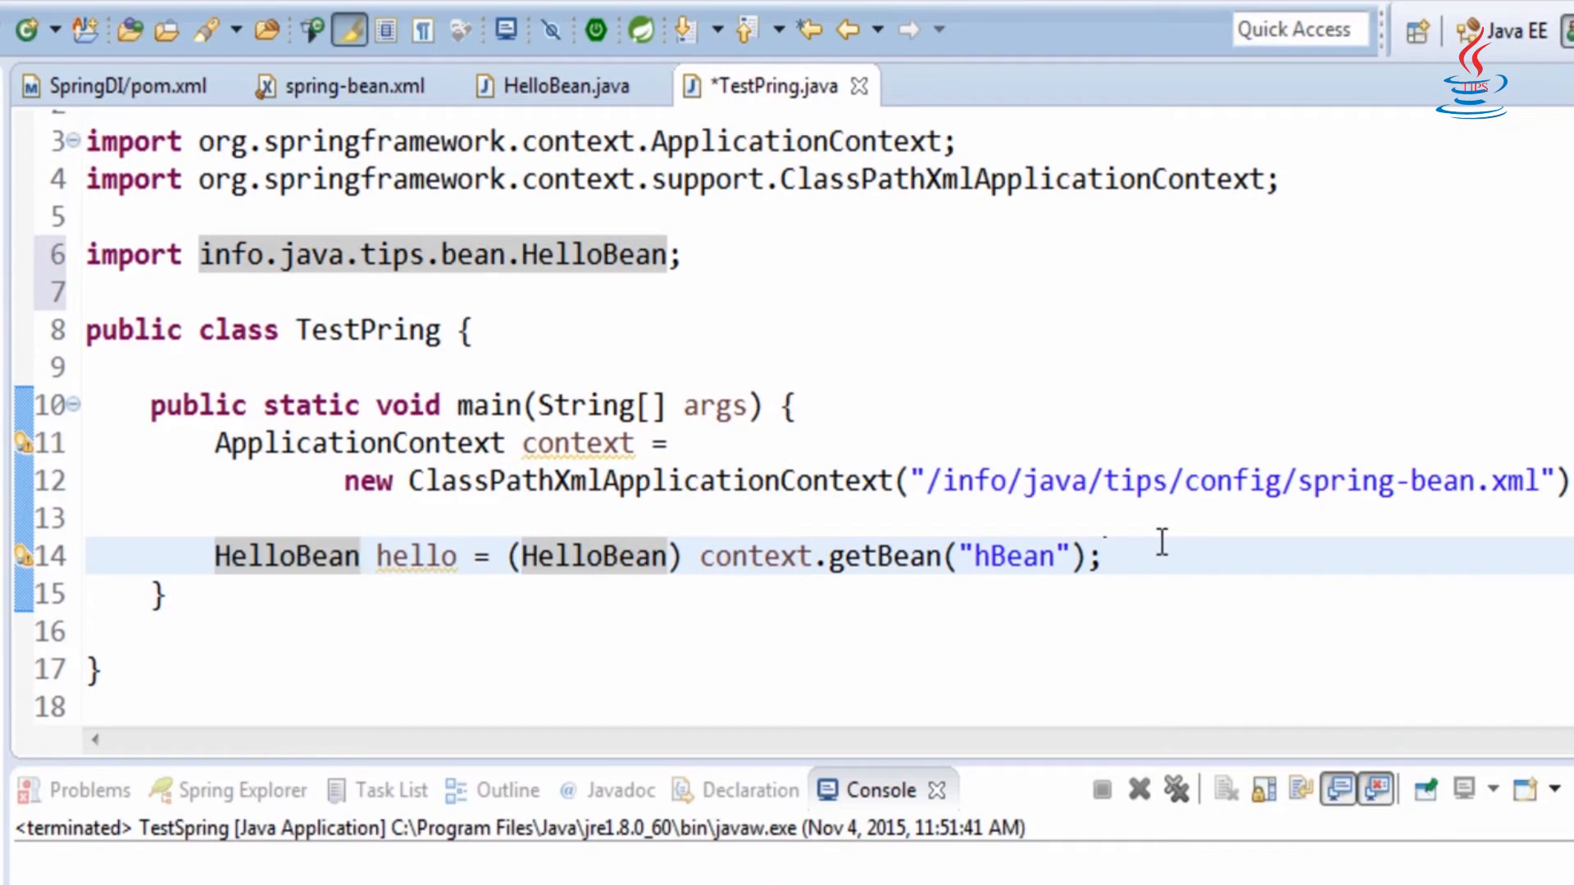
- Print hello.getMessage() and run TestPring as a Java application
{"action": "type", "text": "sy"}
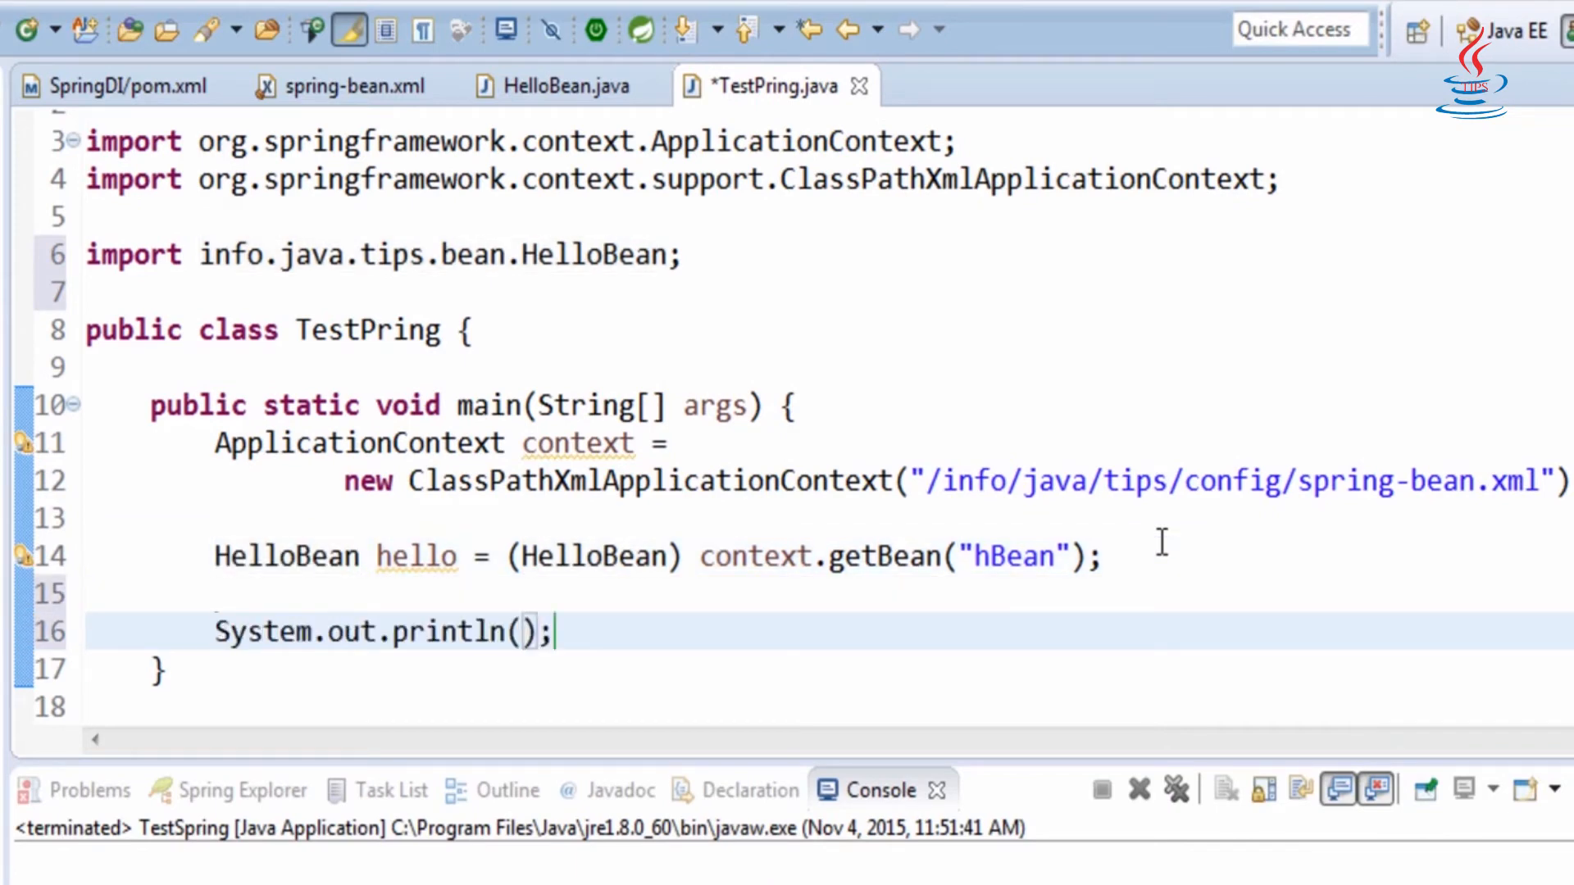
{"action": "type", "text": "hello.ge"}
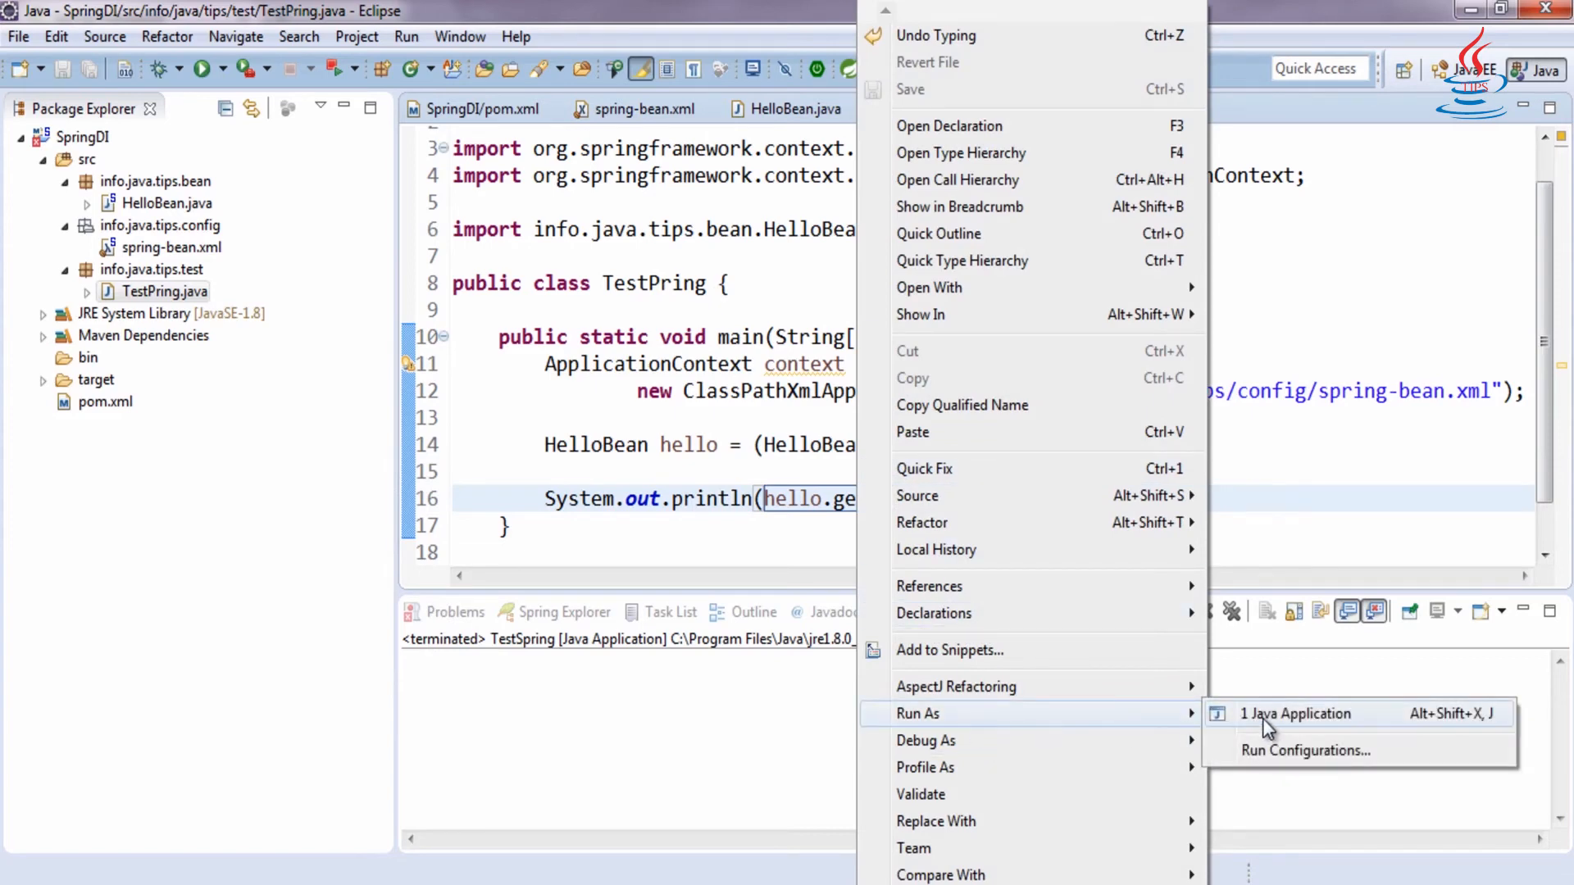
{"action": "left_click", "coordinate": [1295, 713]}
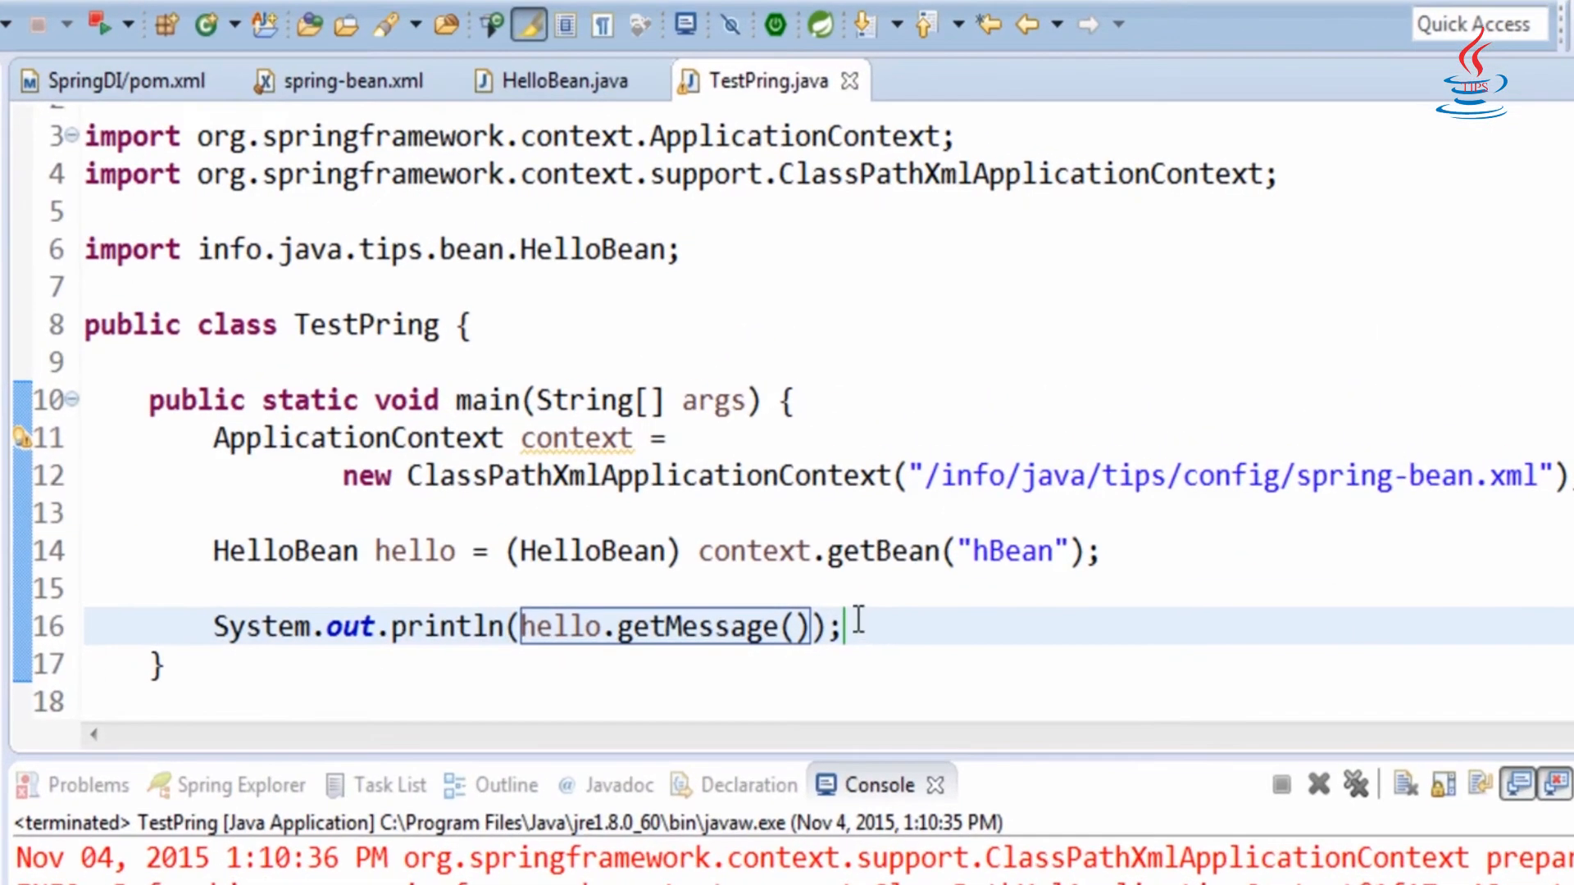
{"action": "left_click", "coordinate": [346, 80]}
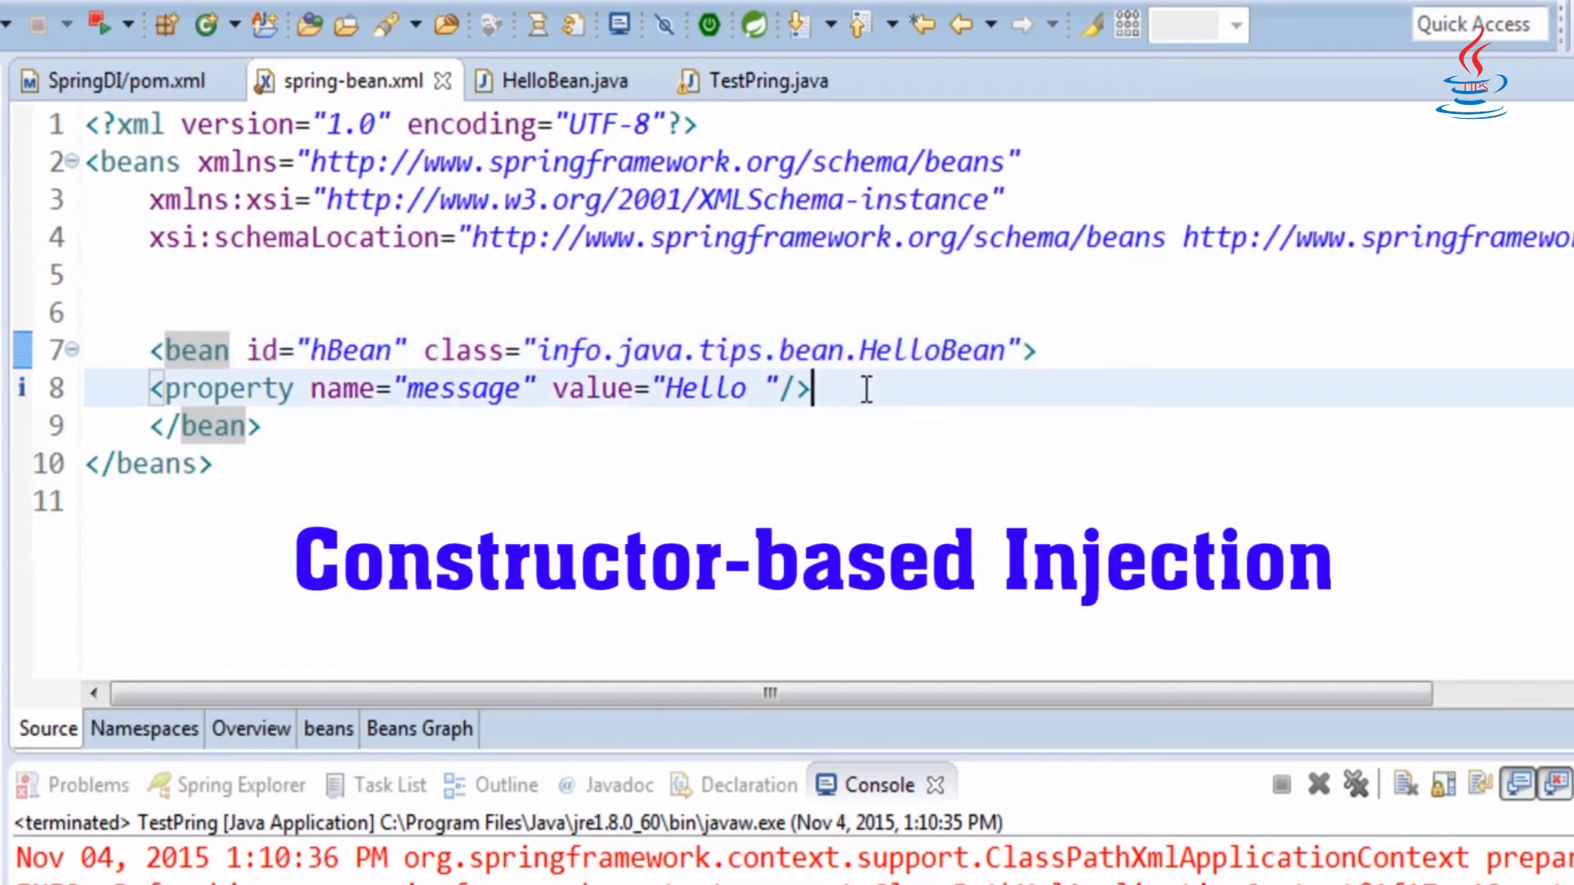
- Add a constructor-arg valued "This is the message from Bean Constructor" inside hBean and save spring-bean.xml
{"action": "left_click", "coordinate": [1039, 351]}
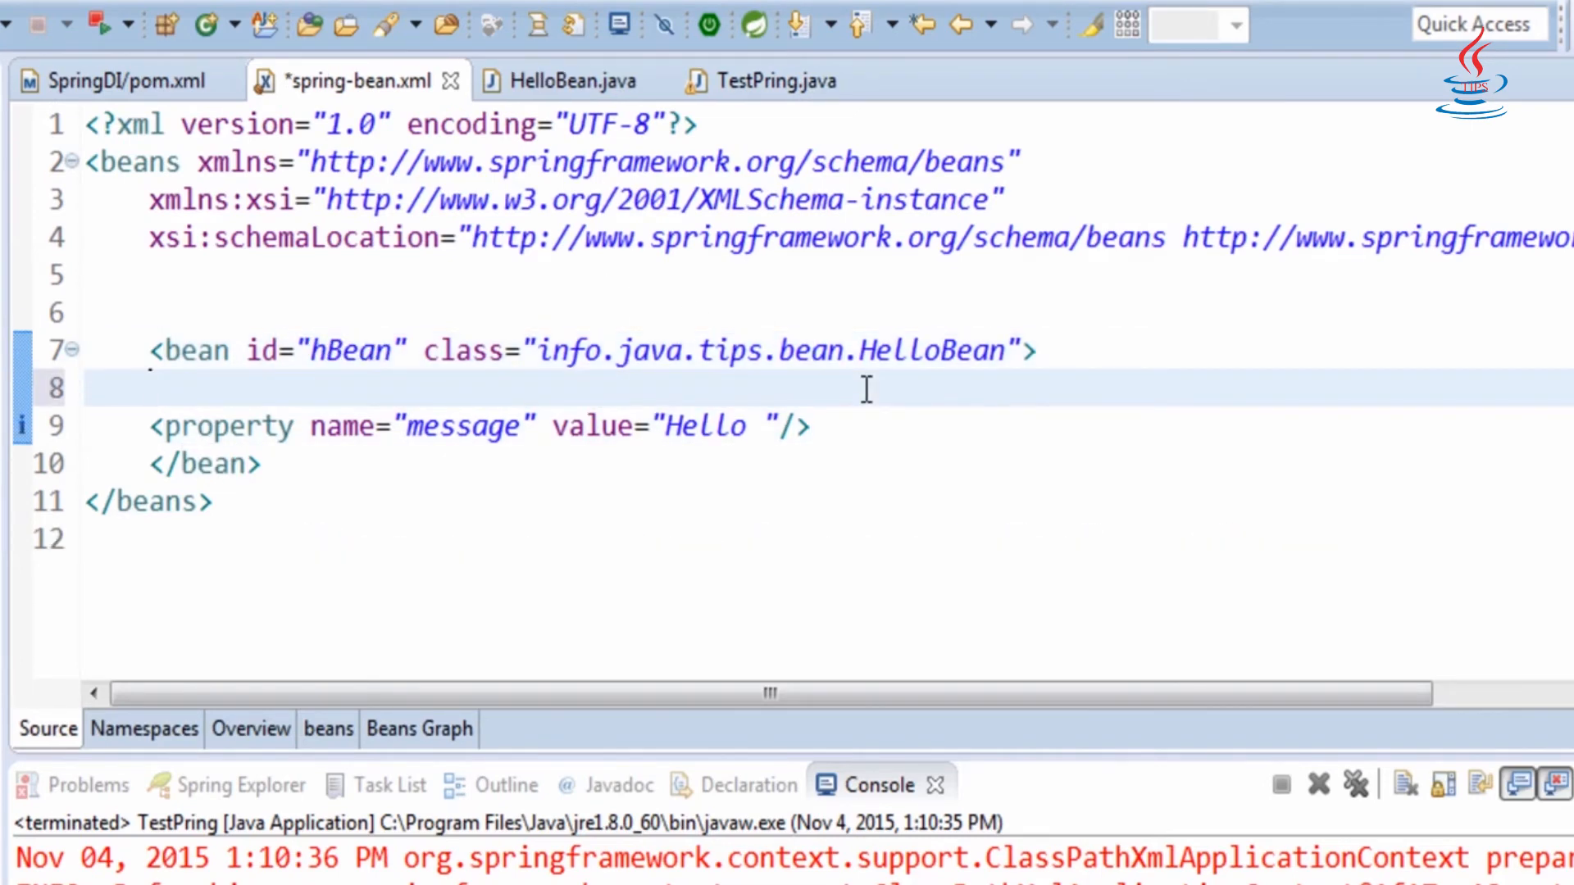
{"action": "key", "text": "ctrl+space"}
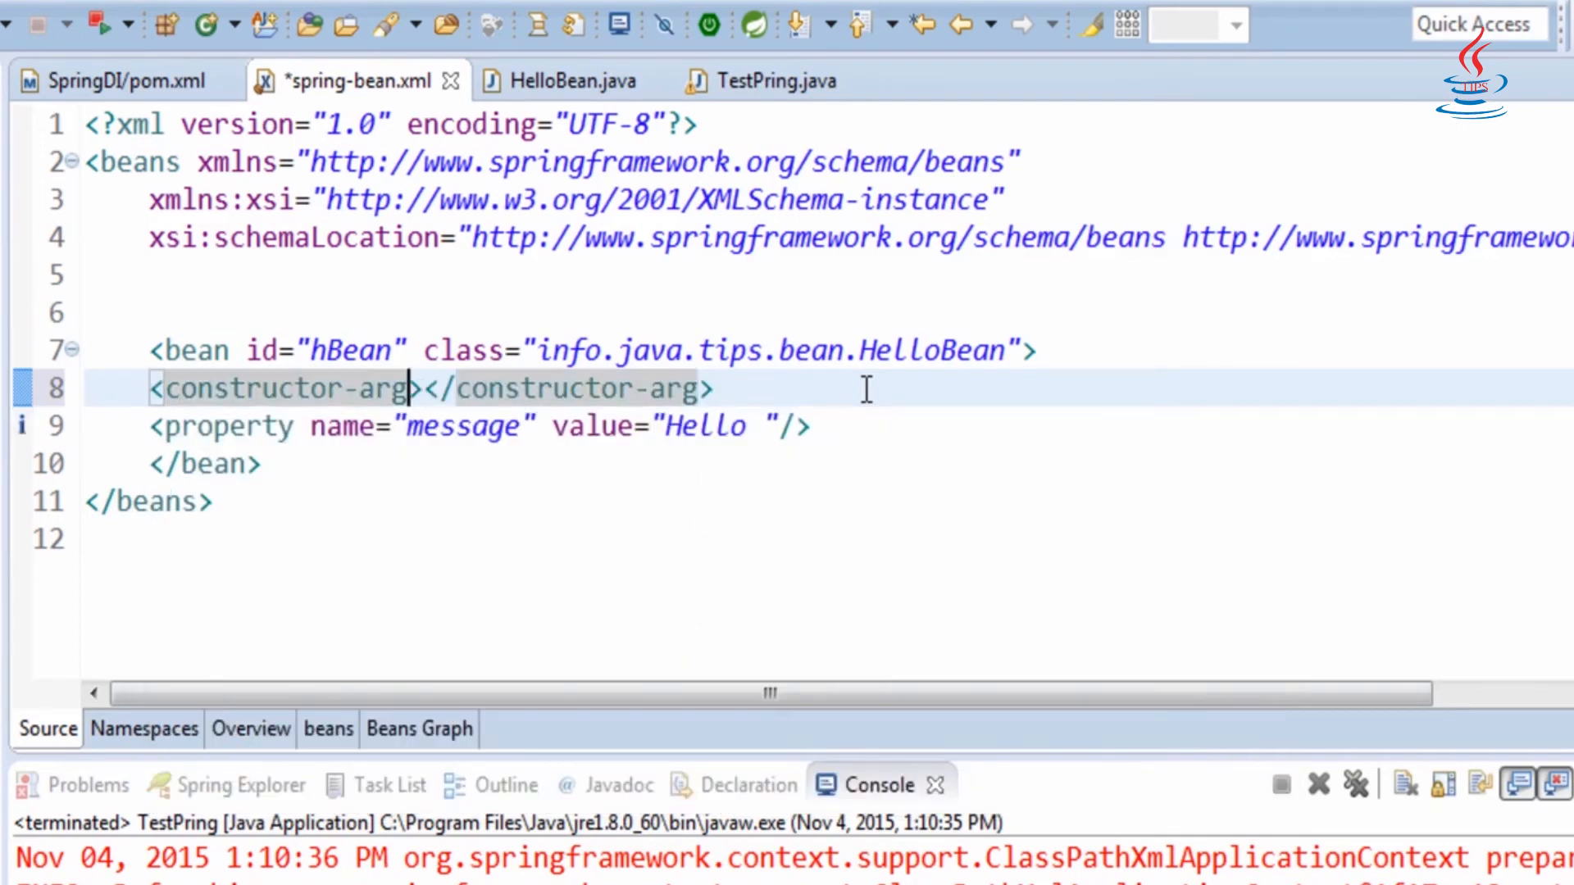
{"action": "type", "text": "value=\"Thi"}
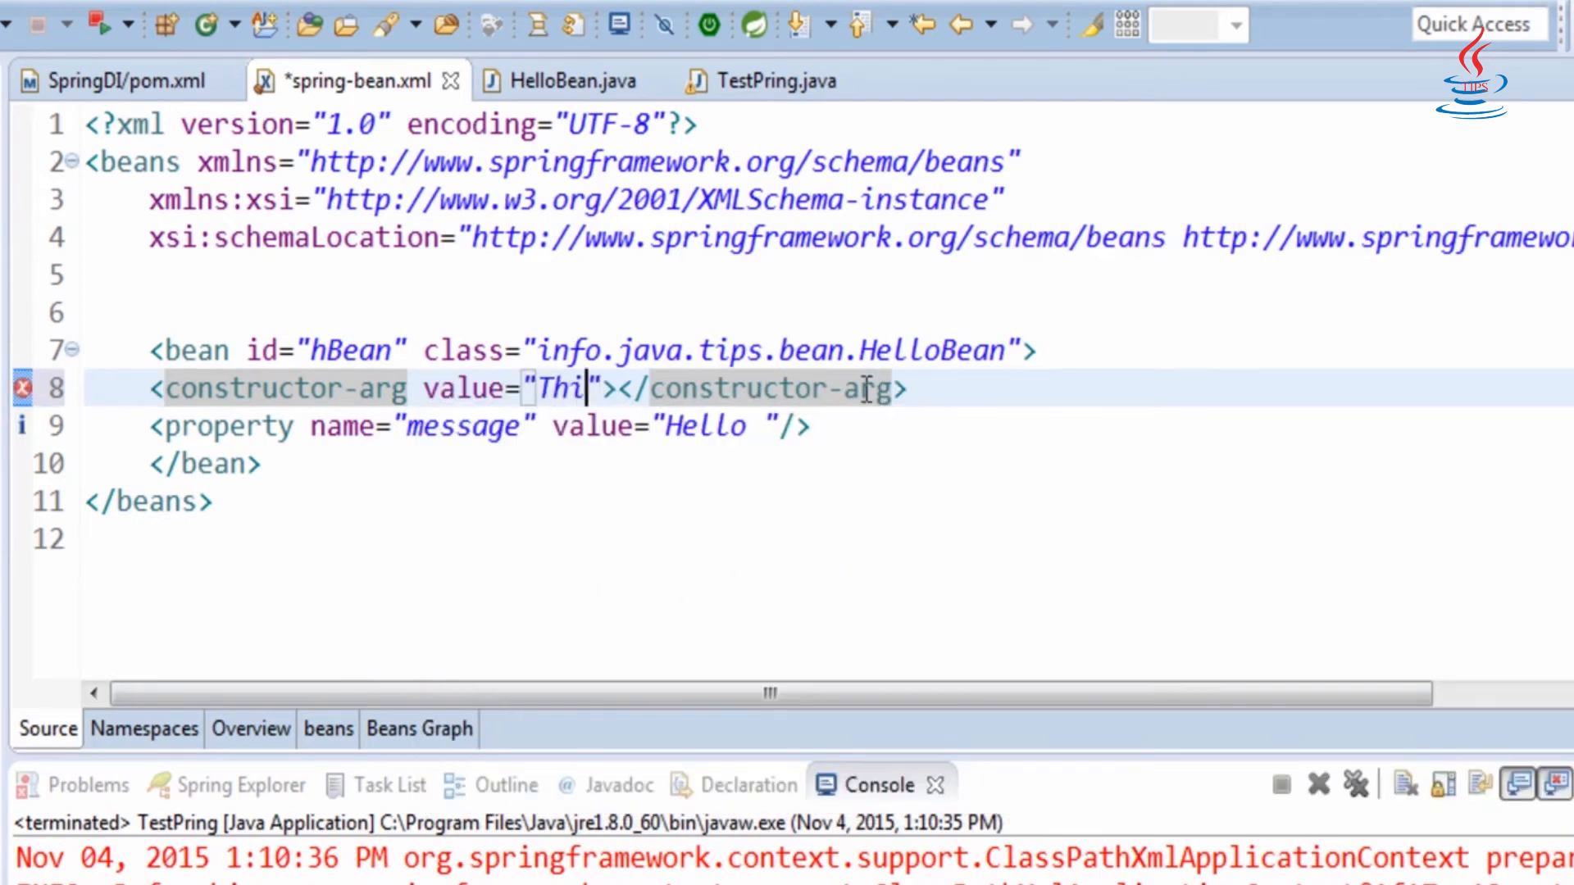
{"action": "type", "text": "s is the"}
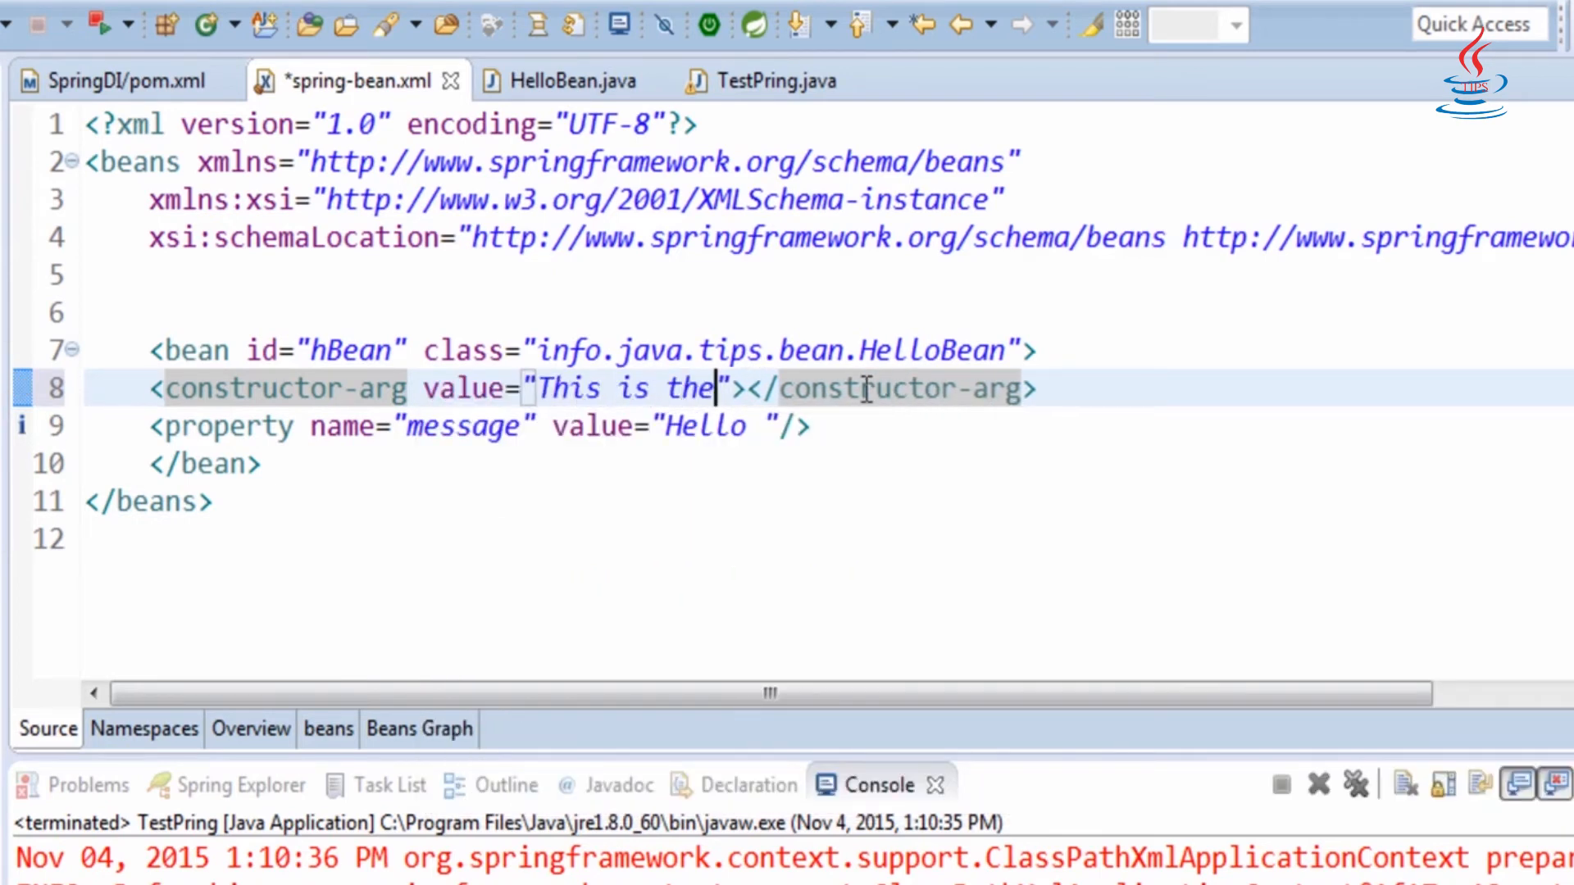
{"action": "type", "text": "message fro"}
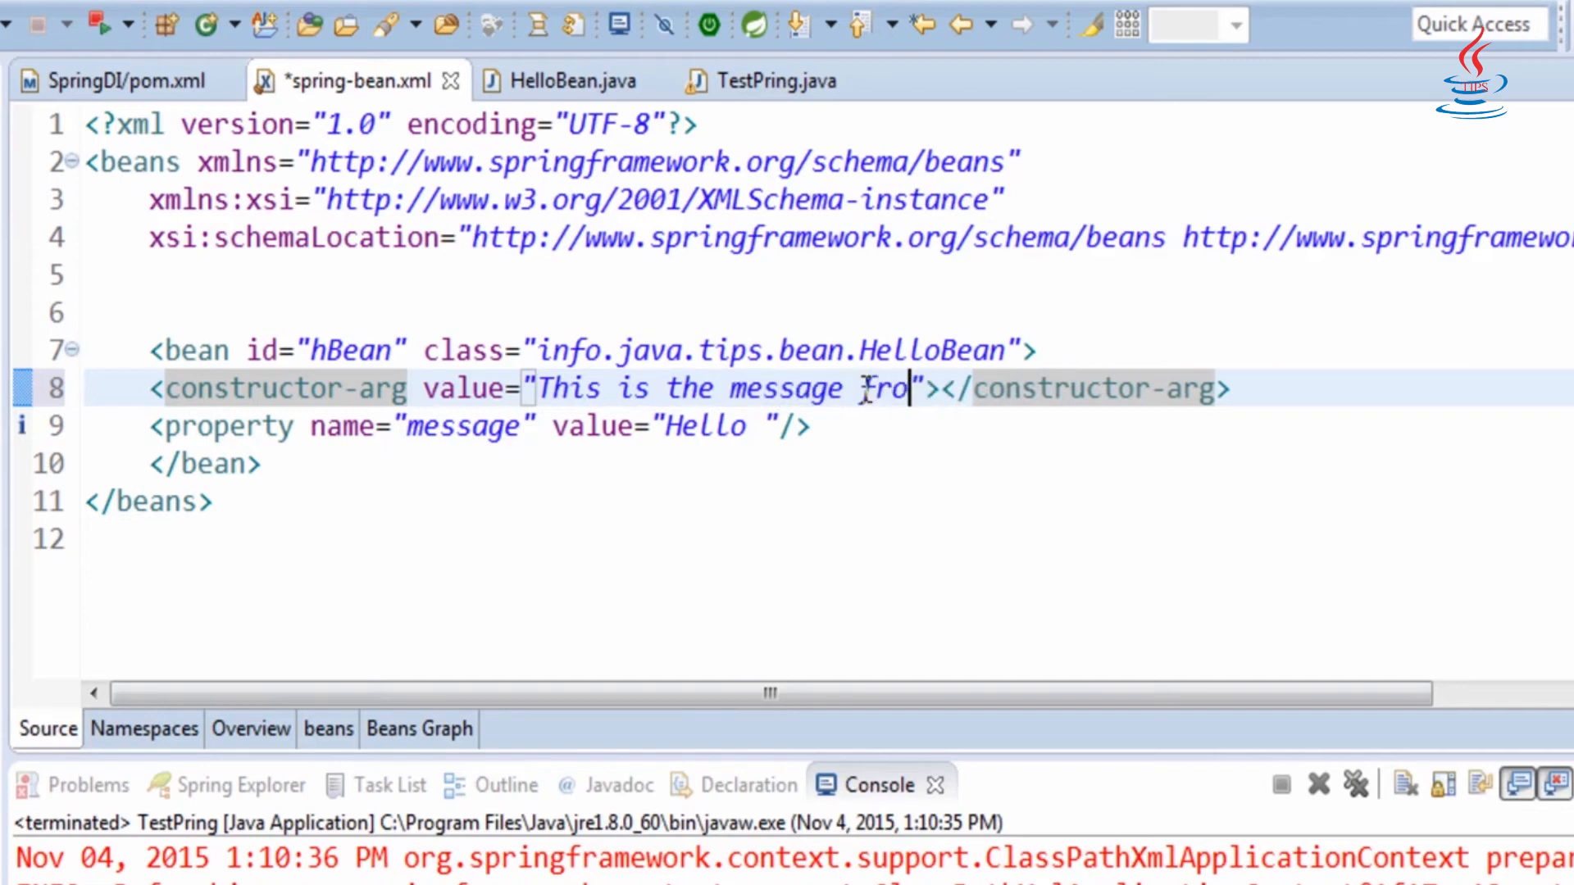
{"action": "type", "text": "m"}
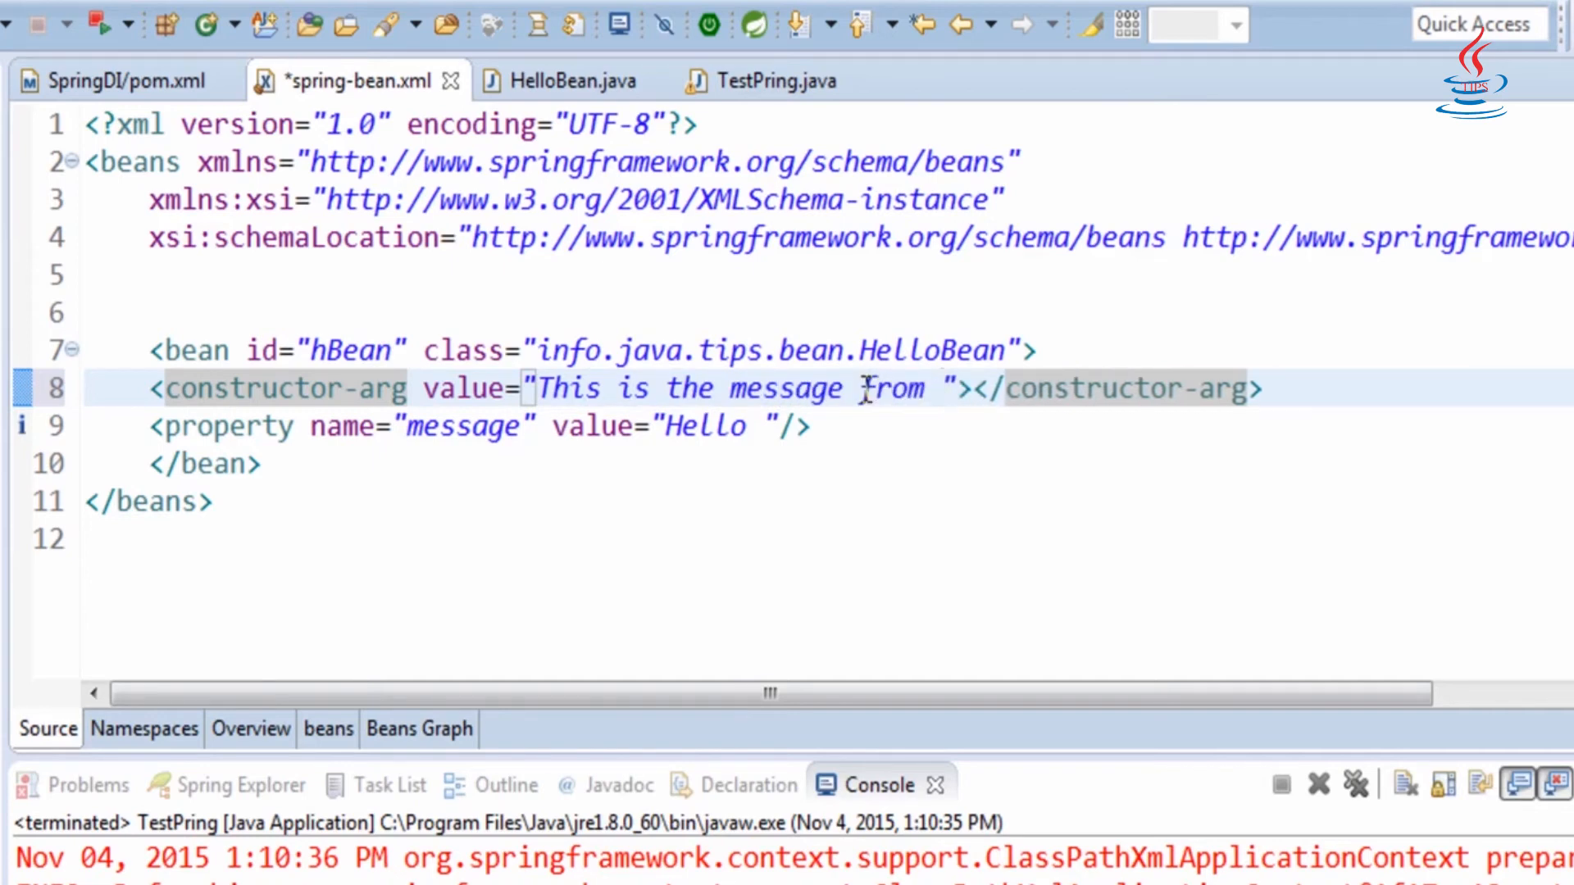
{"action": "type", "text": "Bean C"}
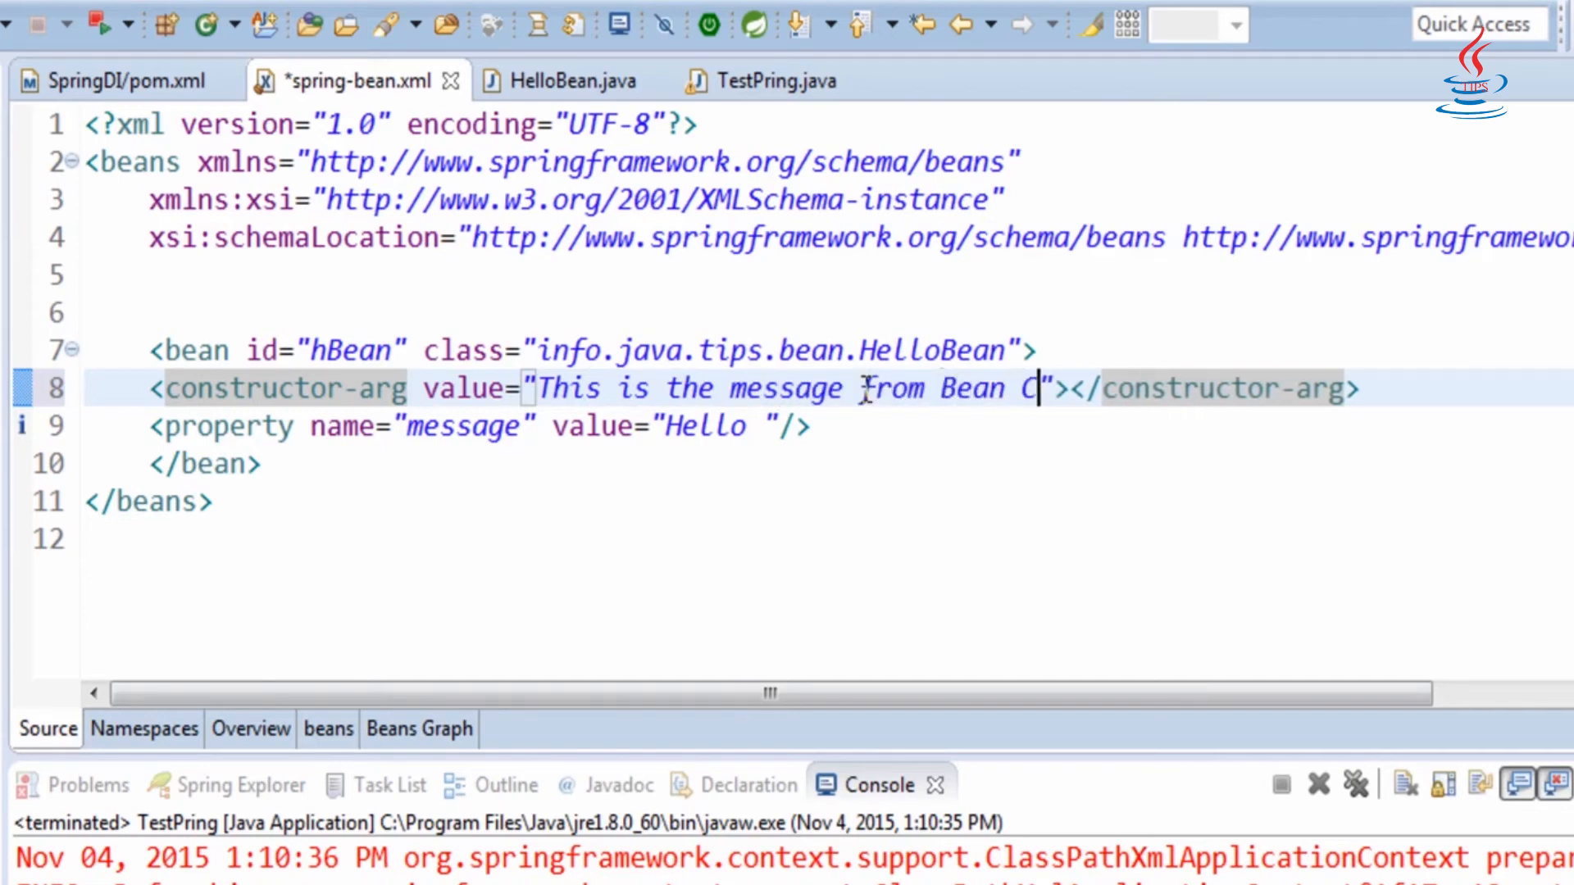
{"action": "type", "text": "onstructor"}
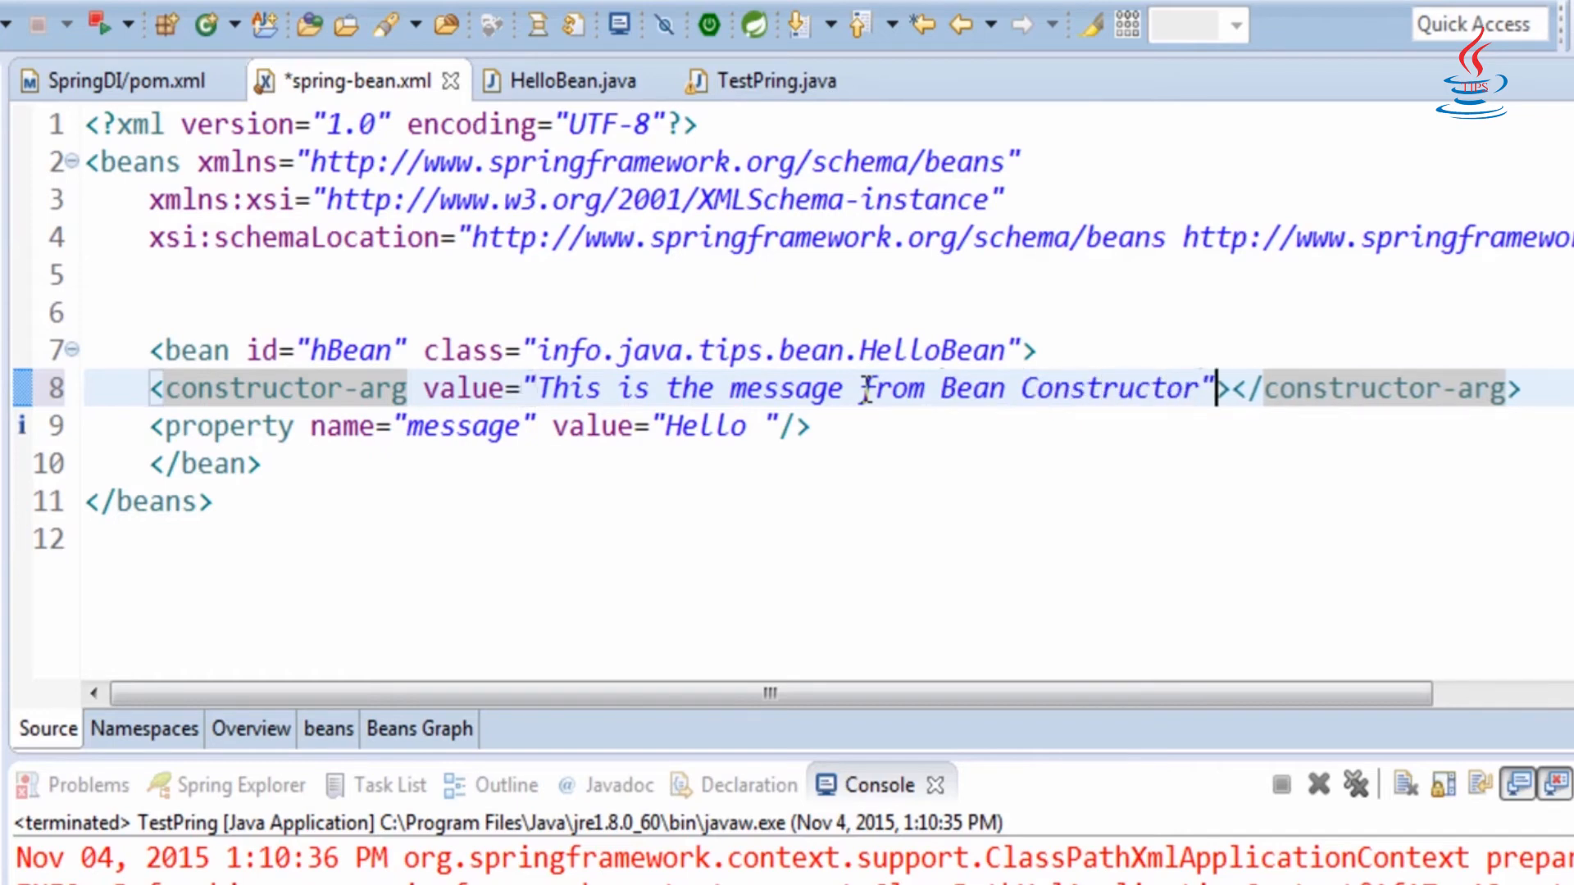
{"action": "key", "text": "ctrl+s"}
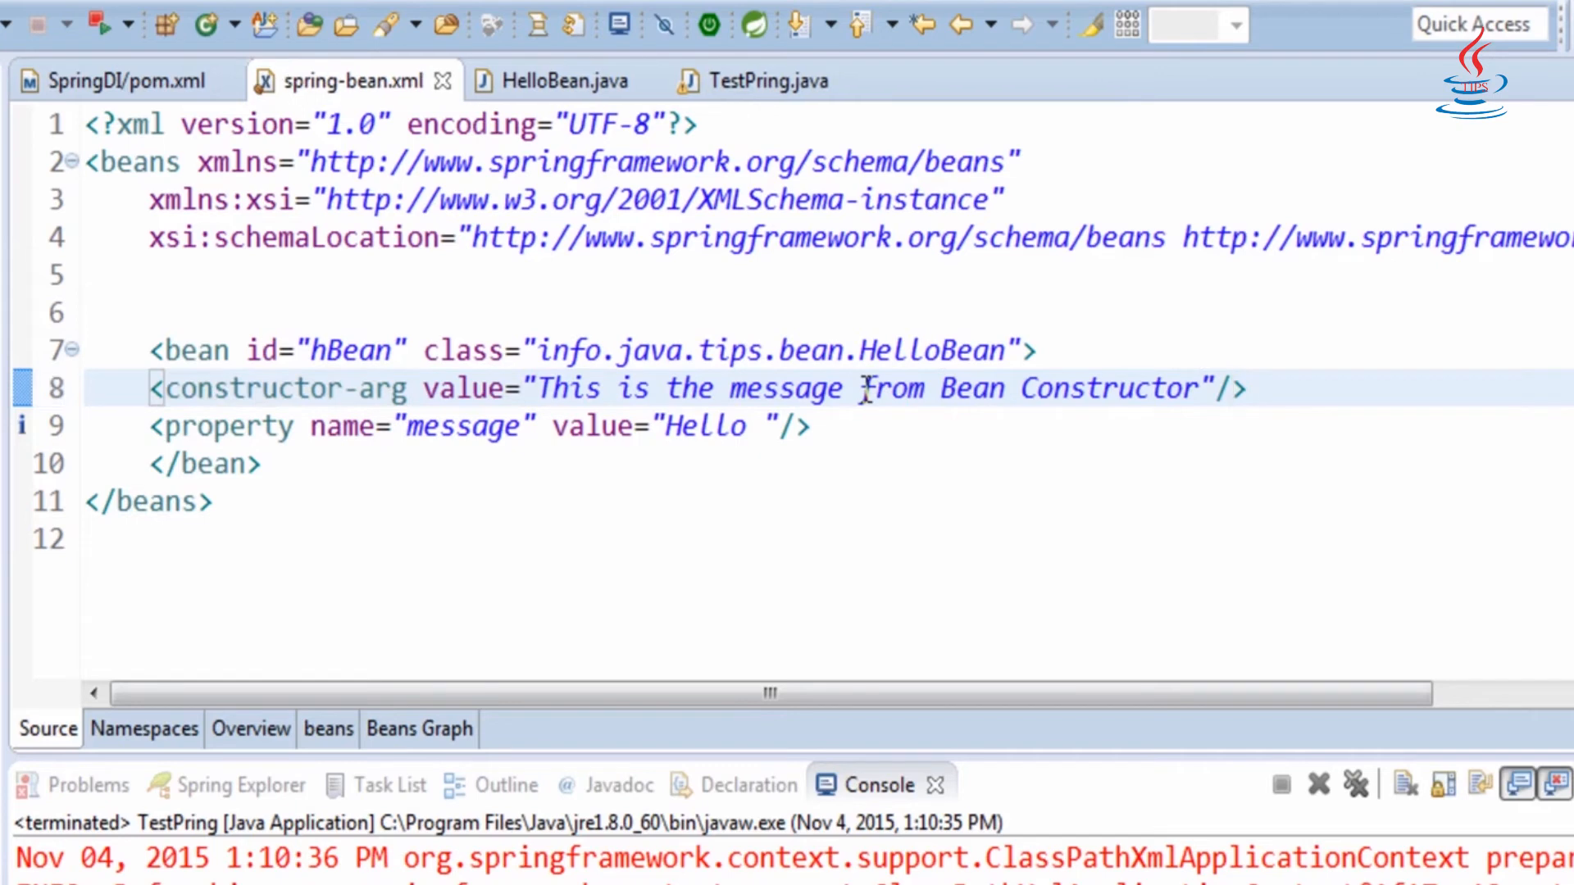
- Write public HelloBean(String msg) that prints msg via System.out.println, save, and return to TestPring
{"action": "left_click", "coordinate": [562, 80]}
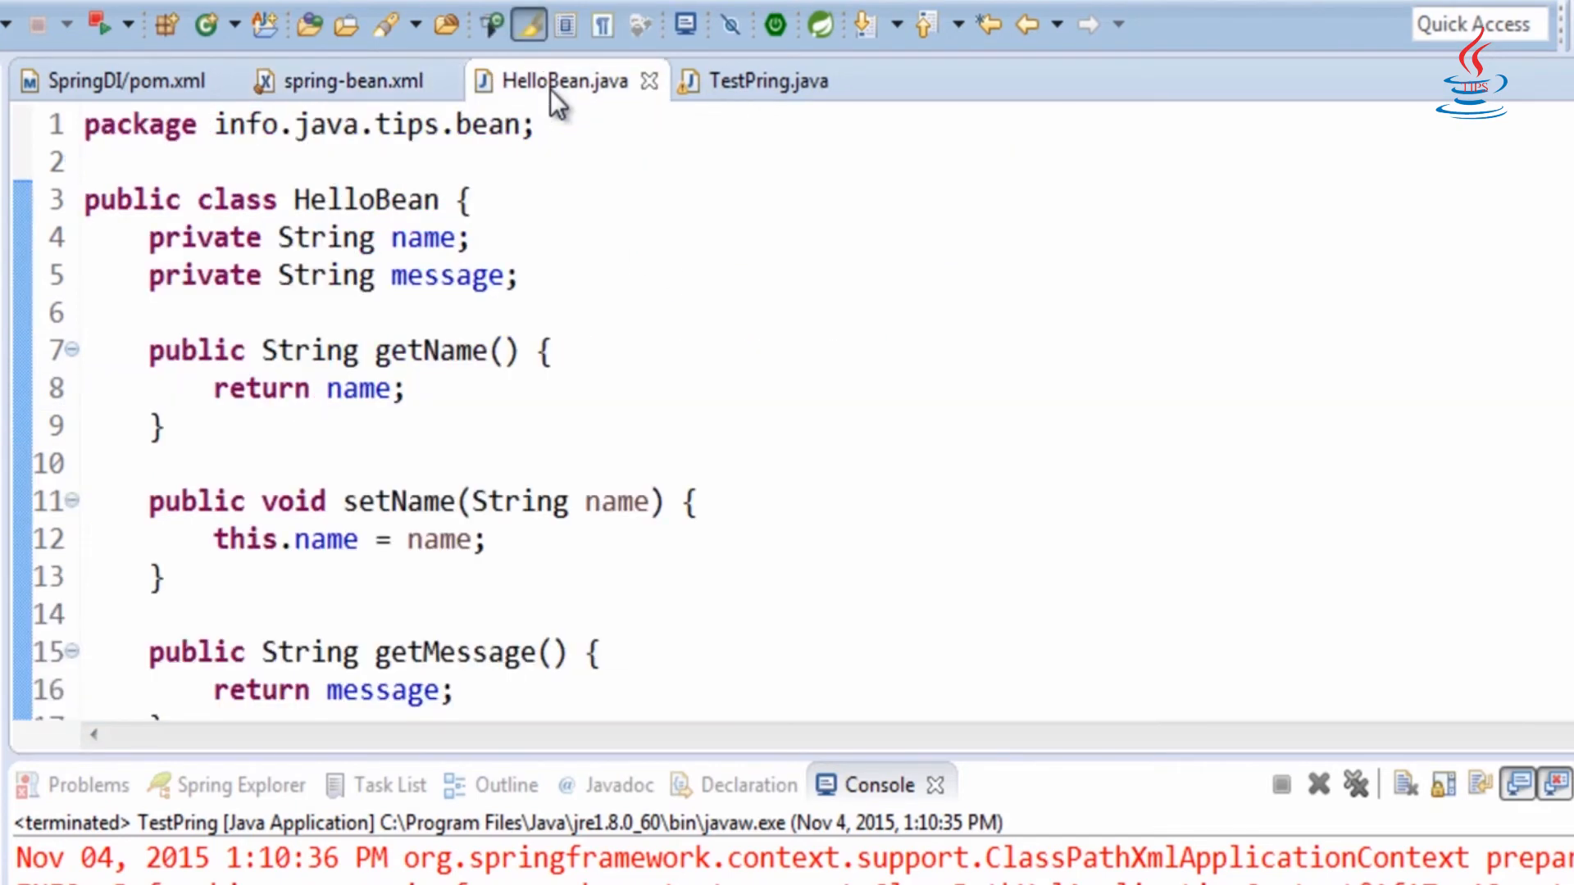
{"action": "left_click", "coordinate": [531, 198]}
{"action": "type", "text": "public HelloBean() {"}
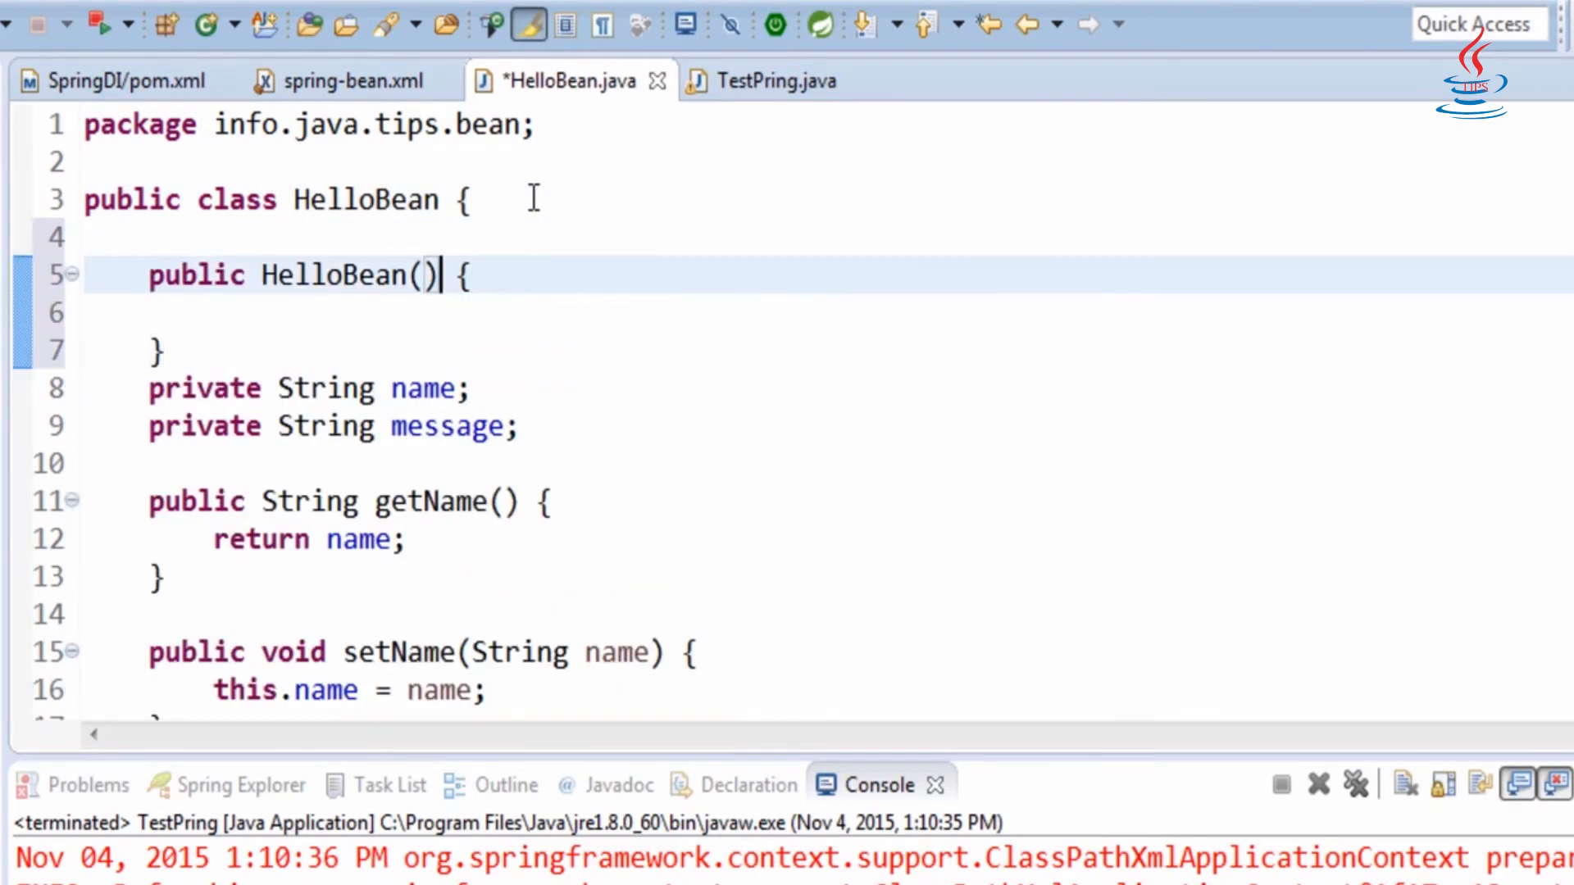
{"action": "type", "text": "String ms"}
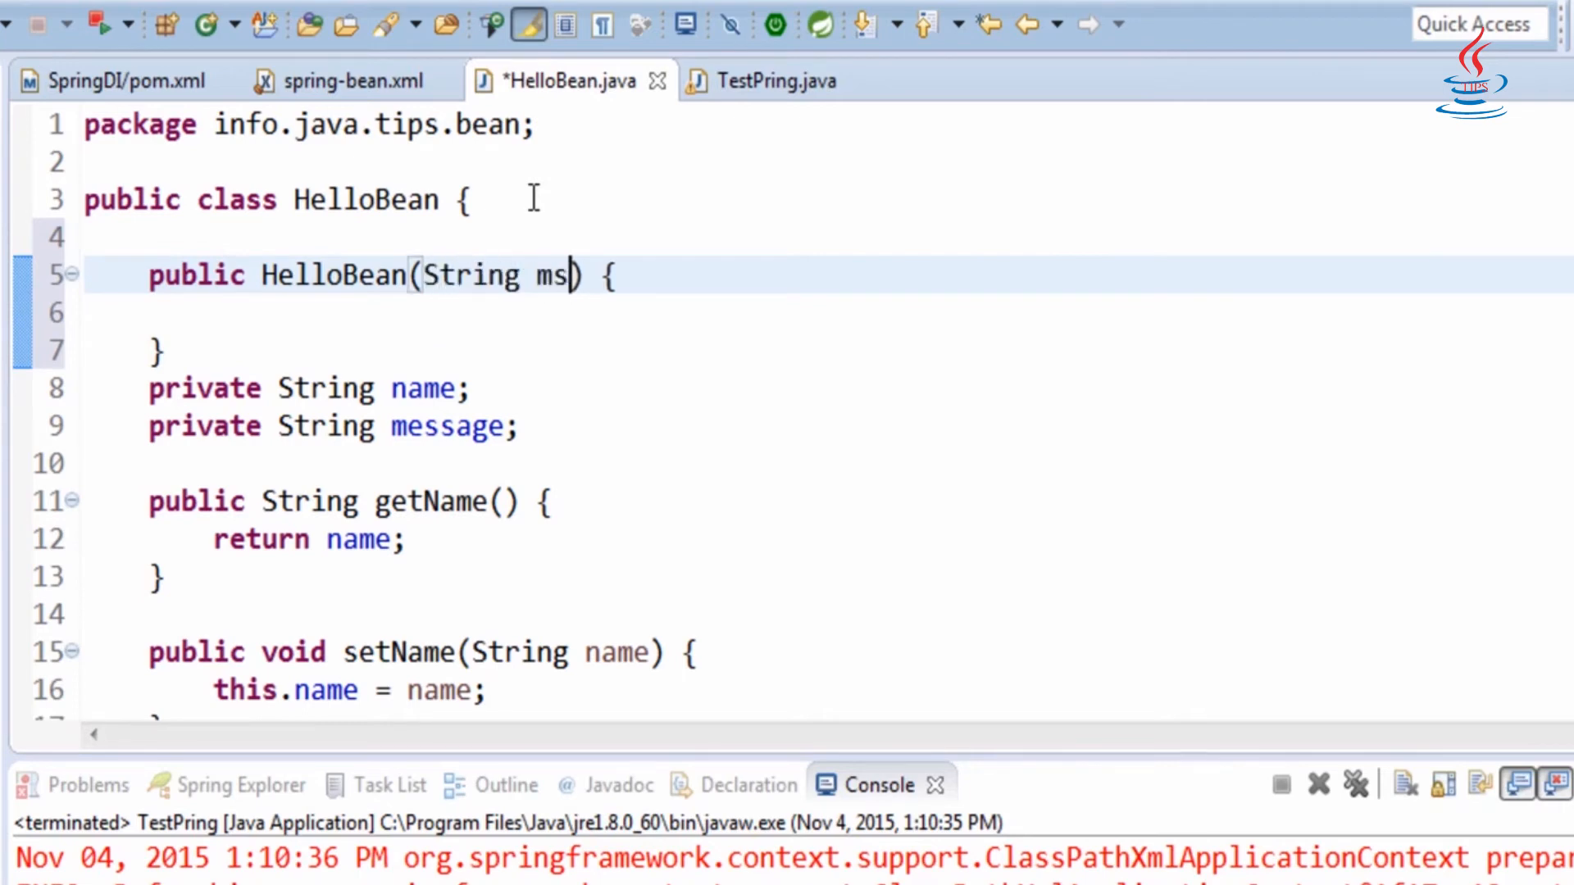
{"action": "type", "text": "g"}
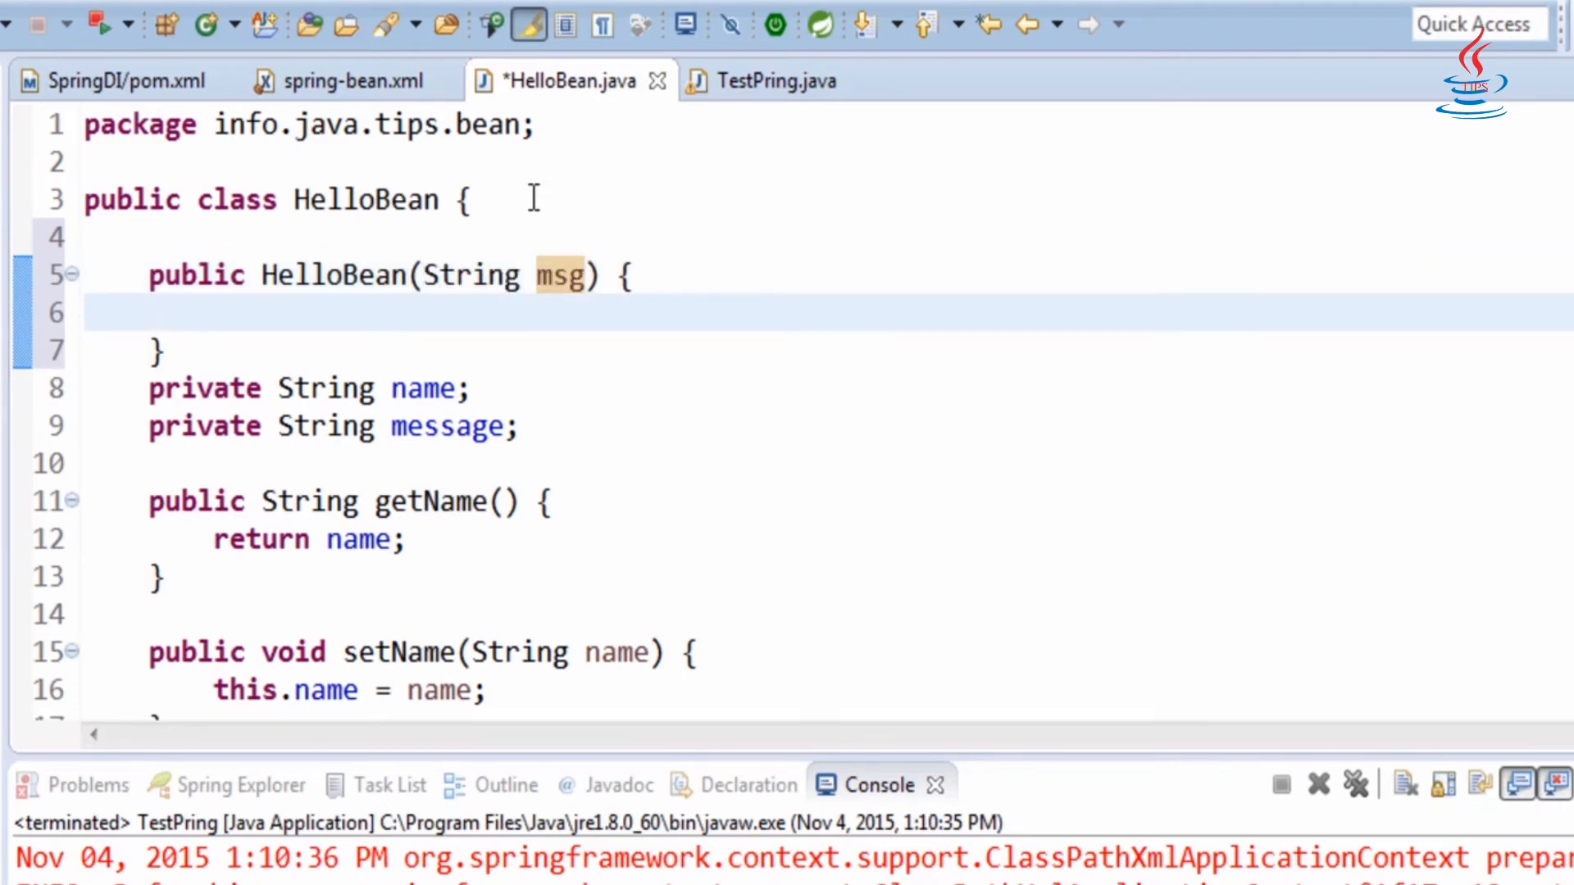
{"action": "type", "text": "System.out.println();"}
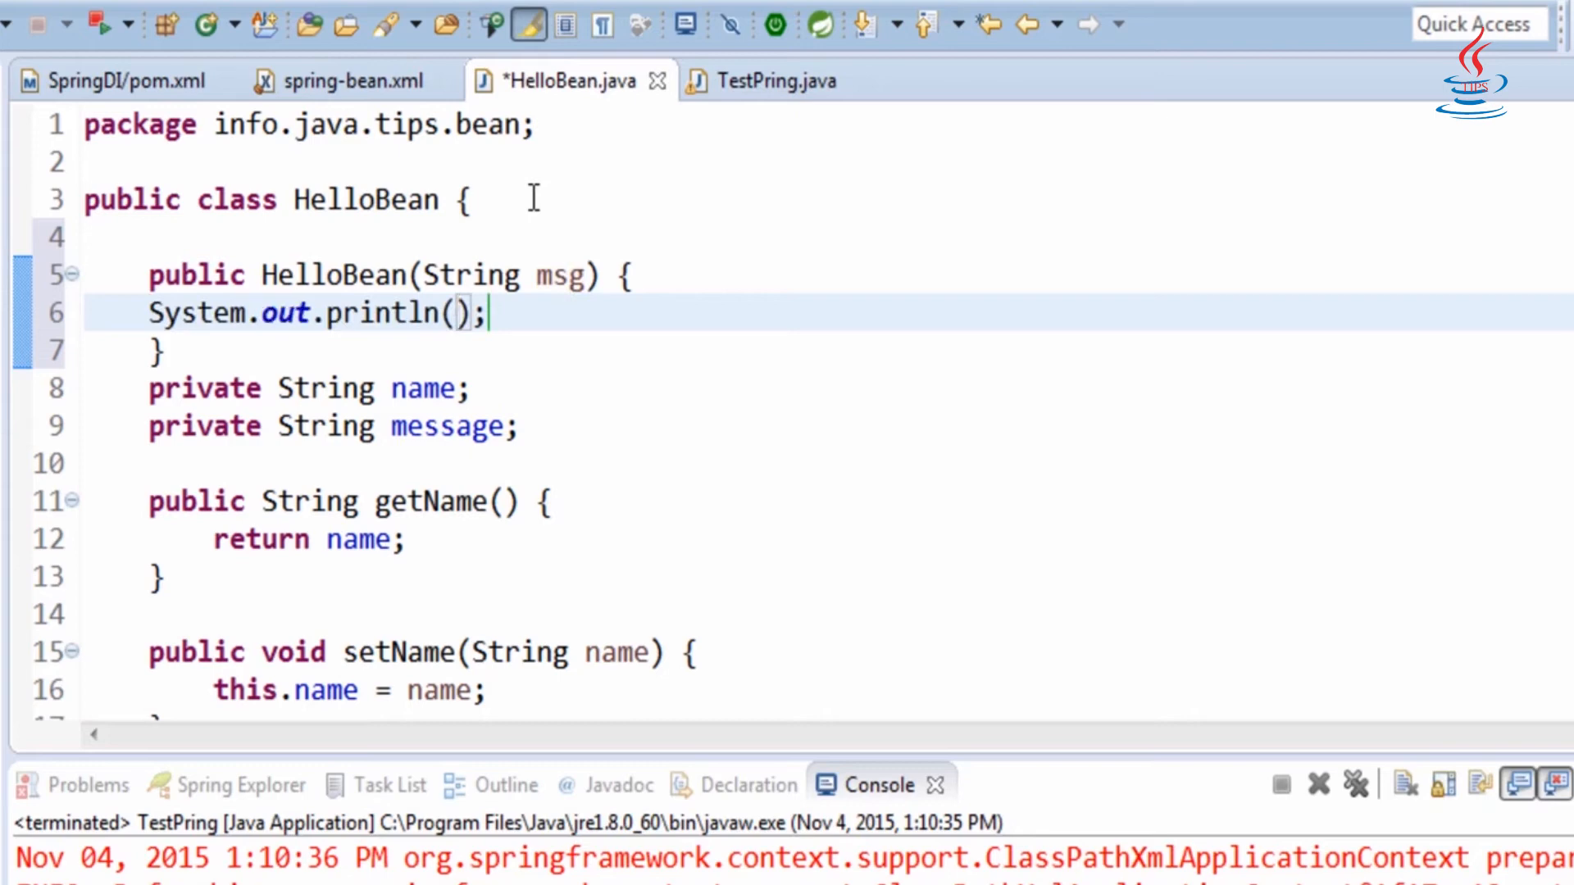
{"action": "type", "text": "msg"}
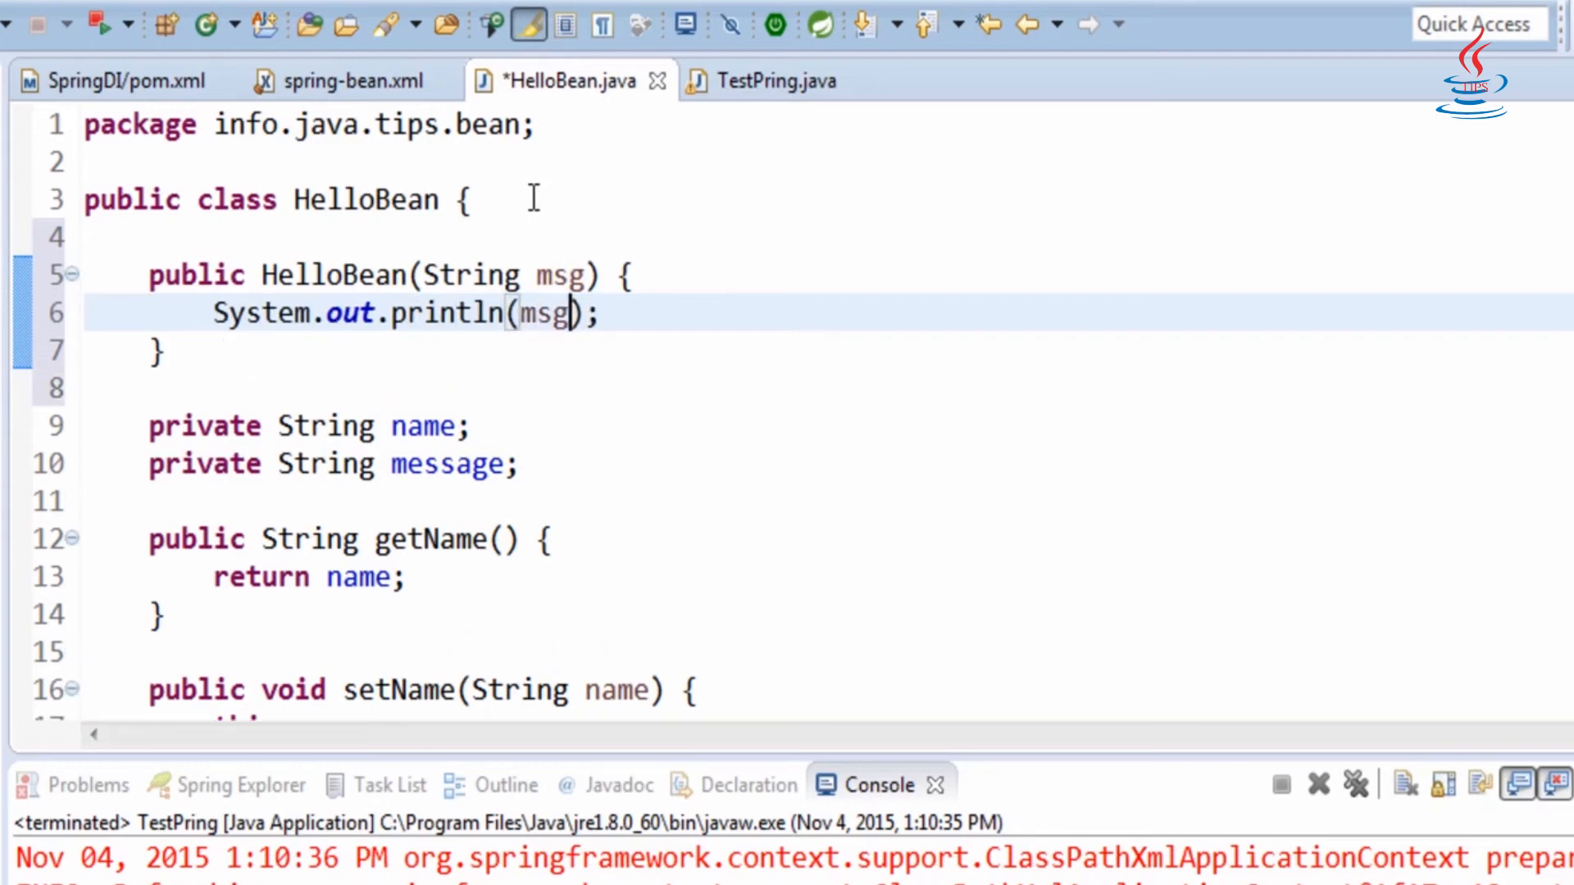
{"action": "key", "text": "ctrl+s"}
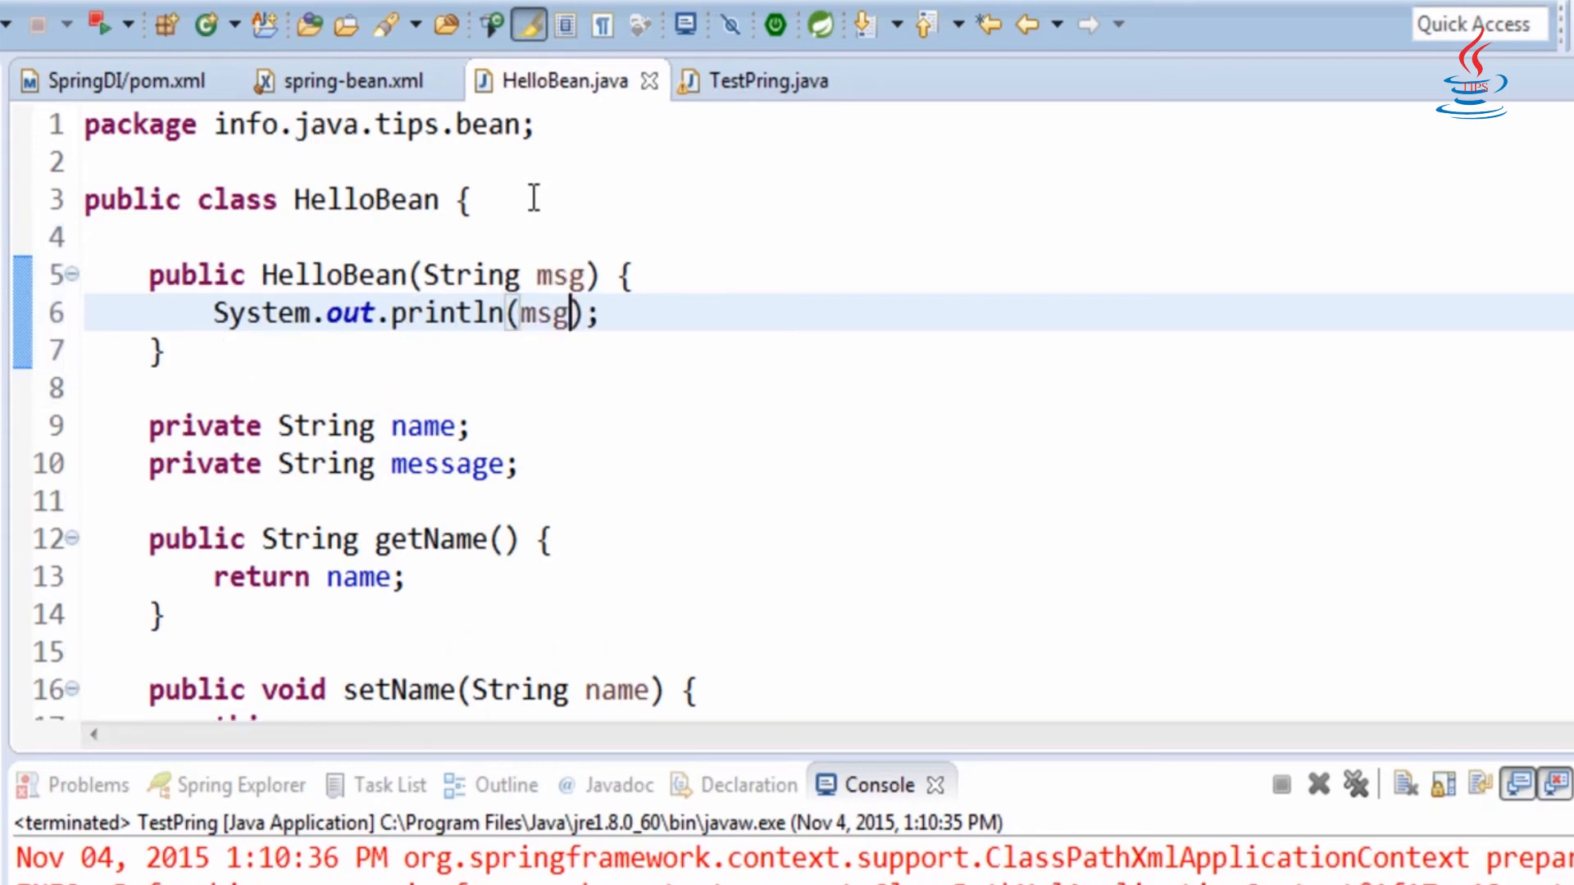
{"action": "left_click", "coordinate": [762, 82]}
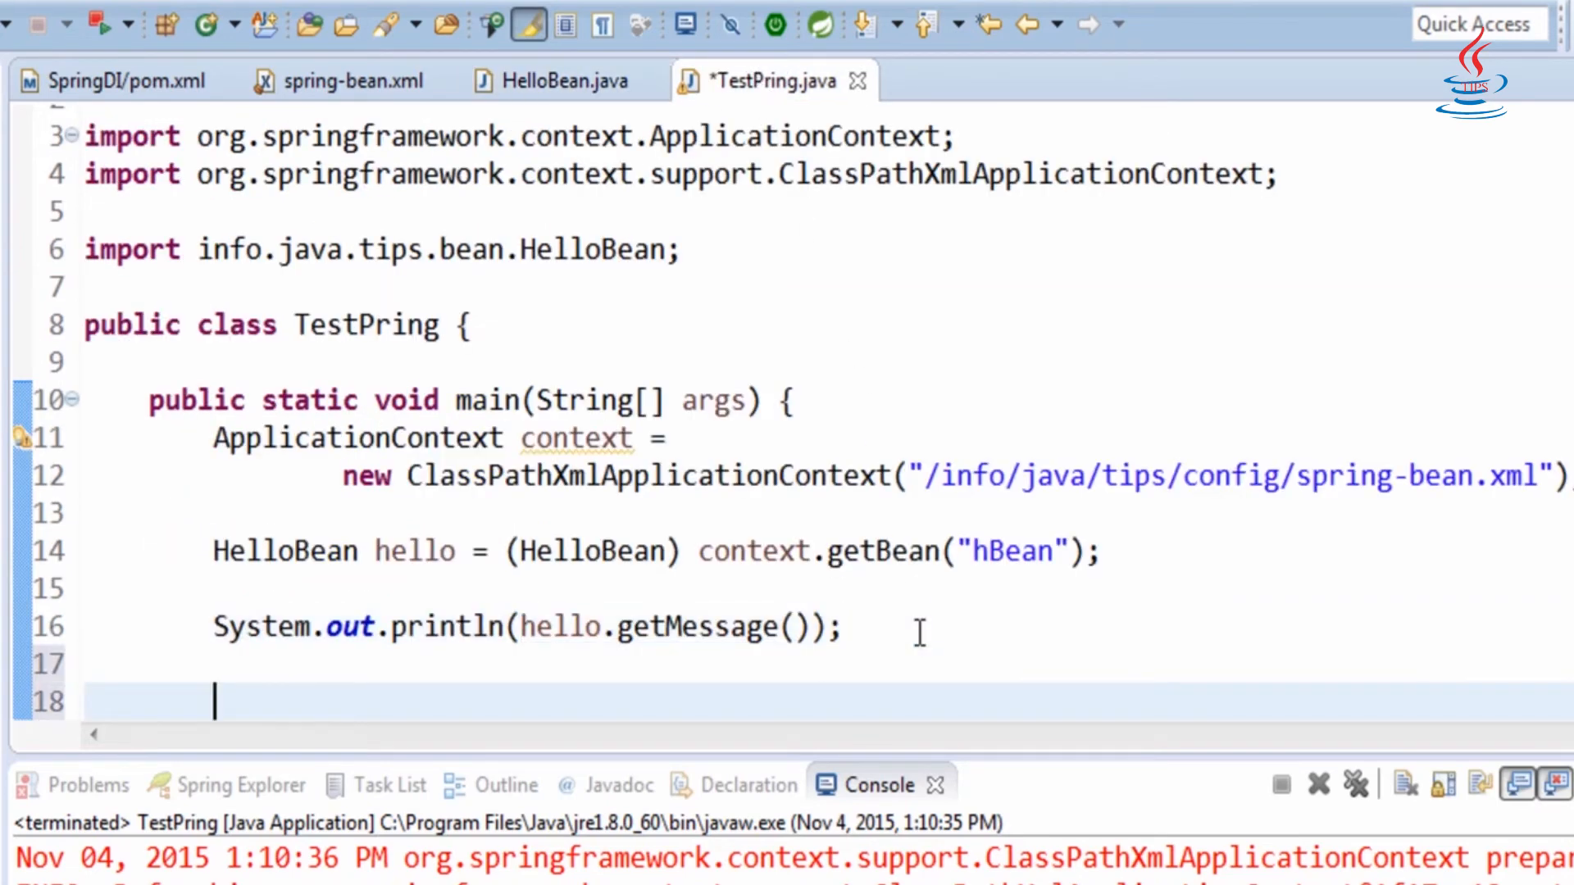
- Finish the main method with sysout and closing brace, then run TestPring as a Java application
{"action": "type", "text": "sysout"}
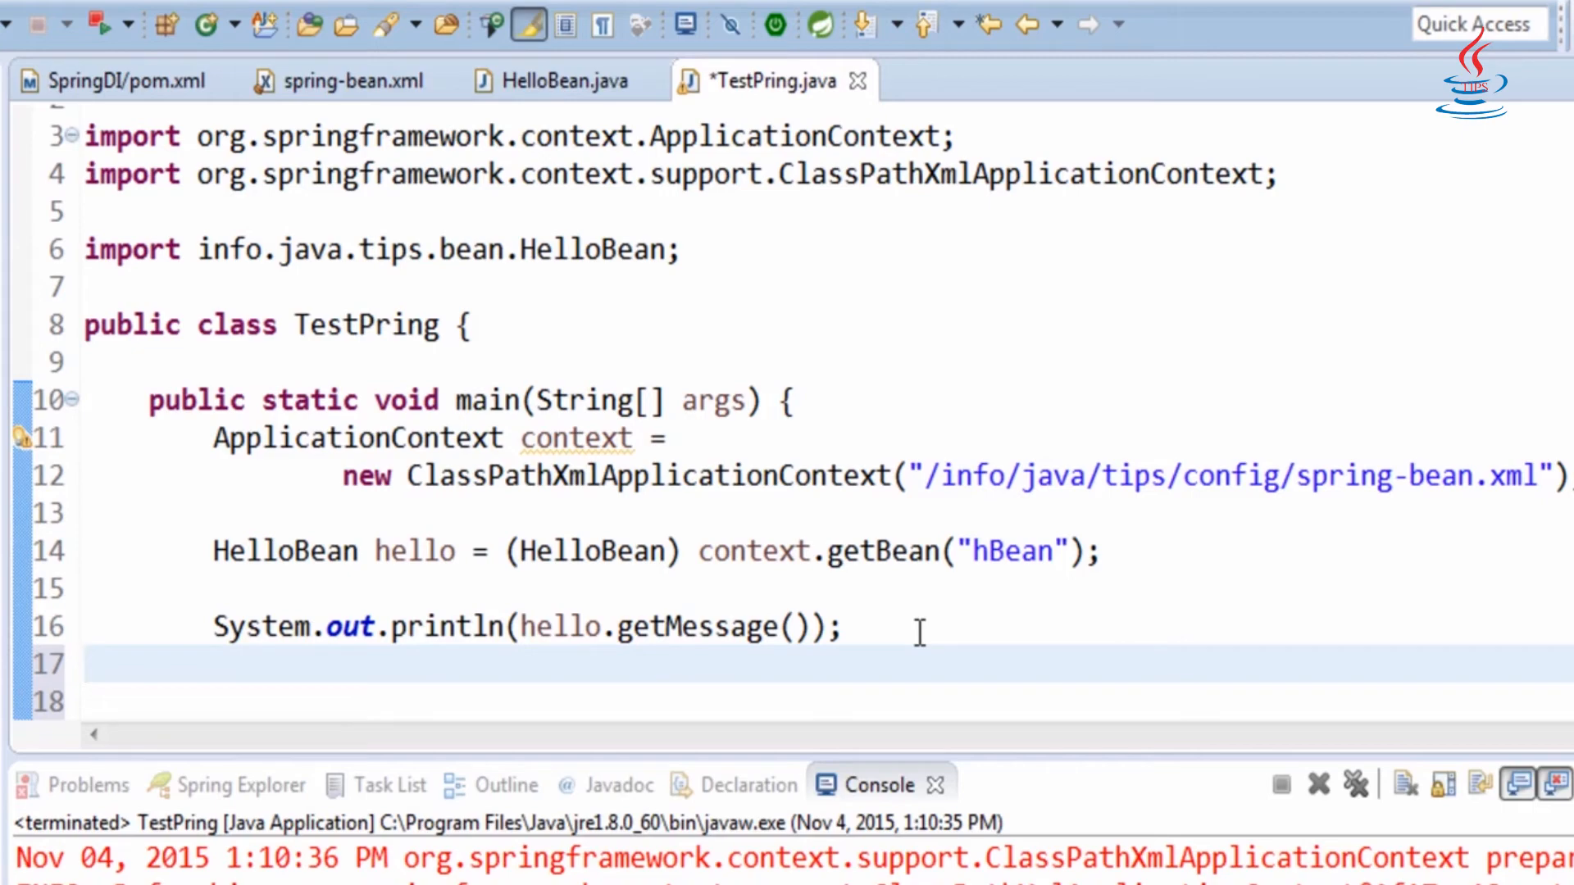
{"action": "type", "text": "}"}
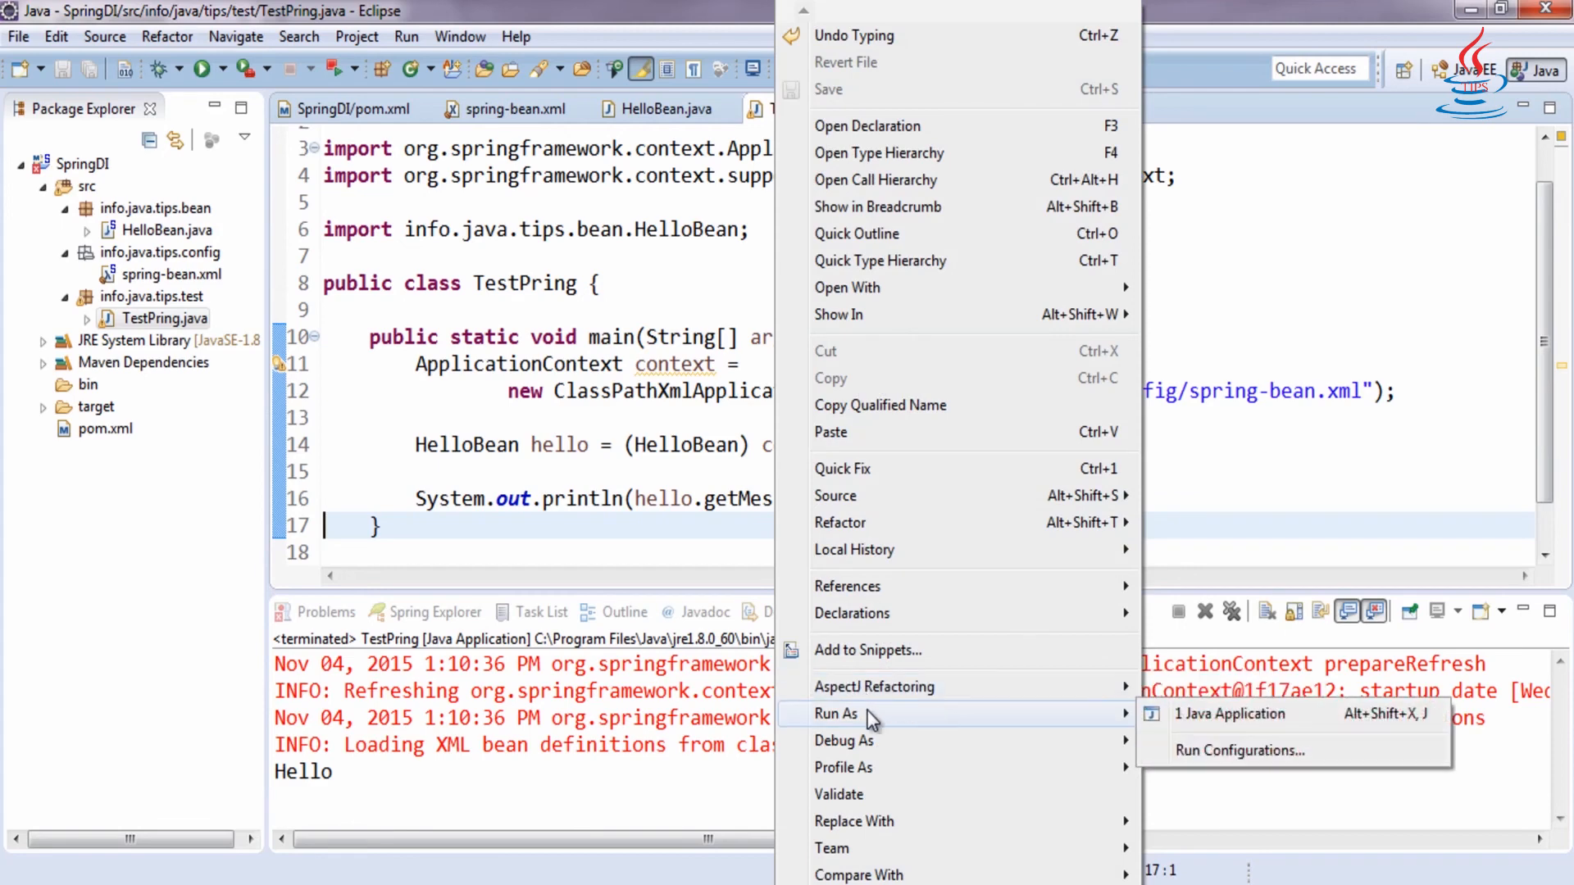
{"action": "left_click", "coordinate": [1230, 714]}
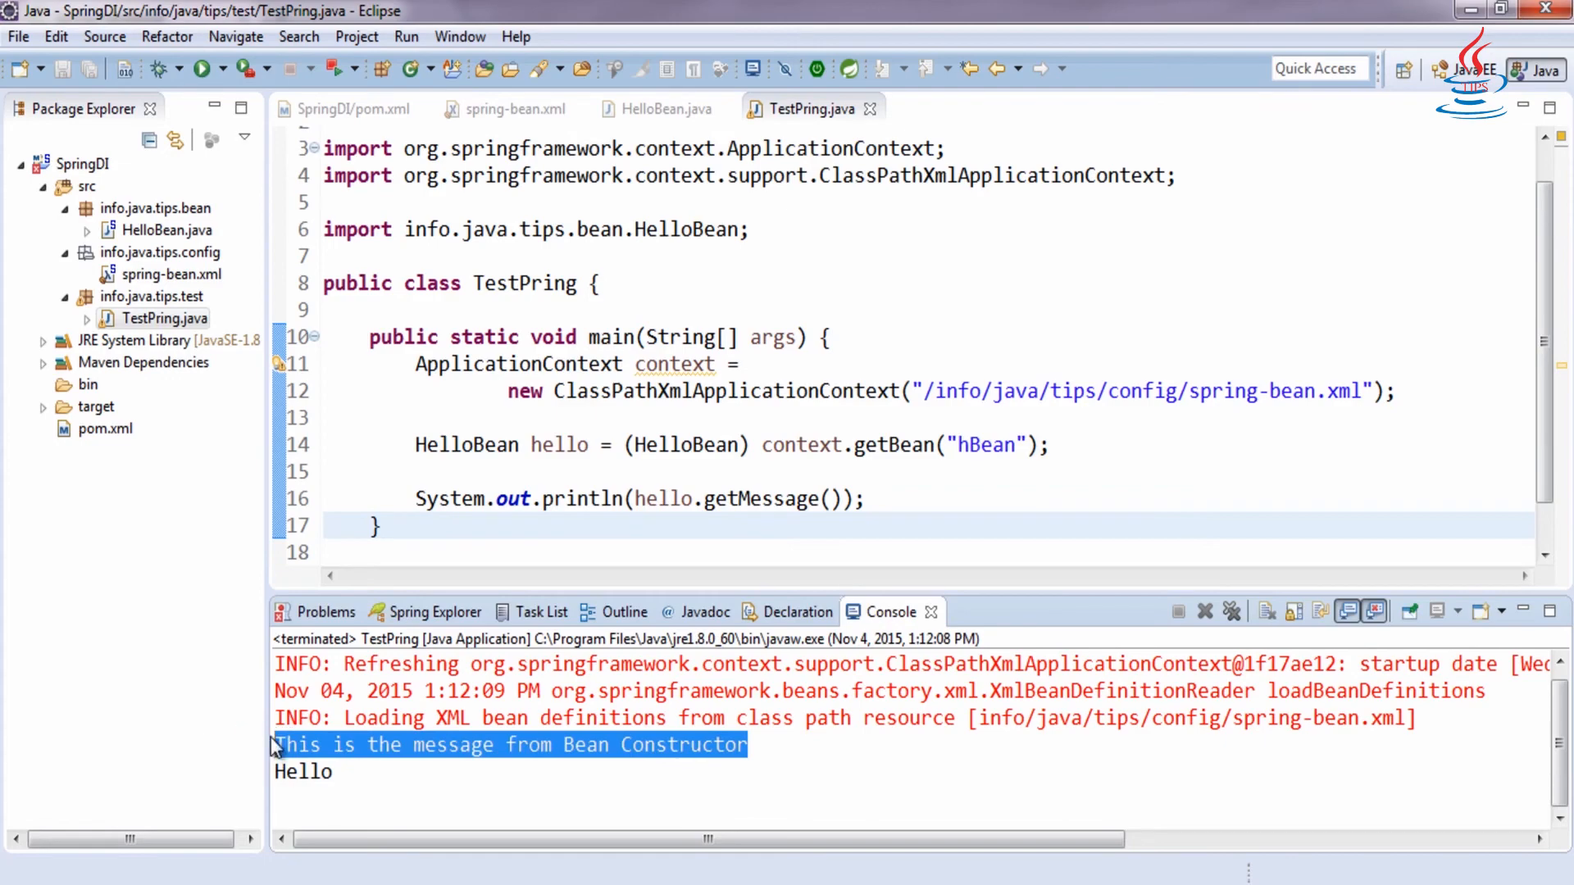
{"action": "left_click", "coordinate": [511, 108]}
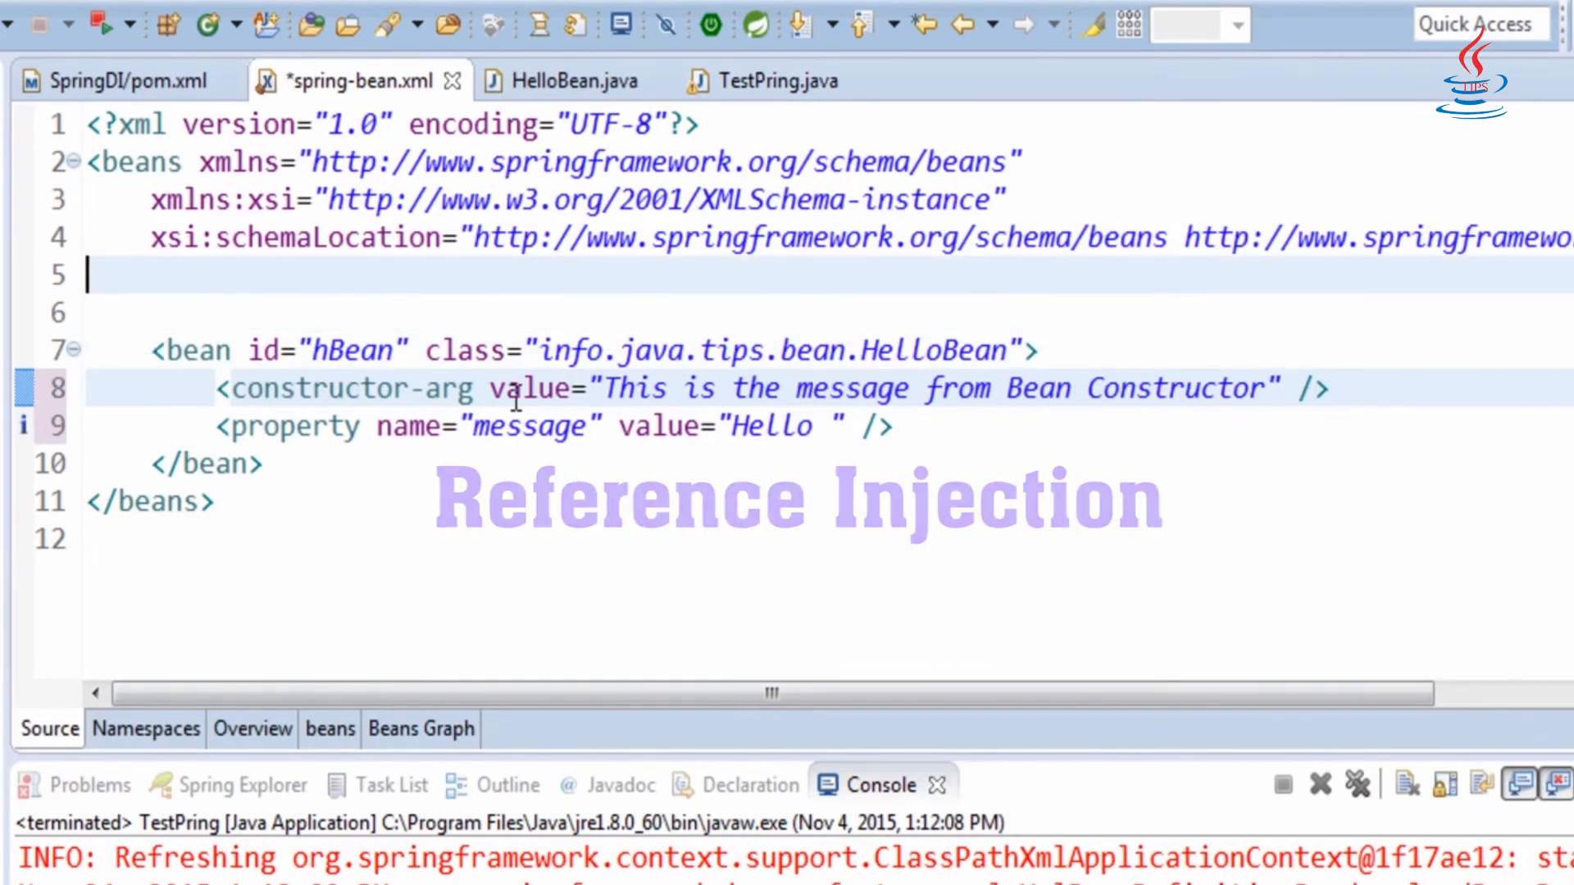
- Start a refBean bean element with class java.lang.String in spring-bean.xml
{"action": "type", "text": "<bean></bean>"}
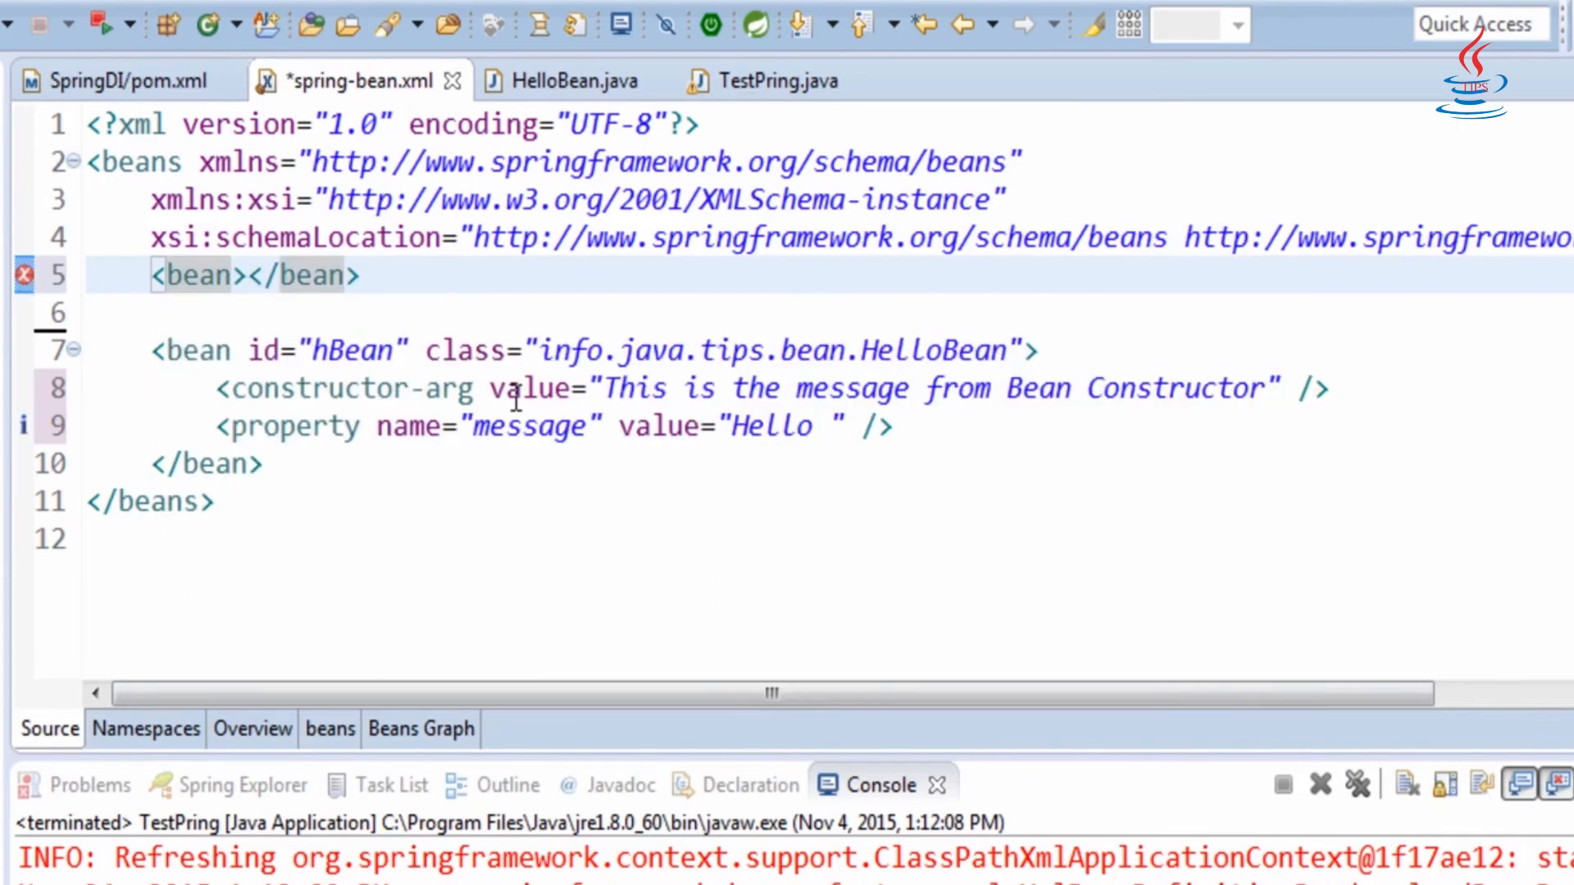
{"action": "type", "text": "id=\"ref"}
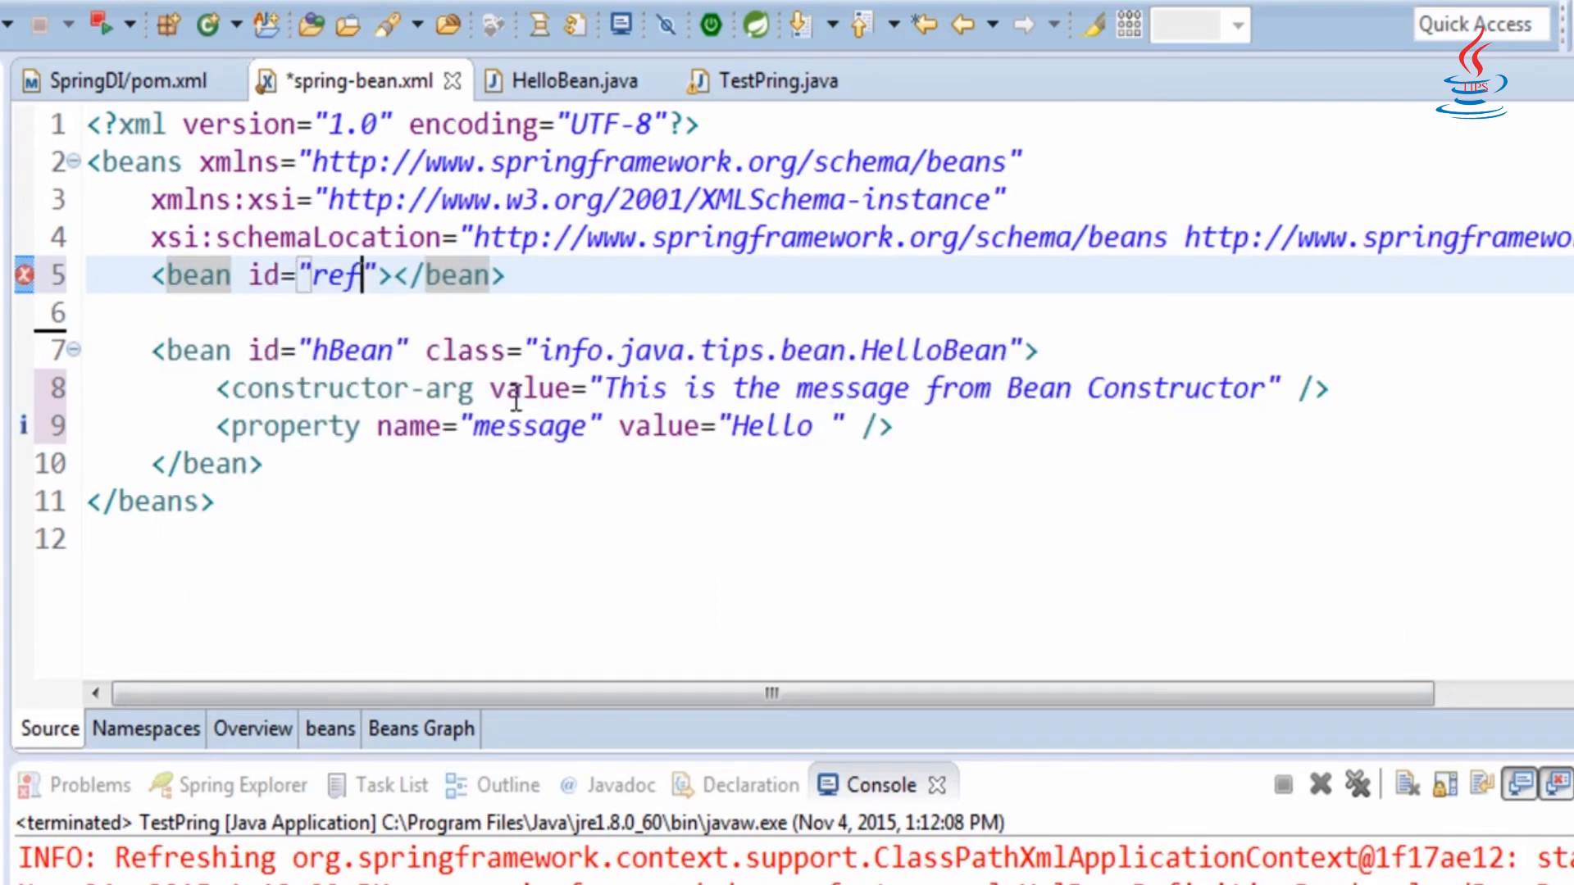
{"action": "type", "text": "Bean"}
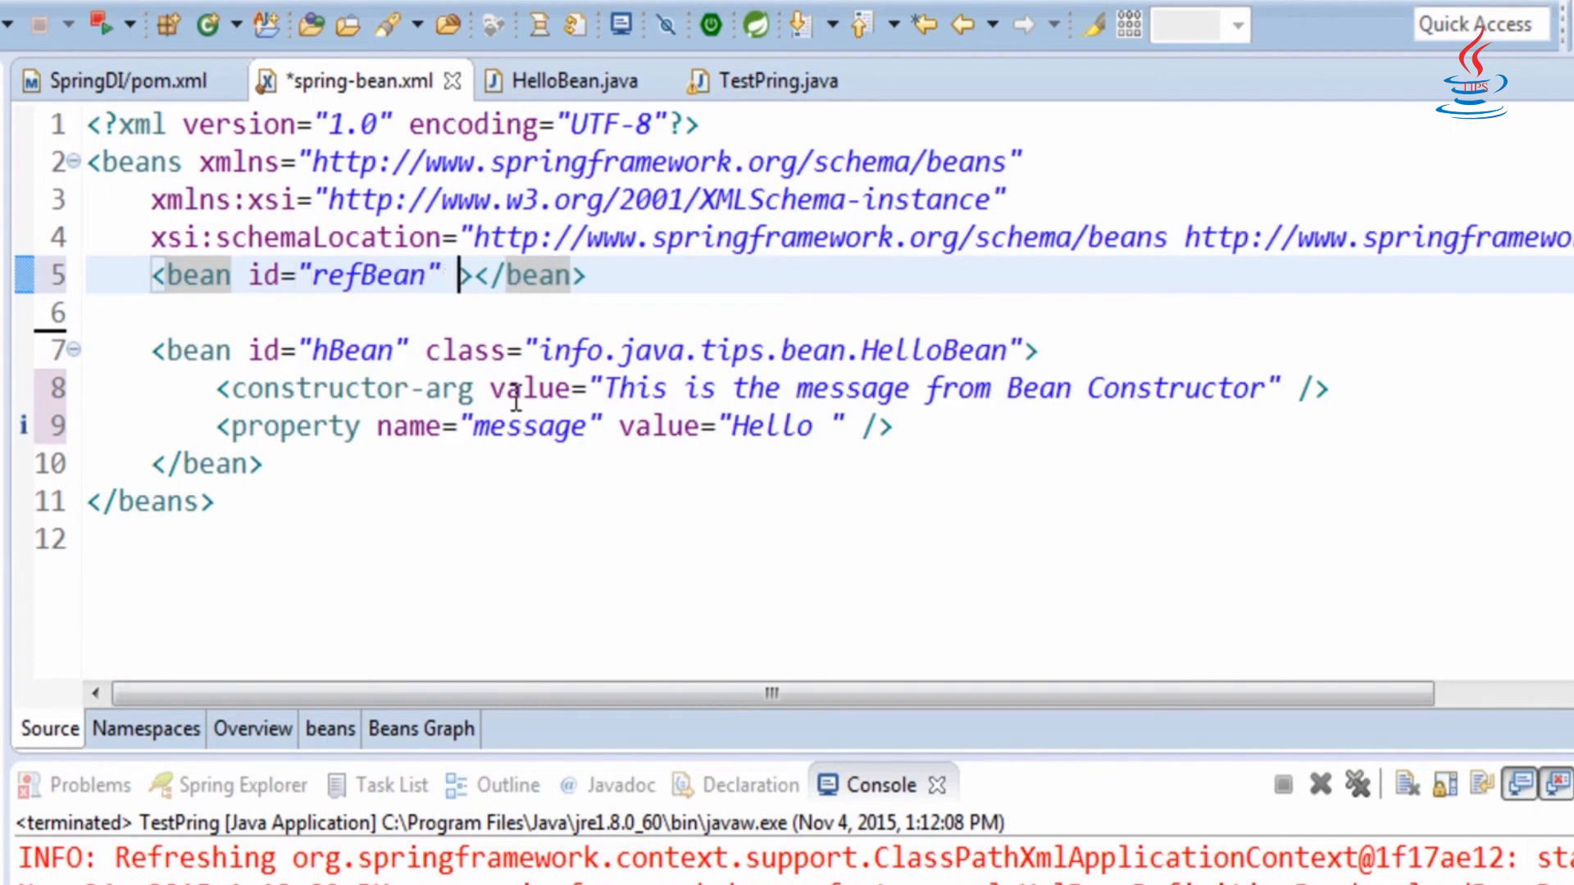
{"action": "type", "text": "cl"}
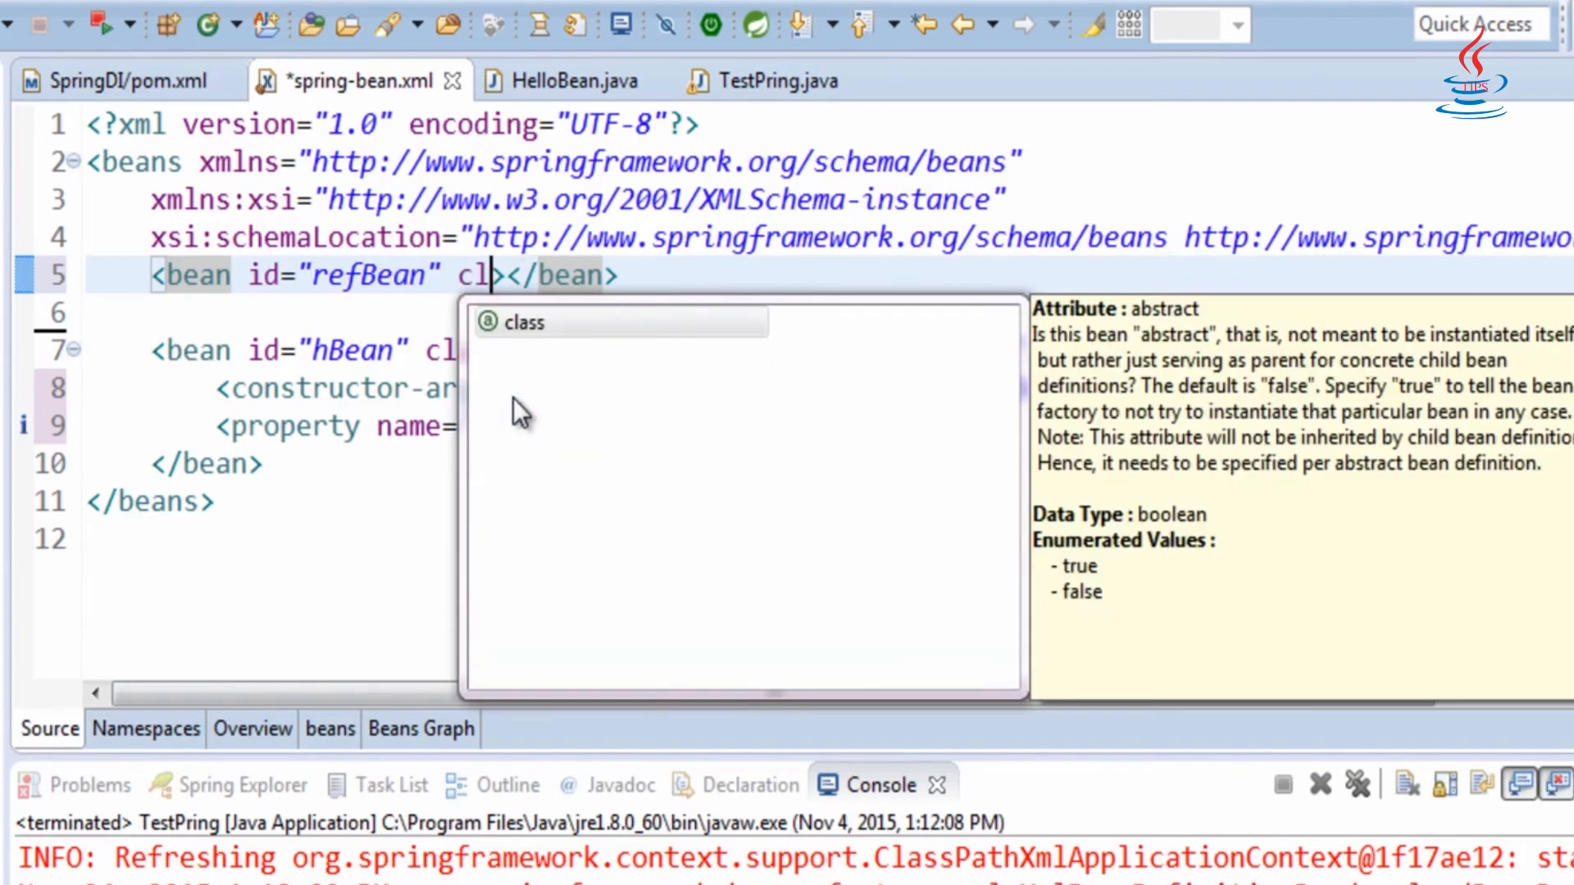
{"action": "left_click", "coordinate": [521, 323]}
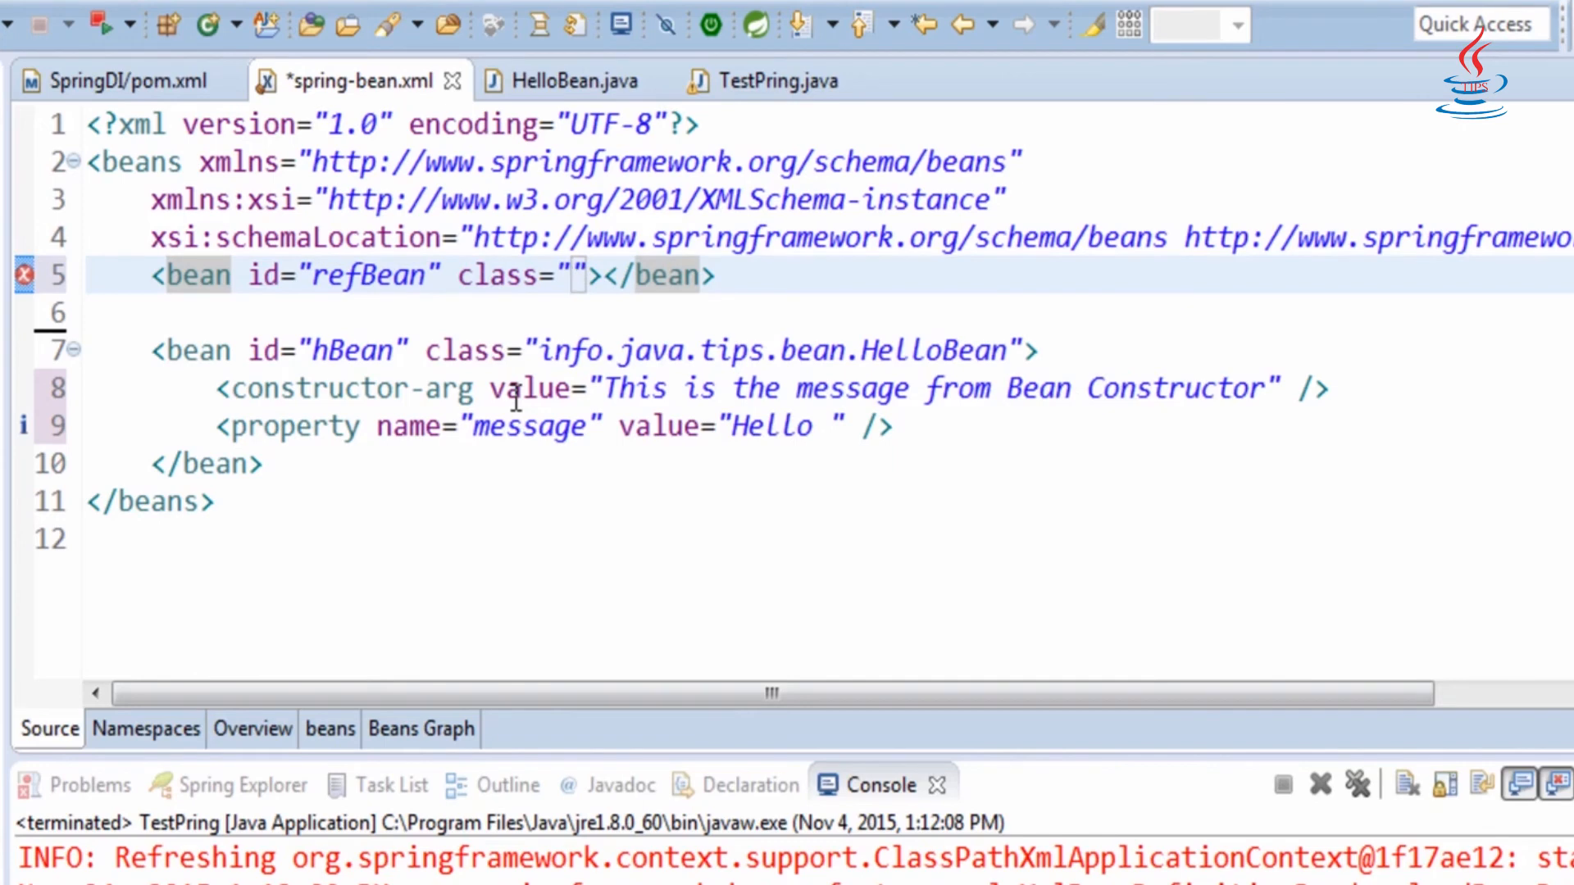
{"action": "type", "text": "java.La"}
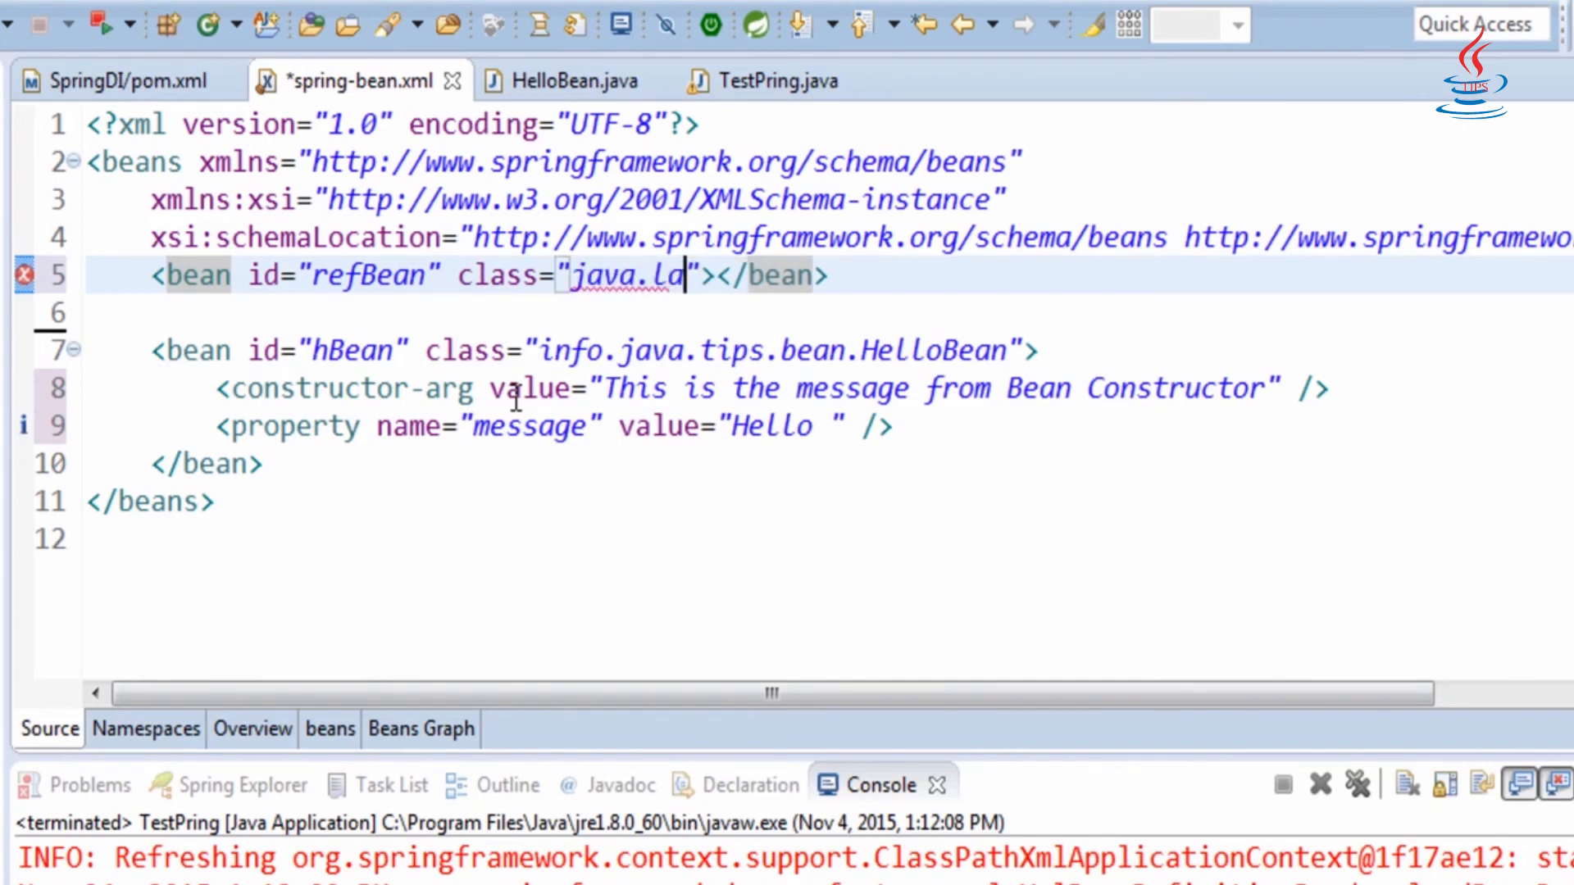
{"action": "type", "text": "ng.String"}
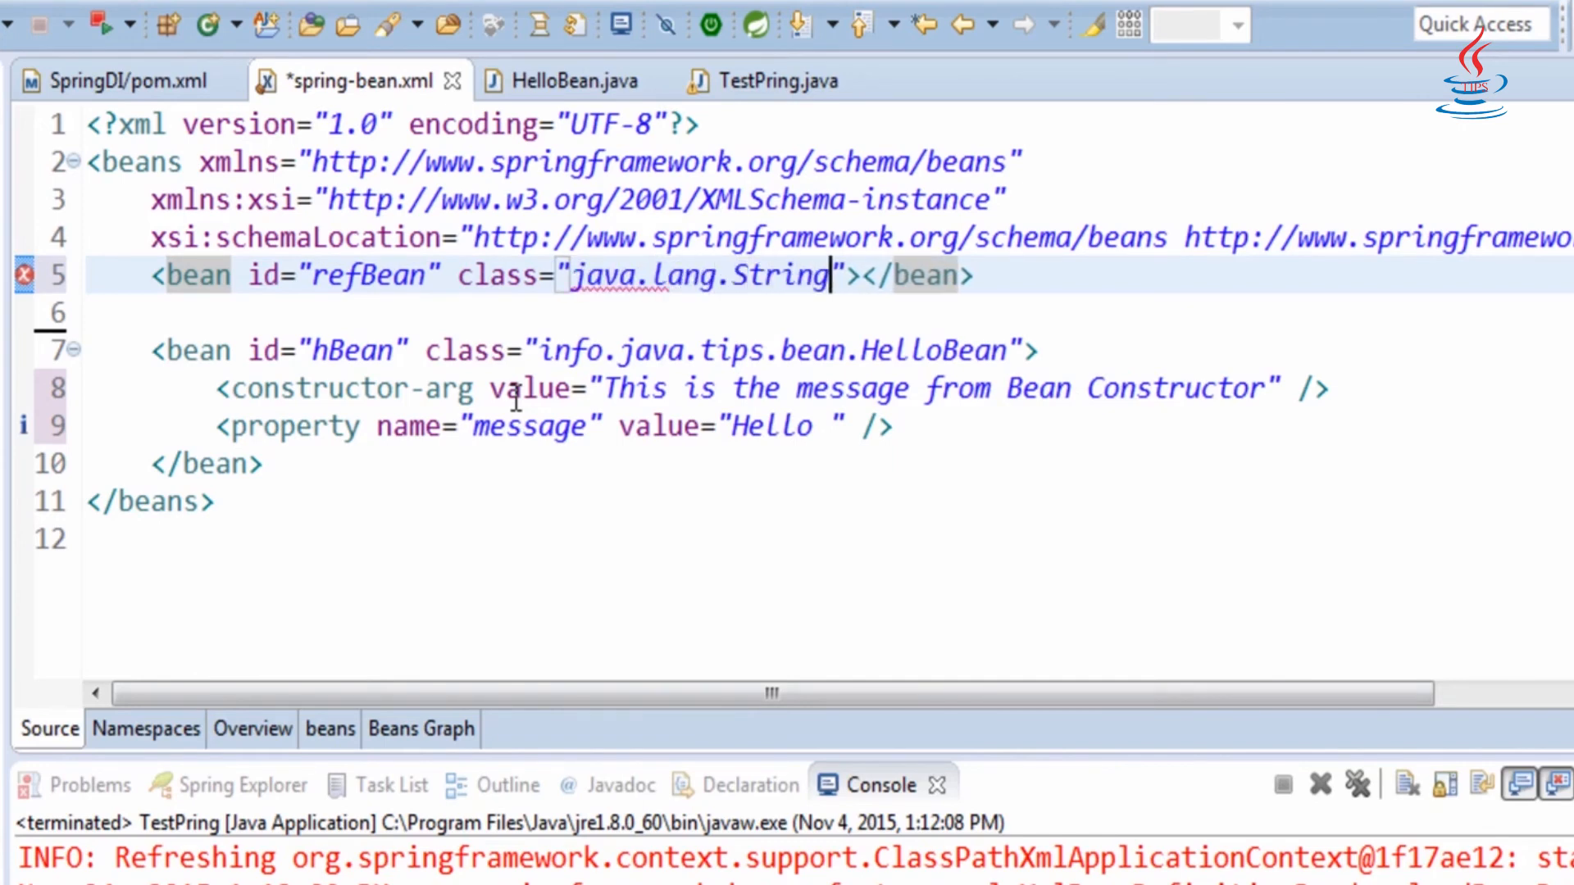
{"action": "key", "text": "Enter"}
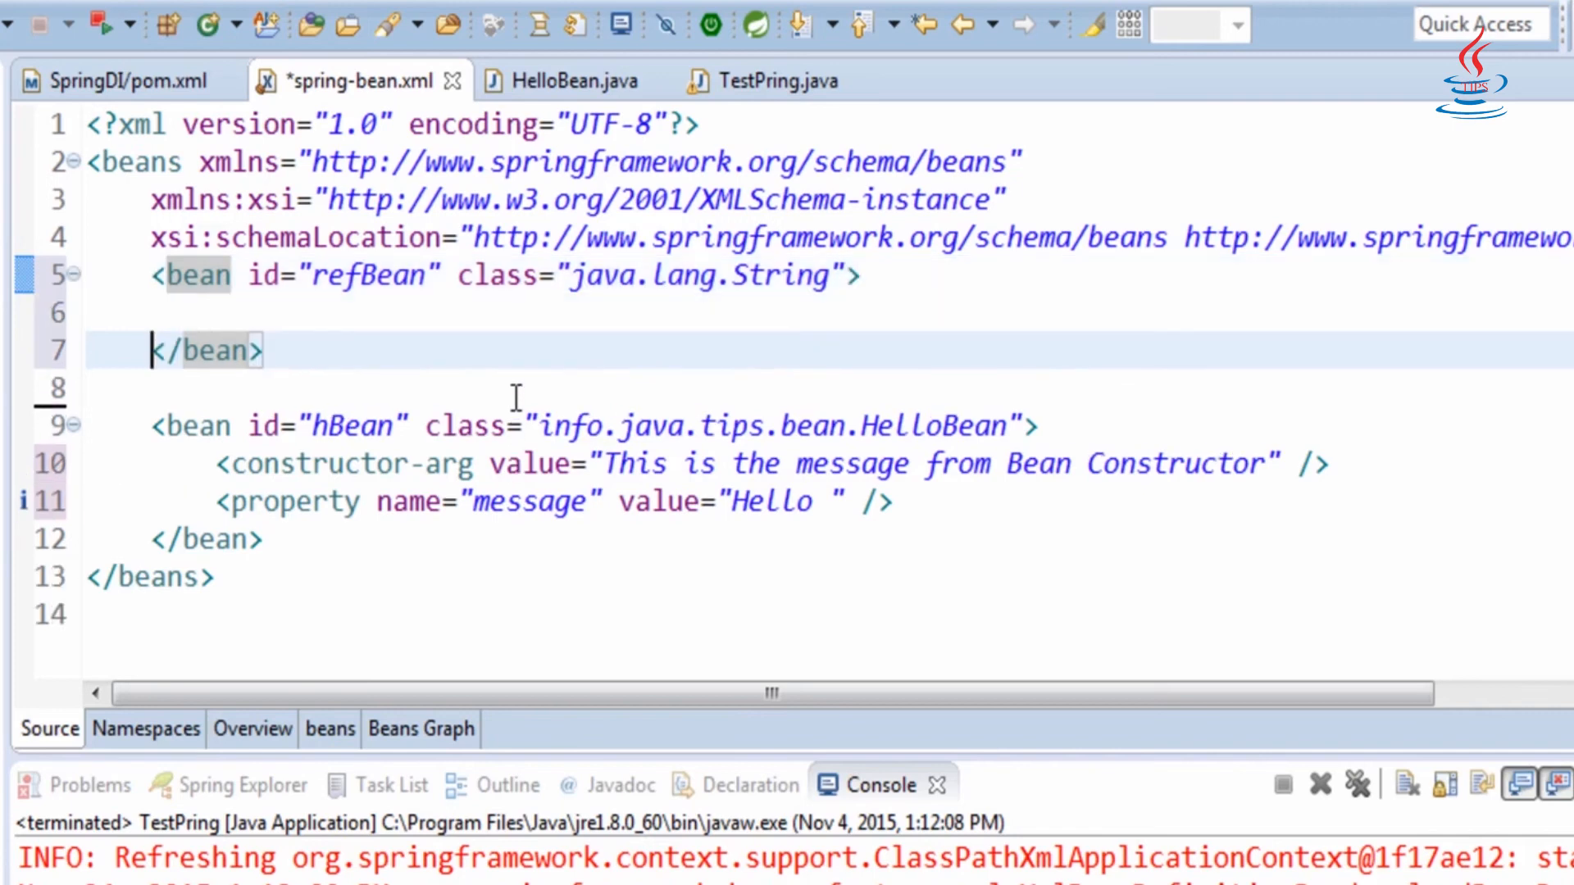
- Give refBean a constructor-arg valued "Mike" and save the configuration file
{"action": "type", "text": "<"}
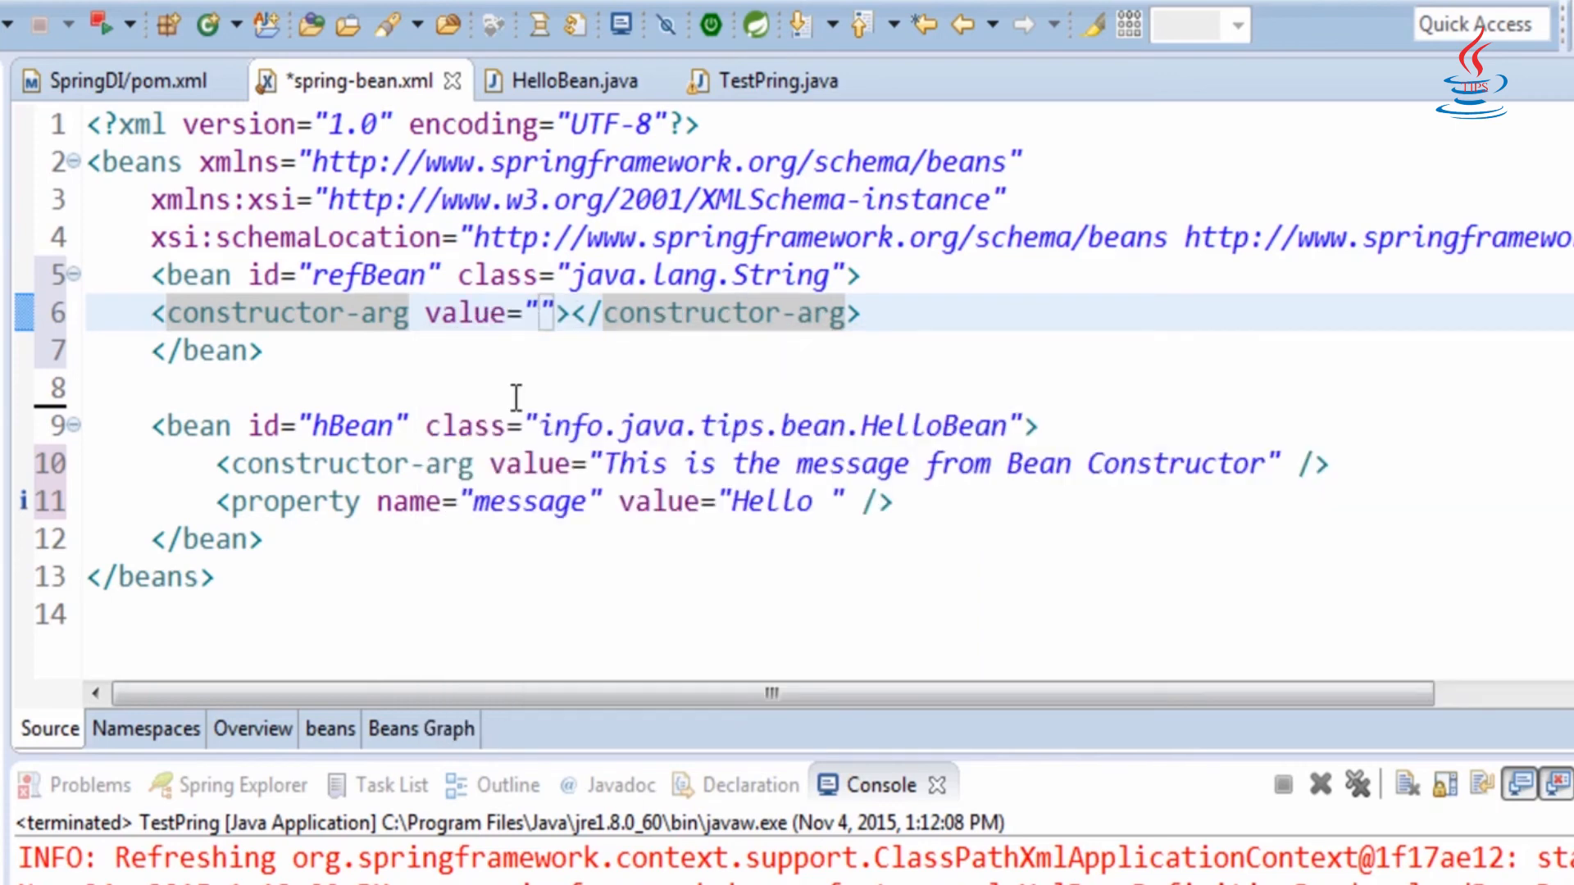
{"action": "type", "text": "Mike"}
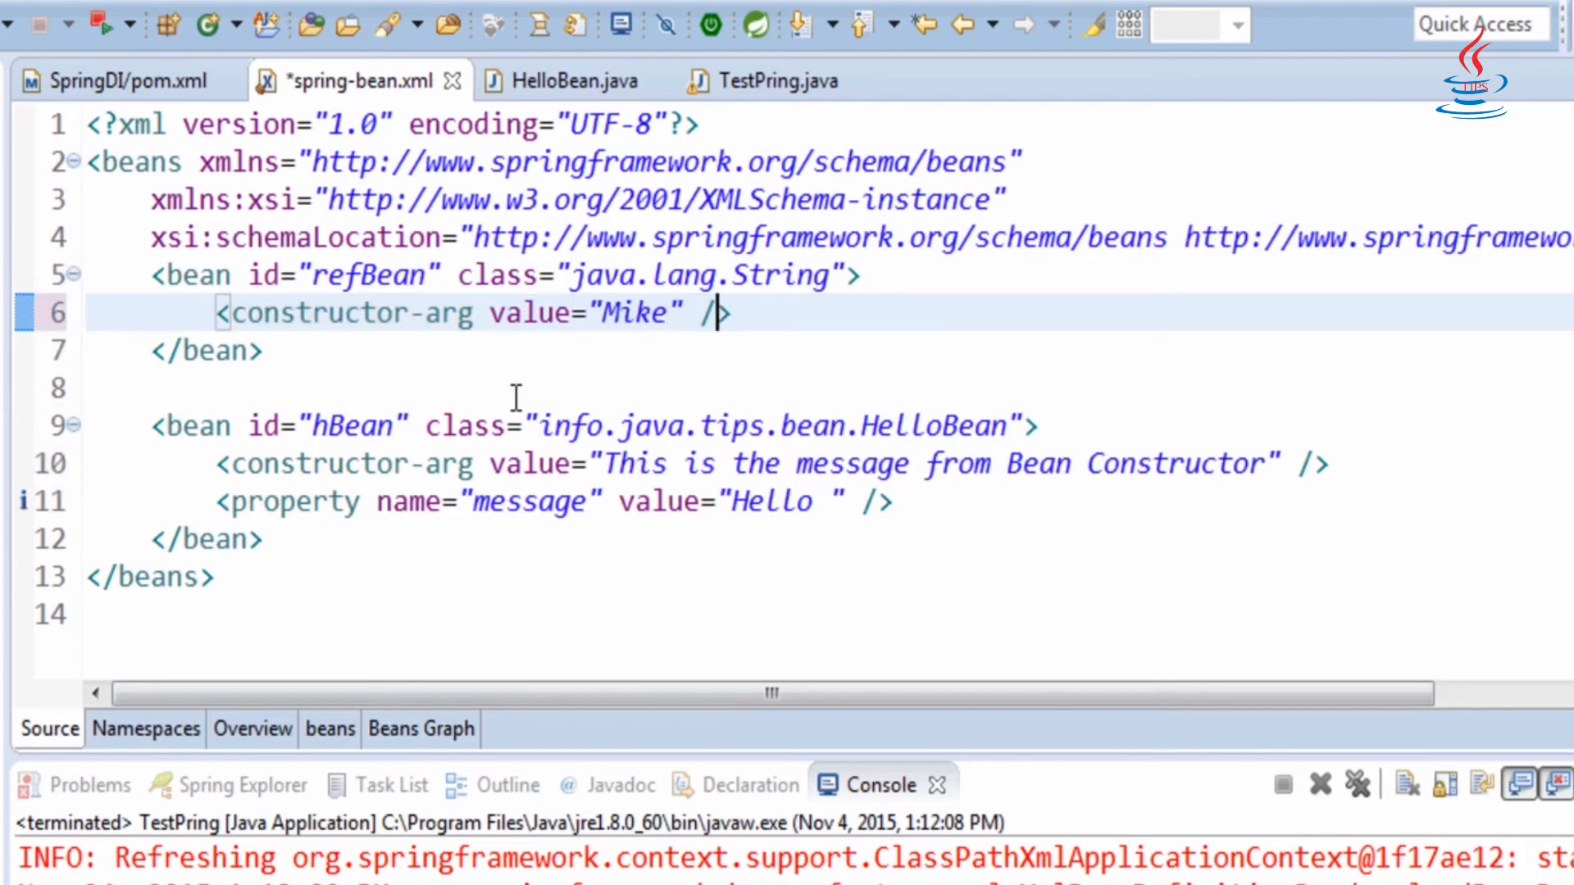
{"action": "key", "text": "ctrl+s"}
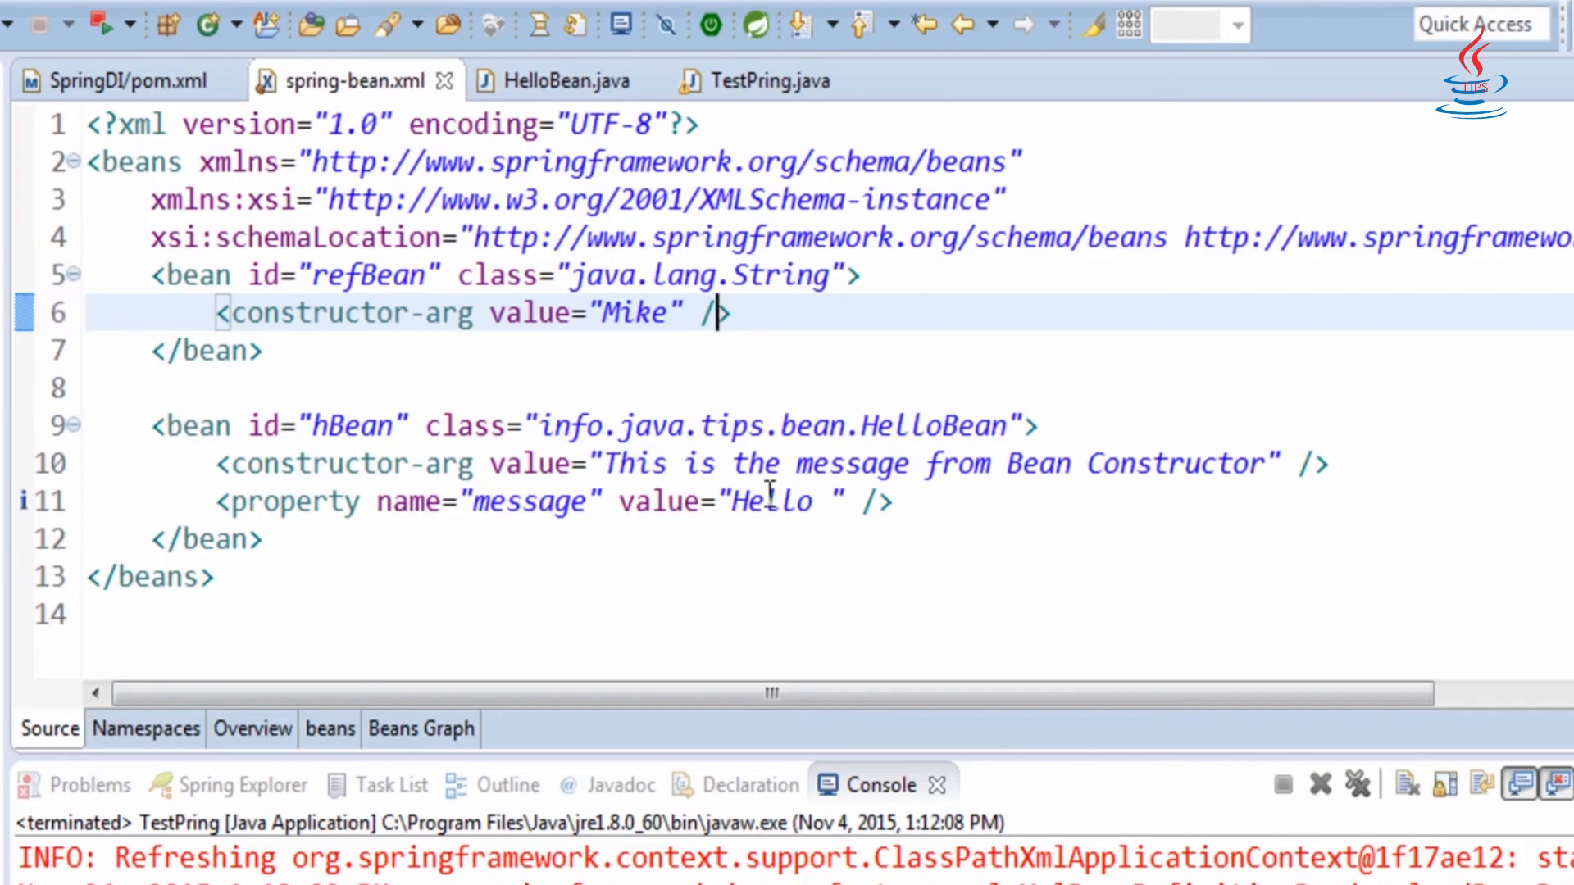
{"action": "key", "text": "enter"}
{"action": "type", "text": "<property "}
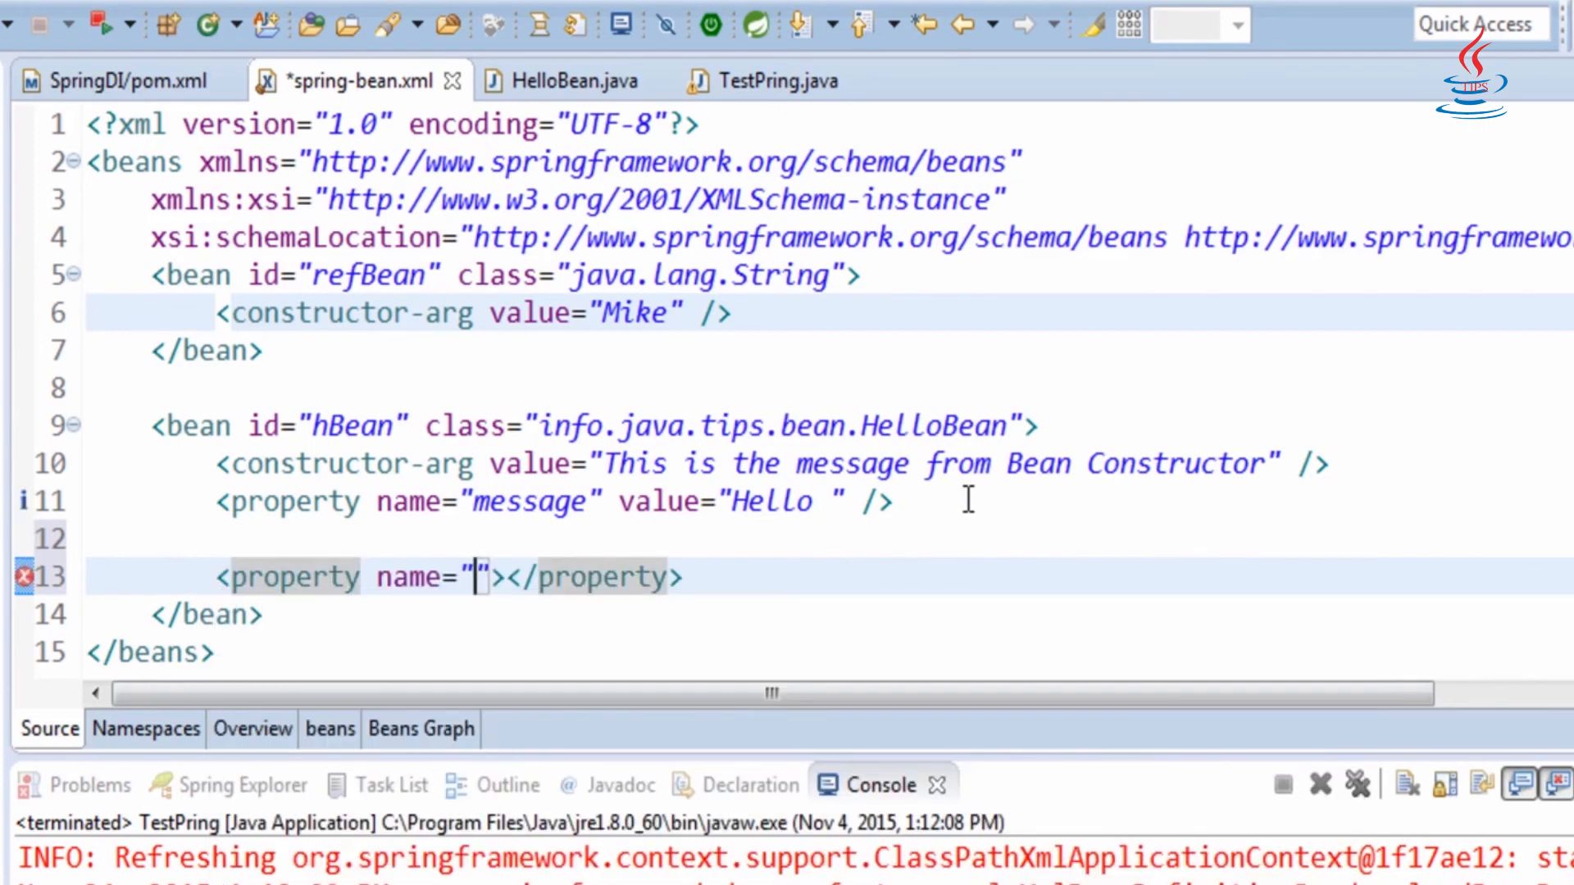
- Add a name property with ref="refBean" inside hBean, then switch to TestPring.java
{"action": "type", "text": "name"}
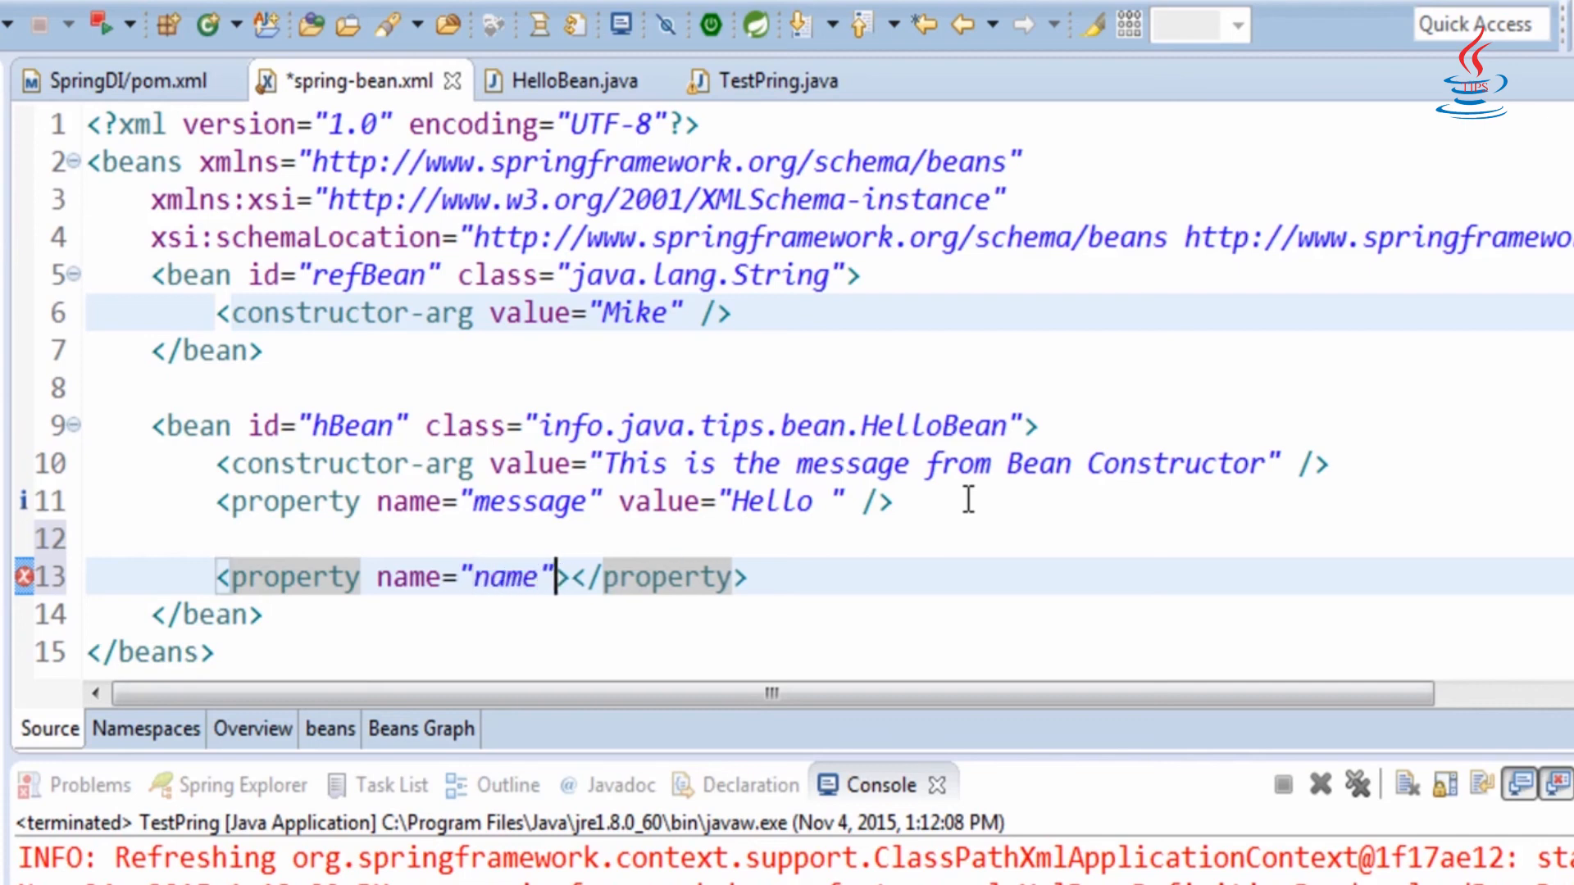
{"action": "type", "text": "ref=\"\""}
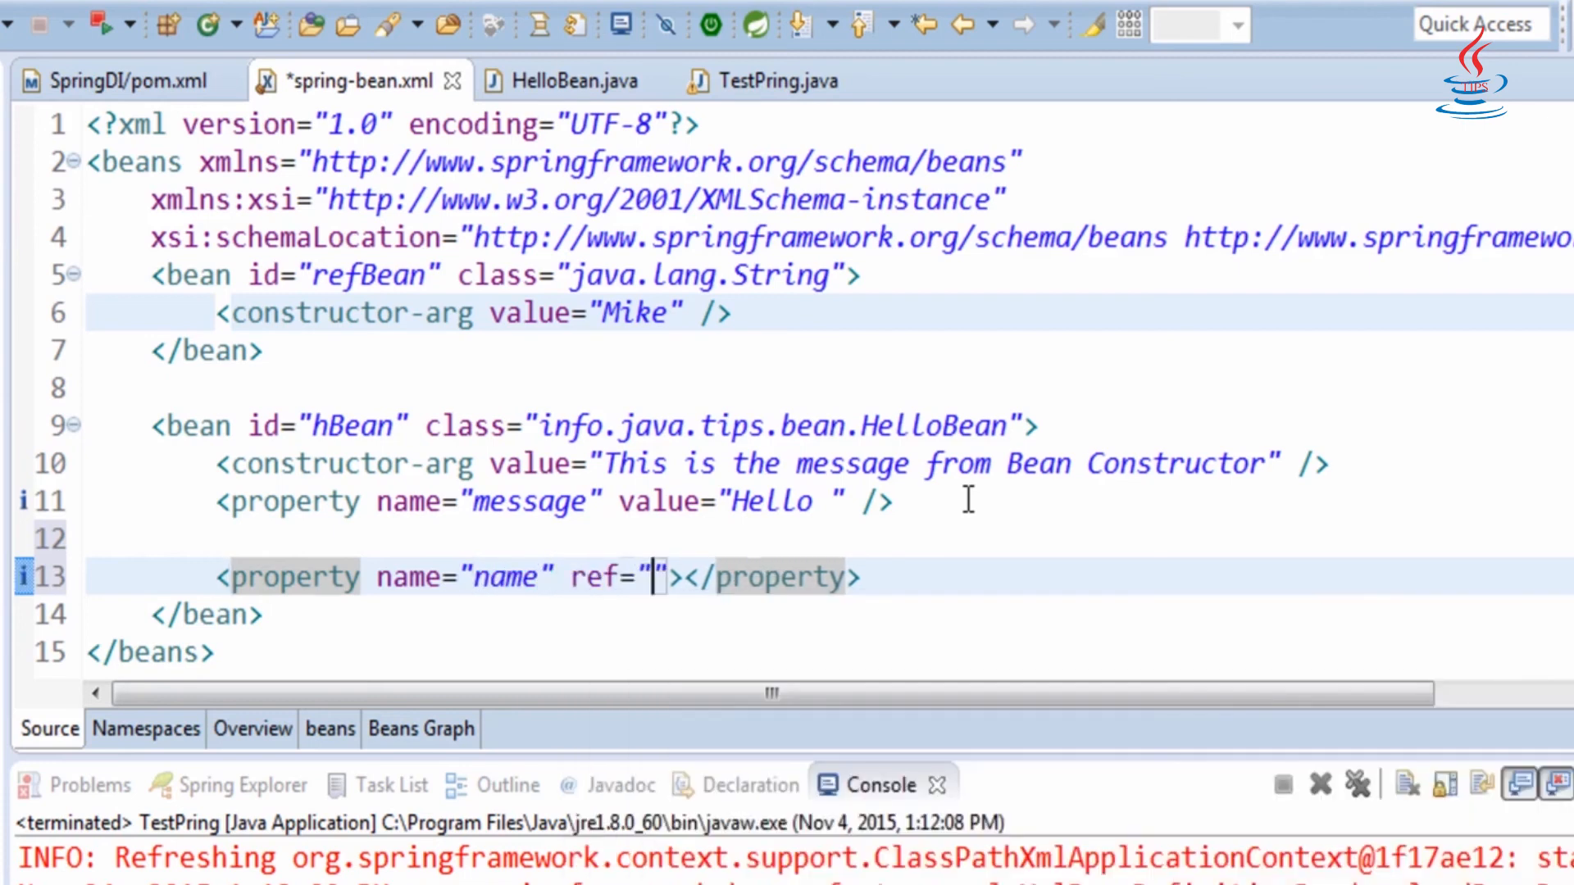
{"action": "key", "text": "Ctrl+Space"}
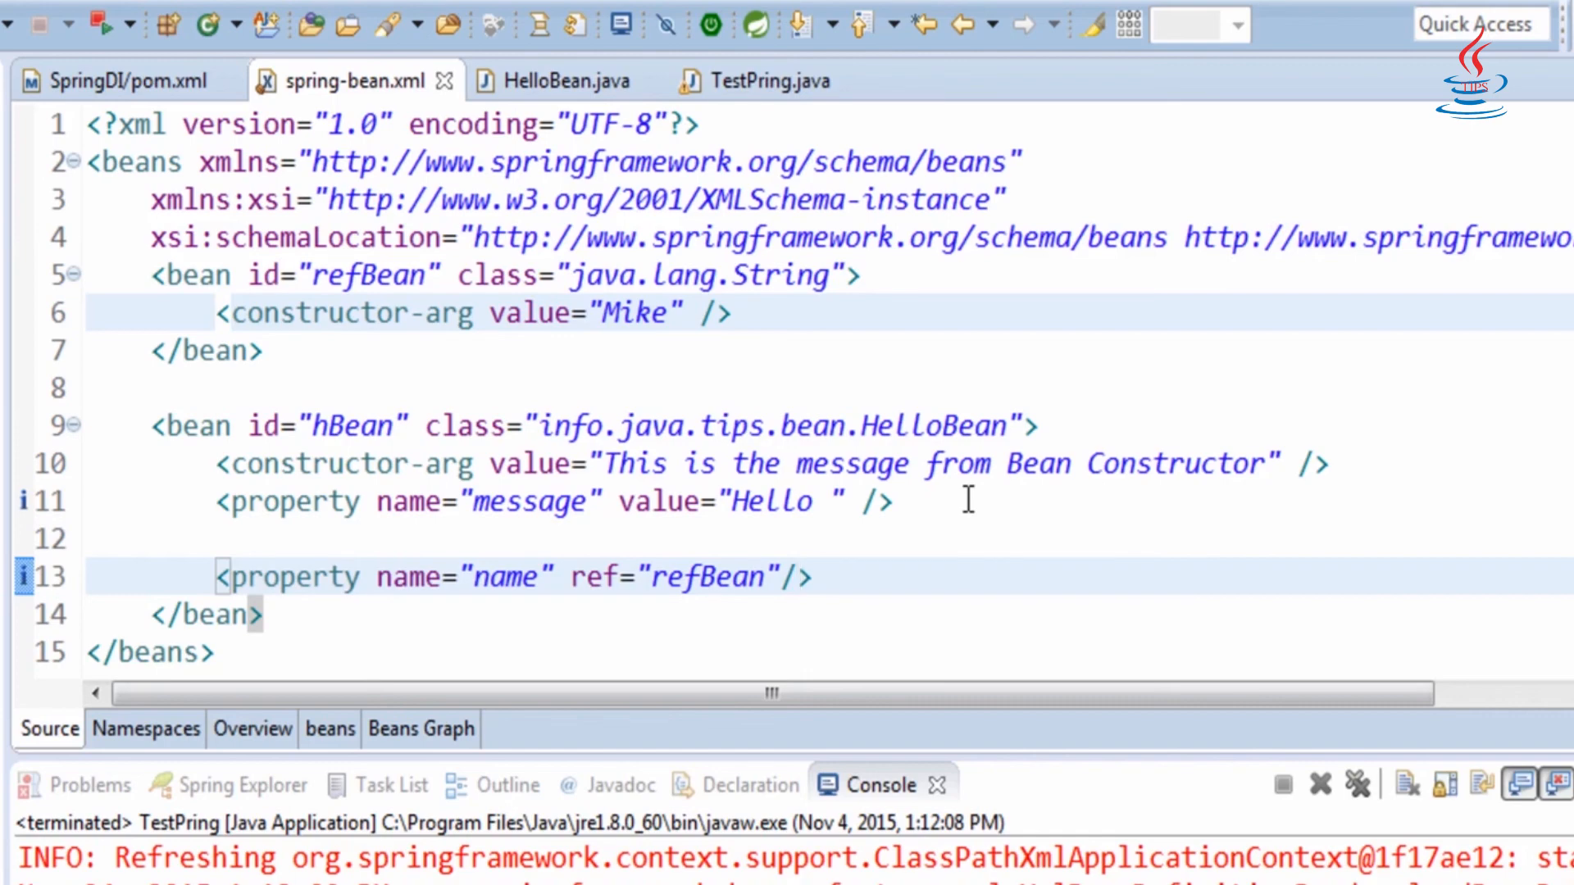
{"action": "left_click", "coordinate": [767, 80]}
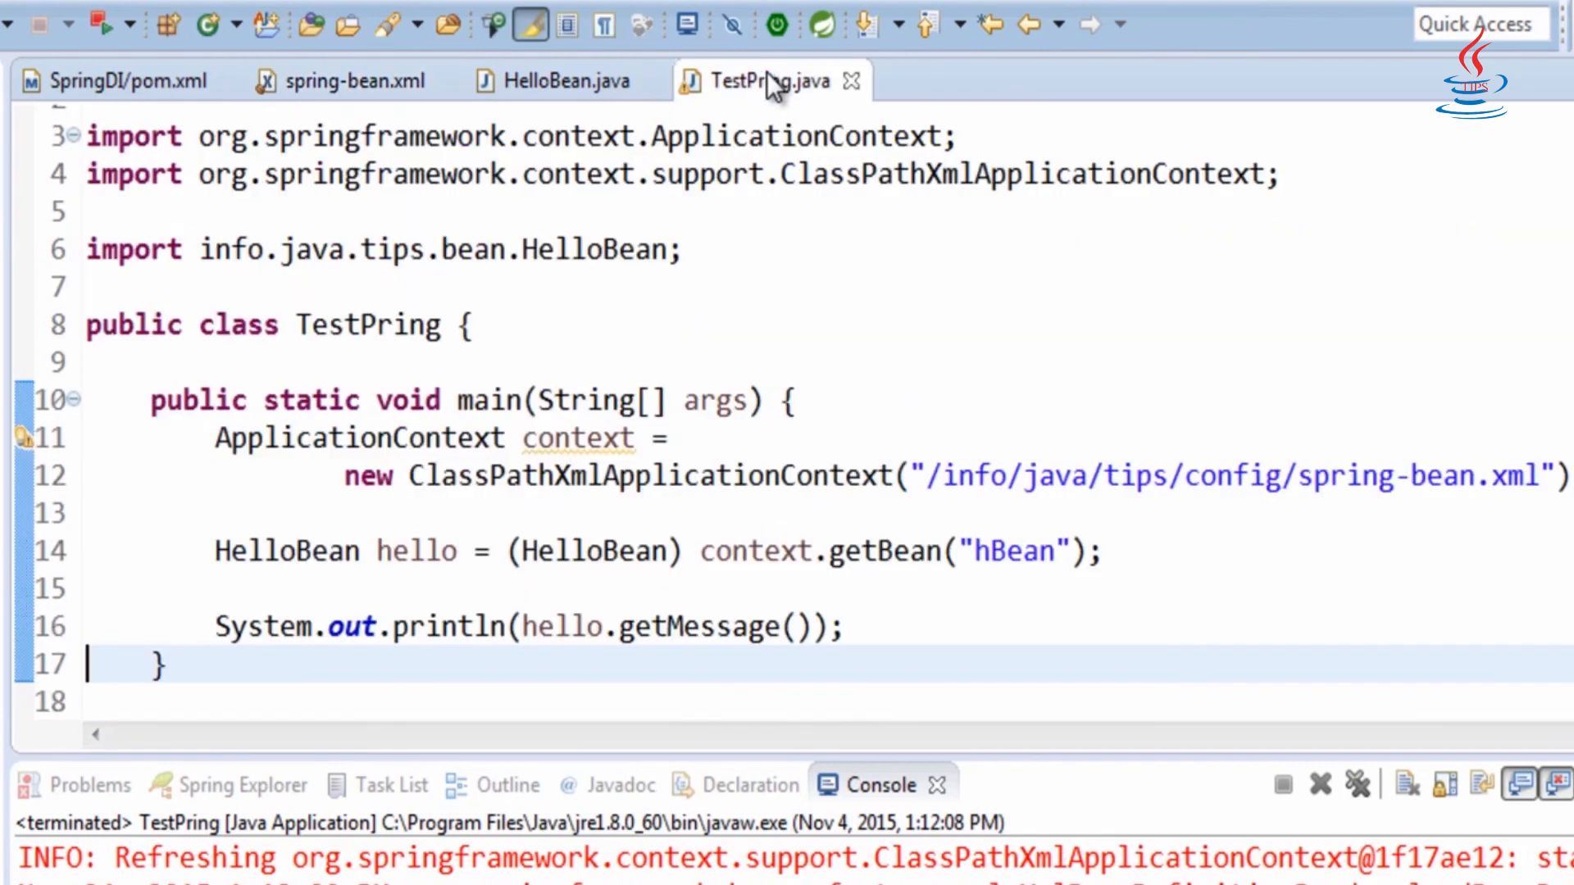
{"action": "mouse_move", "coordinate": [815, 626]}
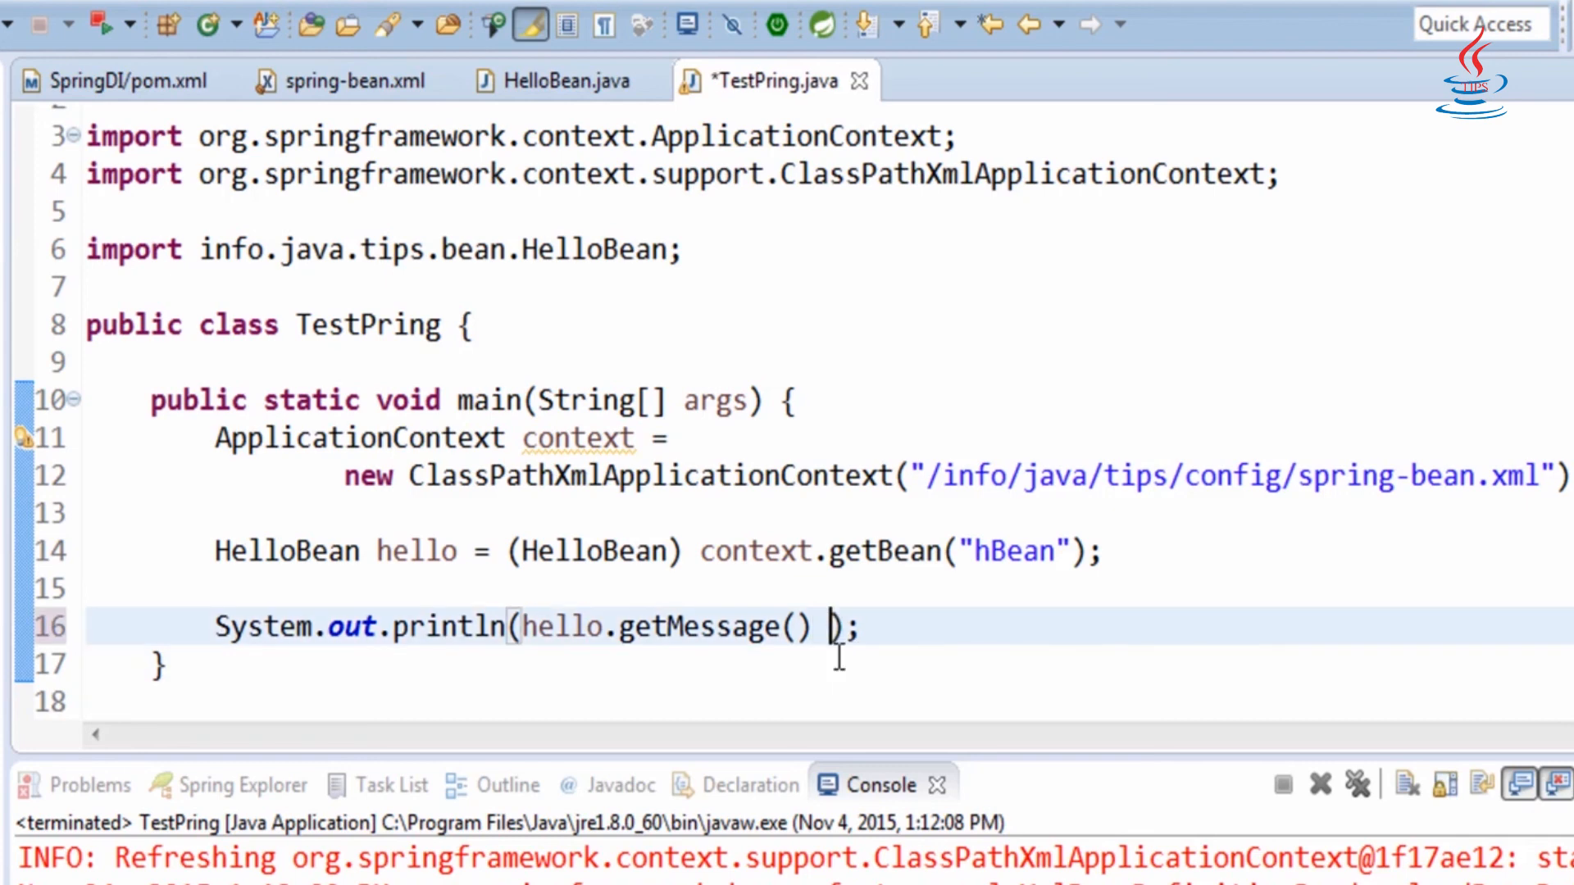
- Append + hello.getName() to the println, run TestPring, and select Mike in the console output
{"action": "type", "text": "+"}
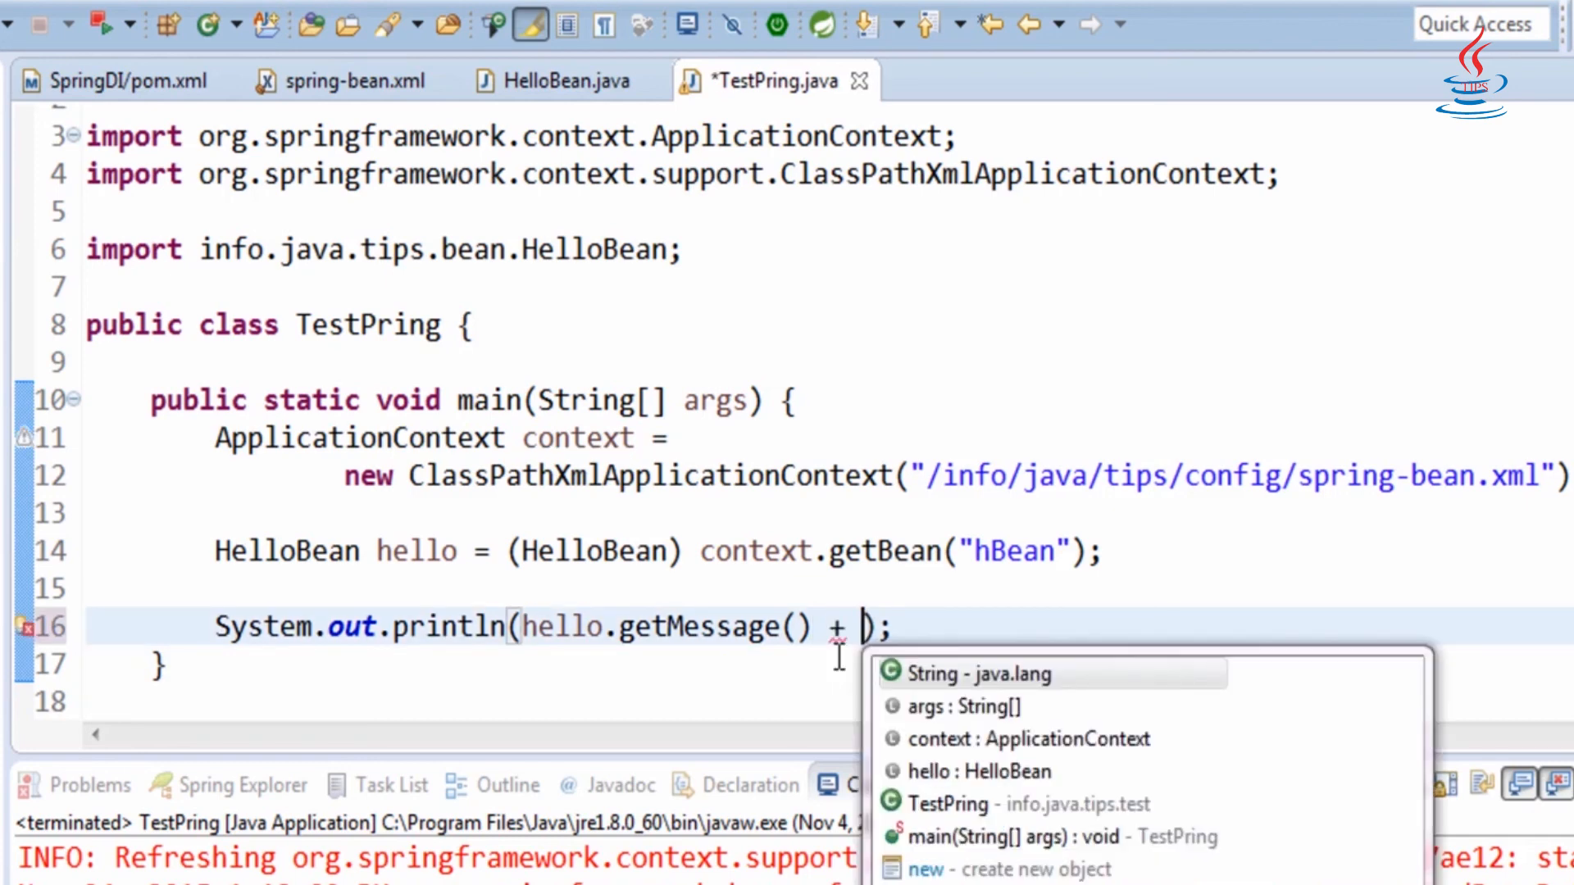
{"action": "type", "text": "hello.getName("}
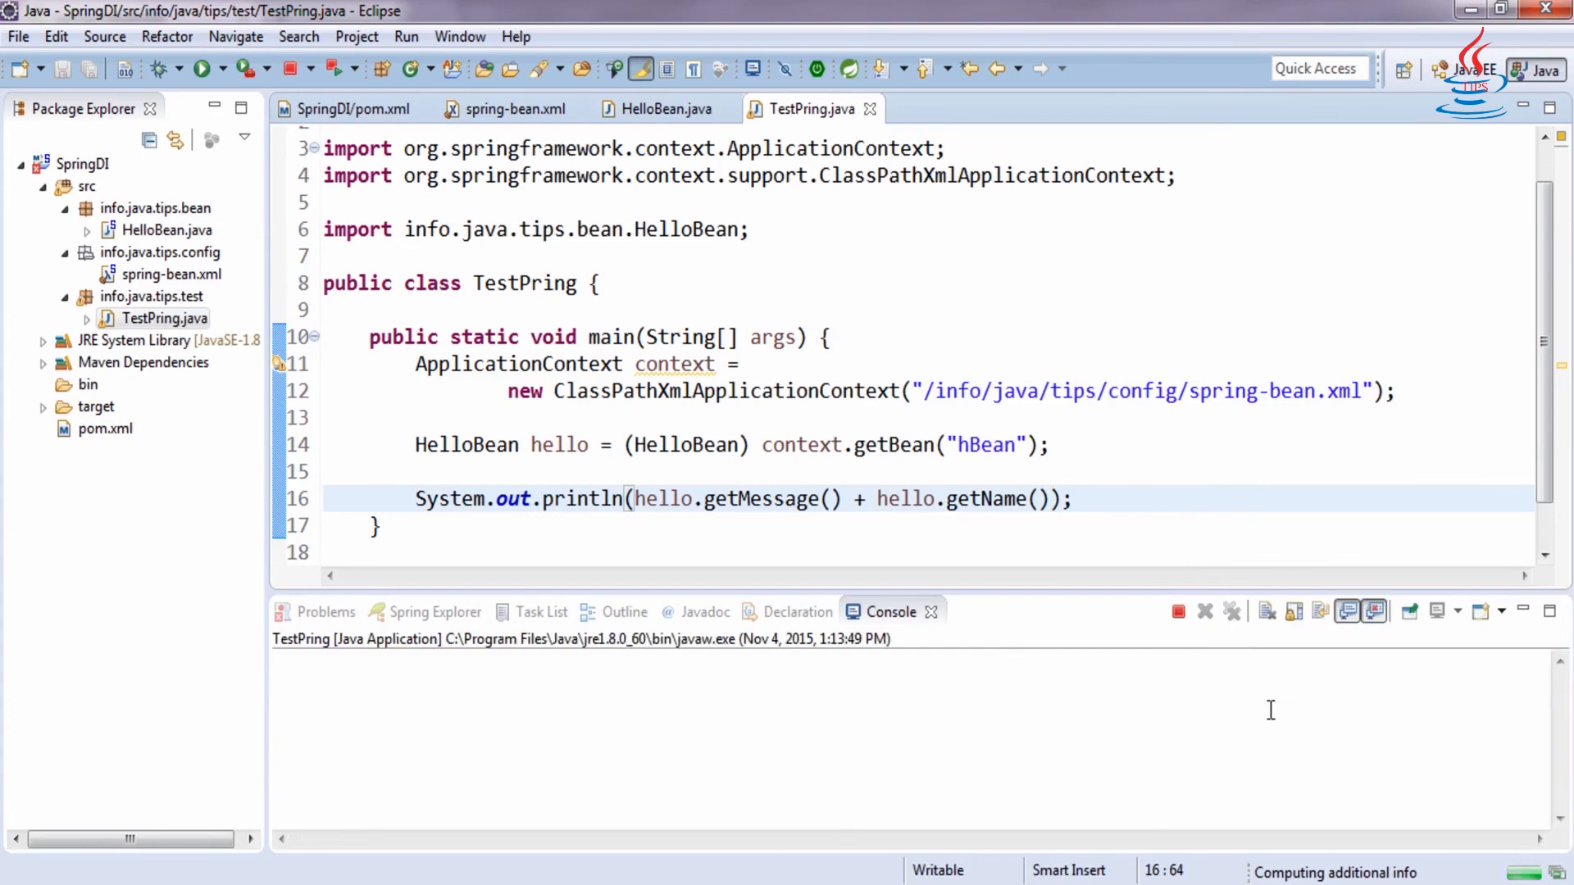
{"action": "left_click", "coordinate": [207, 69]}
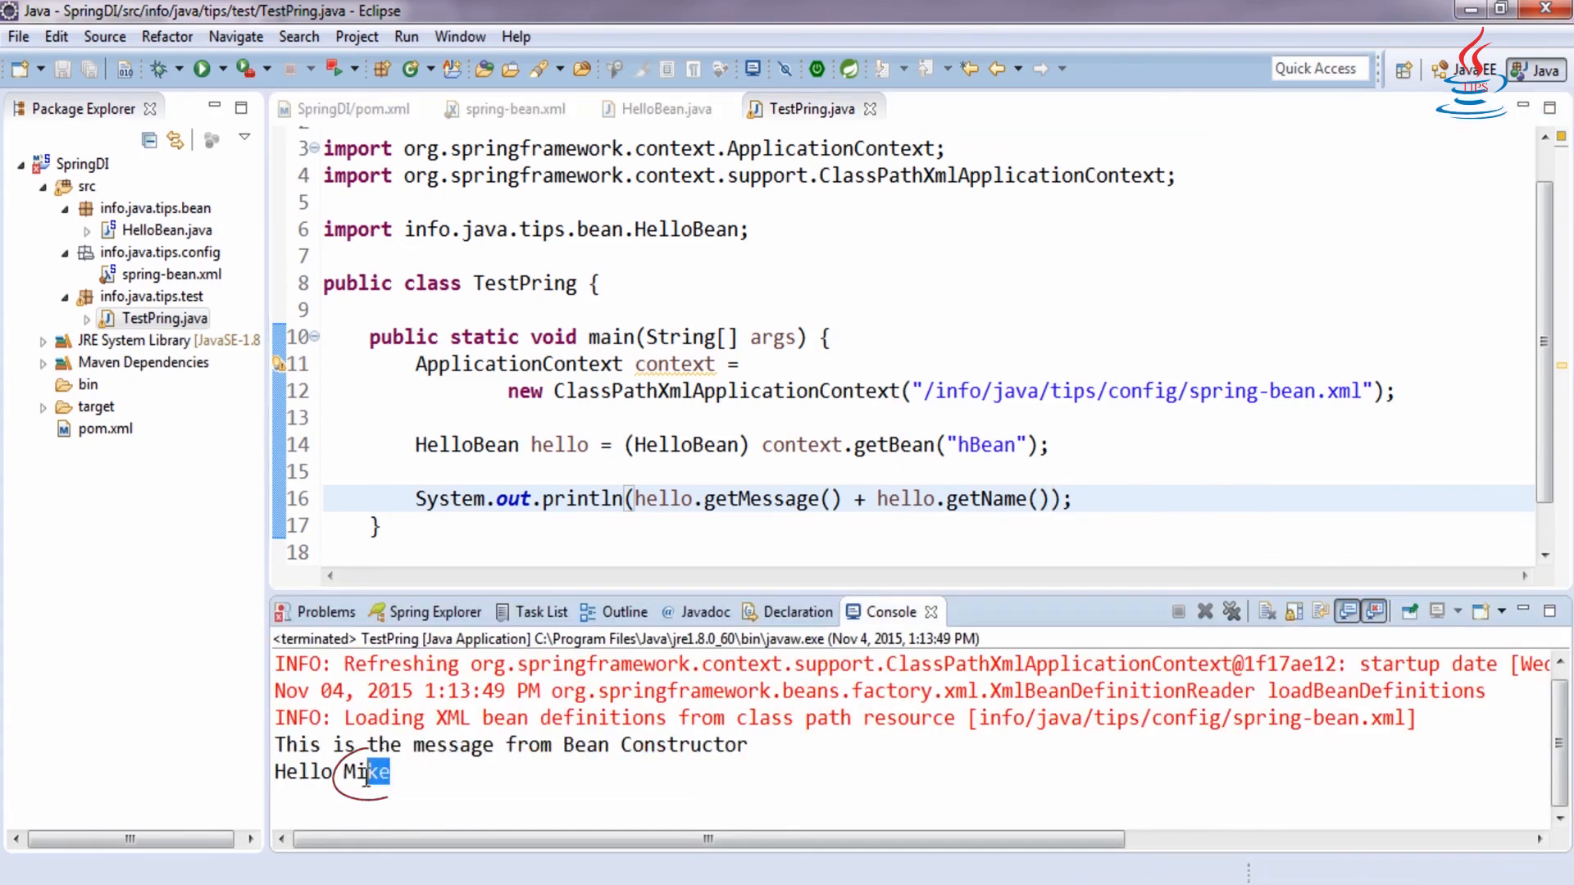
{"action": "double_click", "coordinate": [361, 773]}
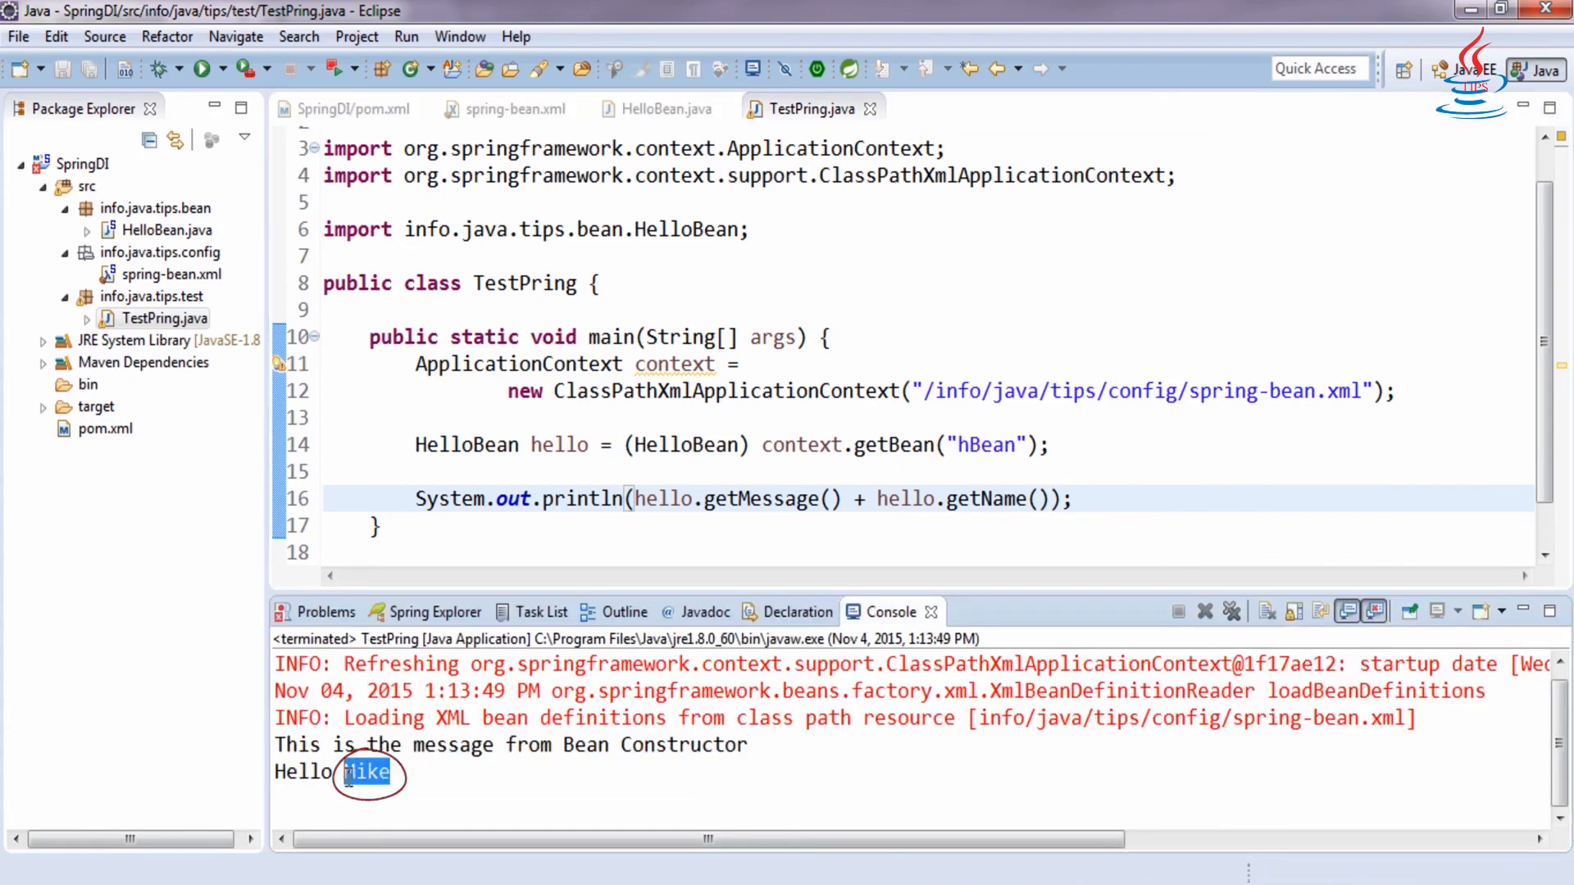